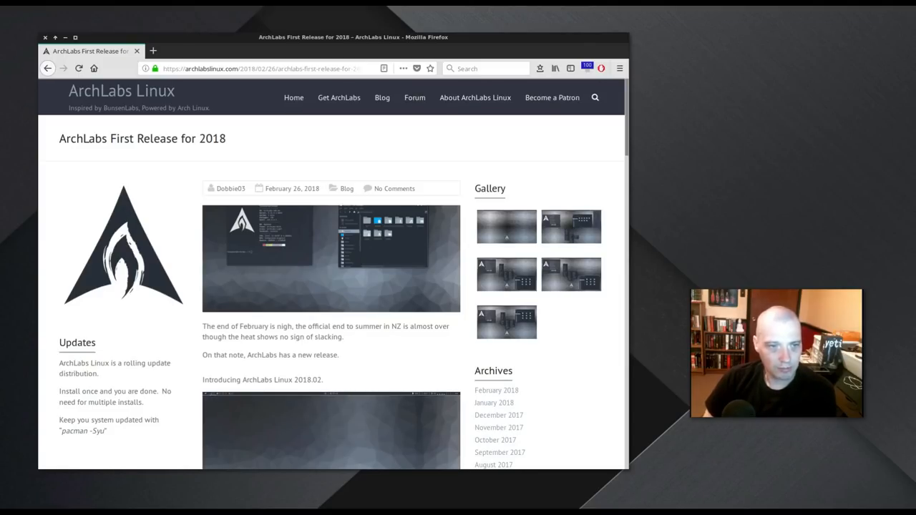
pyautogui.moveTo(606, 473)
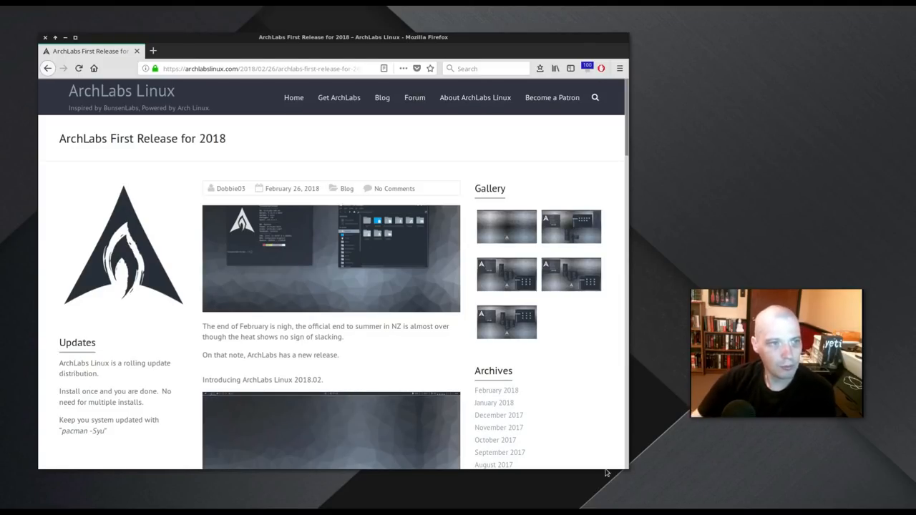
pyautogui.moveTo(406, 162)
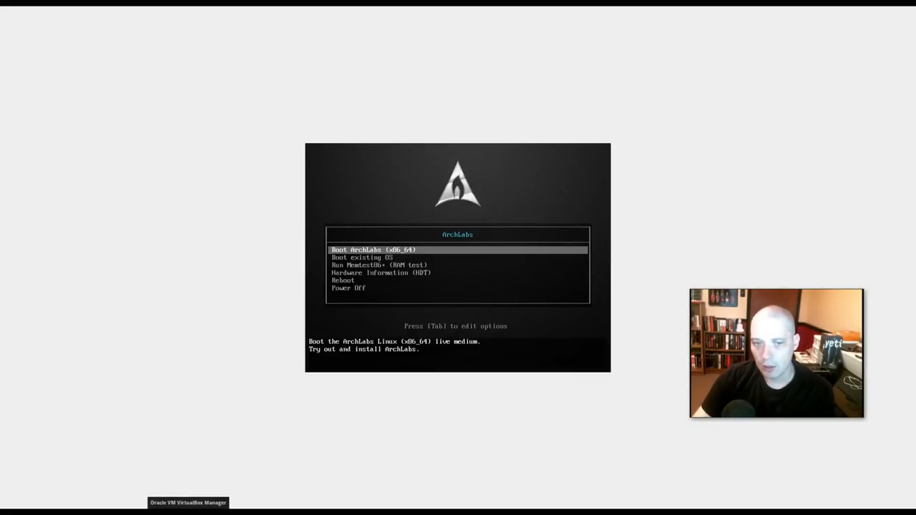
pyautogui.moveTo(548, 478)
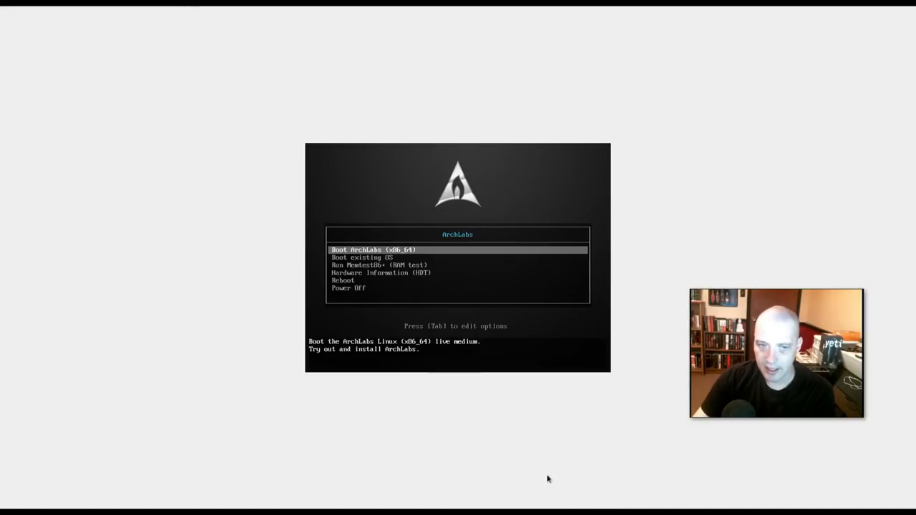
pyautogui.moveTo(344, 469)
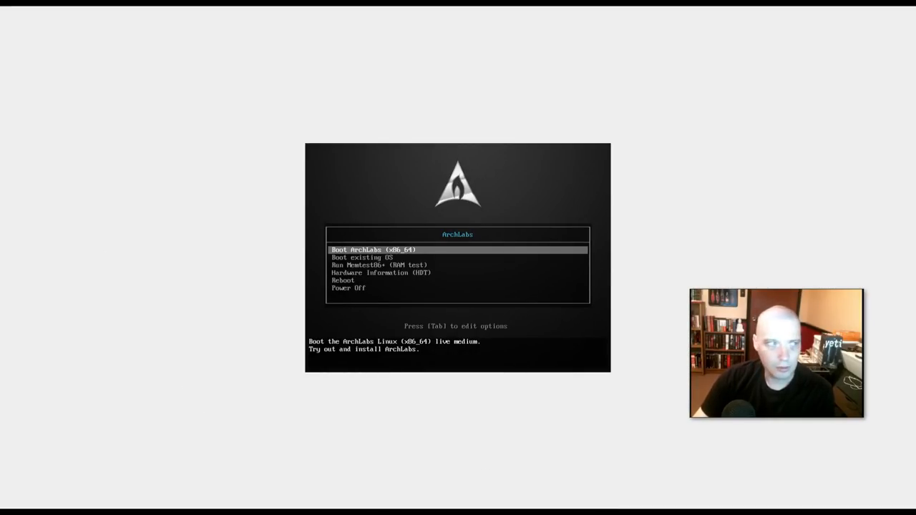
# - Boot the 'Boot ArchLabs (x86_64)' entry from the ArchLabs boot menu
pyautogui.press('Return')
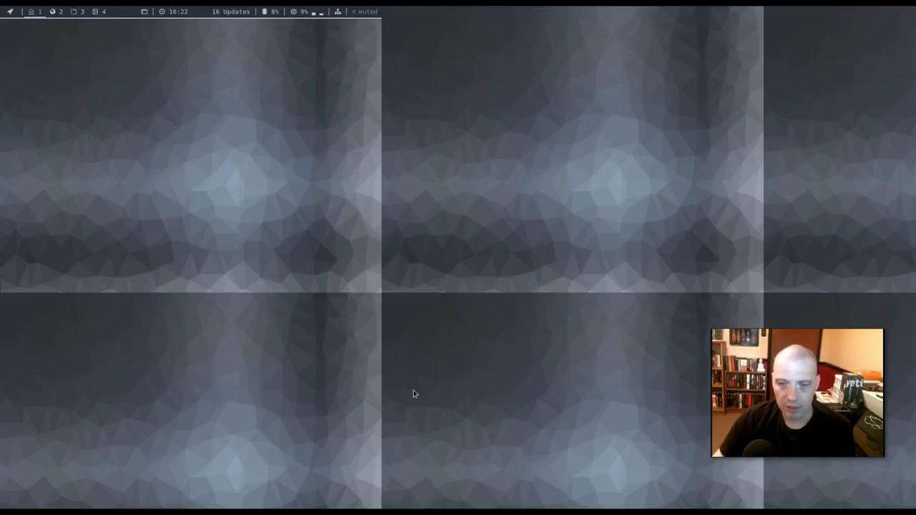
pyautogui.moveTo(451, 385)
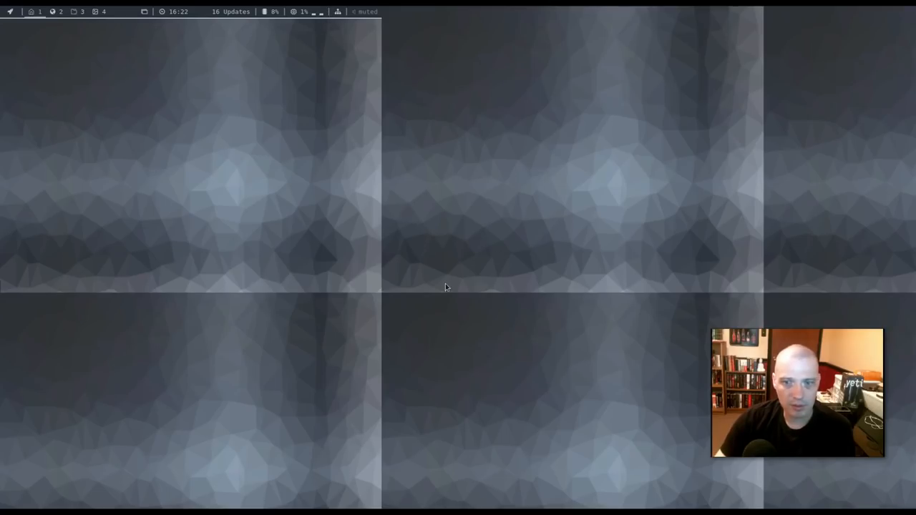
pyautogui.moveTo(325, 242)
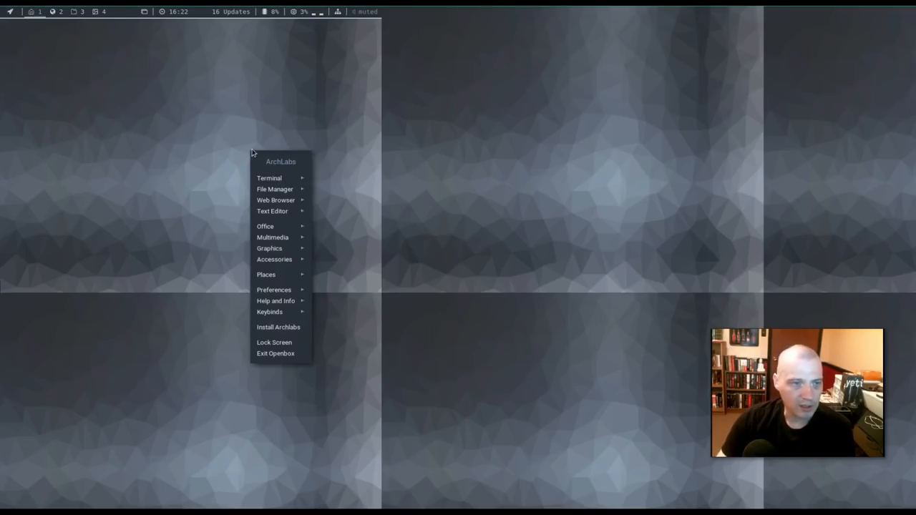
pyautogui.moveTo(300, 181)
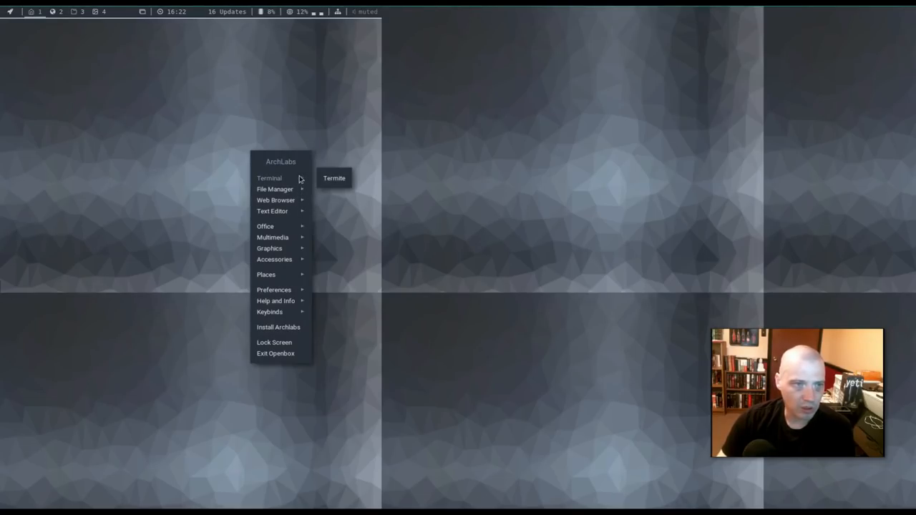
pyautogui.moveTo(293, 312)
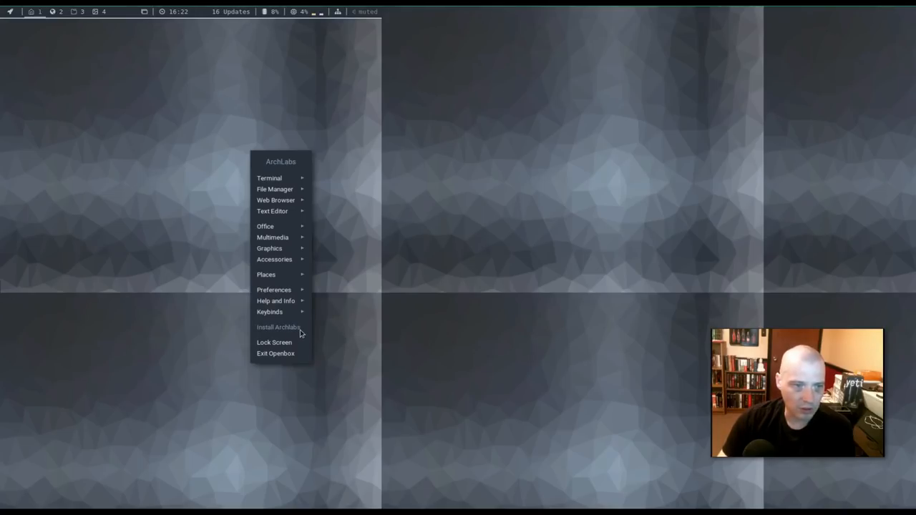
# - Launch 'Install Archlabs' from the Openbox desktop right-click menu
pyautogui.click(277, 327)
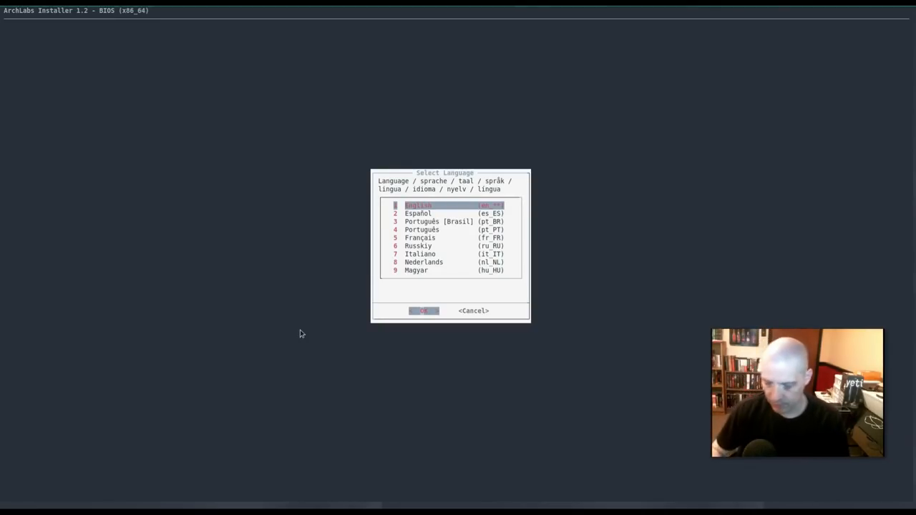
pyautogui.moveTo(300, 330)
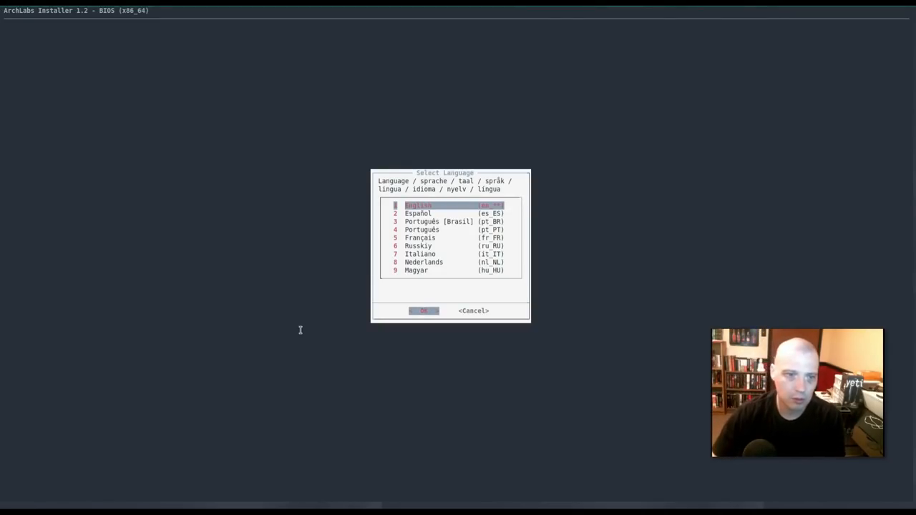
# - Confirm English as the installer language and dismiss the welcome notes
pyautogui.click(423, 310)
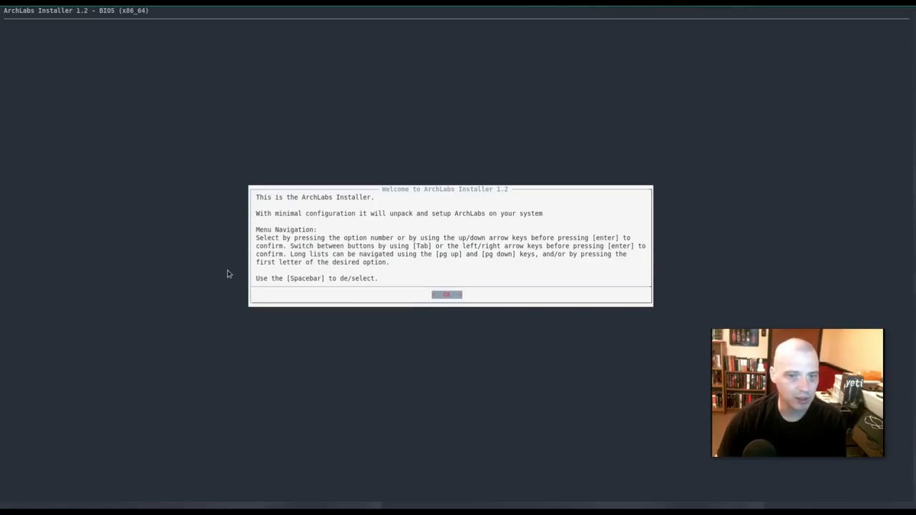
pyautogui.moveTo(100, 203)
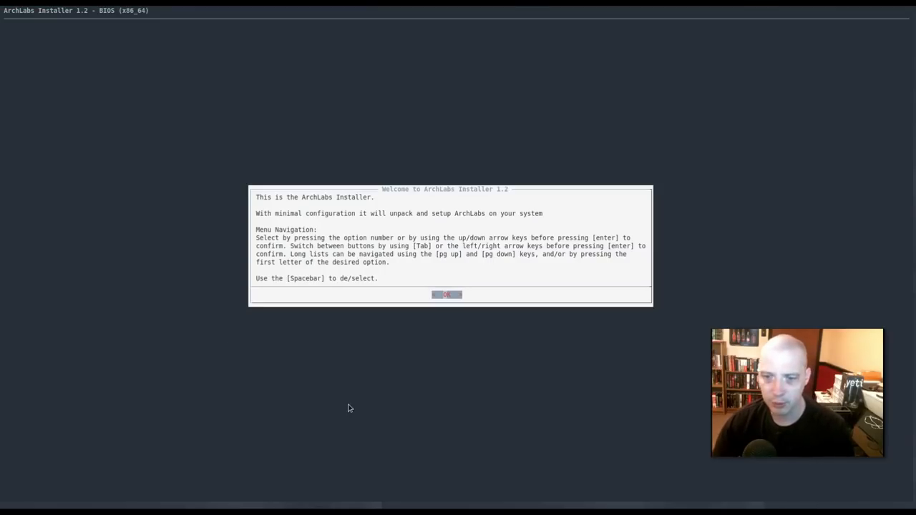
pyautogui.moveTo(391, 285)
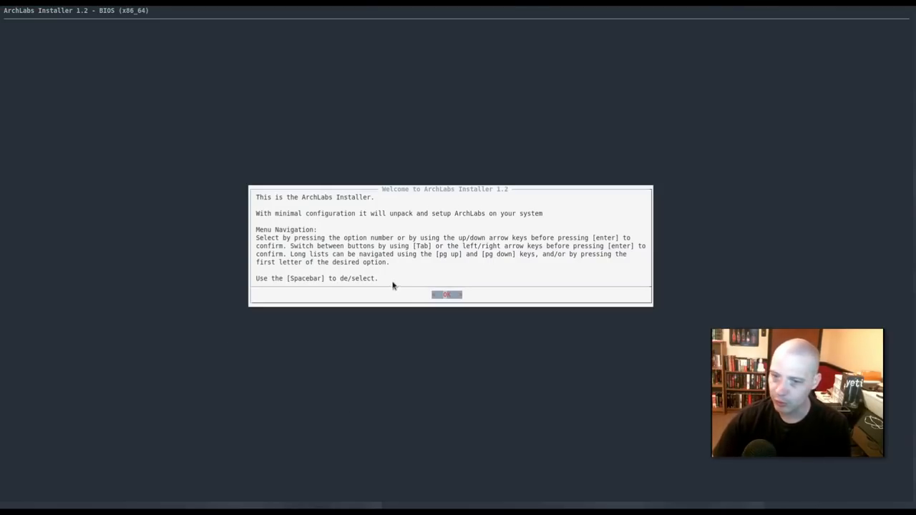
pyautogui.moveTo(526, 297)
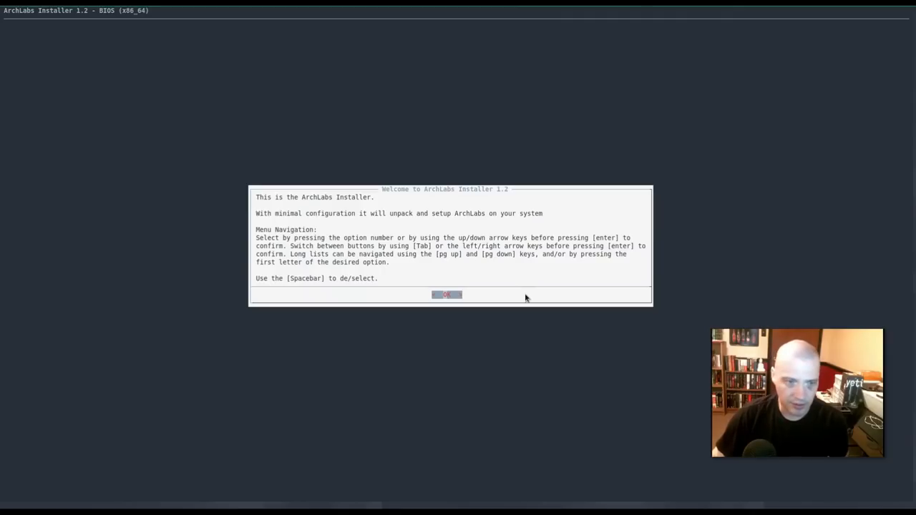
pyautogui.click(447, 294)
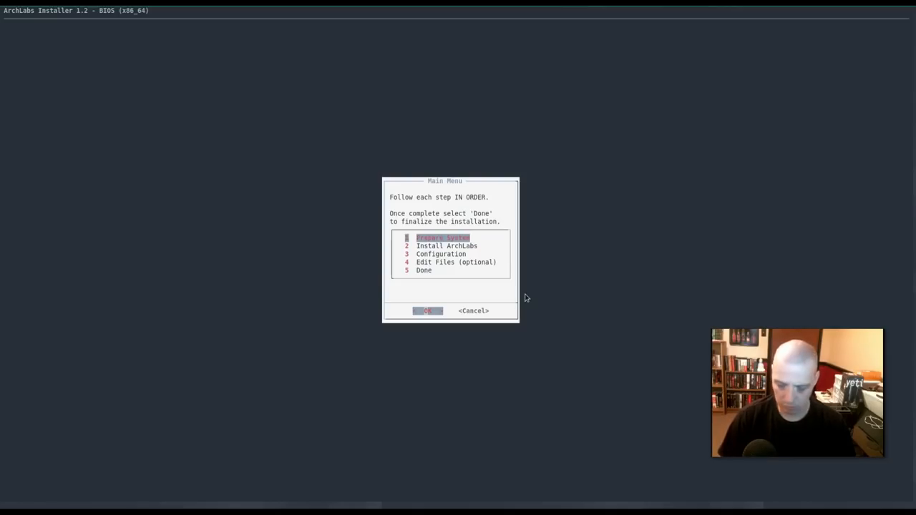
# - Set the keyboard layout to us under Prepare System
pyautogui.click(428, 310)
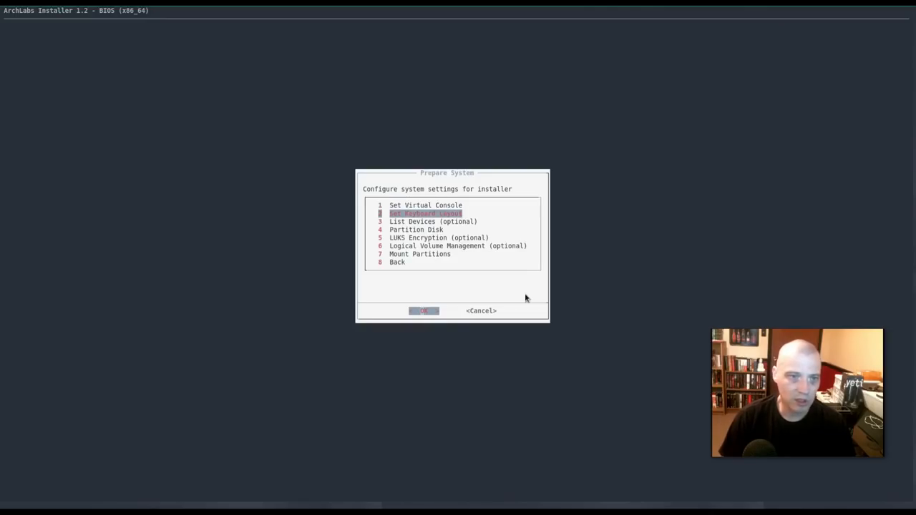
pyautogui.click(423, 311)
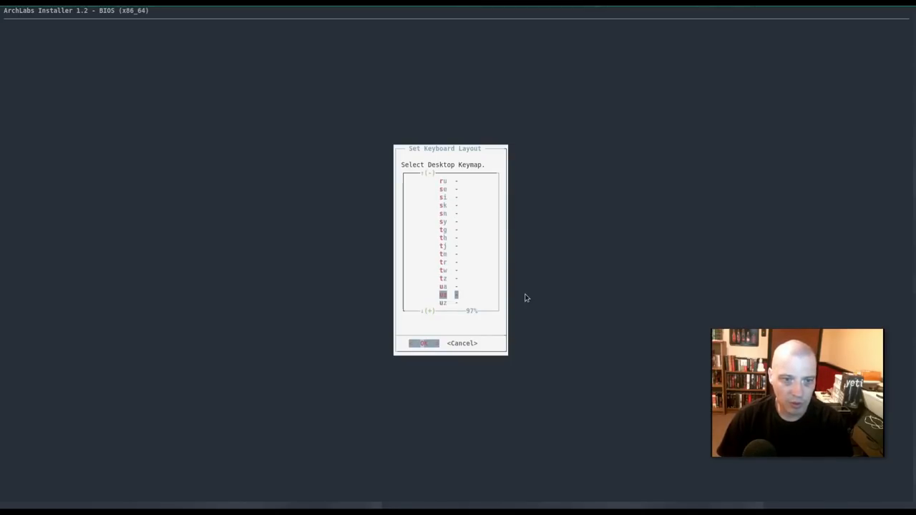
pyautogui.click(423, 343)
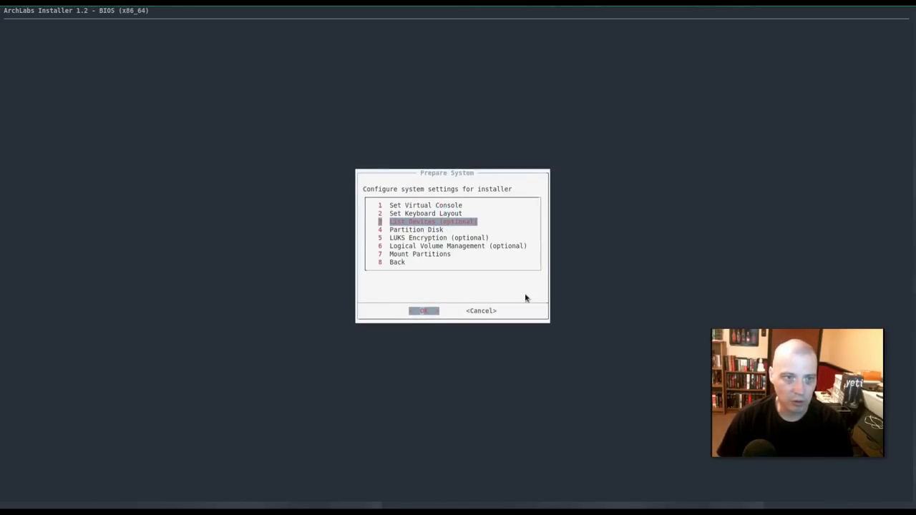
# - Automatically partition /dev/sda into 512M boot and 14.5G main partitions
pyautogui.click(423, 311)
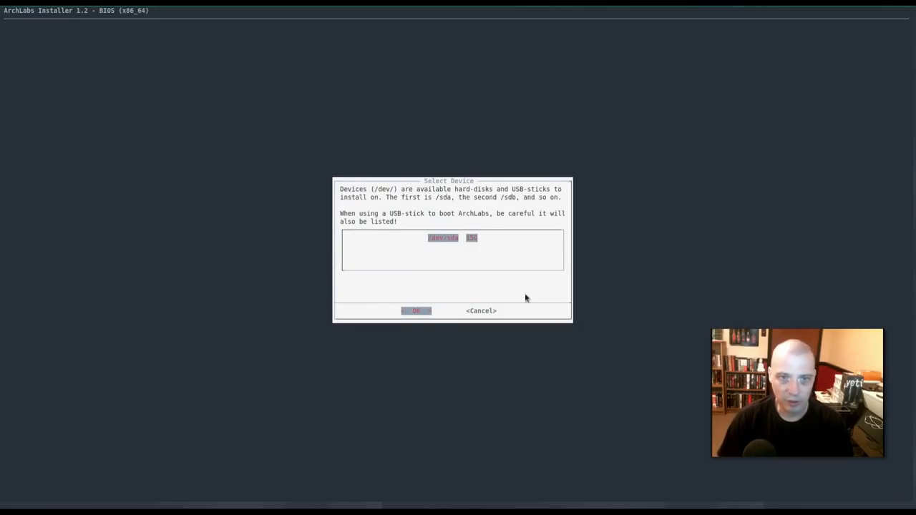
pyautogui.click(416, 310)
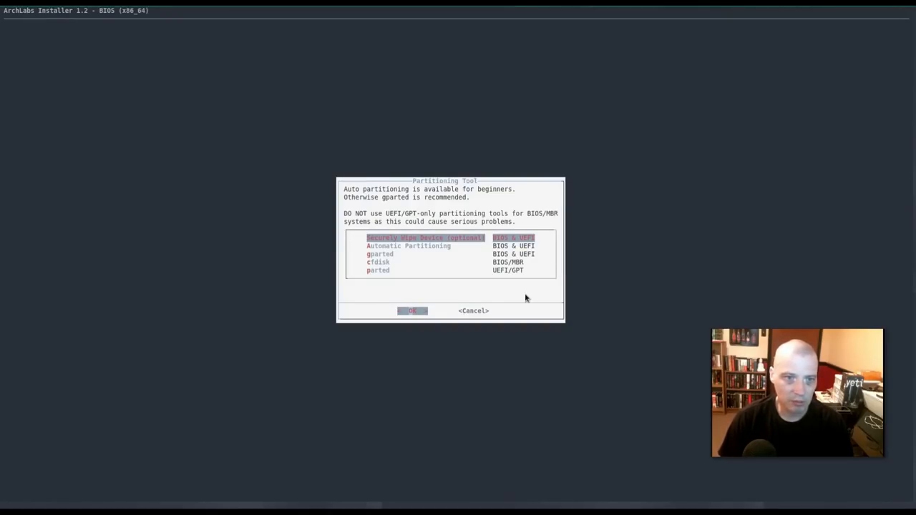
pyautogui.click(413, 310)
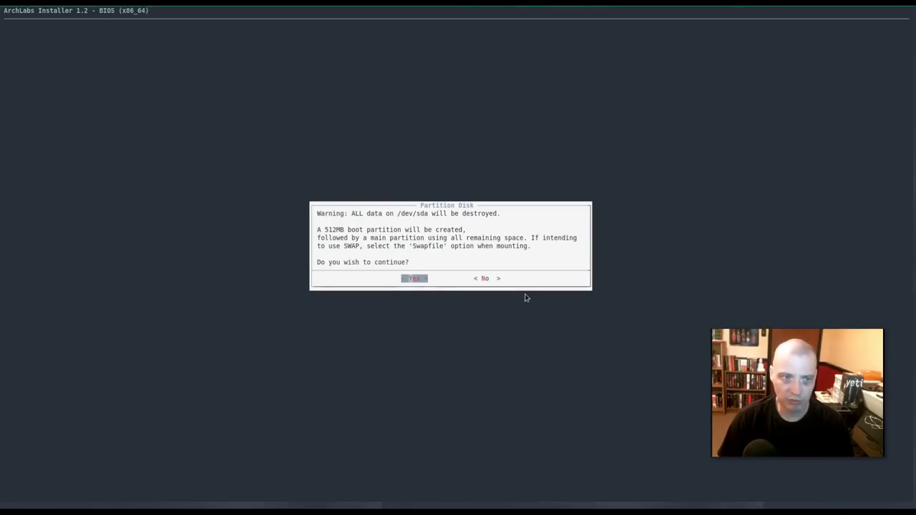
pyautogui.click(413, 278)
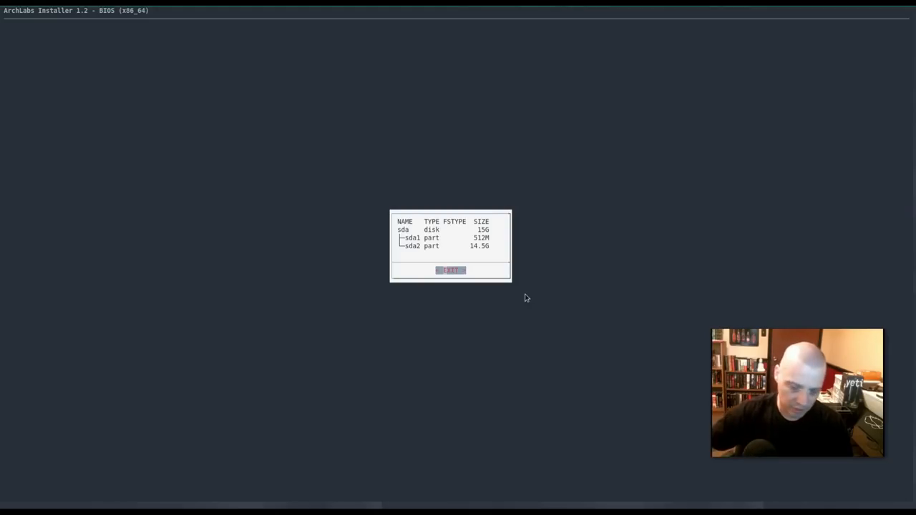
pyautogui.click(450, 269)
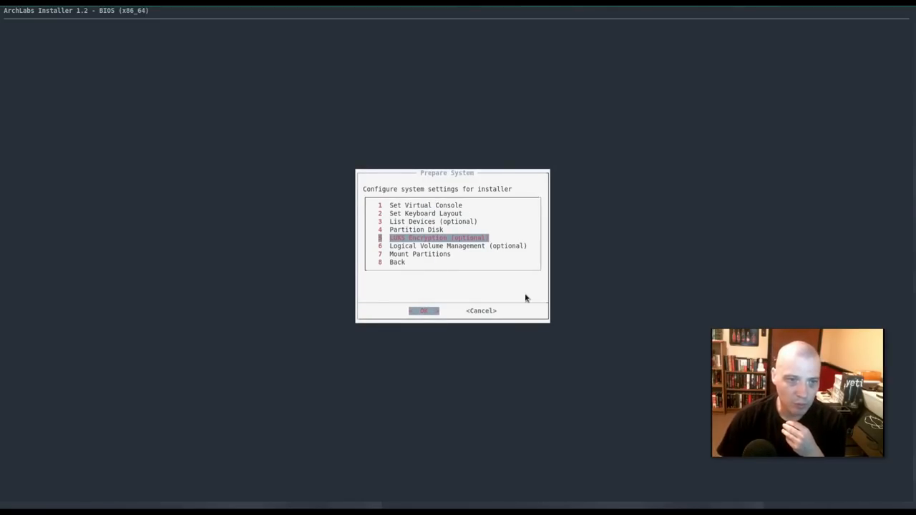
# - Try Mount Partitions, back out to the main menu, and return to preparation
pyautogui.press('Down')
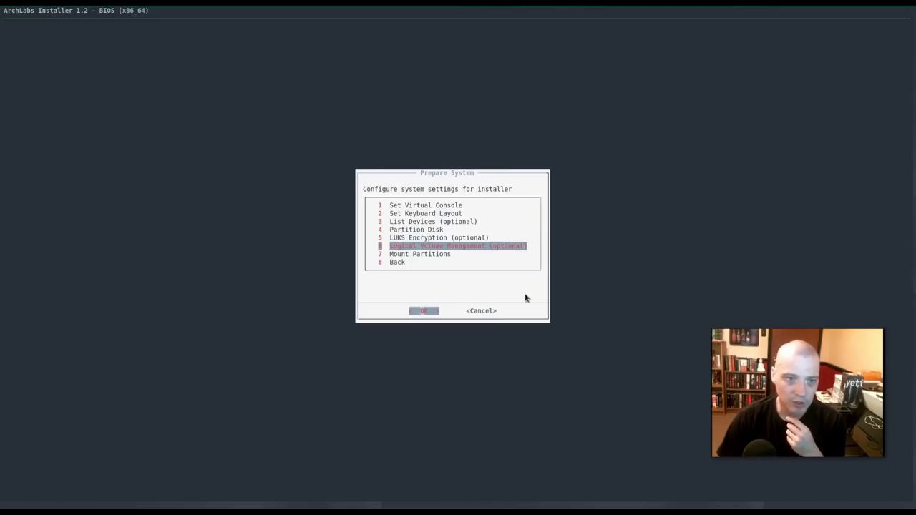
pyautogui.press('Down')
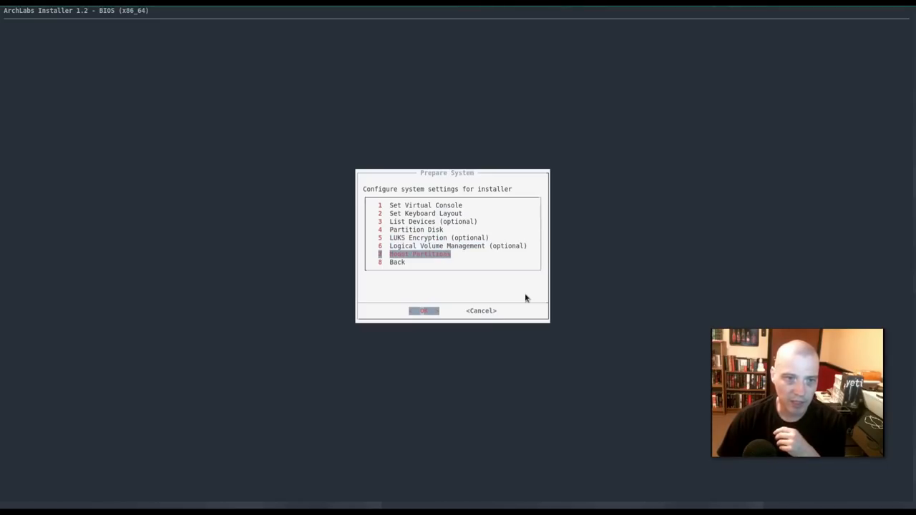
pyautogui.click(423, 311)
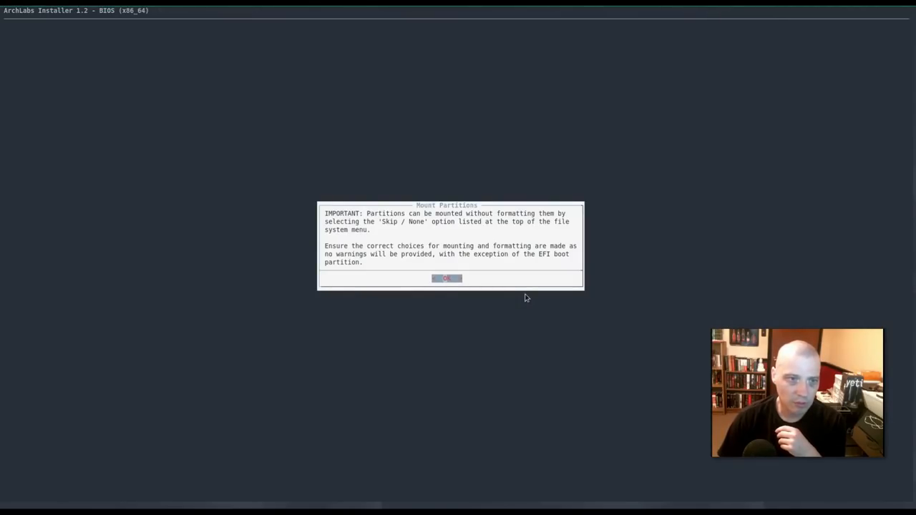
pyautogui.click(447, 277)
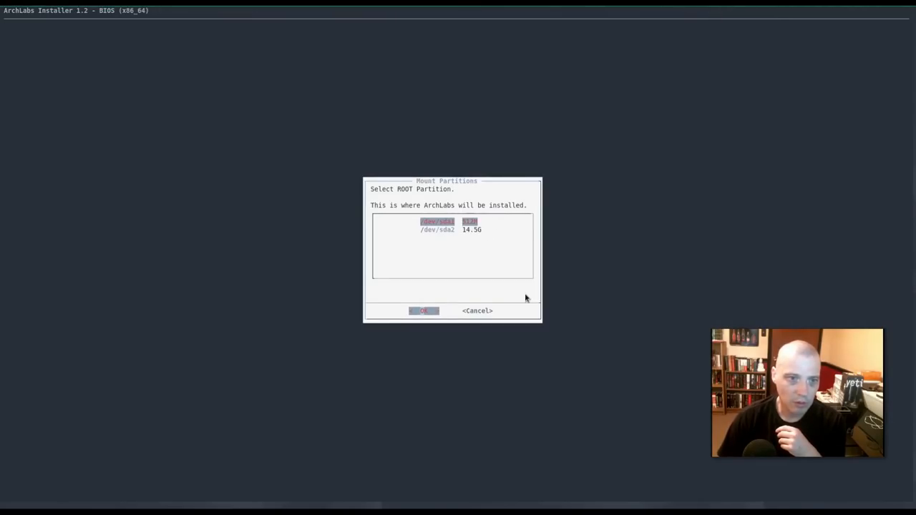
pyautogui.click(423, 311)
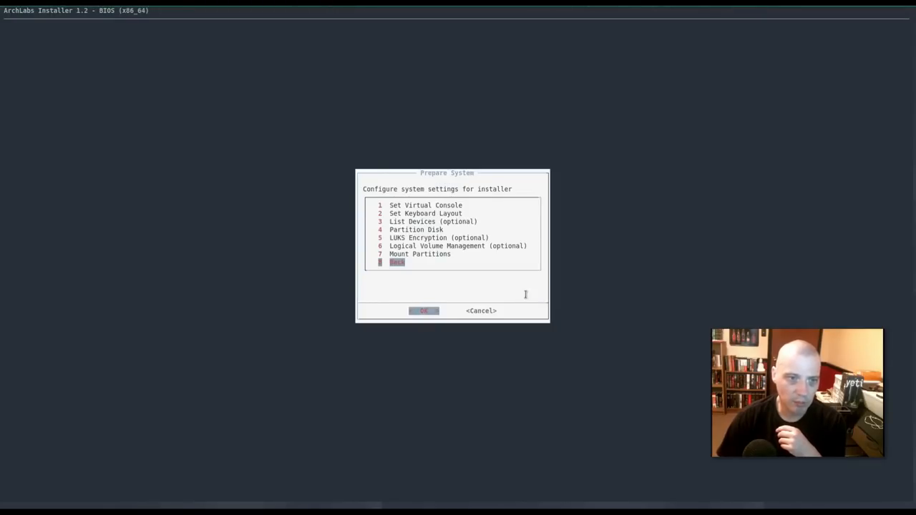
pyautogui.click(424, 310)
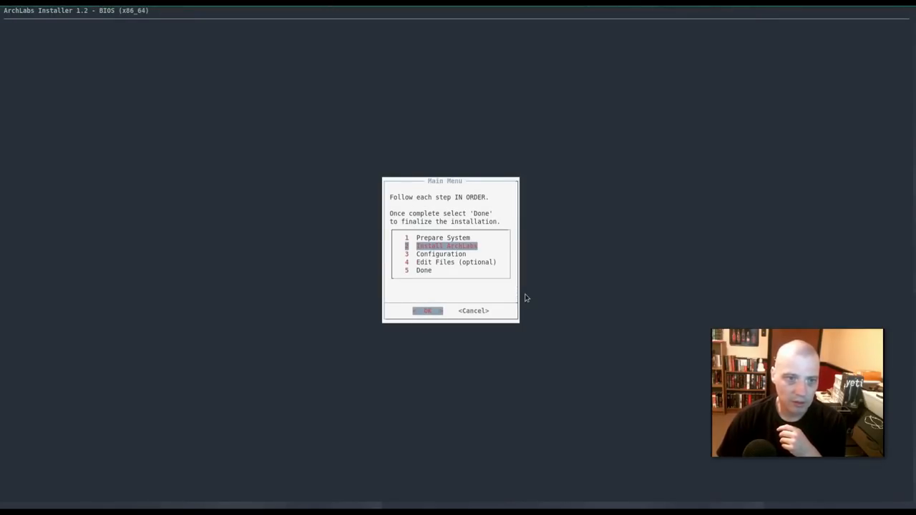
pyautogui.click(427, 310)
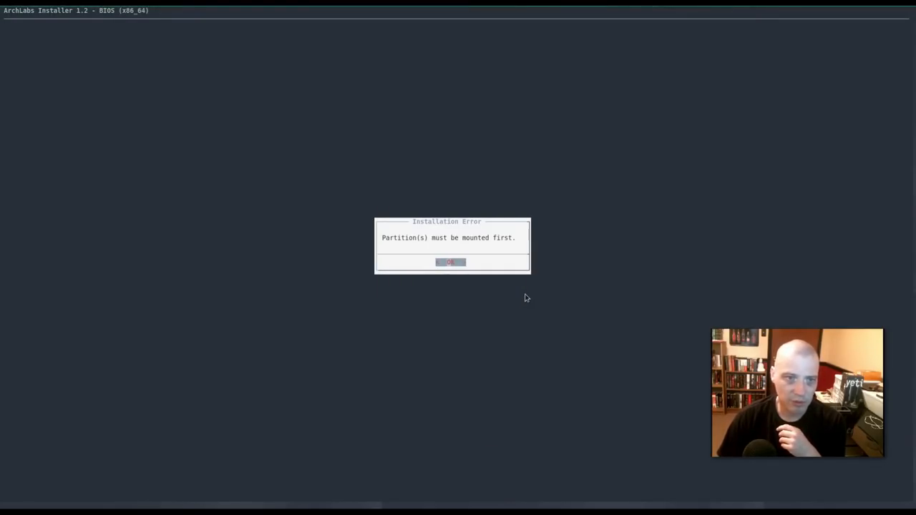
pyautogui.click(450, 261)
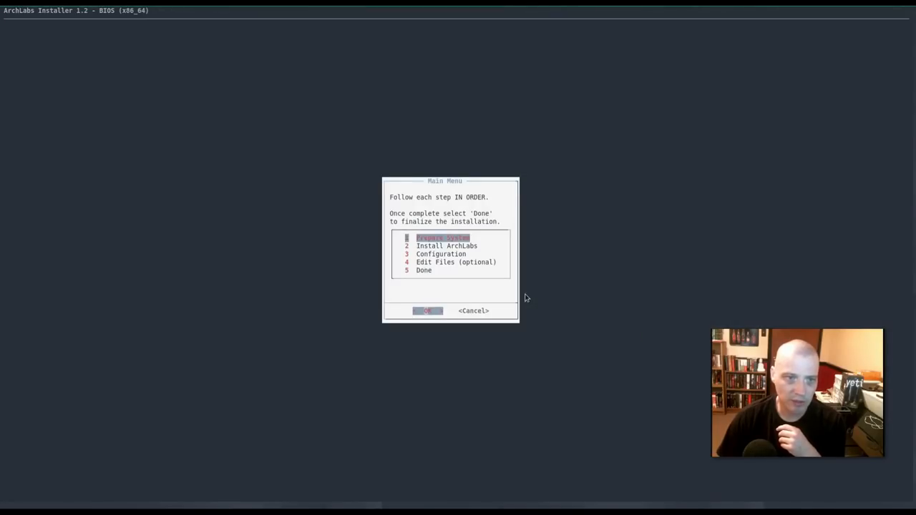
# - Format /dev/sda2 as ext4 and mount it as root with noatime options
pyautogui.click(427, 311)
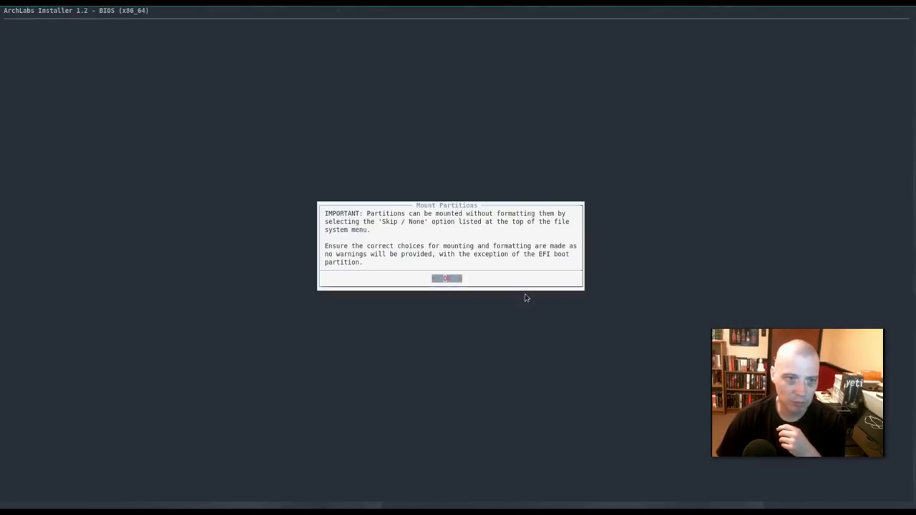
pyautogui.click(447, 277)
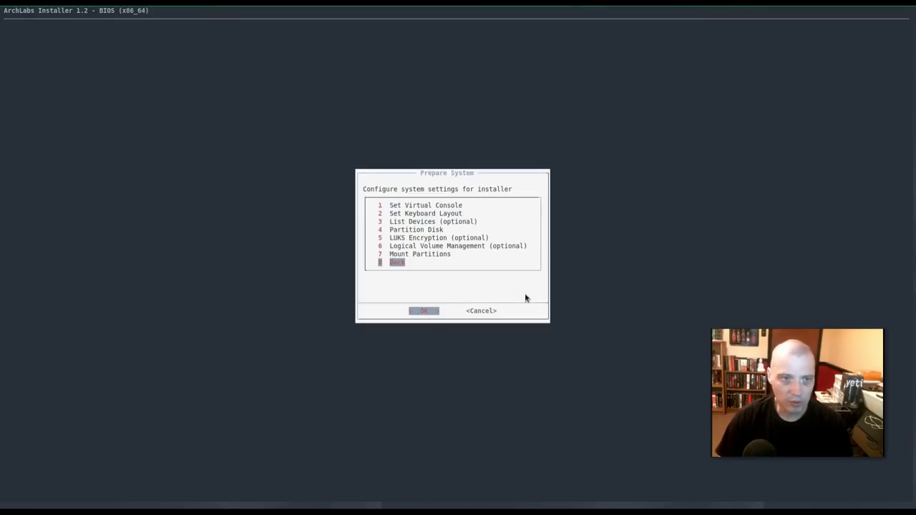
pyautogui.click(423, 311)
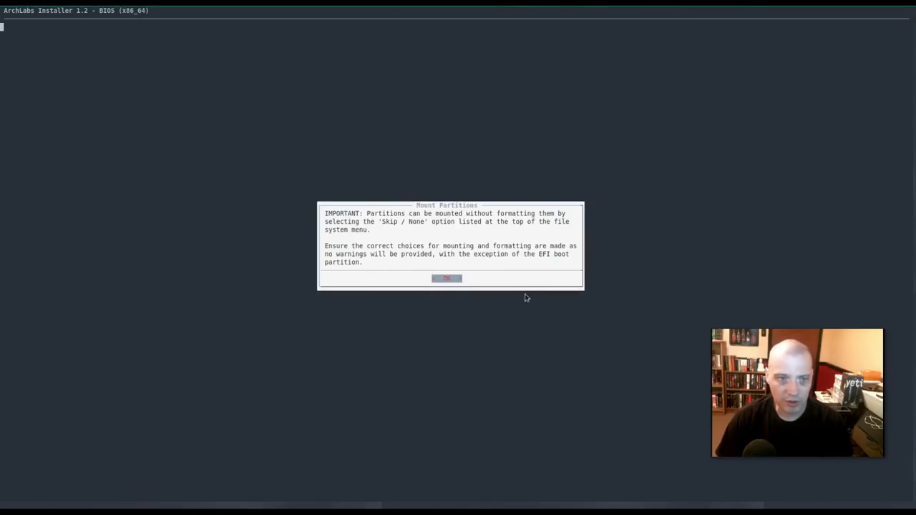
pyautogui.click(447, 279)
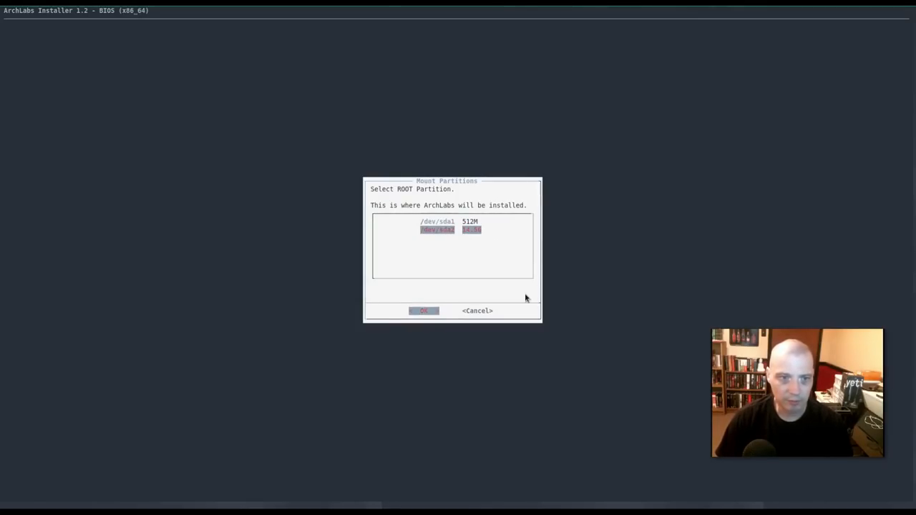
pyautogui.click(423, 310)
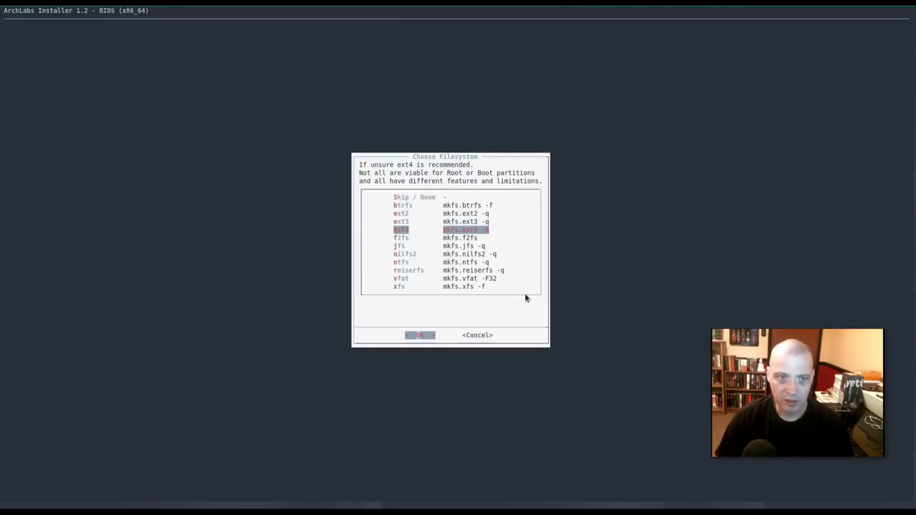
pyautogui.click(419, 335)
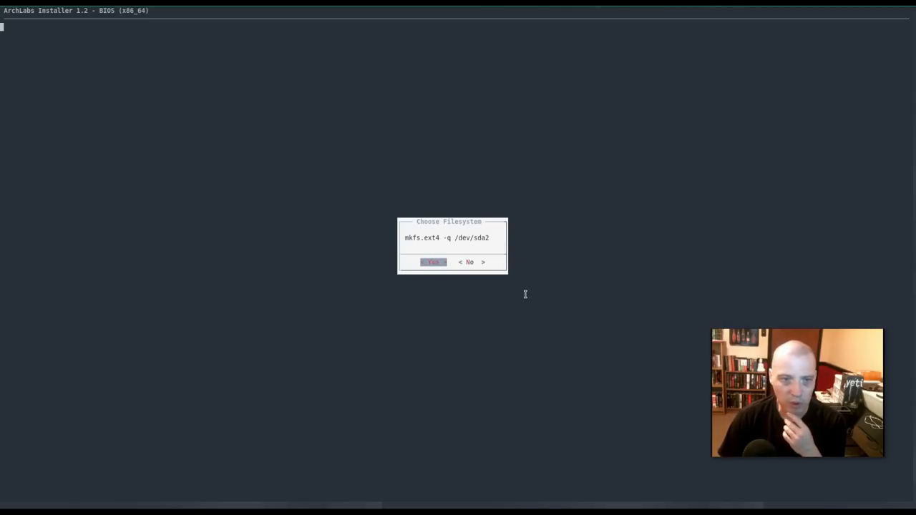
pyautogui.click(432, 262)
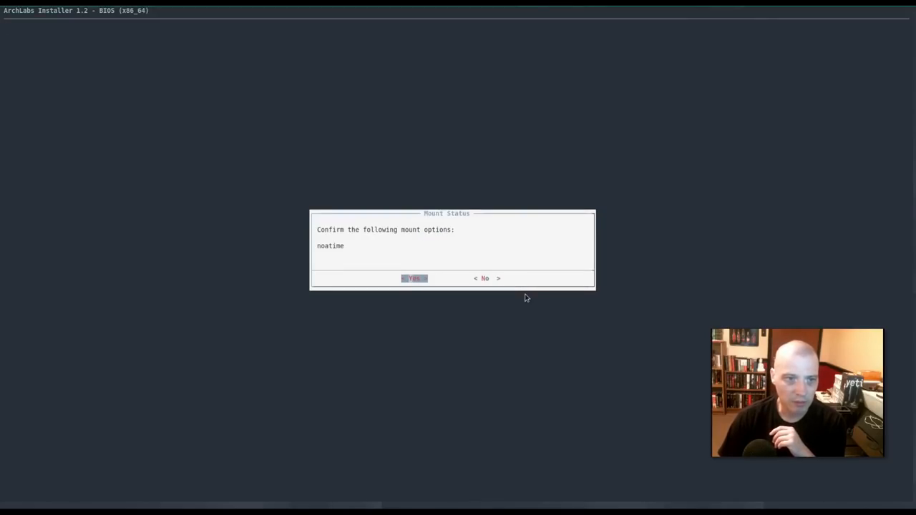
pyautogui.click(413, 279)
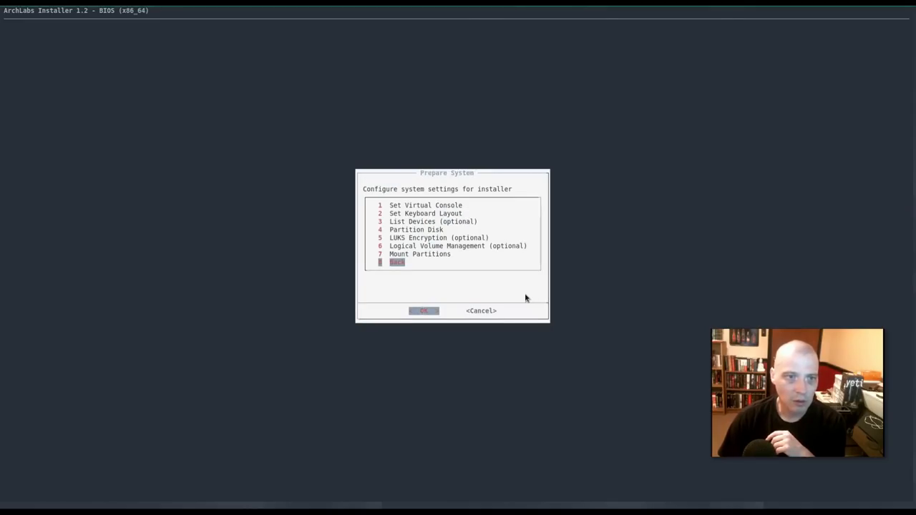
# - Run Unpack System from Install ArchLabs and wait for the file copy to finish
pyautogui.click(424, 311)
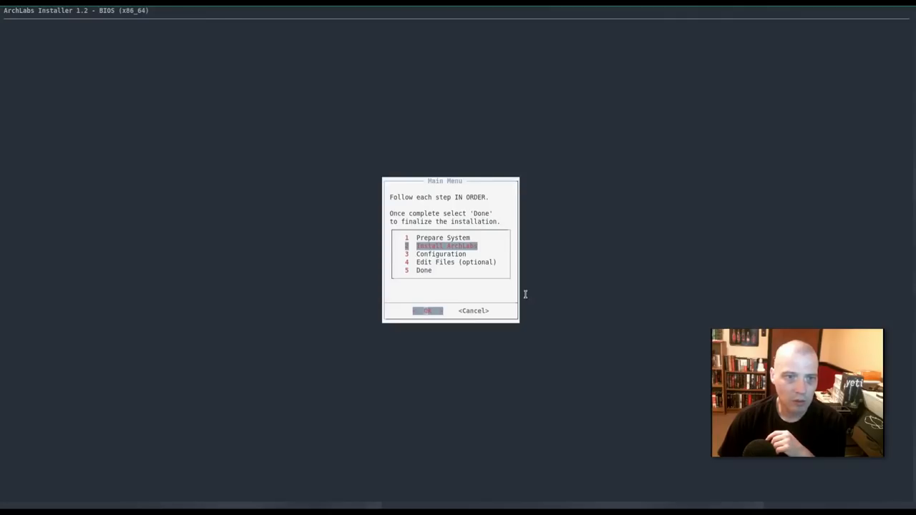
pyautogui.click(426, 311)
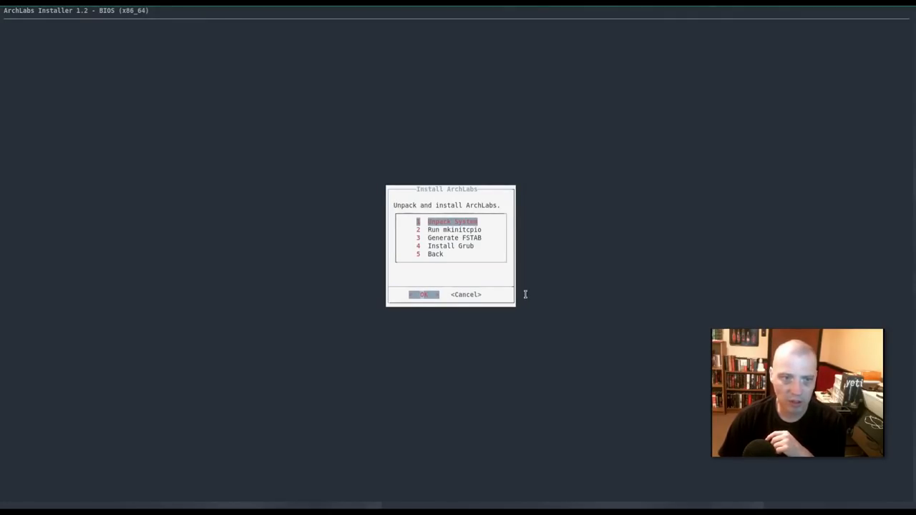
pyautogui.click(423, 294)
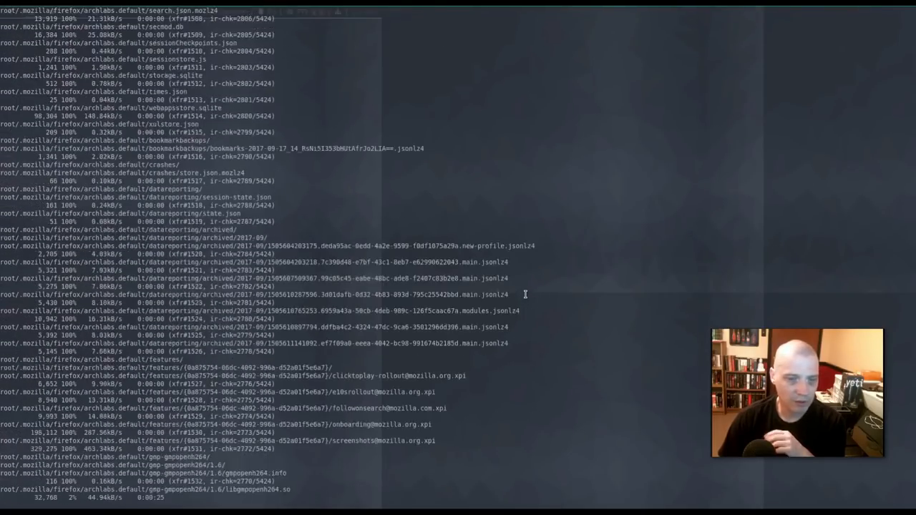
pyautogui.scroll(-3)
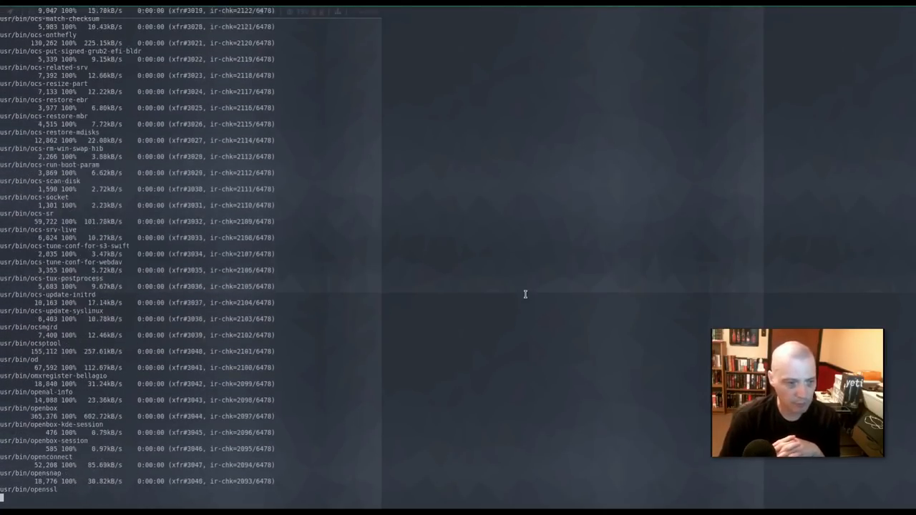
pyautogui.scroll(-3)
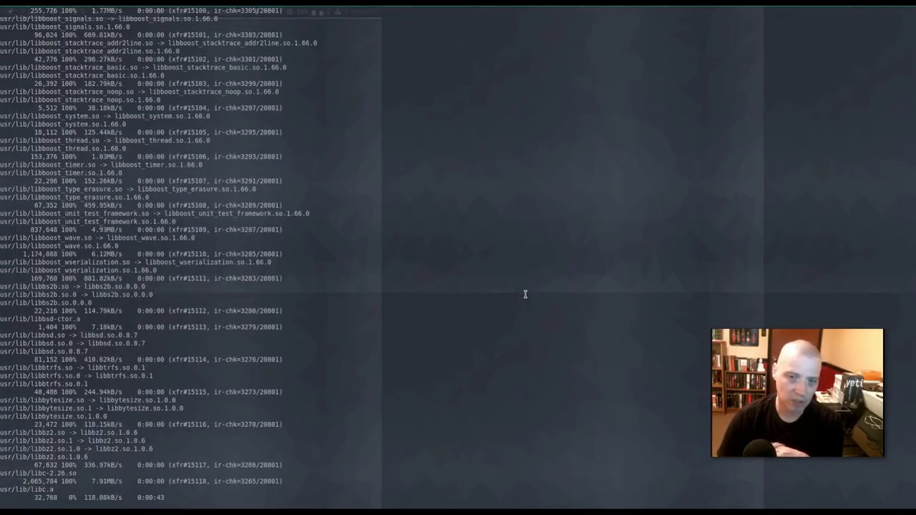
pyautogui.scroll(-3)
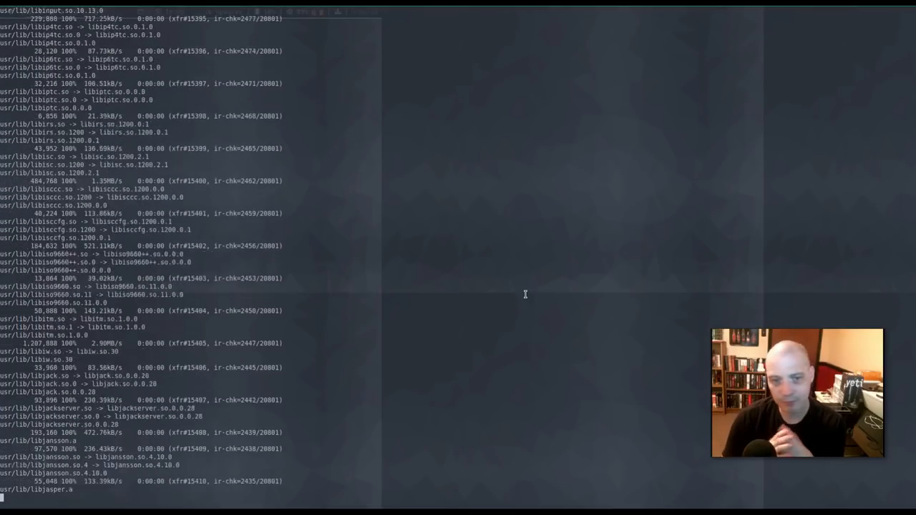
pyautogui.scroll(-3)
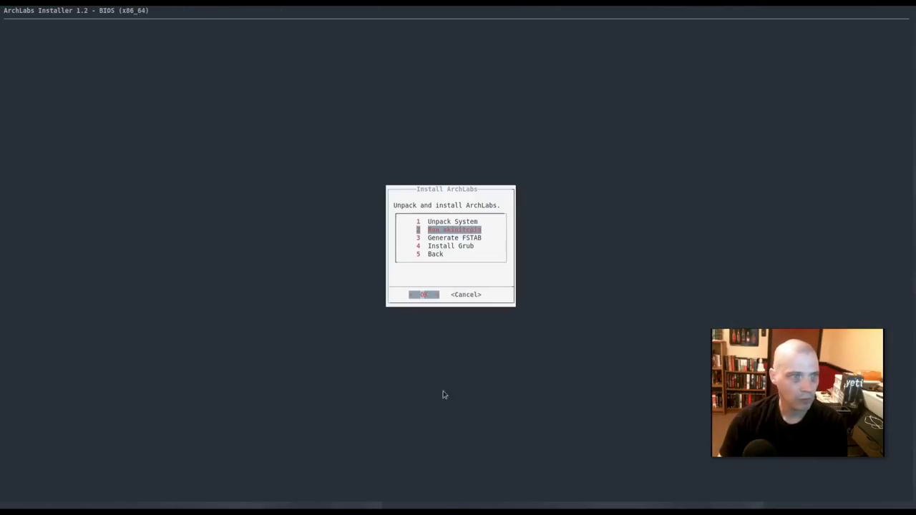
pyautogui.moveTo(609, 292)
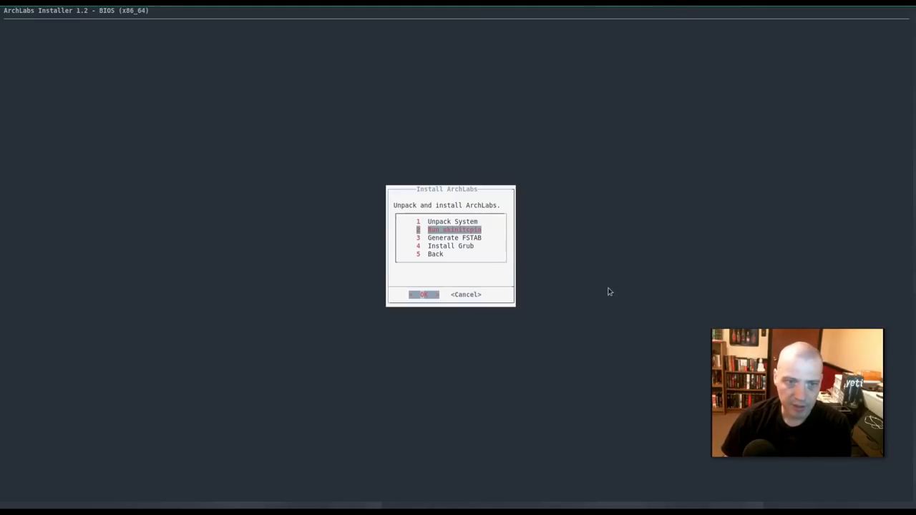
# - Run mkinitcpio, then generate the fstab with genfstab -U -p (Device UUID)
pyautogui.click(424, 294)
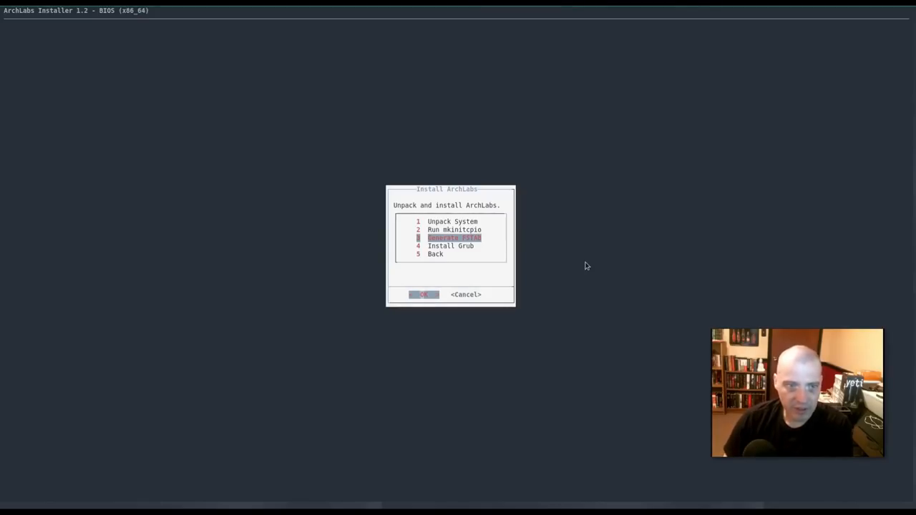
pyautogui.click(424, 294)
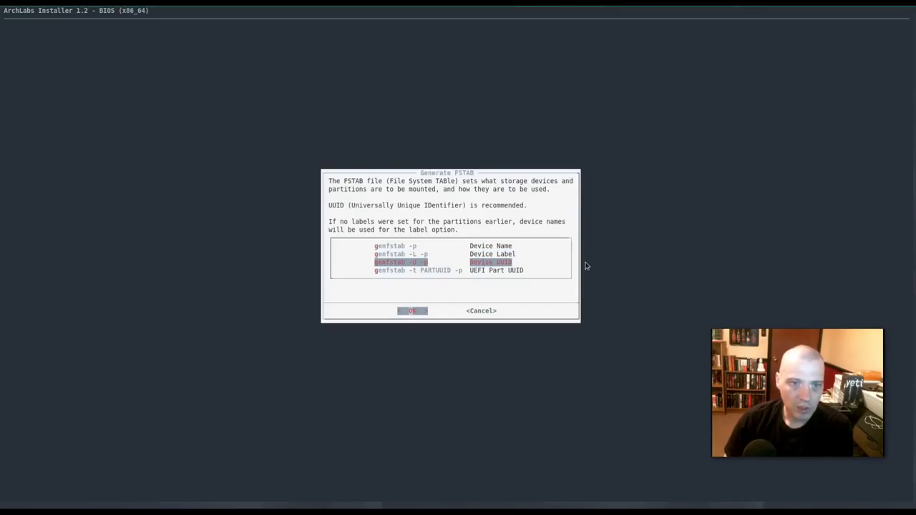
pyautogui.click(412, 311)
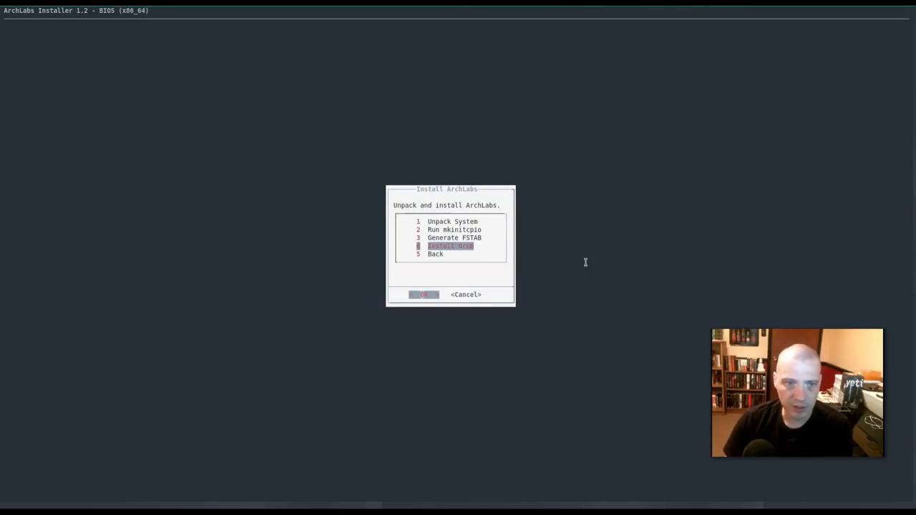
# - Install Grub onto /dev/sda twice, then go Back to the Main Menu
pyautogui.click(423, 294)
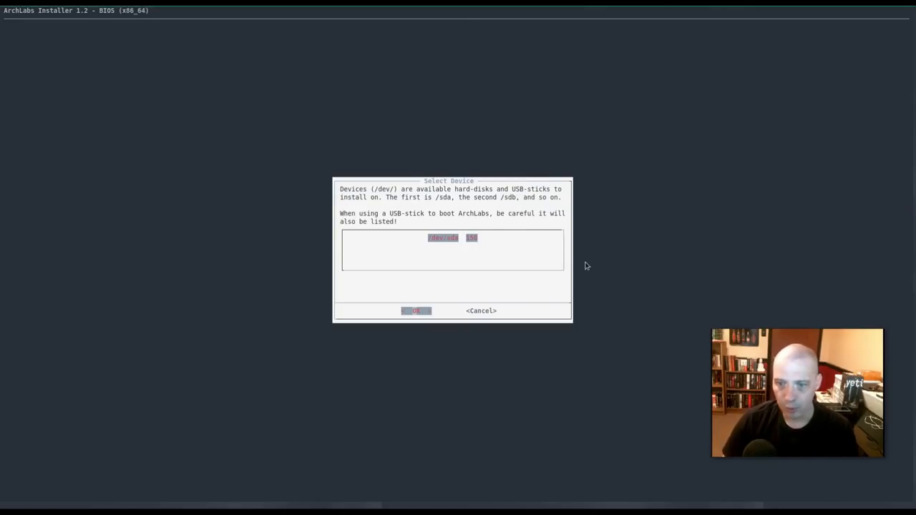
pyautogui.click(416, 311)
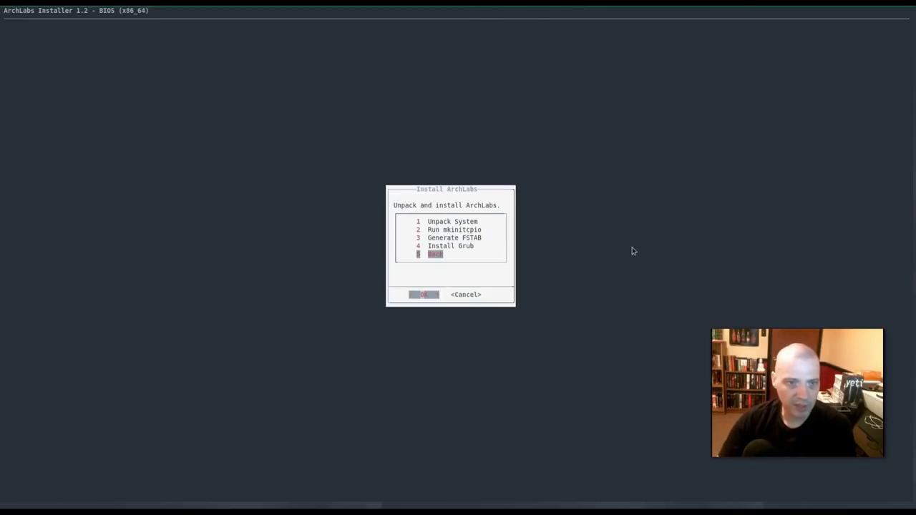
pyautogui.moveTo(623, 251)
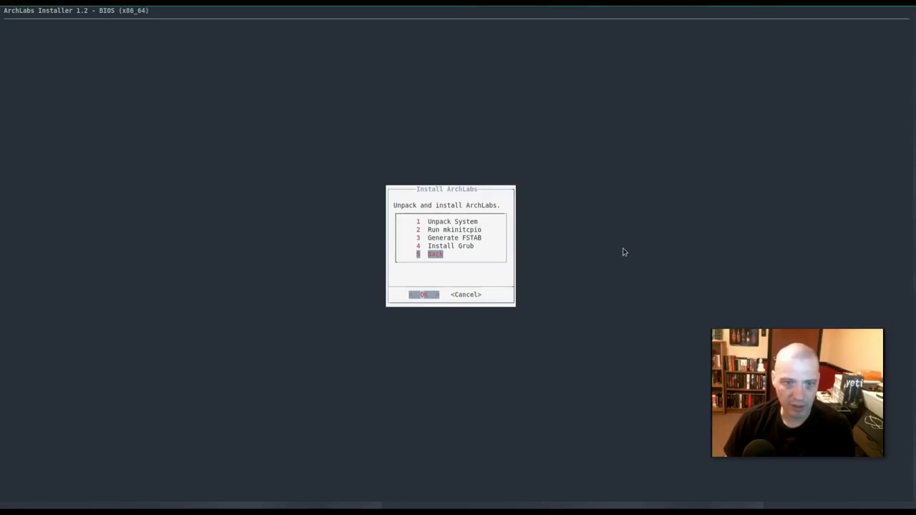
pyautogui.click(424, 294)
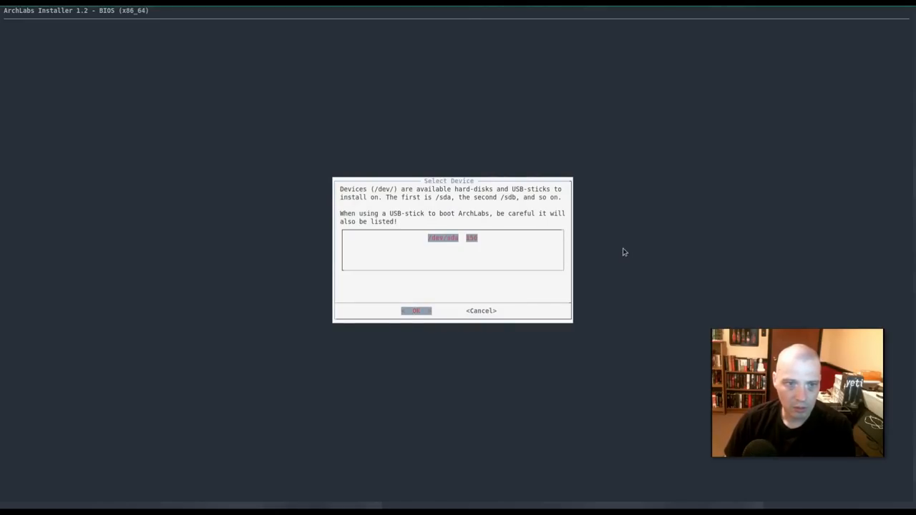
pyautogui.moveTo(623, 249)
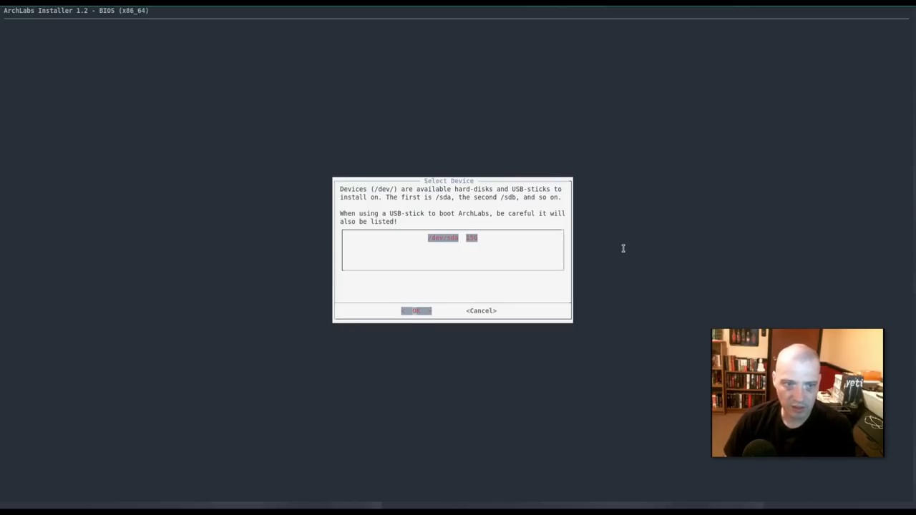
pyautogui.click(416, 310)
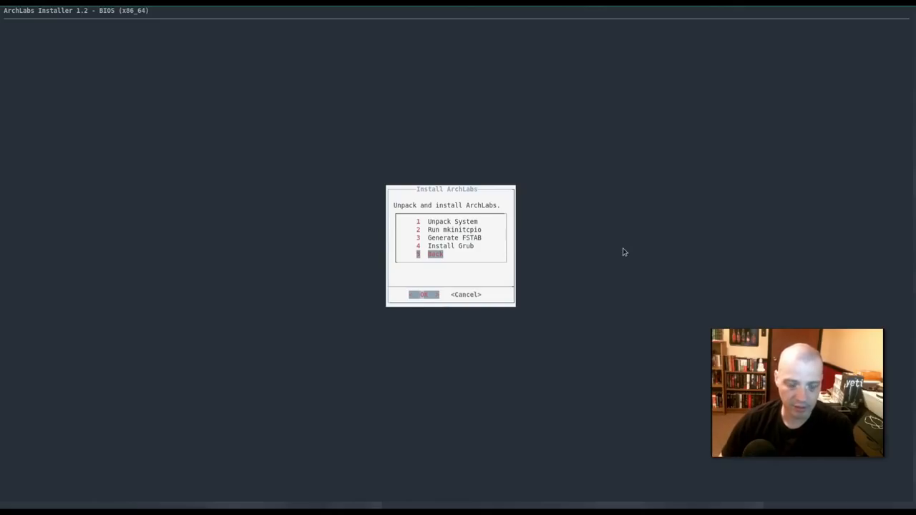
pyautogui.click(423, 294)
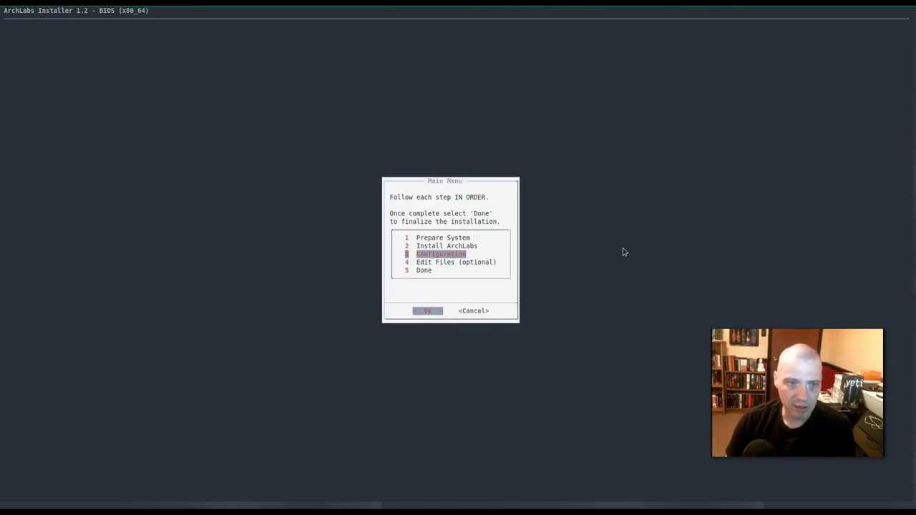
# - Keep 'archlabs' as the system hostname in the configuration settings
pyautogui.click(427, 311)
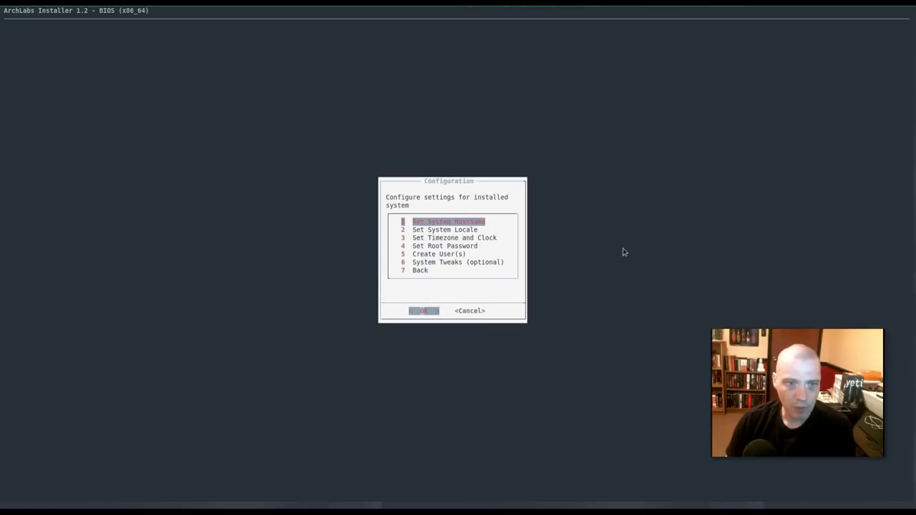
pyautogui.click(423, 310)
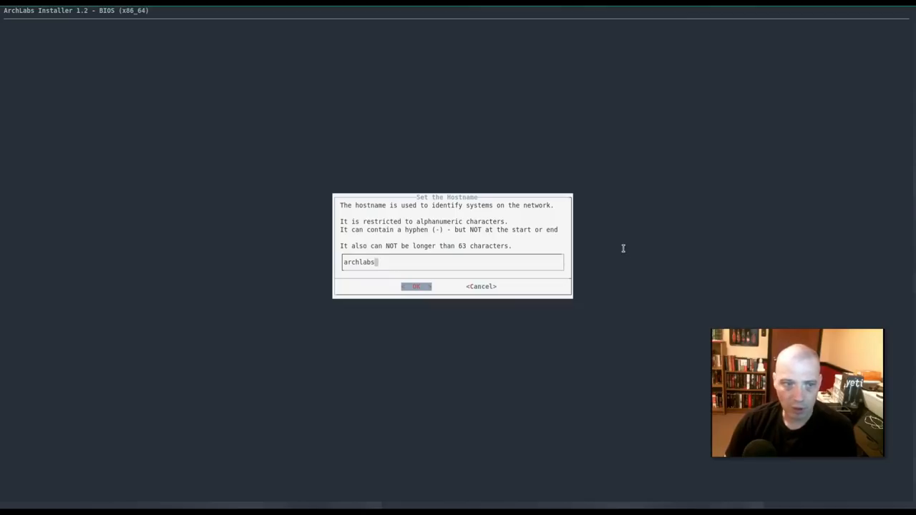
pyautogui.click(416, 287)
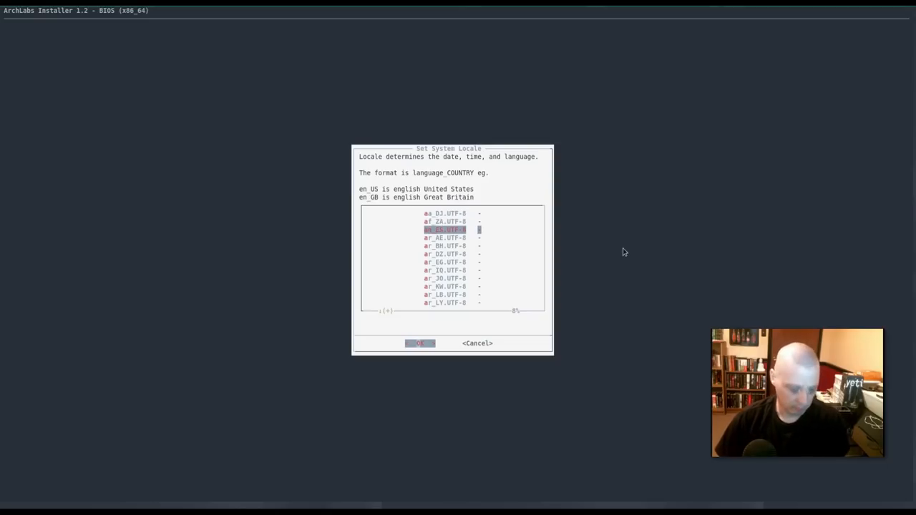
# - Choose en_US.UTF-8 as the locale, then open and cancel Set Timezone and Clock
pyautogui.scroll(-3)
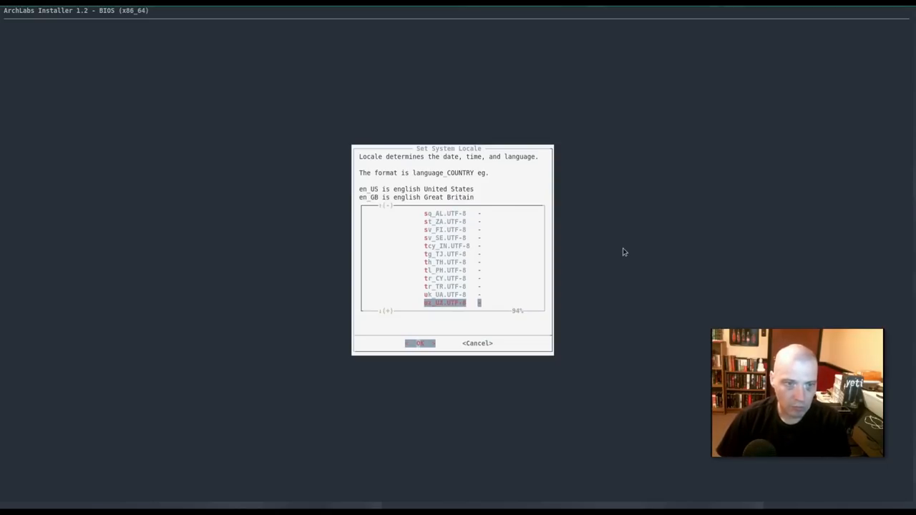
pyautogui.scroll(-3)
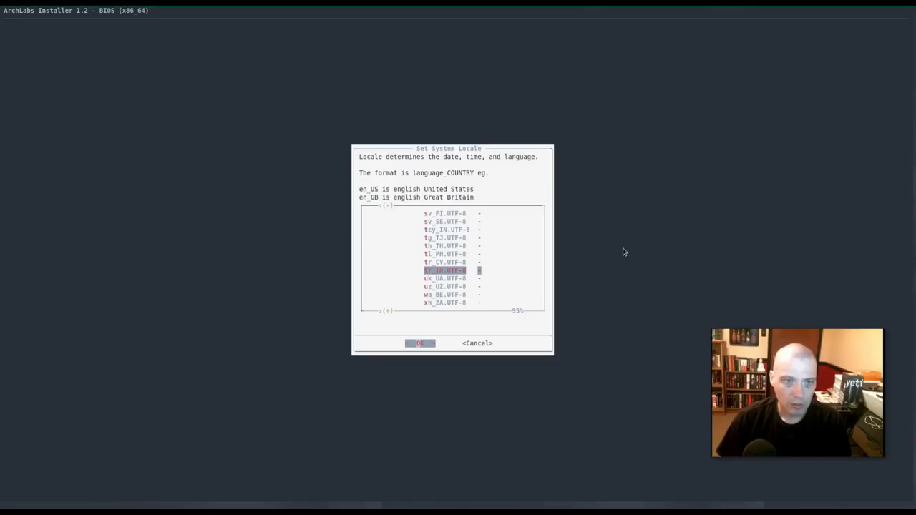
pyautogui.scroll(3)
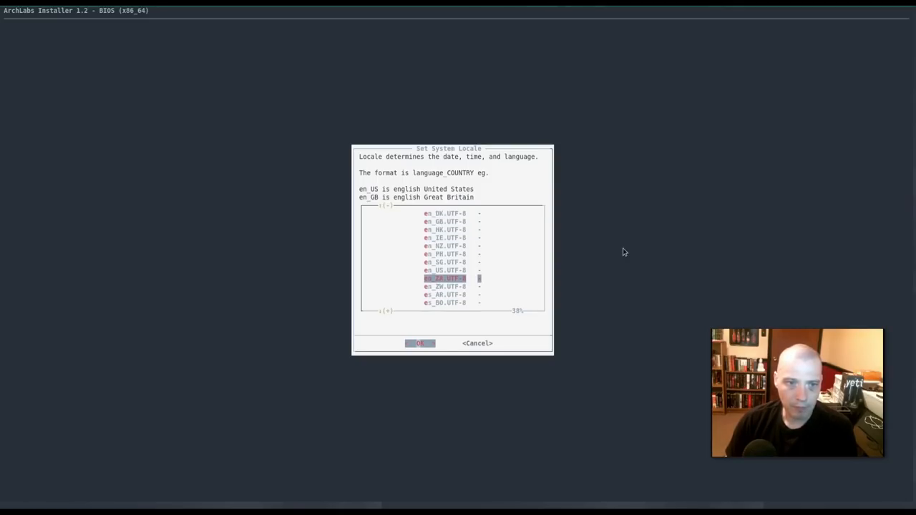
pyautogui.press('Up')
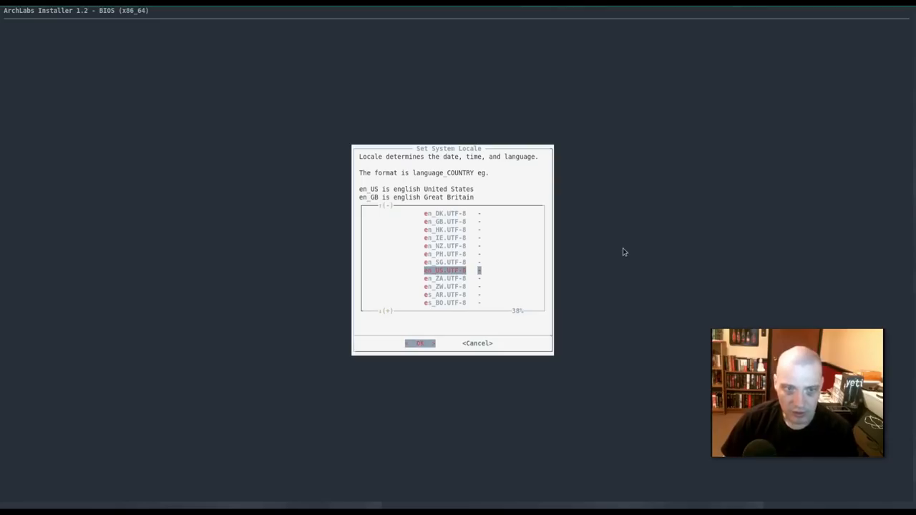
pyautogui.click(420, 344)
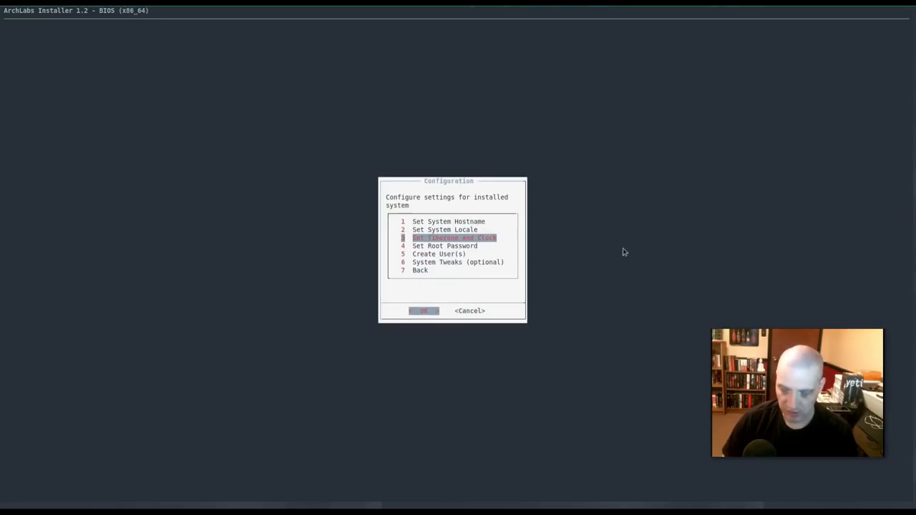
pyautogui.click(423, 311)
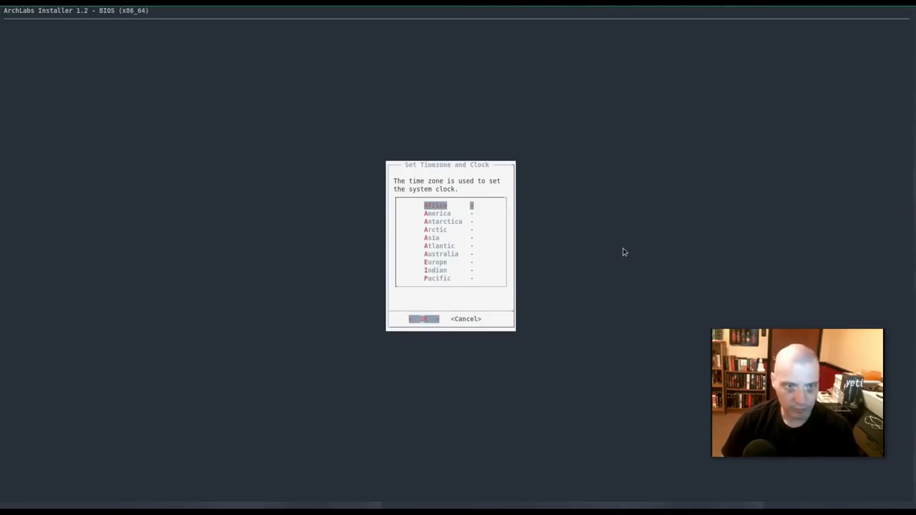
pyautogui.click(423, 318)
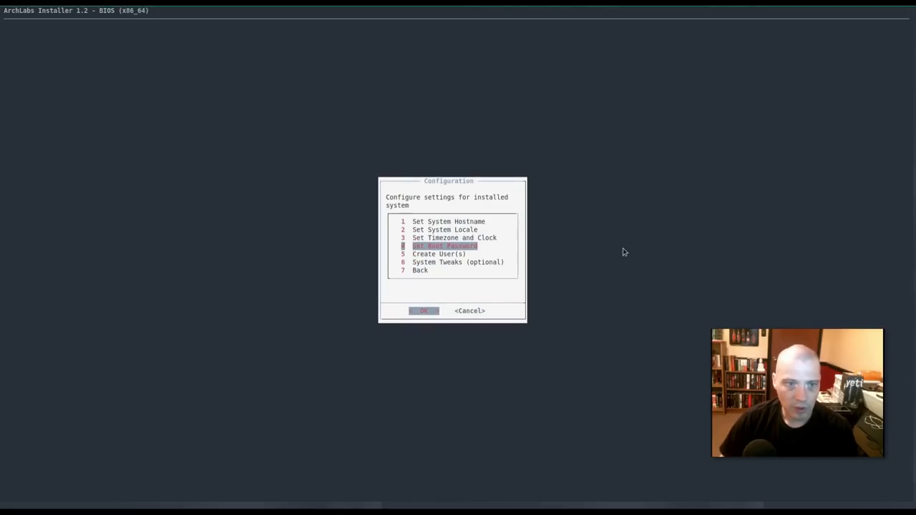
# - Choose region America and city Chicago, confirm, and select utc for the clock
pyautogui.press('Up')
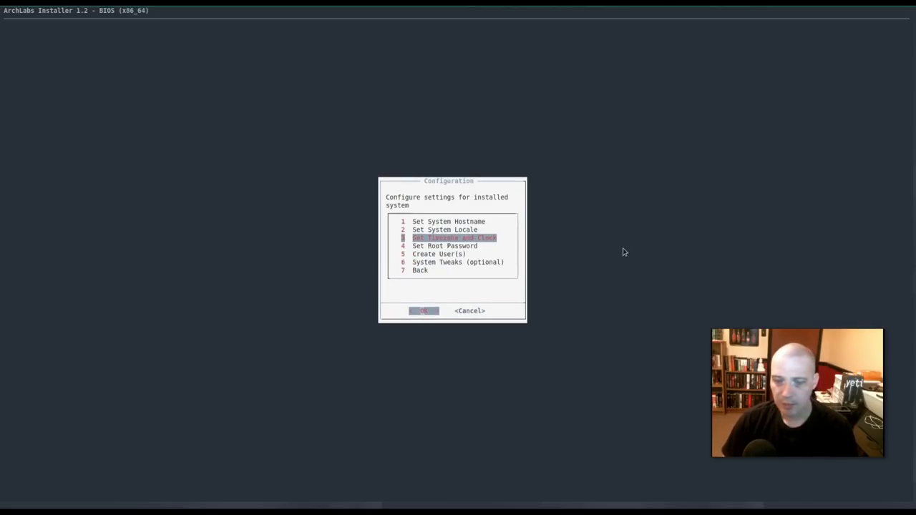
pyautogui.click(423, 310)
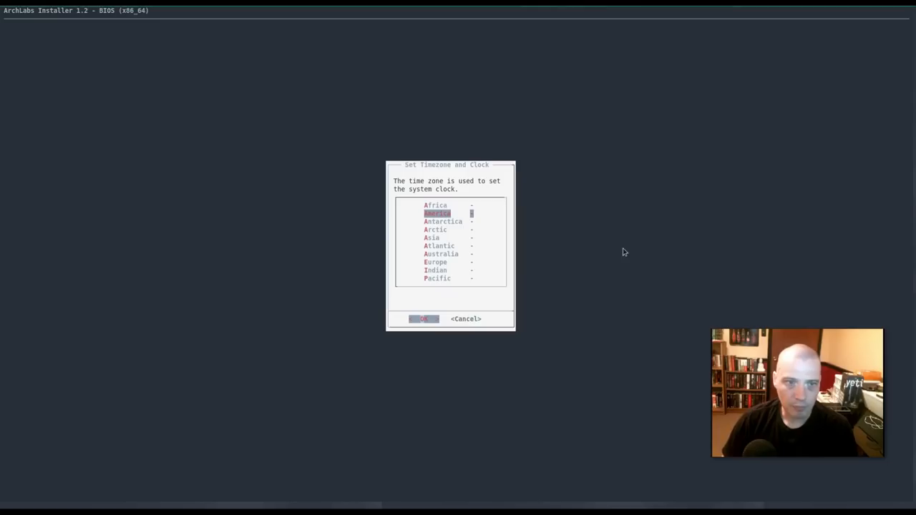
pyautogui.click(424, 319)
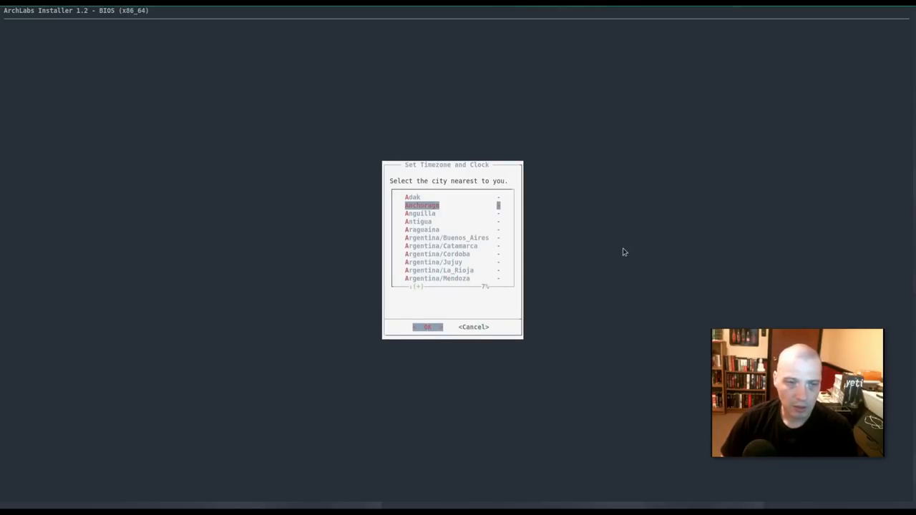
pyautogui.scroll(-3)
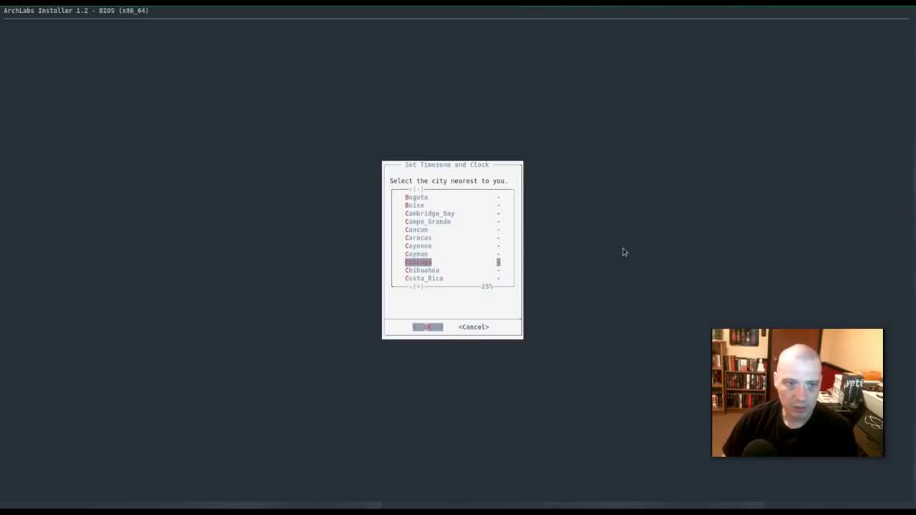
pyautogui.click(427, 327)
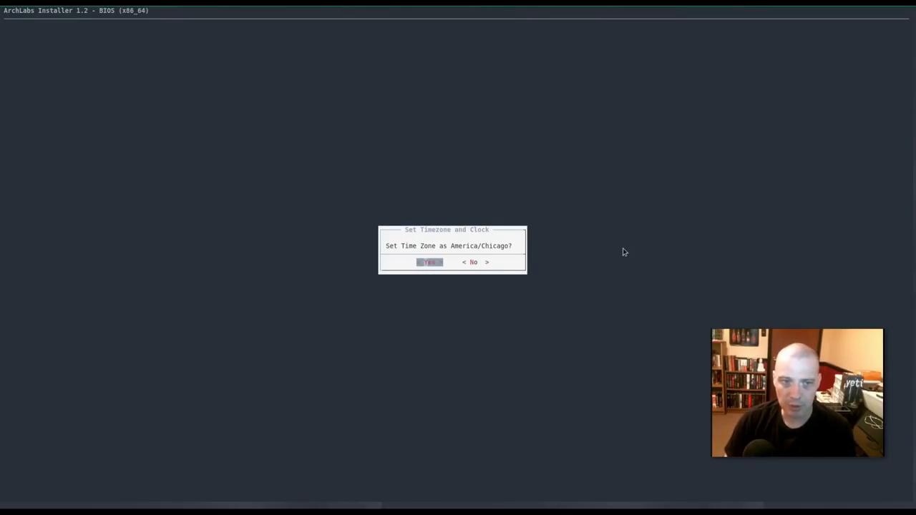
pyautogui.click(430, 262)
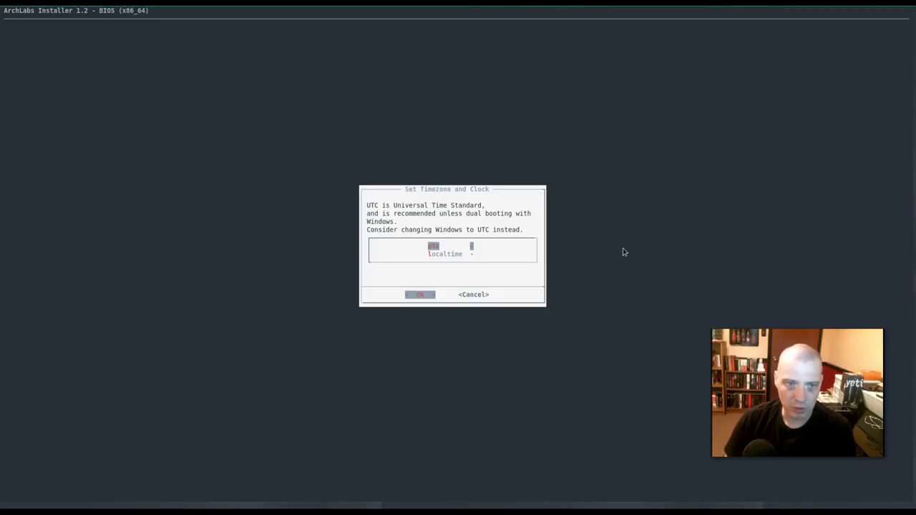
pyautogui.click(420, 294)
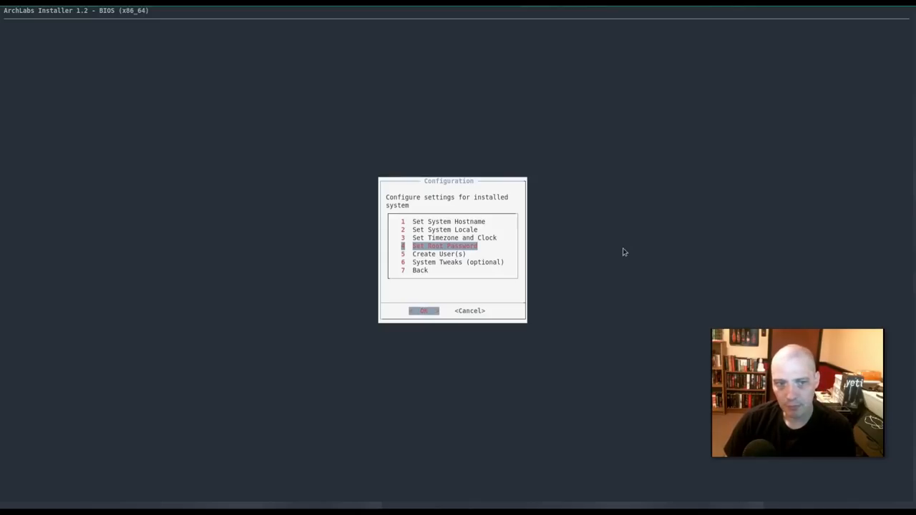
# - Create the lowercase user 'dt', enter its passwords and set the root password
pyautogui.click(423, 311)
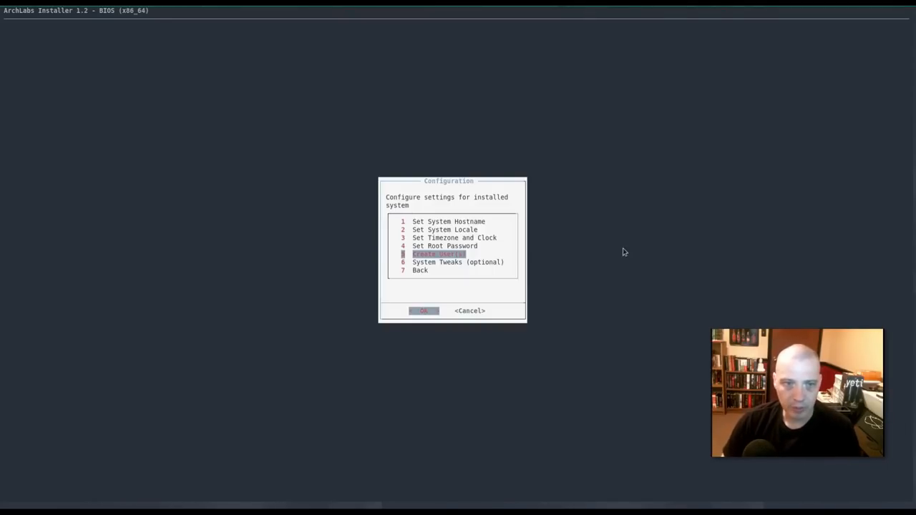
pyautogui.click(423, 311)
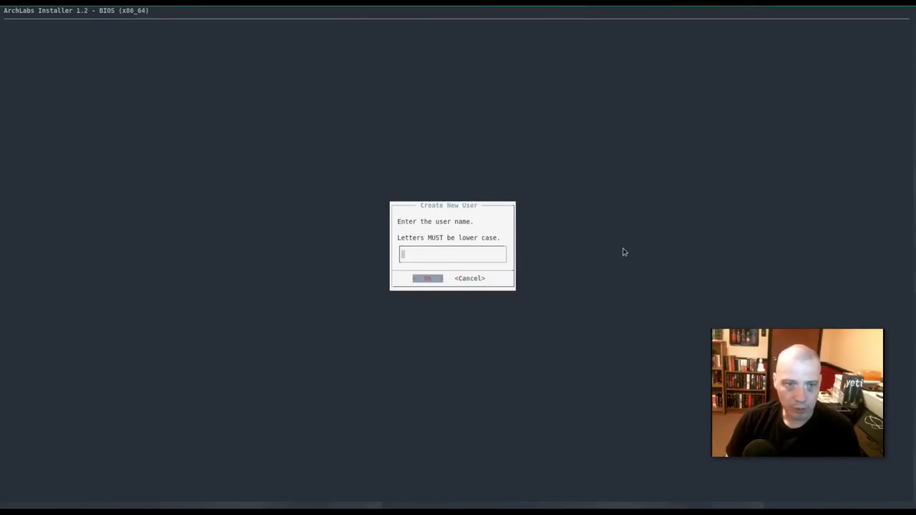
pyautogui.write('DT')
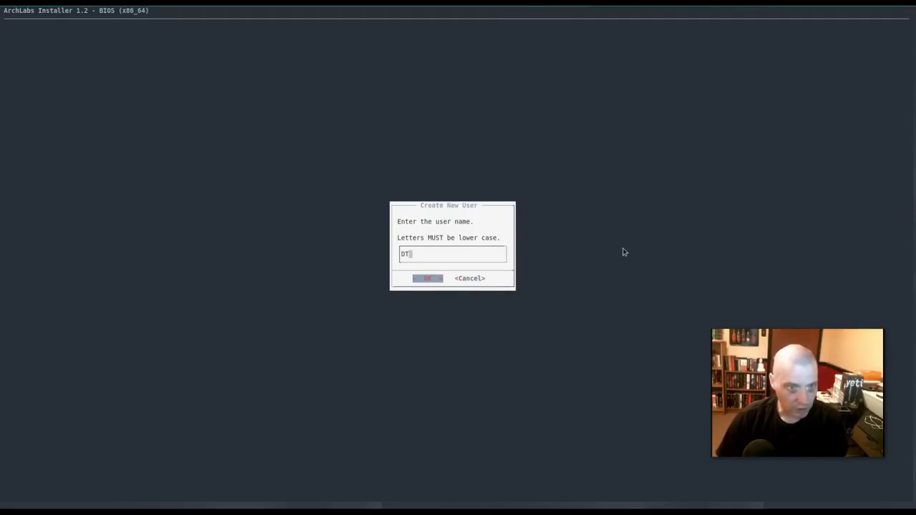
pyautogui.press('BackSpace')
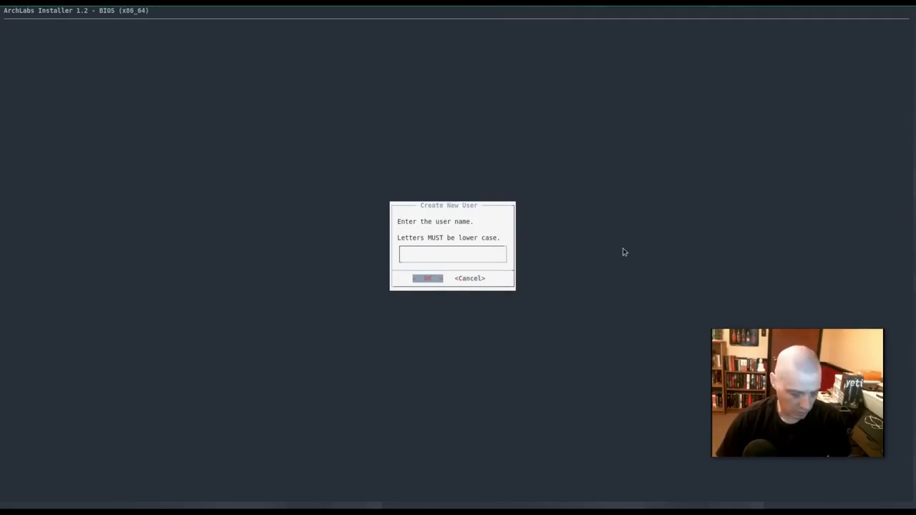
pyautogui.write('dt')
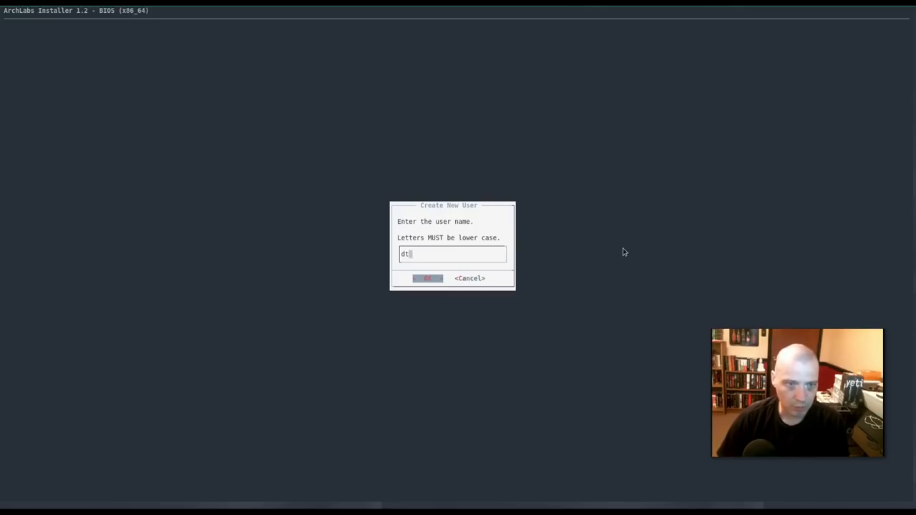
pyautogui.click(427, 279)
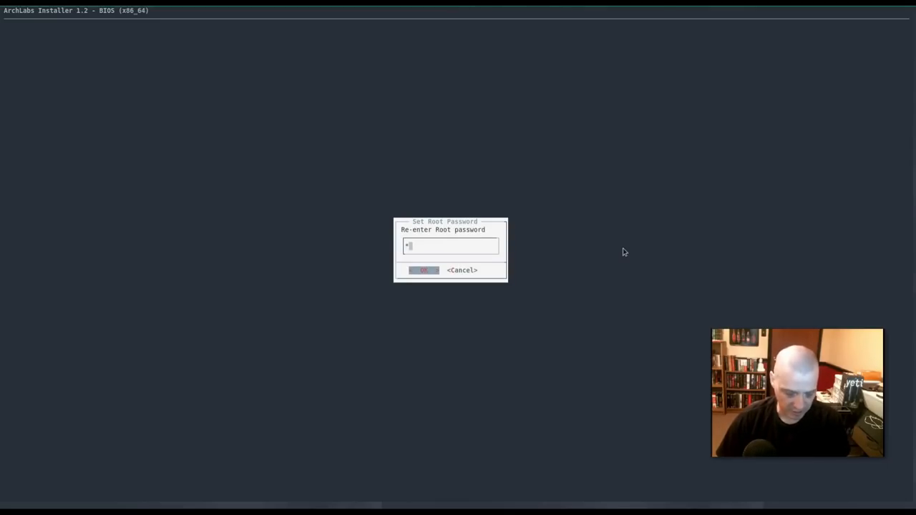
pyautogui.click(423, 270)
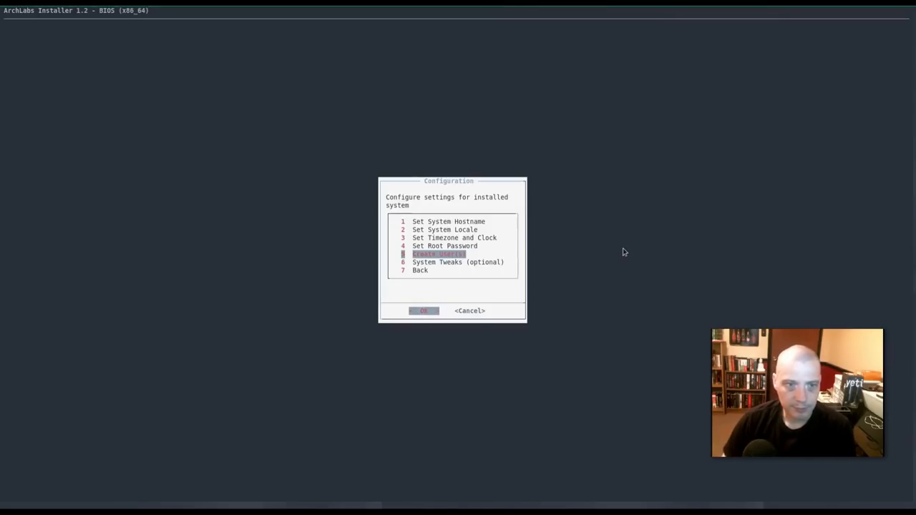
pyautogui.press('Down')
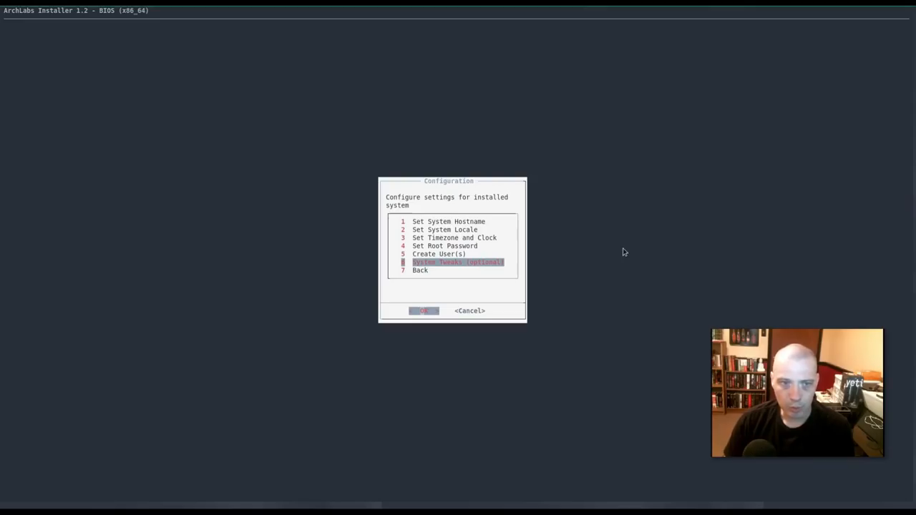
# - Browse the coredump and kernel log tweaks without applying any, then confirm closing the installer
pyautogui.click(424, 311)
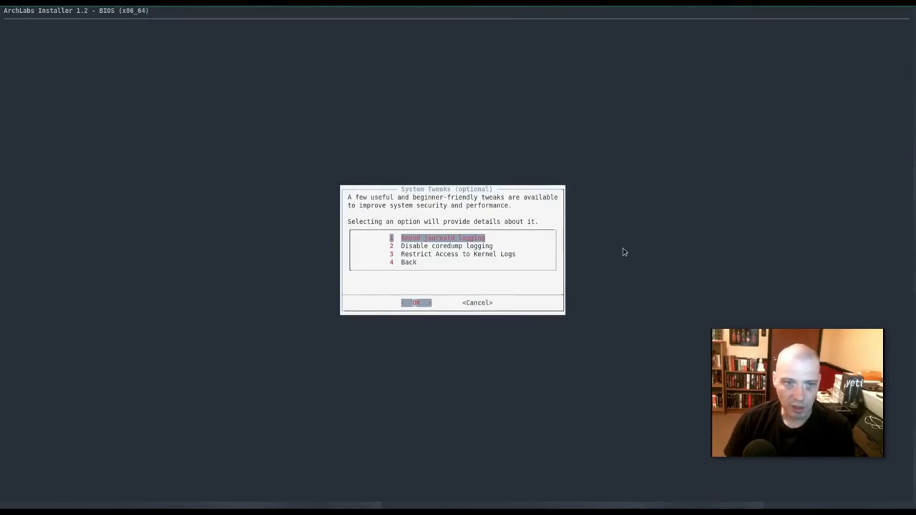
pyautogui.press('Down')
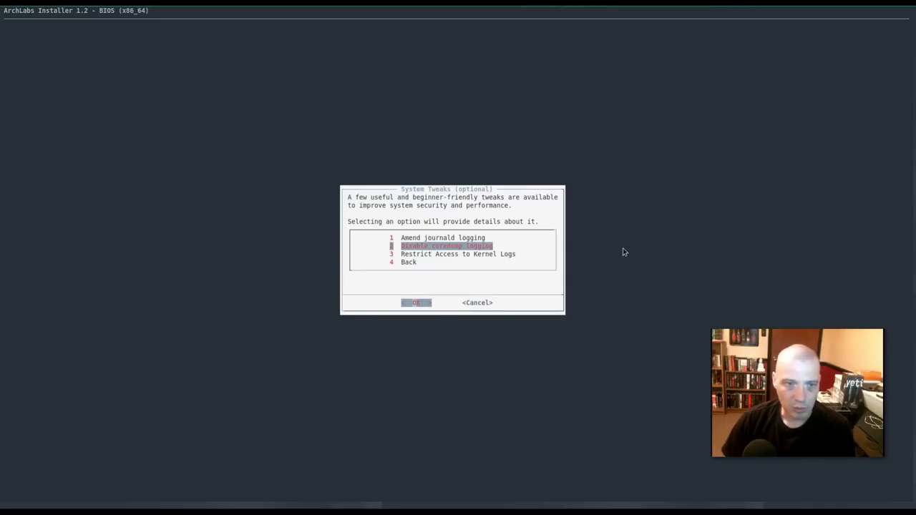
pyautogui.press('Down')
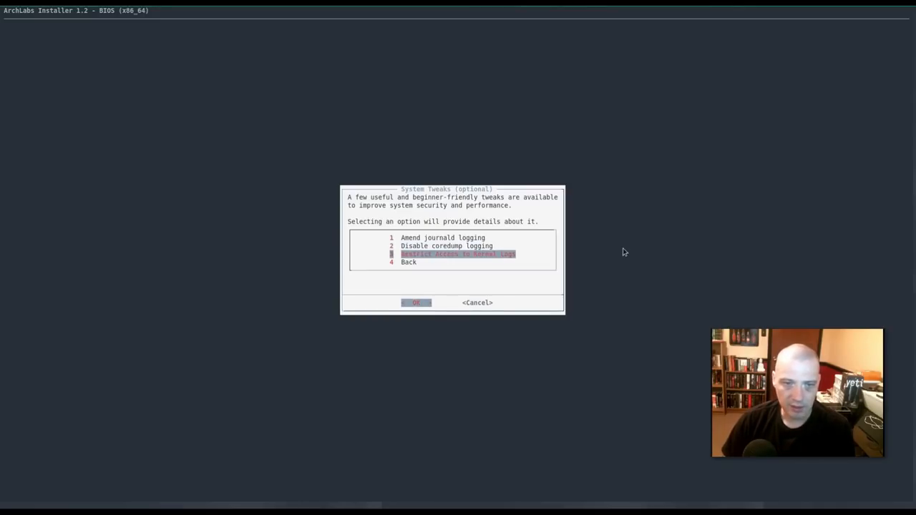
pyautogui.click(416, 302)
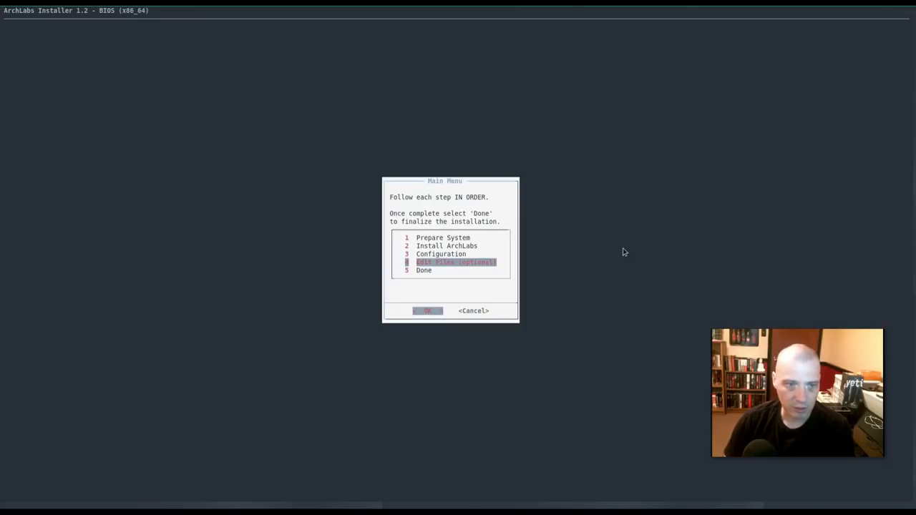
pyautogui.click(473, 311)
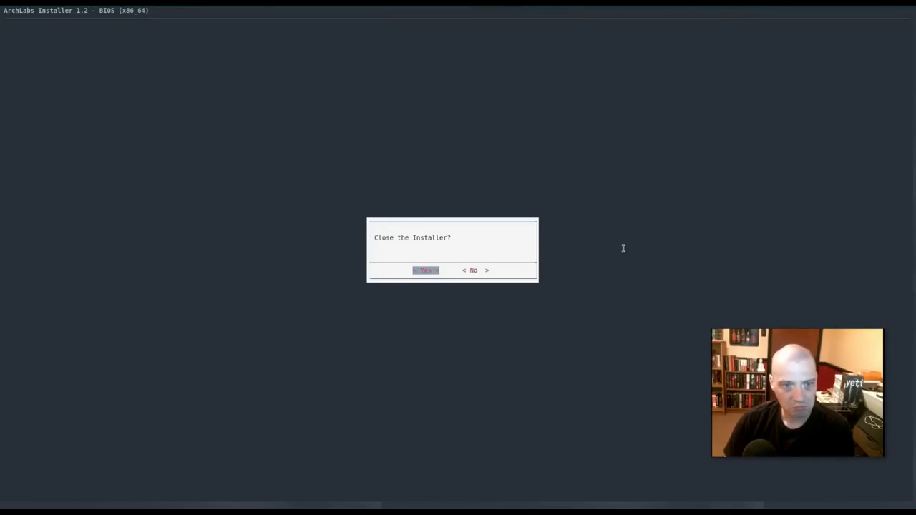
pyautogui.click(425, 269)
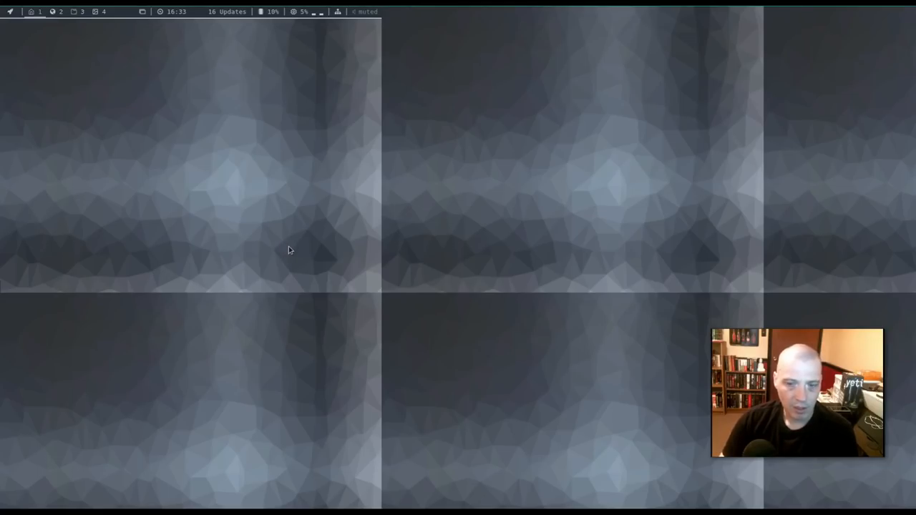
pyautogui.moveTo(439, 431)
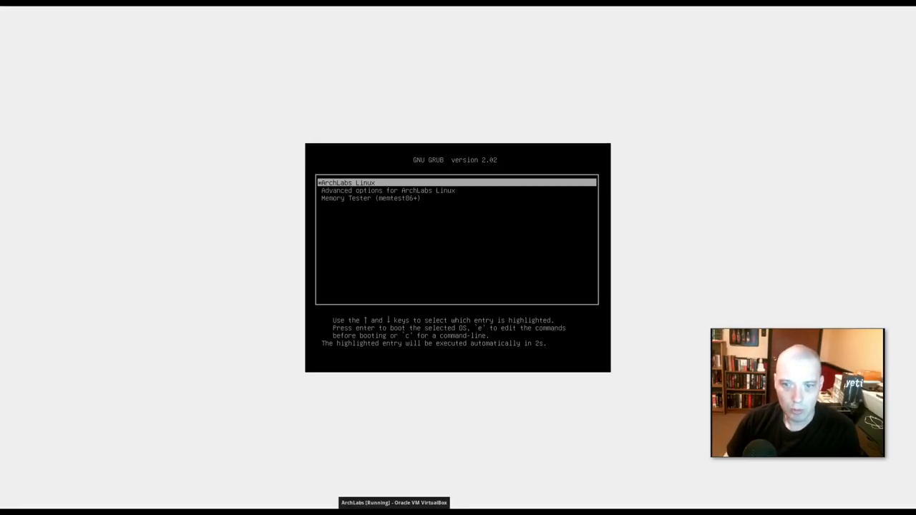
# - Boot the ArchLabs Linux entry from the GNU GRUB menu
pyautogui.press('Return')
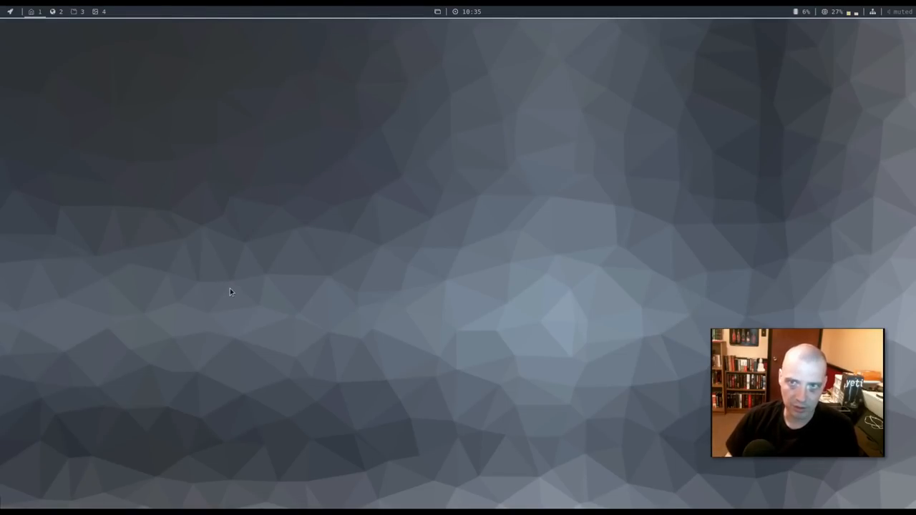
pyautogui.moveTo(339, 209)
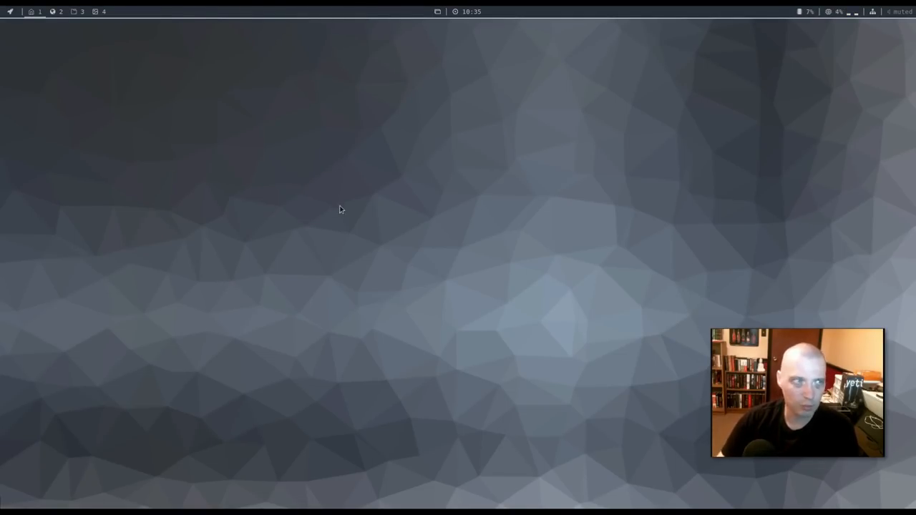
pyautogui.moveTo(334, 242)
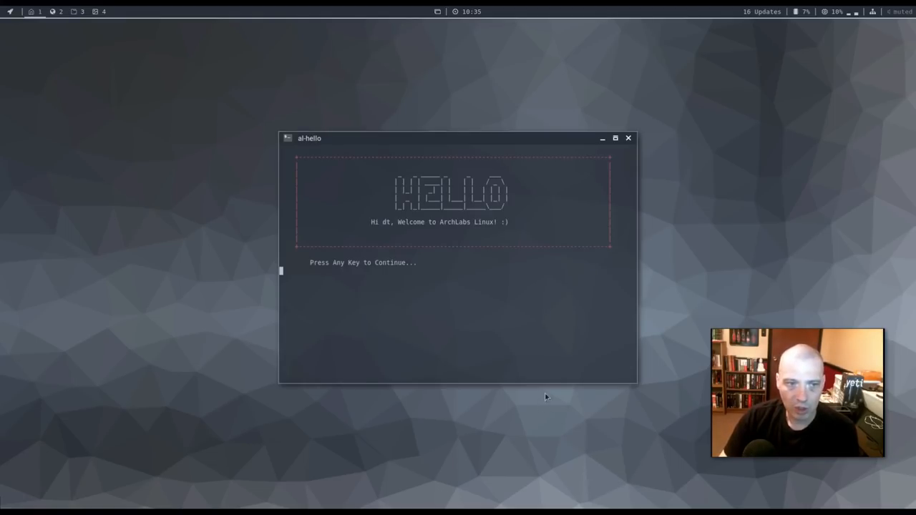
pyautogui.moveTo(572, 365)
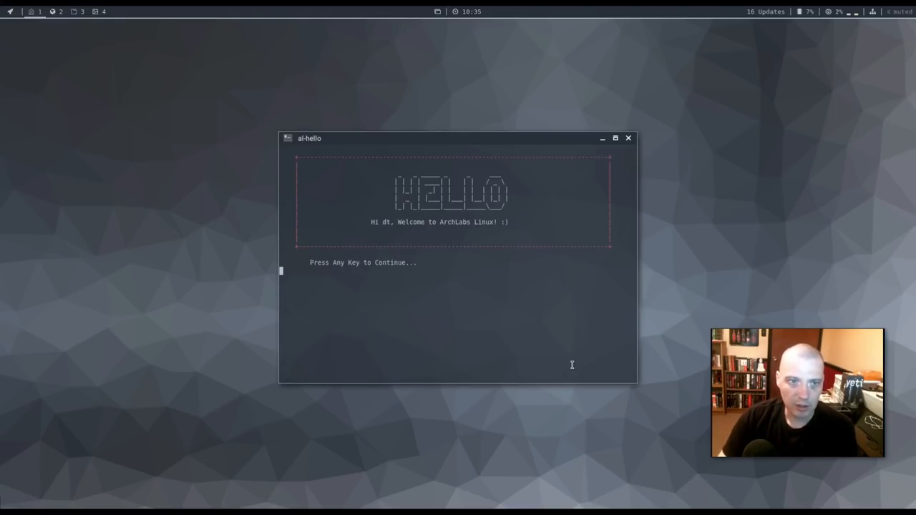
pyautogui.moveTo(560, 313)
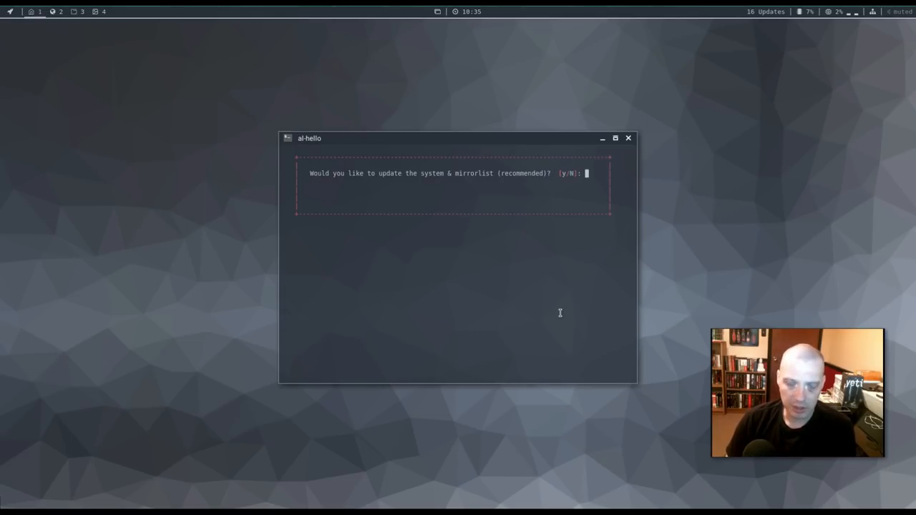
# - Answer 'y' to update the system and mirrorlist
pyautogui.write('y')
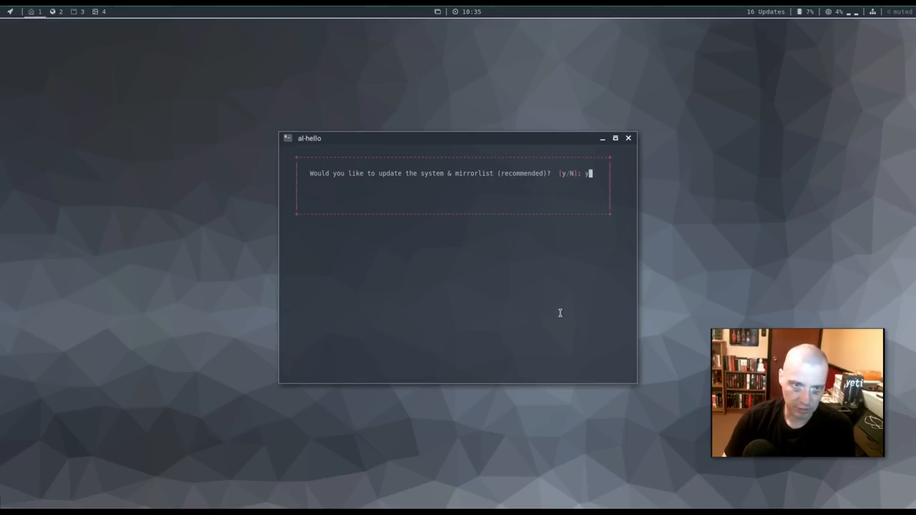
pyautogui.press('Return')
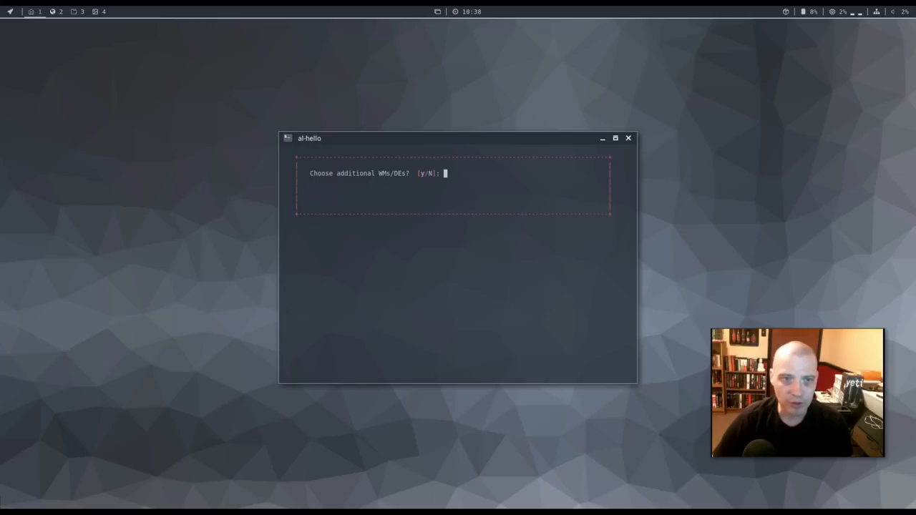
pyautogui.moveTo(481, 268)
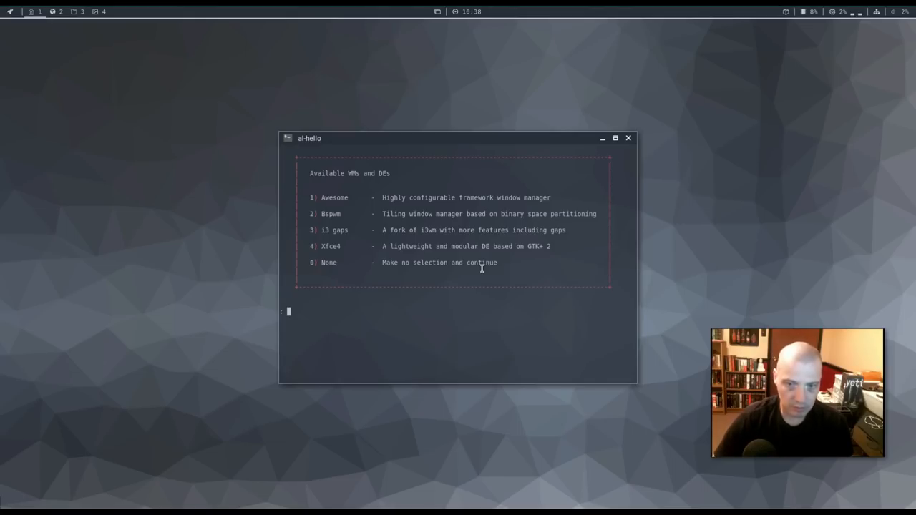
# - Choose 0 (None) for additional window managers and desktop environments
pyautogui.write('0')
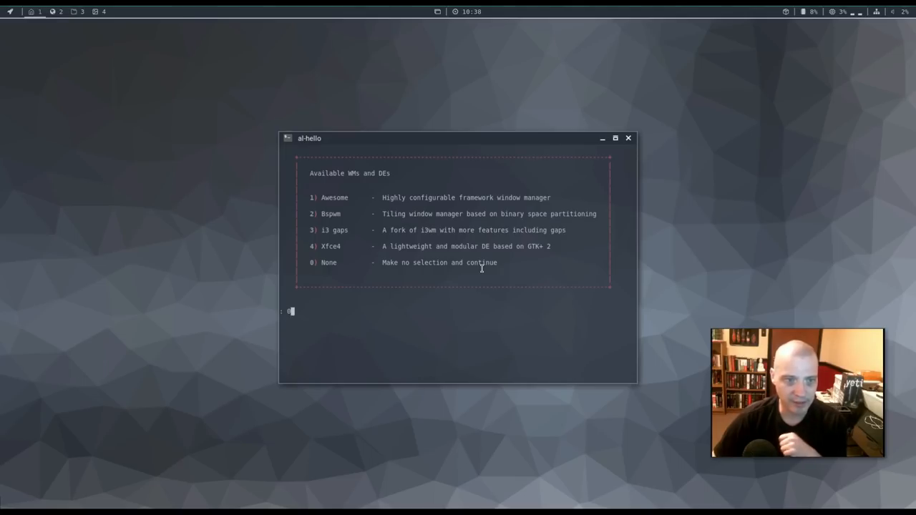
pyautogui.press('Return')
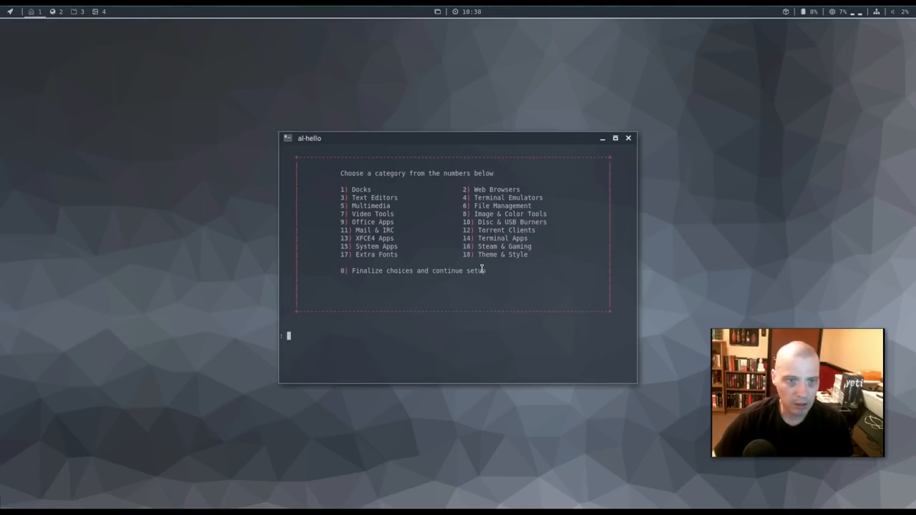
# - Pick no extra web browser, accept the Flash plugin, and finalize the choices with 0
pyautogui.write('2')
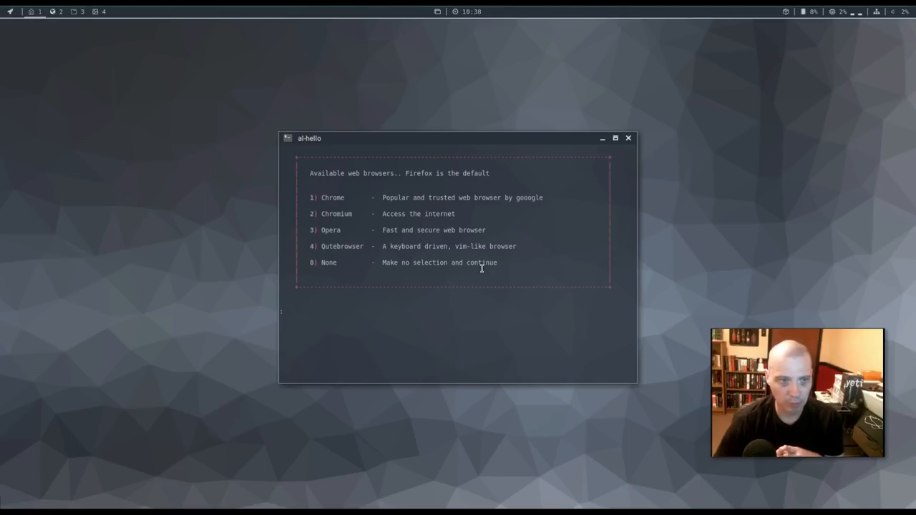
pyautogui.write('0')
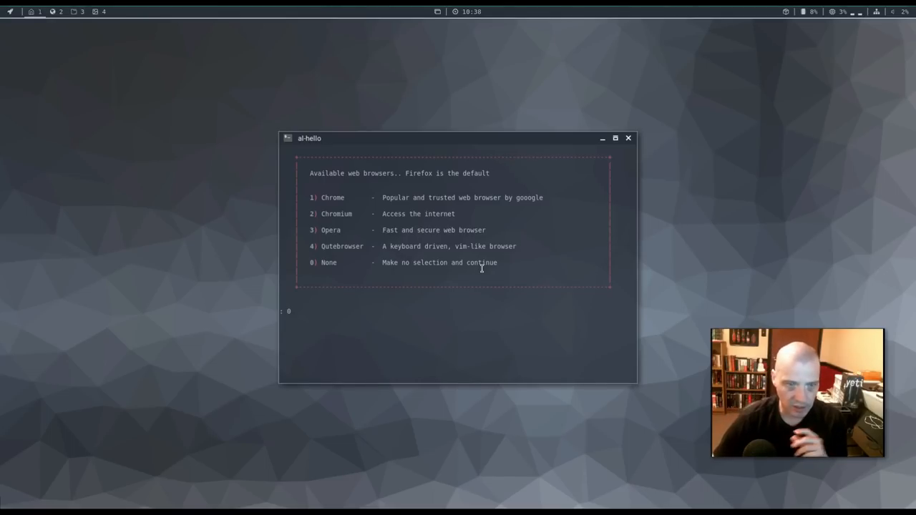
pyautogui.press('Return')
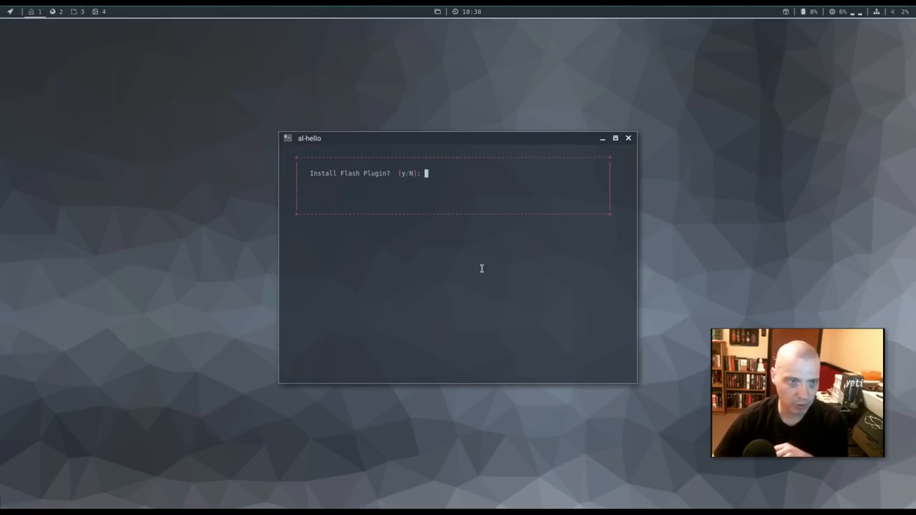
pyautogui.write('y')
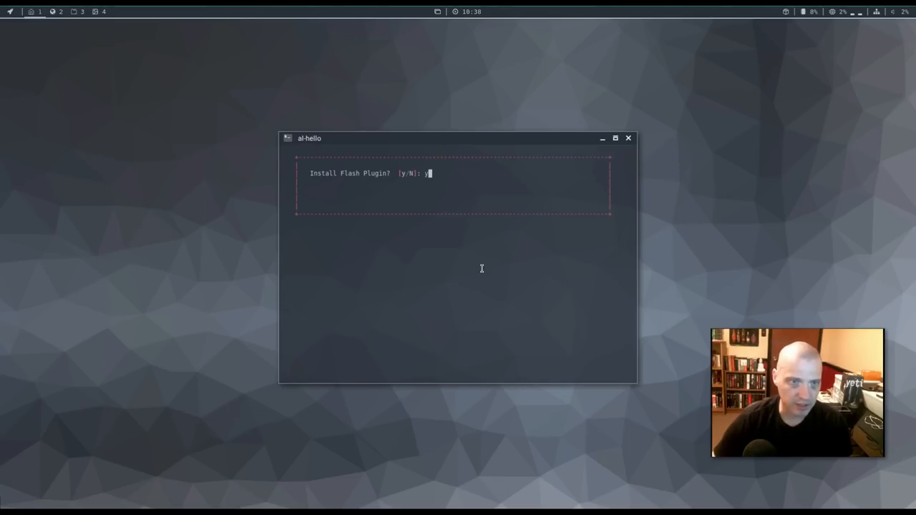
pyautogui.press('Return')
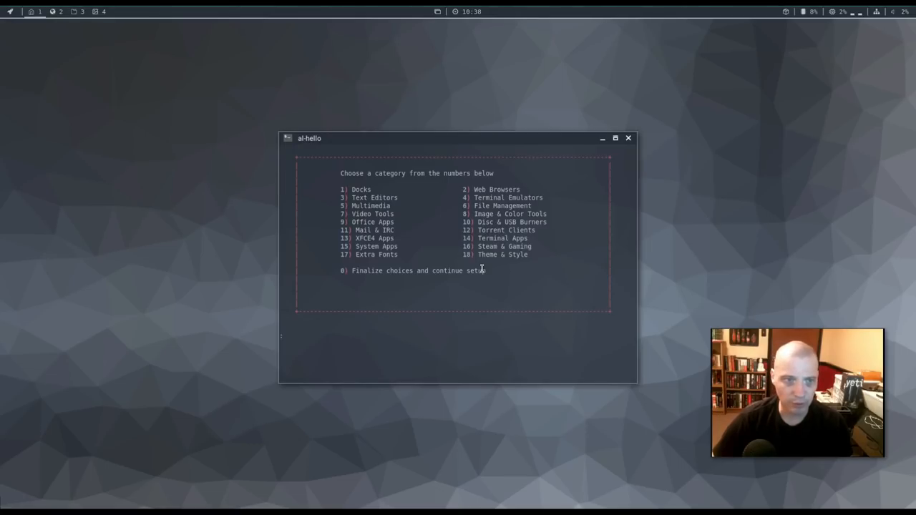
pyautogui.write('0')
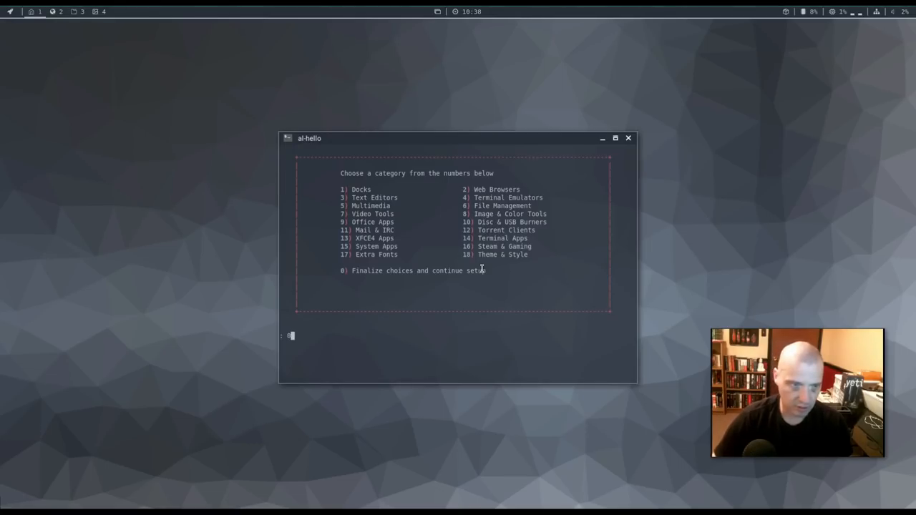
pyautogui.press('Return')
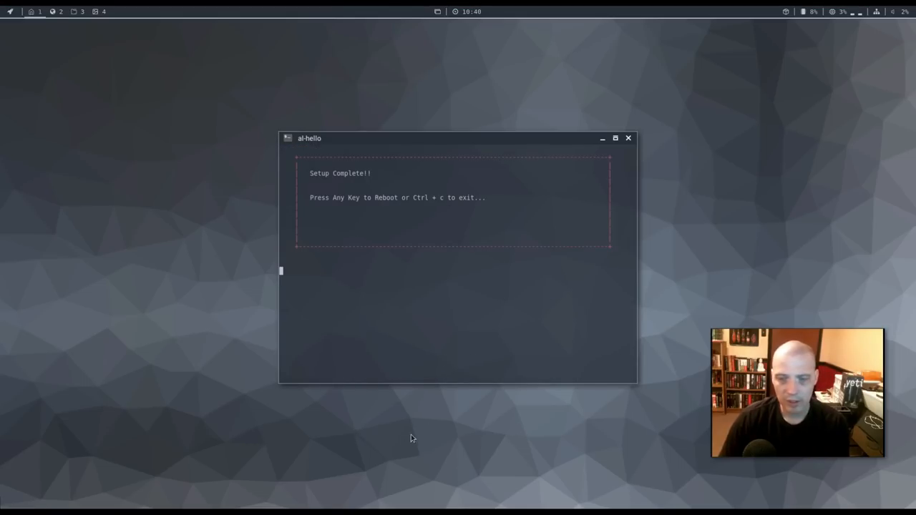
pyautogui.moveTo(418, 364)
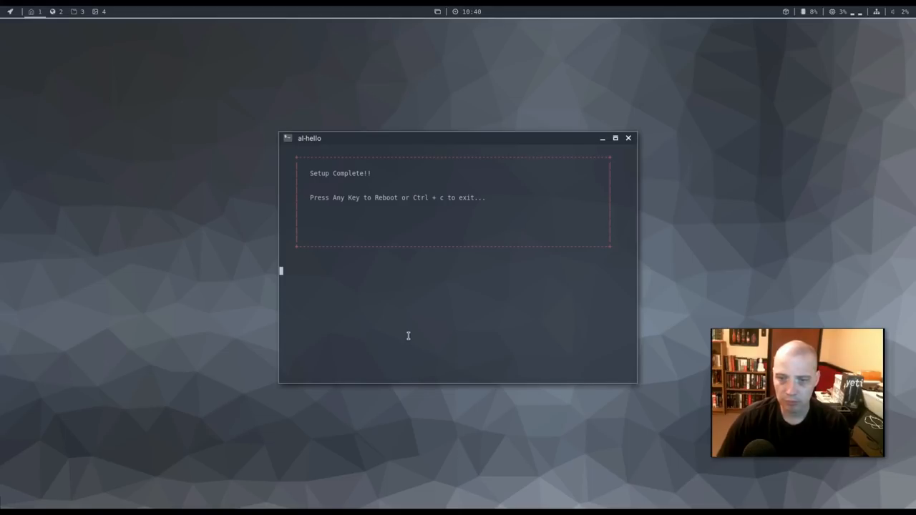
pyautogui.moveTo(477, 310)
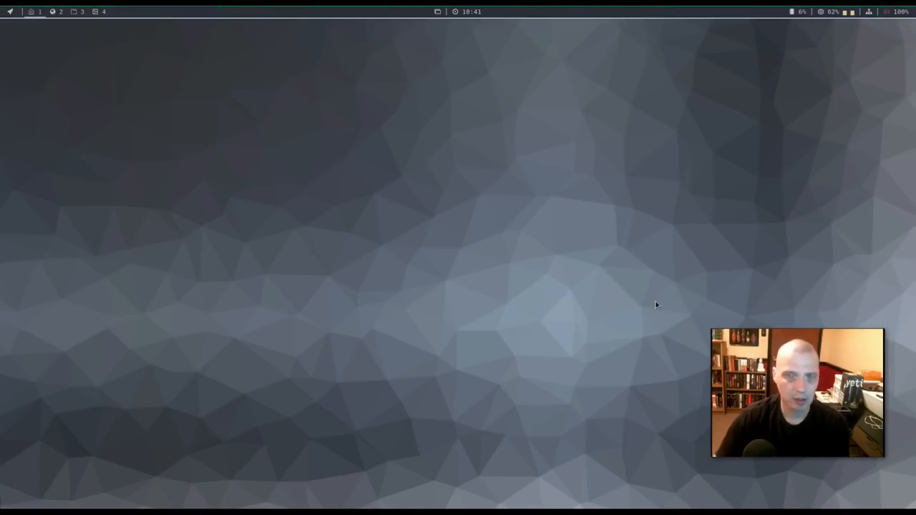
pyautogui.moveTo(370, 275)
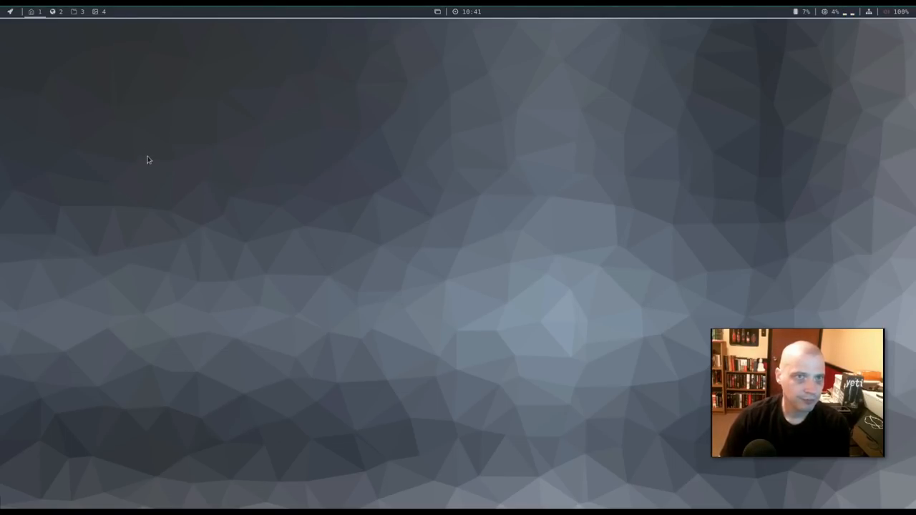
pyautogui.moveTo(196, 169)
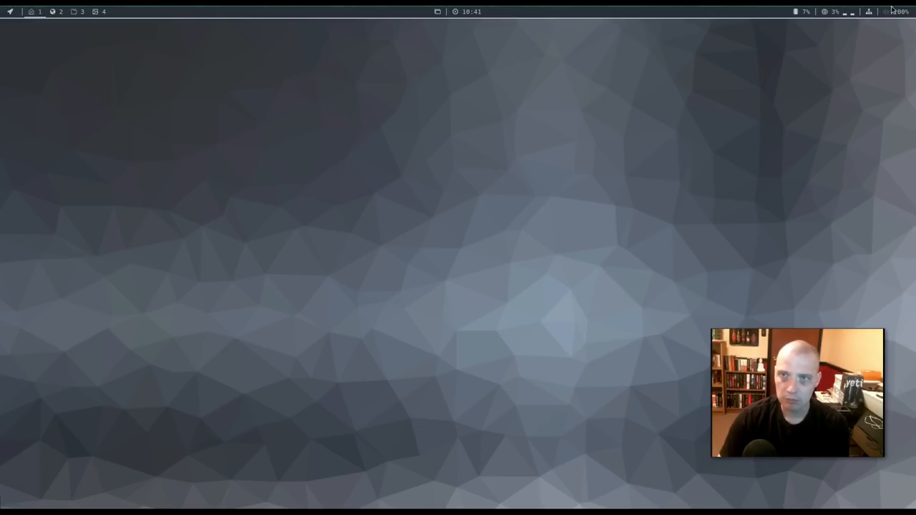
pyautogui.moveTo(367, 145)
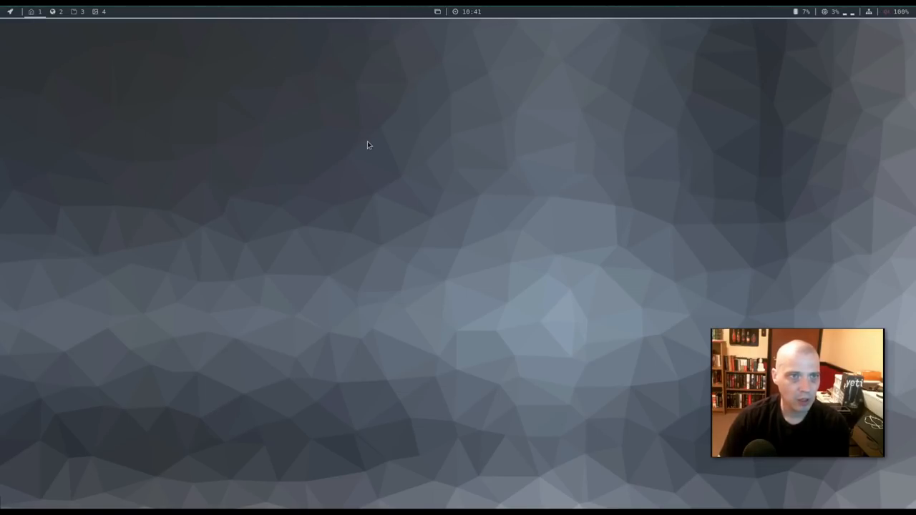
pyautogui.moveTo(392, 86)
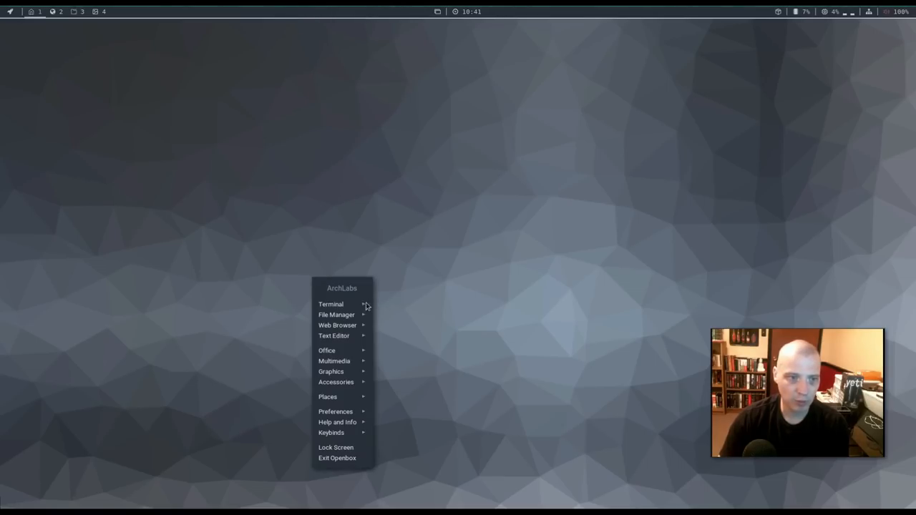
# - Open Termite and run neofetch and uname -r, showing kernel 4.15.5-1-ARCH
pyautogui.click(330, 303)
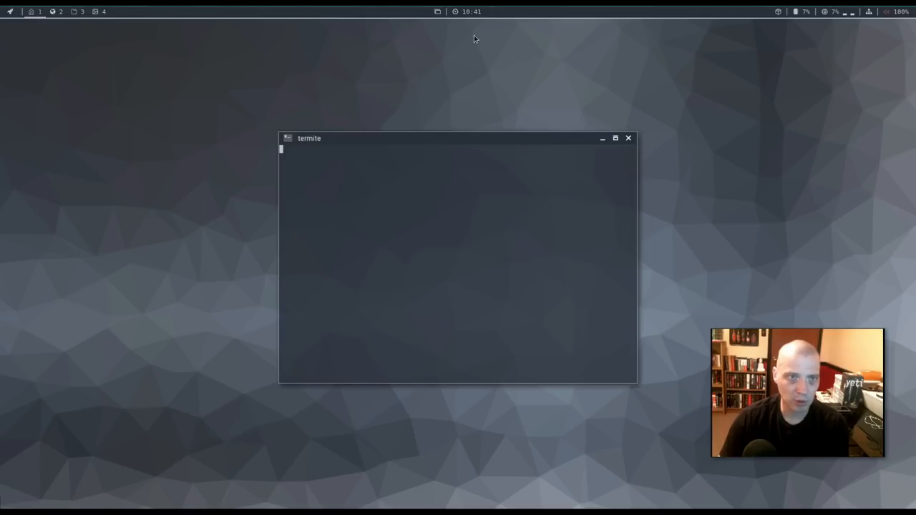
pyautogui.write('neofetch')
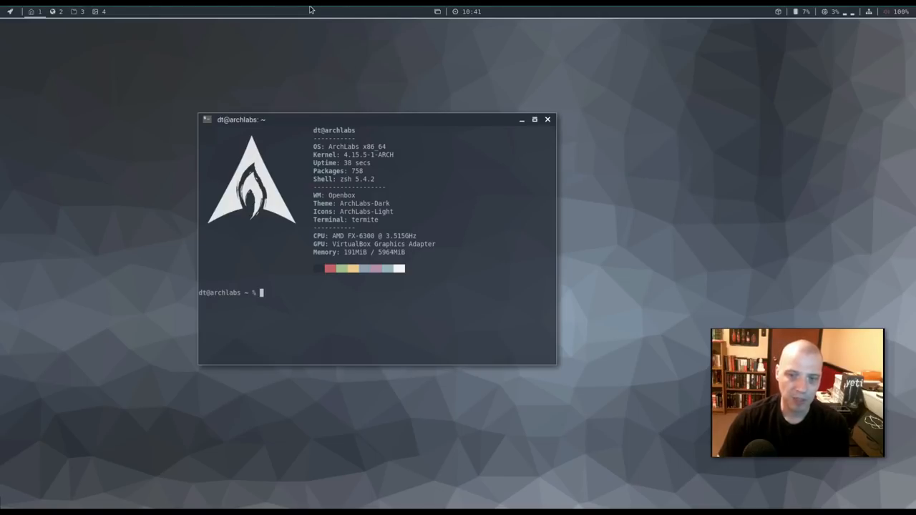
pyautogui.moveTo(453, 158)
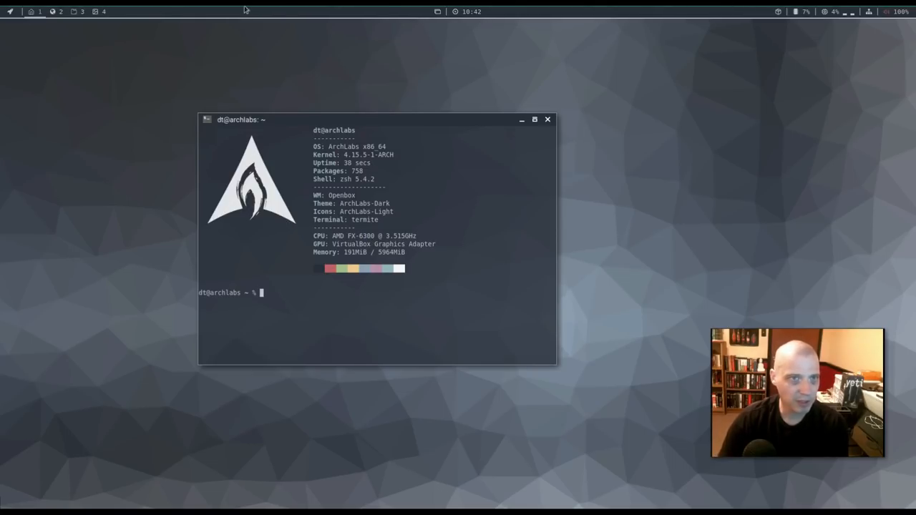
pyautogui.moveTo(231, 9)
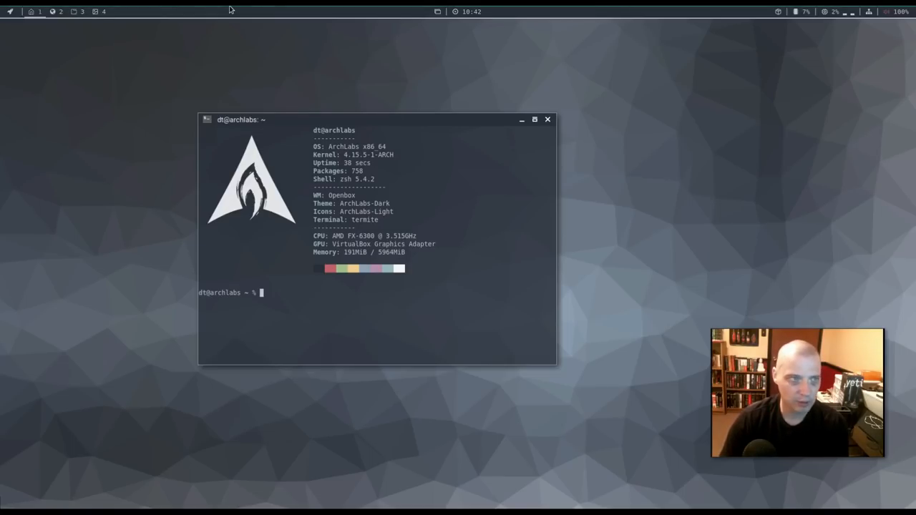
pyautogui.moveTo(563, 102)
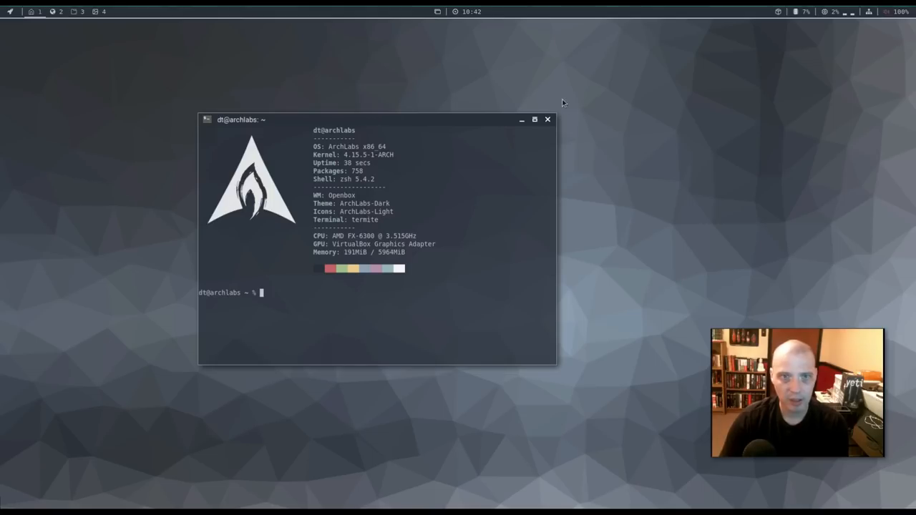
pyautogui.moveTo(420, 180)
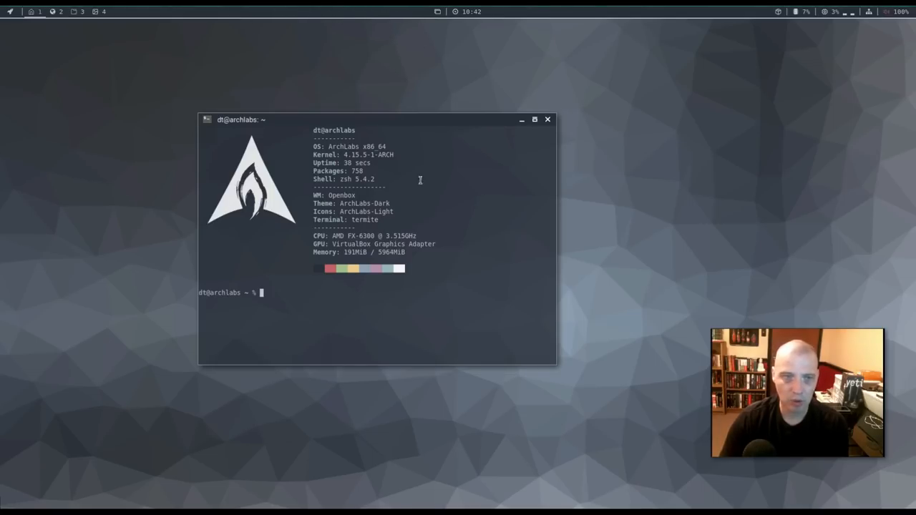
pyautogui.moveTo(551, 104)
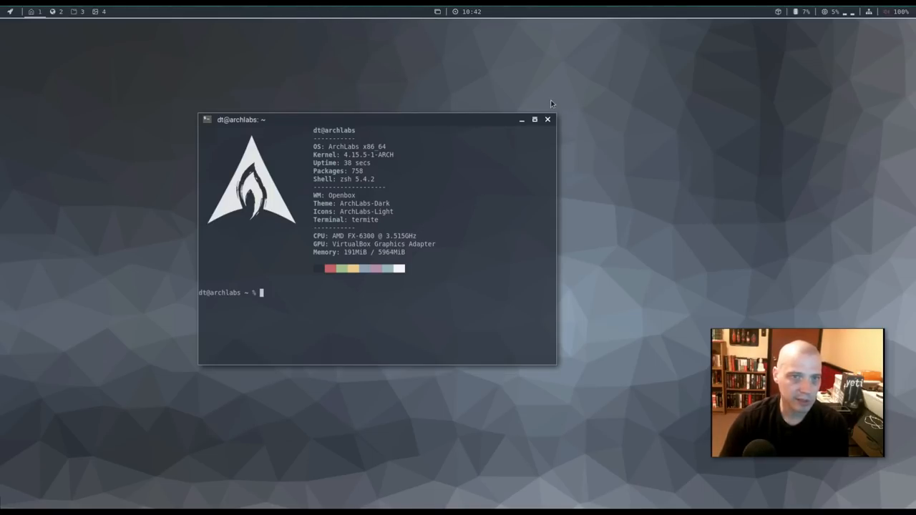
pyautogui.moveTo(451, 334)
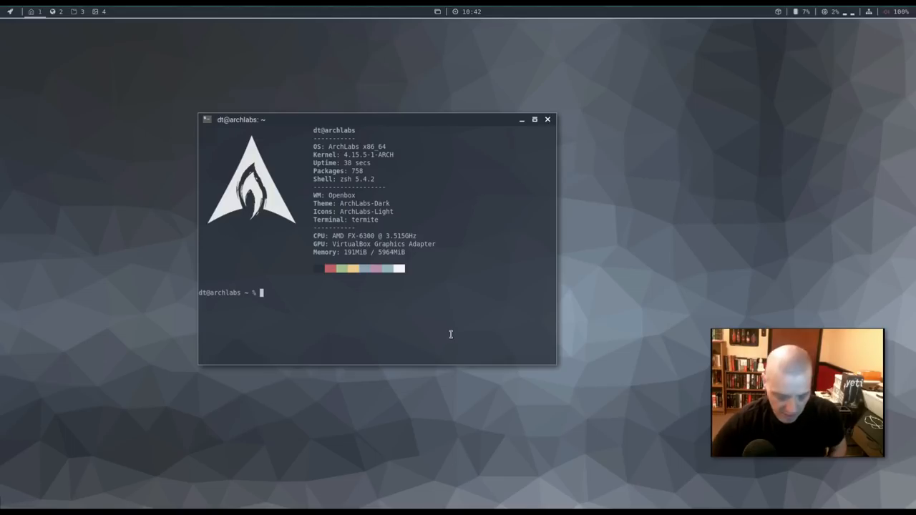
pyautogui.write('unae')
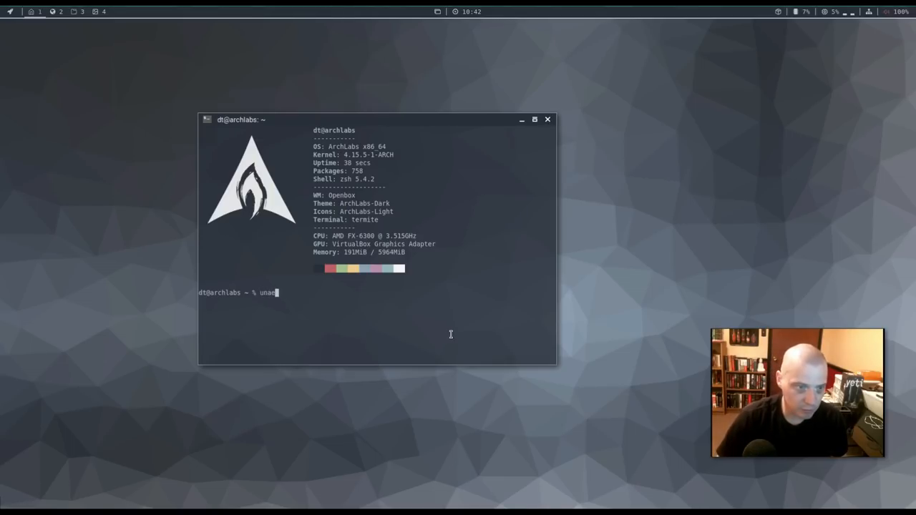
pyautogui.press('Return')
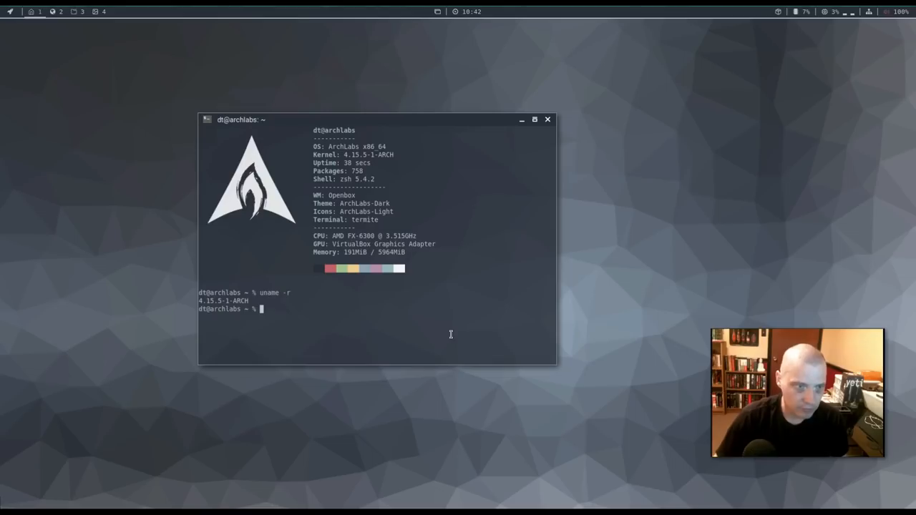
pyautogui.moveTo(542, 110)
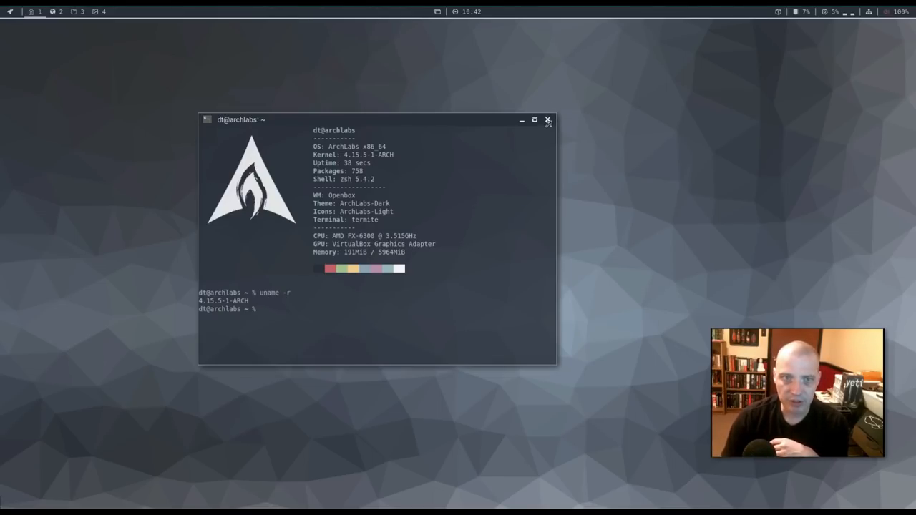
# - Browse the desktop and applications menus, then launch Thunar from the desktop menu
pyautogui.rightClick(172, 106)
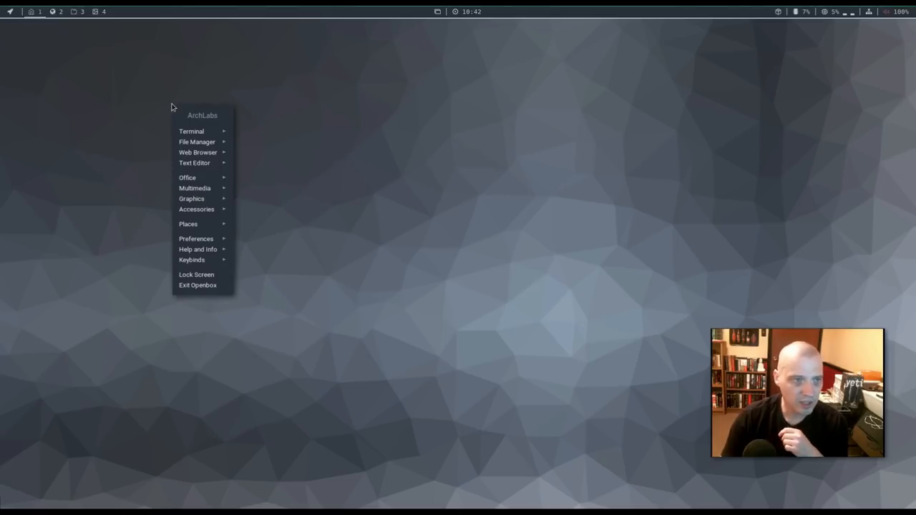
pyautogui.moveTo(260, 165)
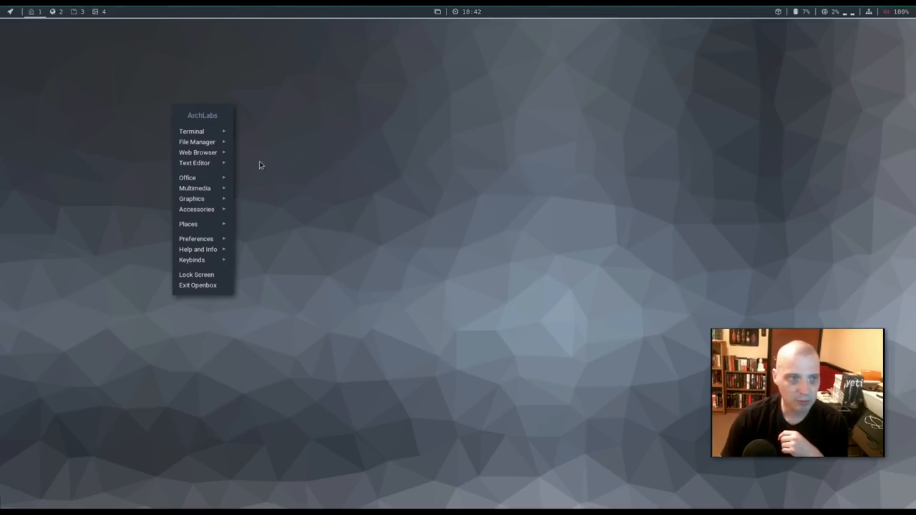
pyautogui.moveTo(231, 141)
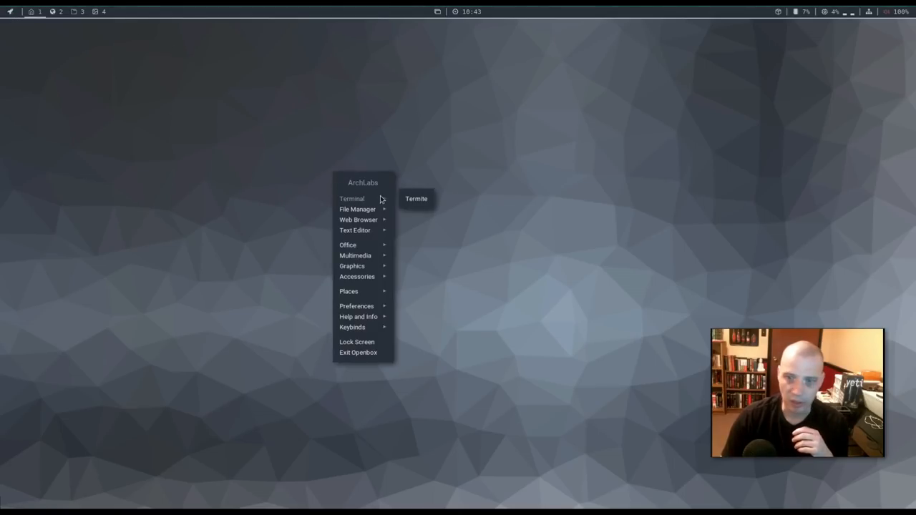
pyautogui.moveTo(357, 209)
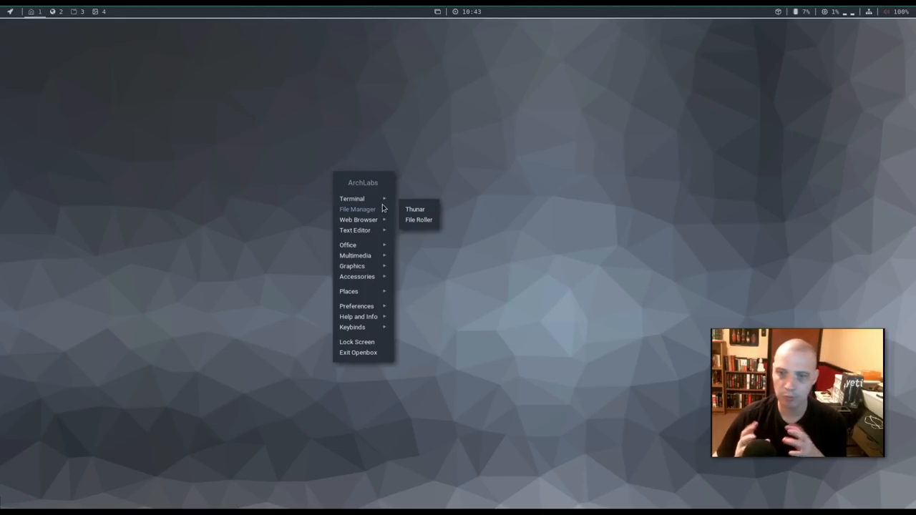
pyautogui.moveTo(383, 186)
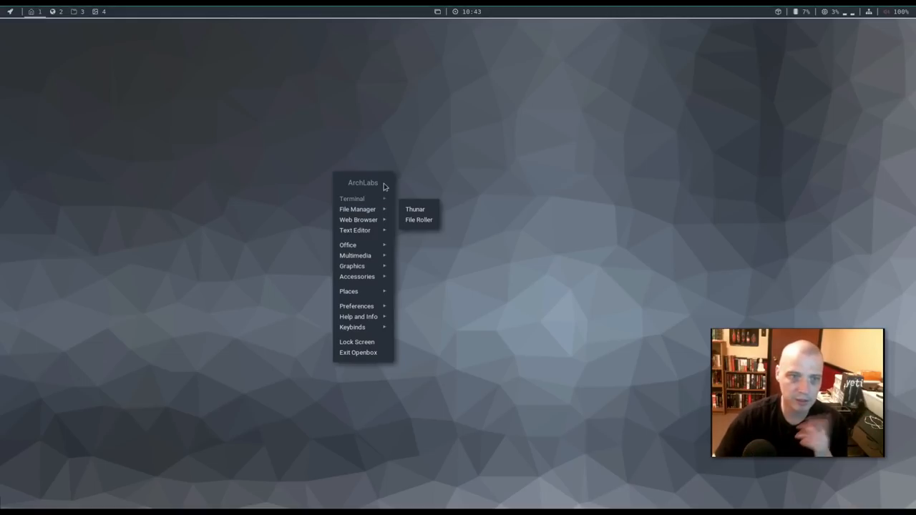
pyautogui.click(12, 12)
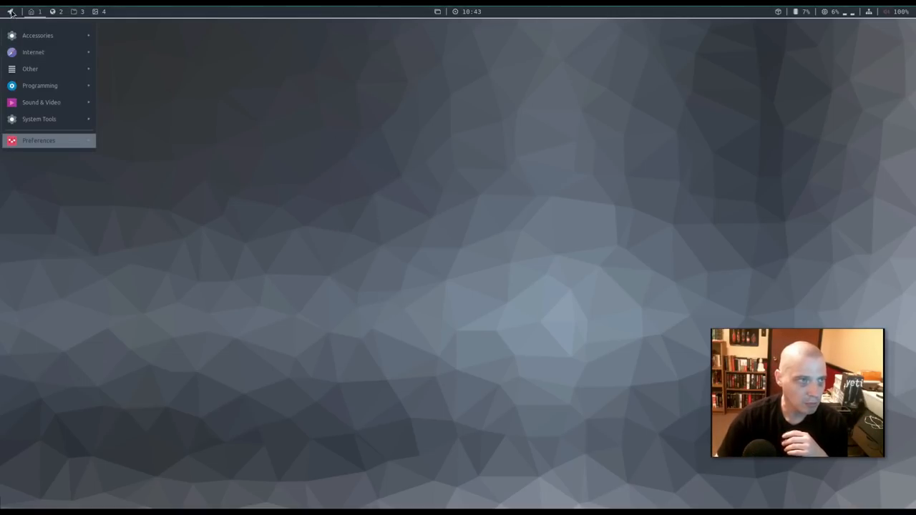
pyautogui.click(164, 111)
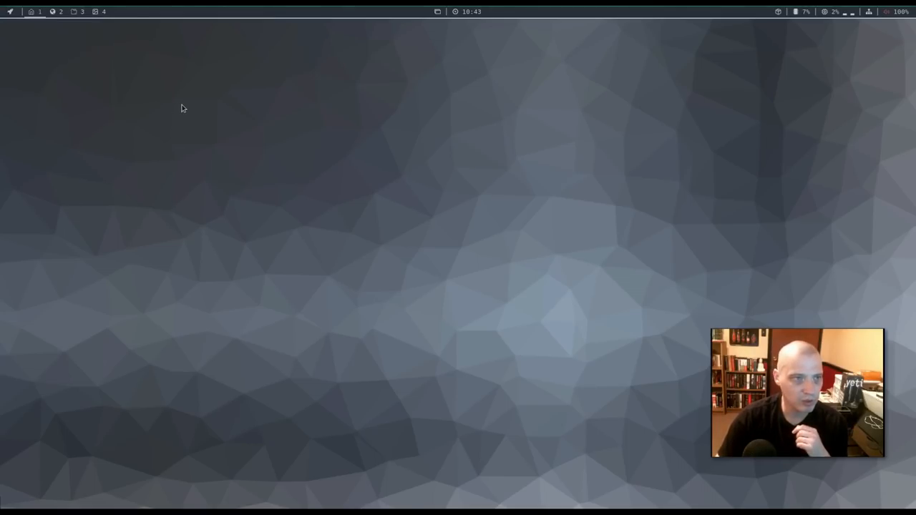
pyautogui.rightClick(229, 84)
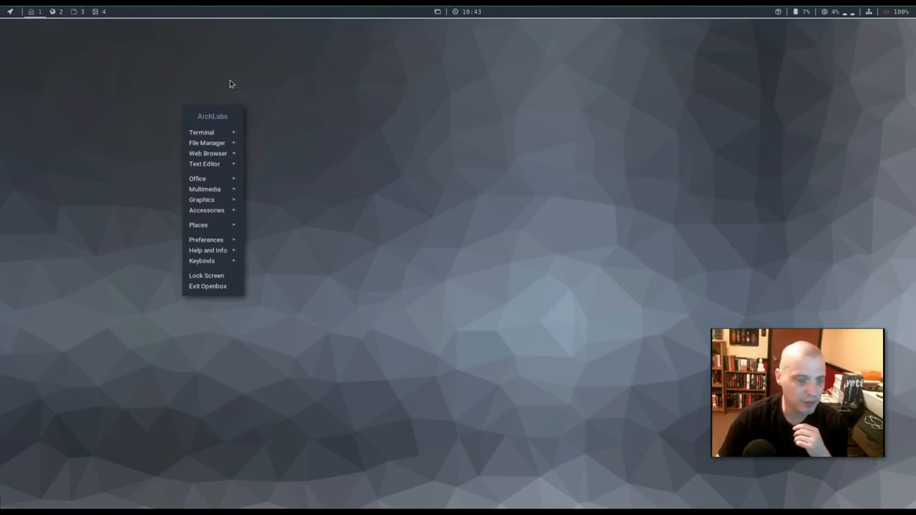
pyautogui.moveTo(272, 131)
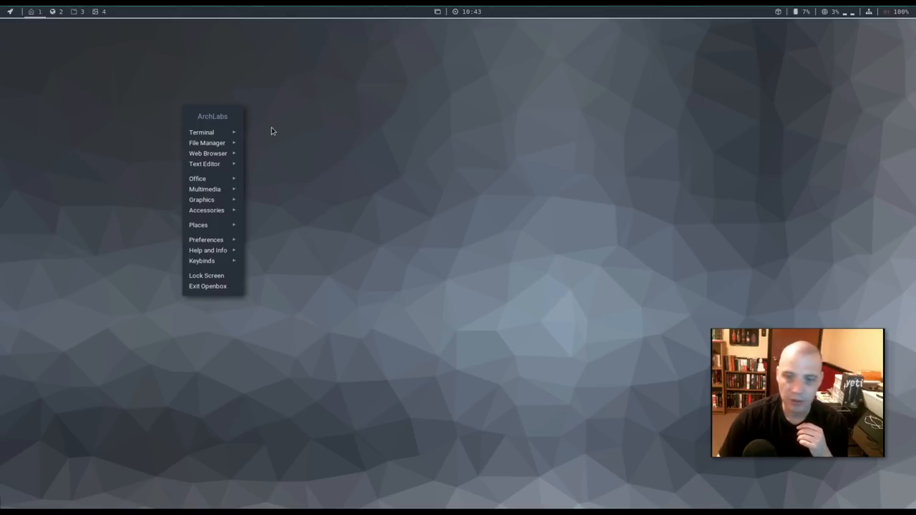
pyautogui.moveTo(201, 132)
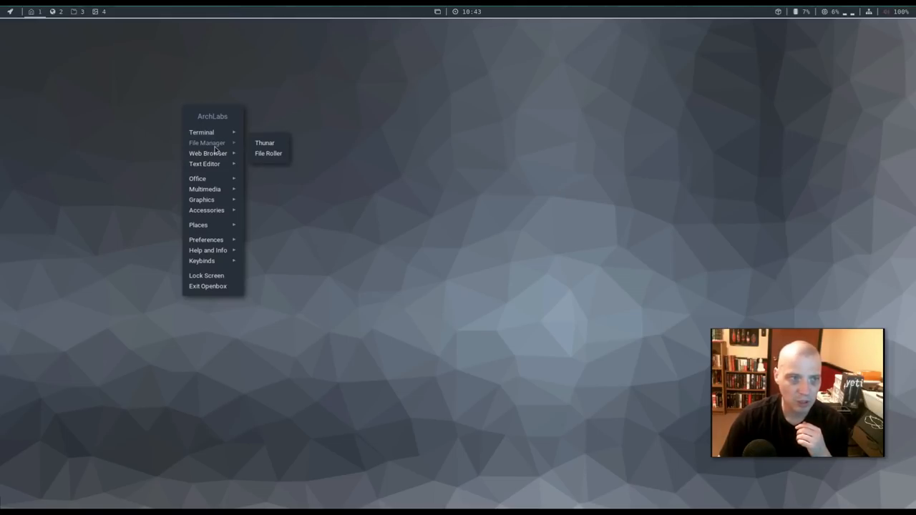
pyautogui.click(466, 139)
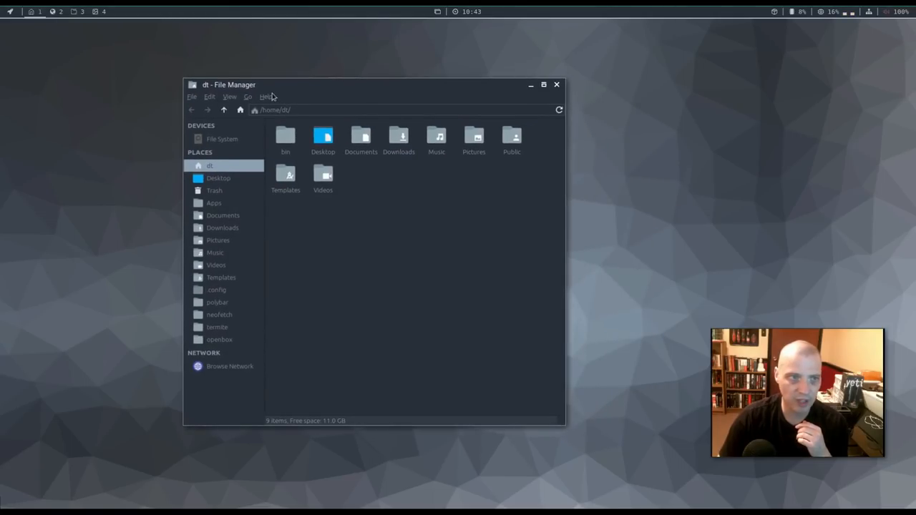
# - Close Thunar, then launch and close Archive Manager
pyautogui.click(266, 96)
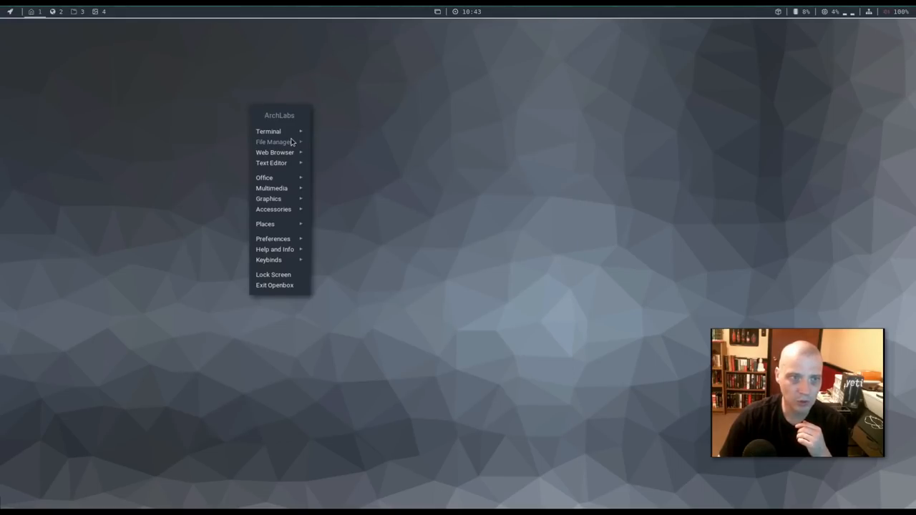
pyautogui.click(273, 141)
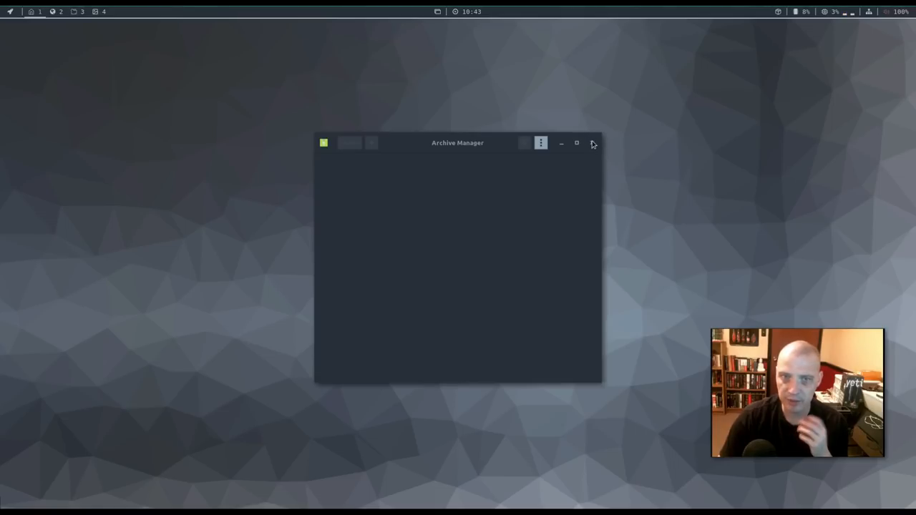
pyautogui.click(592, 143)
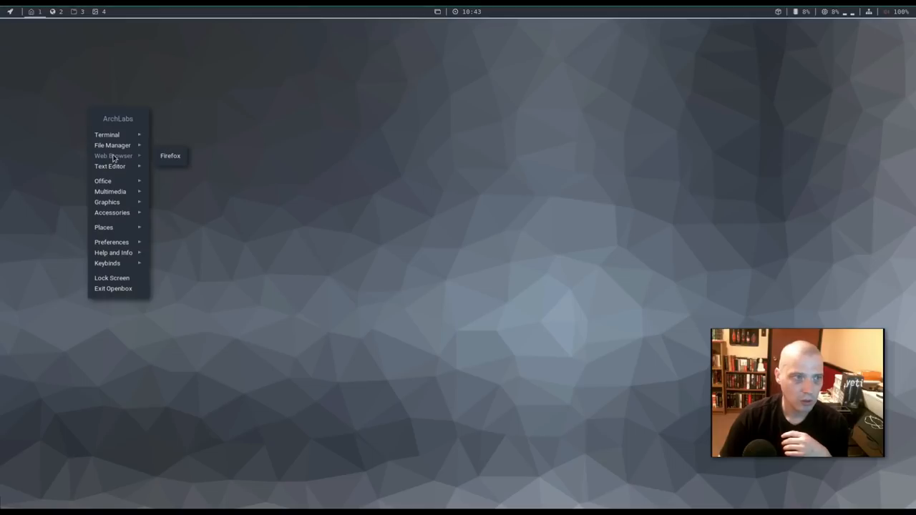
# - Launch Firefox and scroll down the ArchLabs start page
pyautogui.click(521, 125)
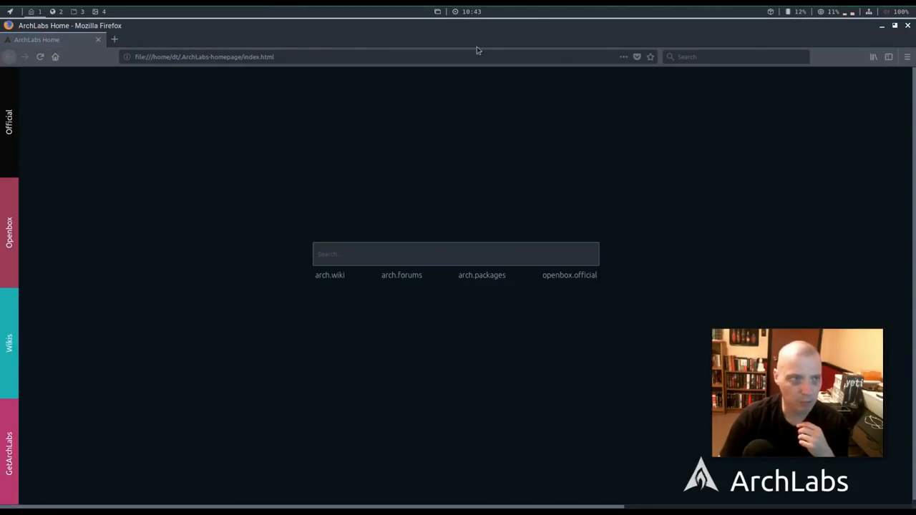
pyautogui.moveTo(382, 135)
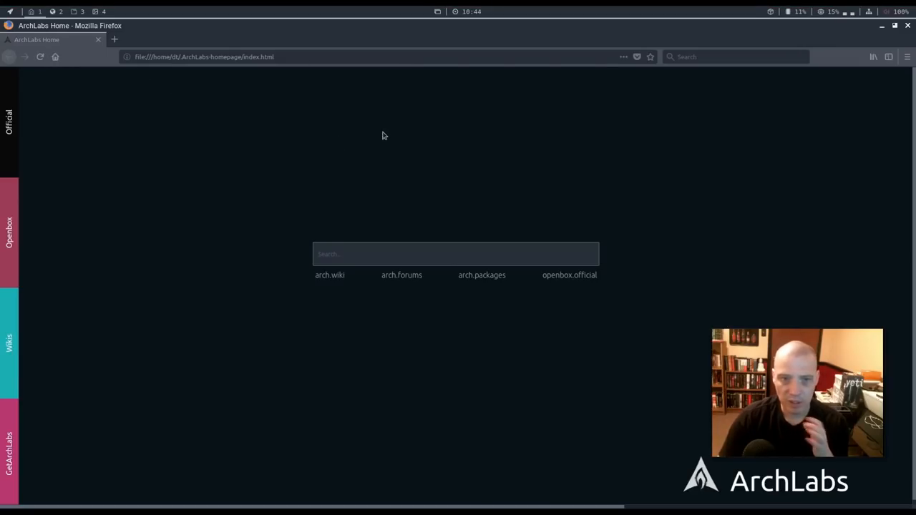
pyautogui.moveTo(417, 354)
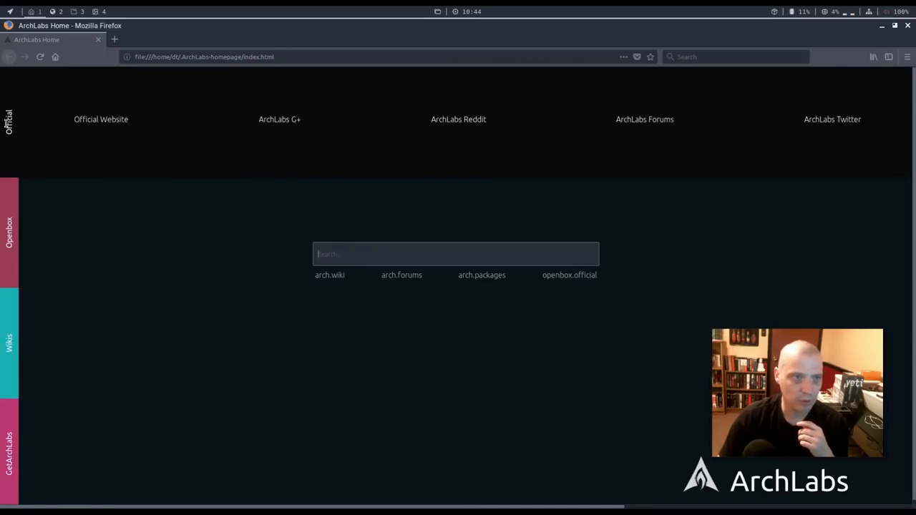
pyautogui.moveTo(101, 120)
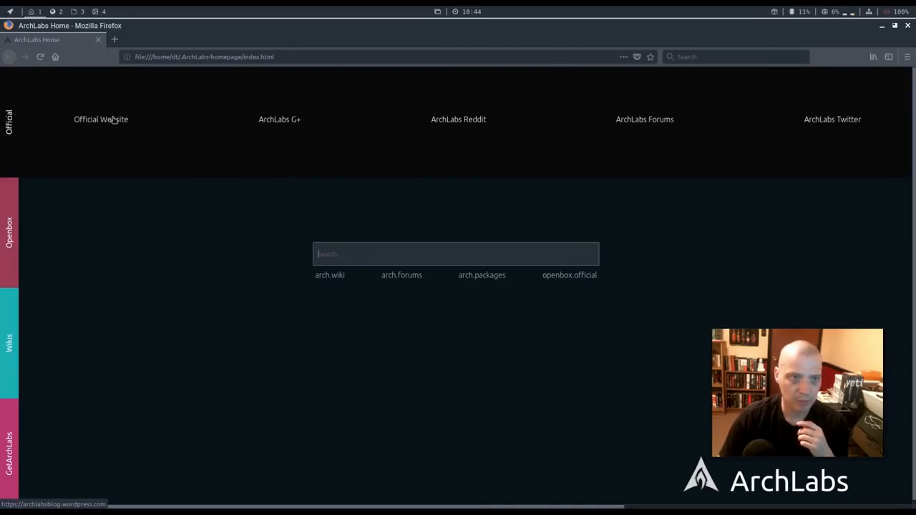
pyautogui.moveTo(347, 132)
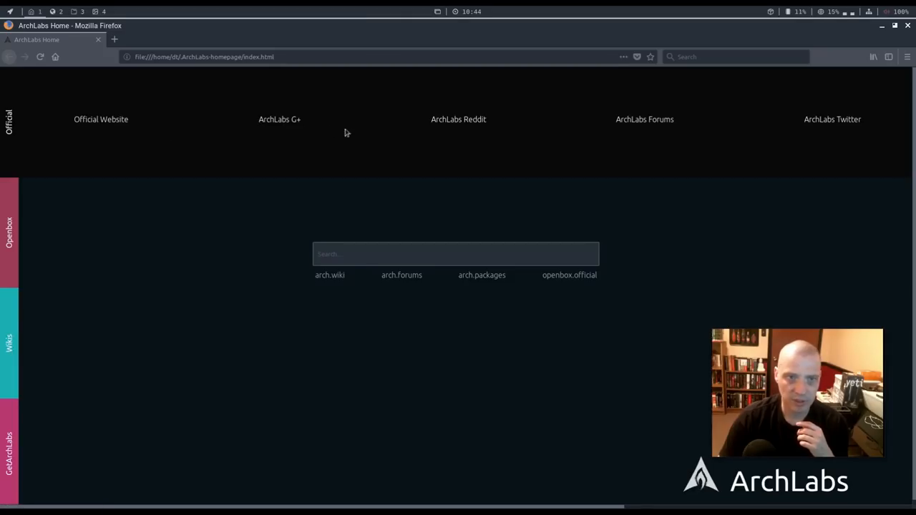
pyautogui.moveTo(832, 118)
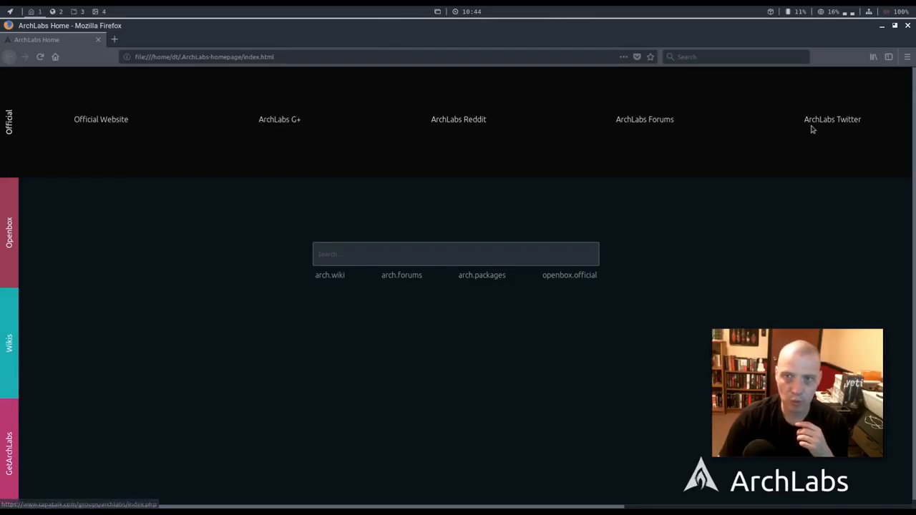
pyautogui.scroll(-3)
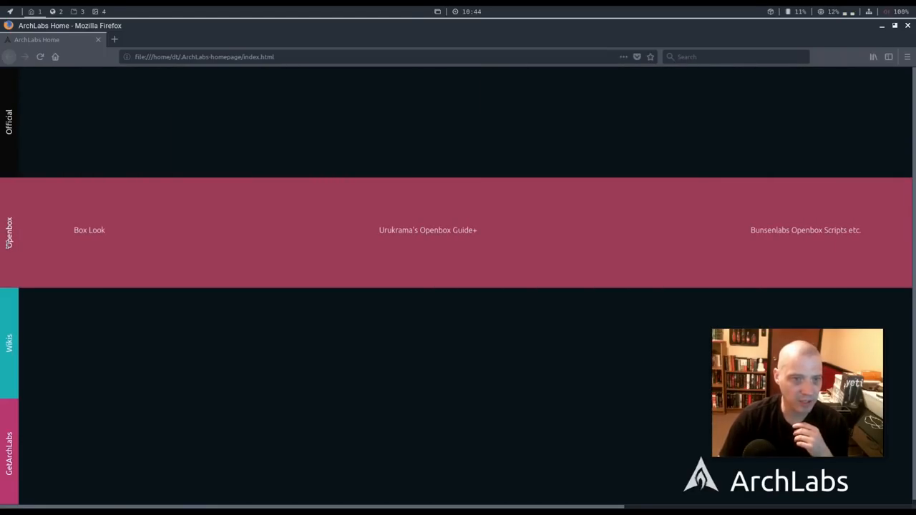
pyautogui.moveTo(89, 230)
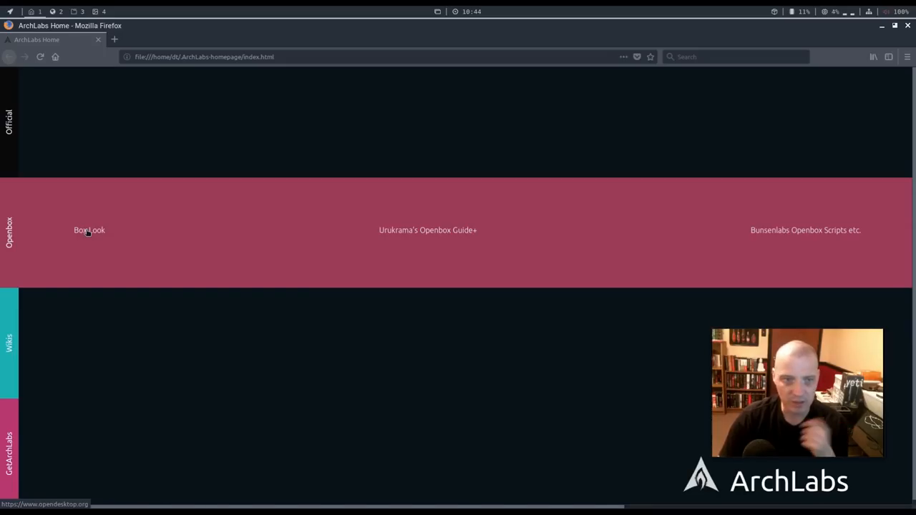
pyautogui.moveTo(839, 276)
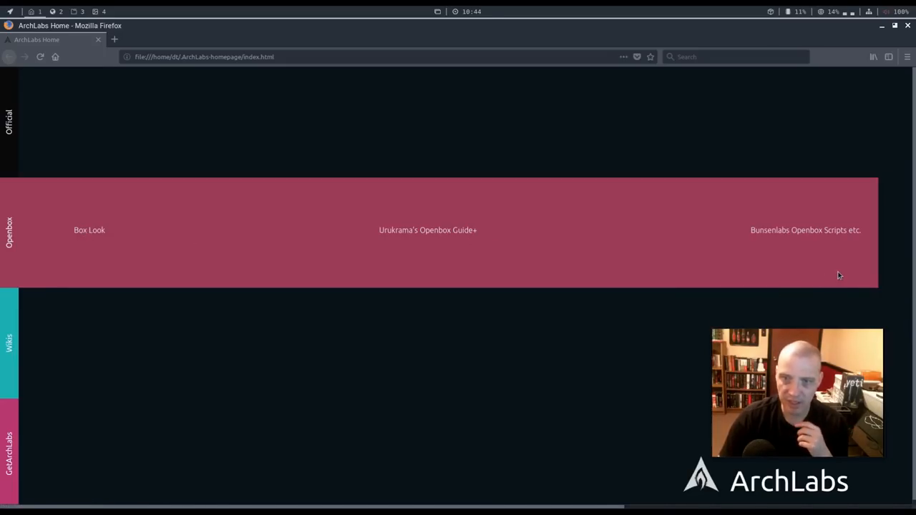
pyautogui.moveTo(828, 242)
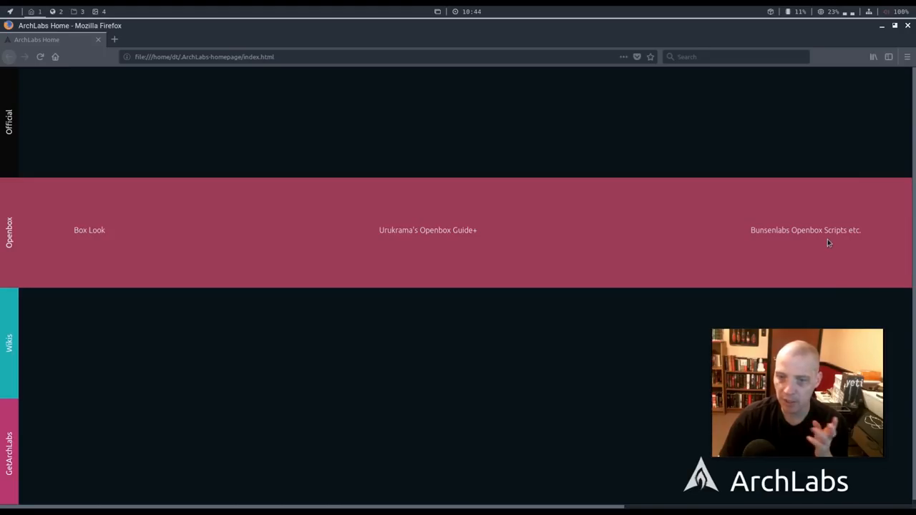
pyautogui.moveTo(813, 239)
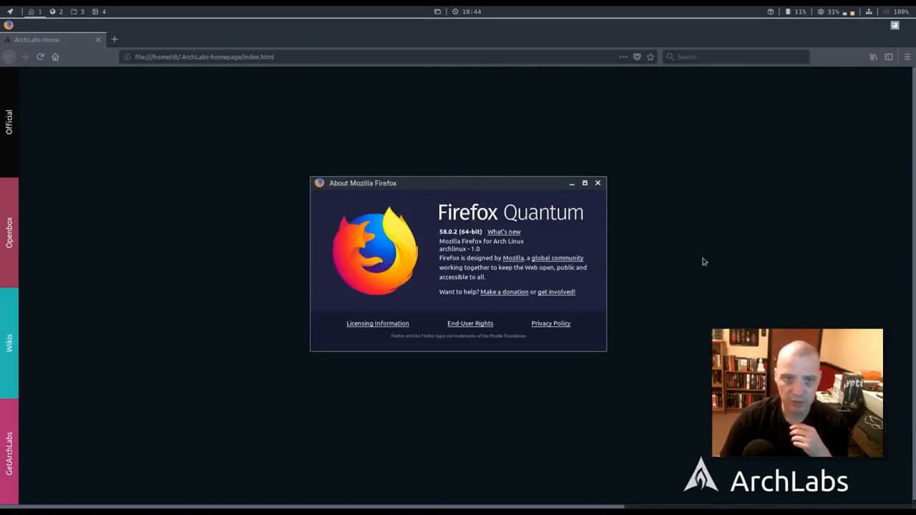
pyautogui.moveTo(240, 168)
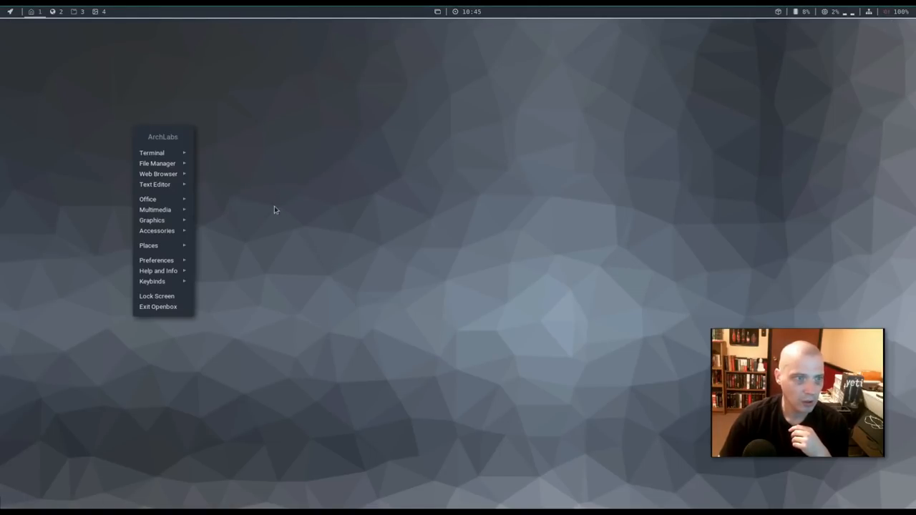
# - Launch Geany, view its version 1.32 About details, then close the editor
pyautogui.click(539, 244)
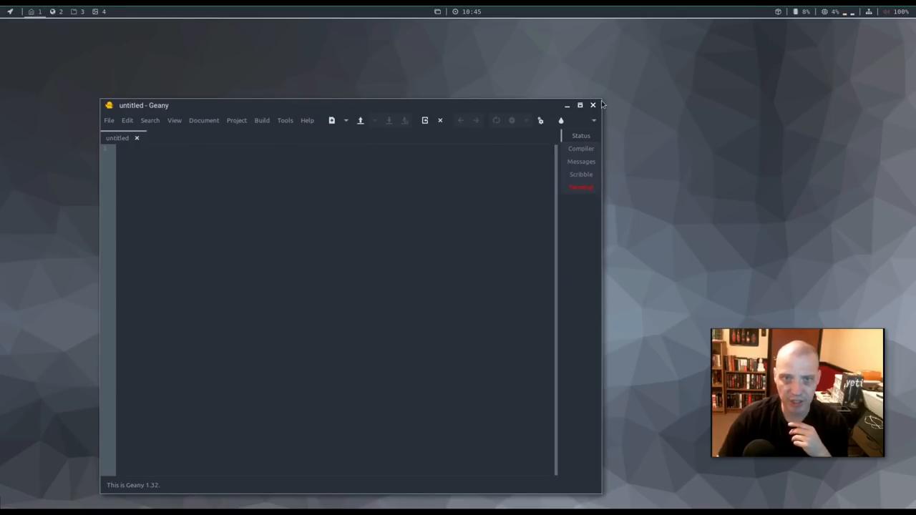
pyautogui.moveTo(350, 105); pyautogui.dragTo(379, 60)
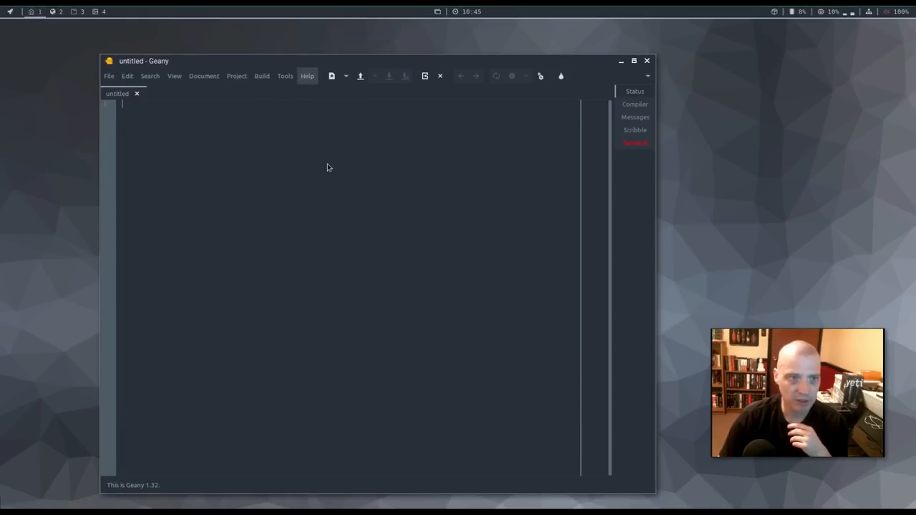
pyautogui.click(307, 75)
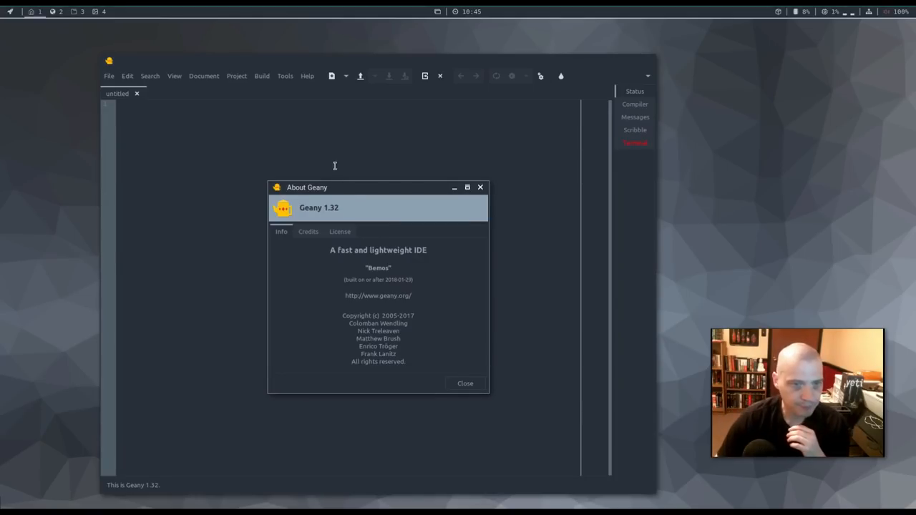
pyautogui.moveTo(363, 269)
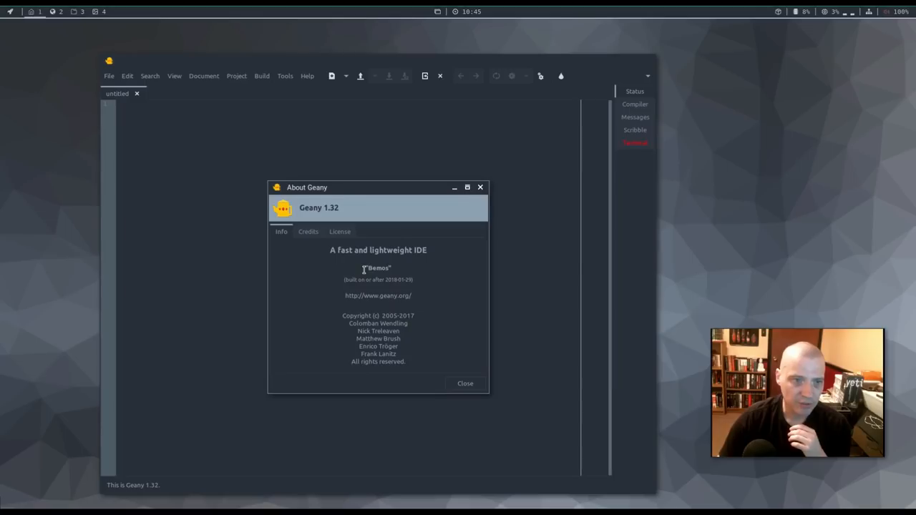
pyautogui.moveTo(390, 267)
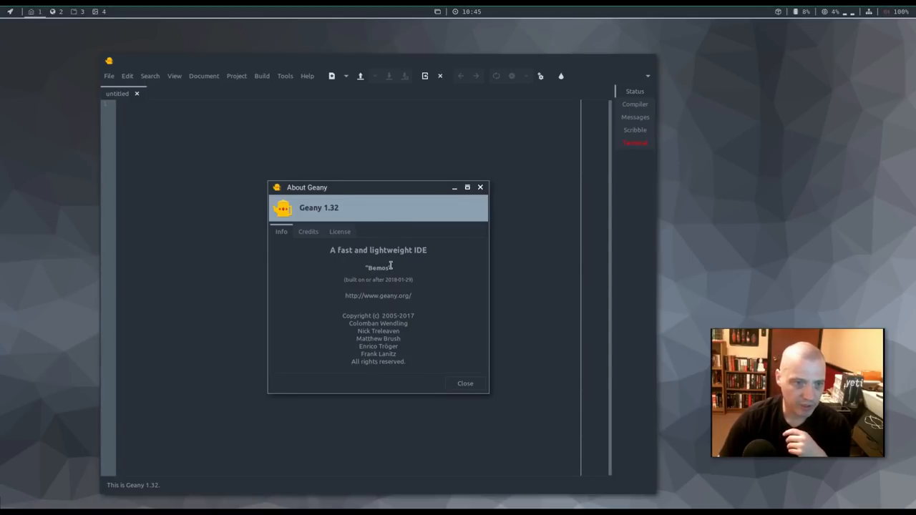
pyautogui.moveTo(347, 256)
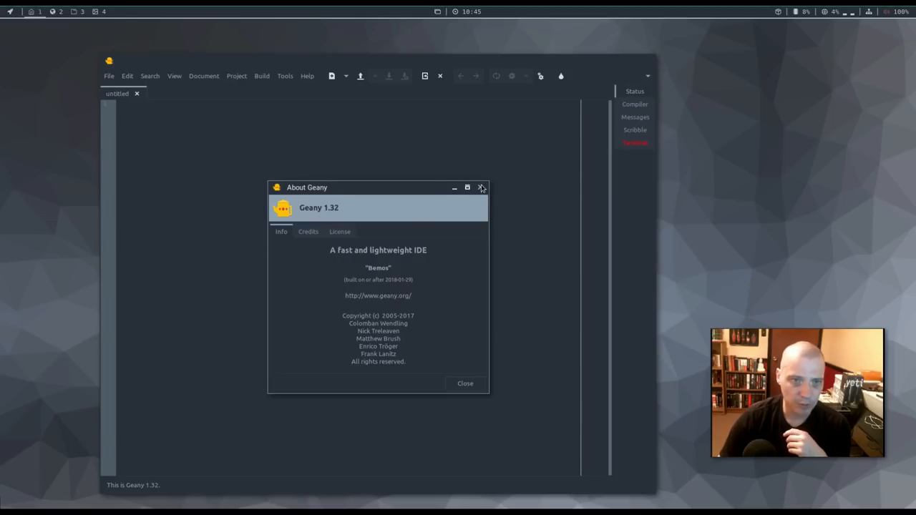
pyautogui.click(481, 188)
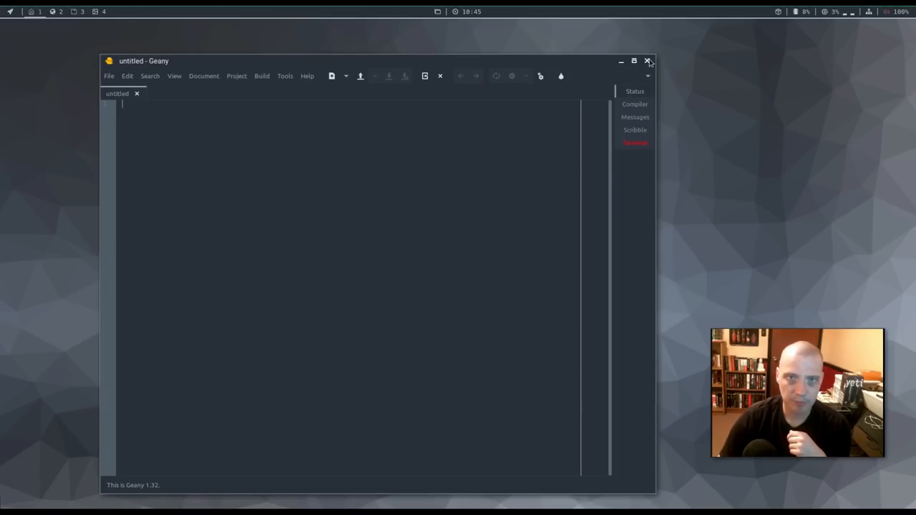
pyautogui.click(647, 61)
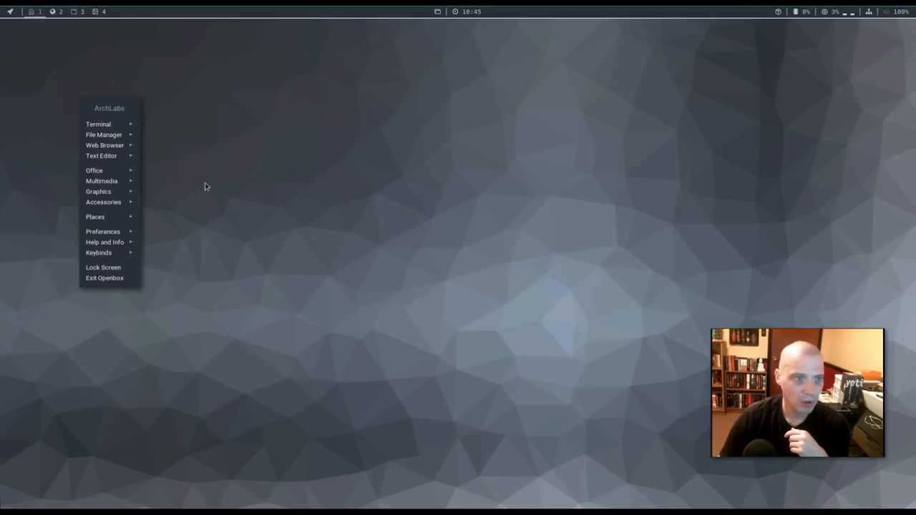
pyautogui.moveTo(93, 171)
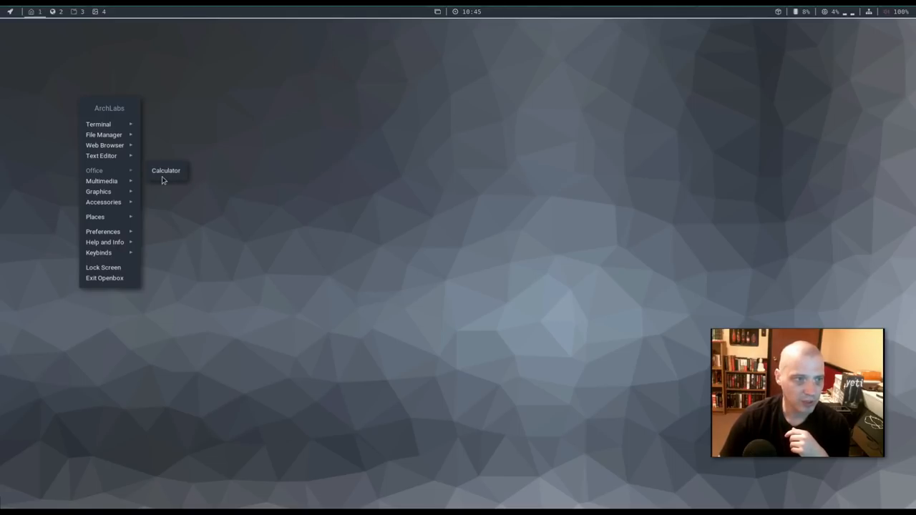
pyautogui.moveTo(151, 180)
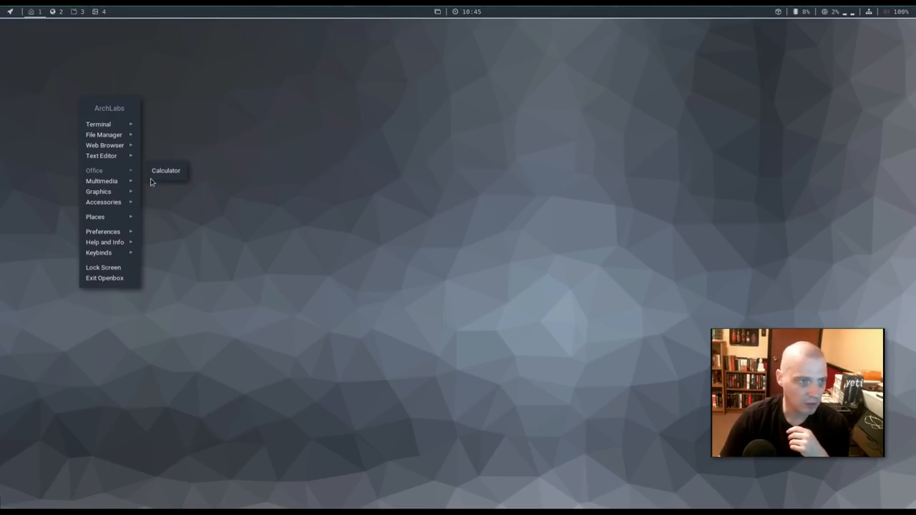
pyautogui.moveTo(154, 177)
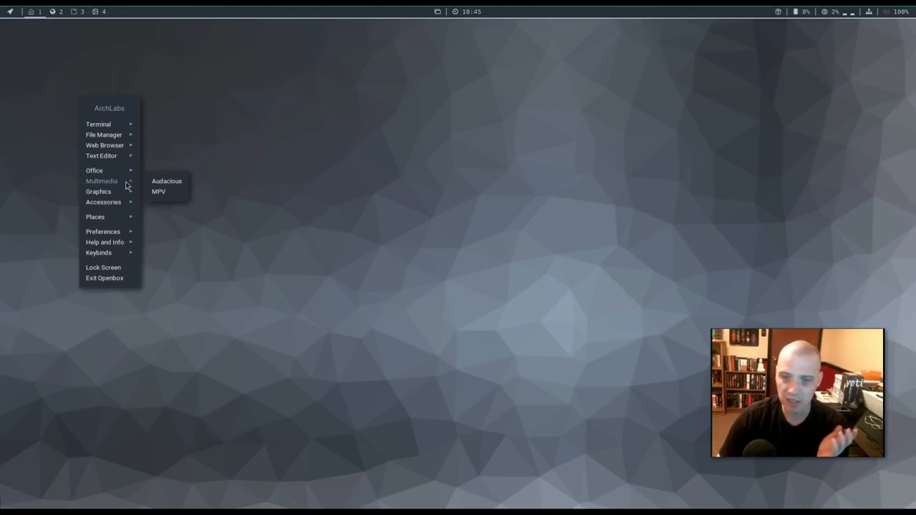
pyautogui.moveTo(165, 199)
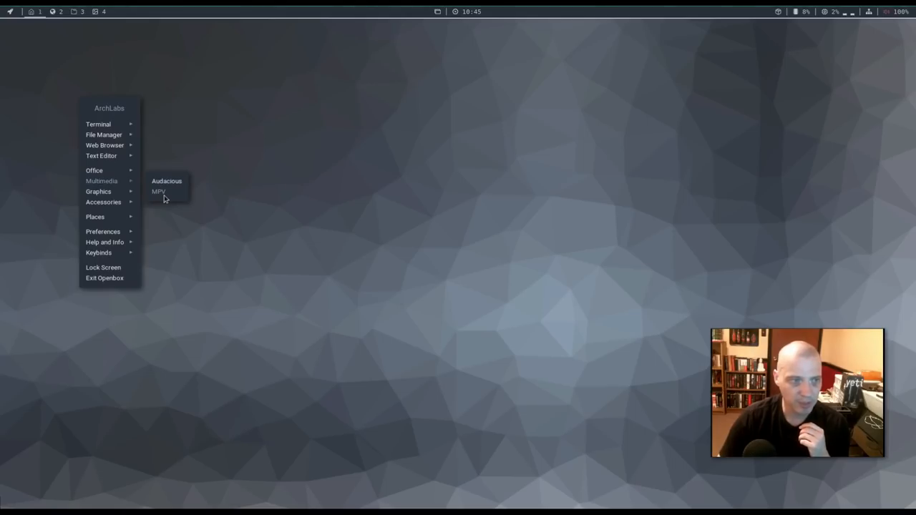
pyautogui.click(167, 181)
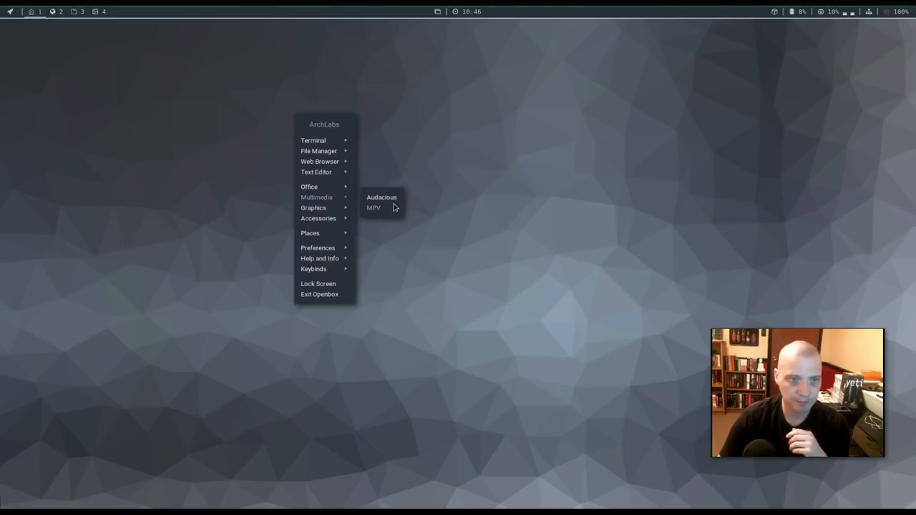
pyautogui.click(374, 208)
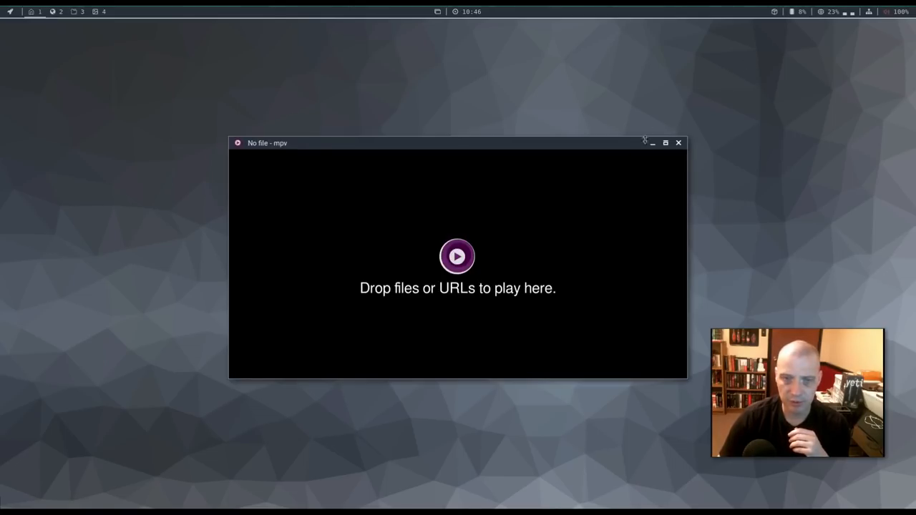
pyautogui.click(678, 143)
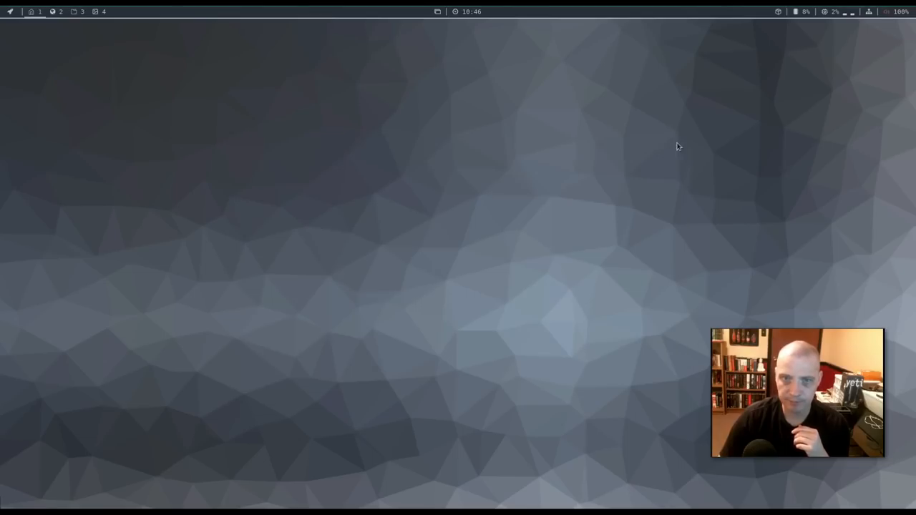
pyautogui.moveTo(232, 141)
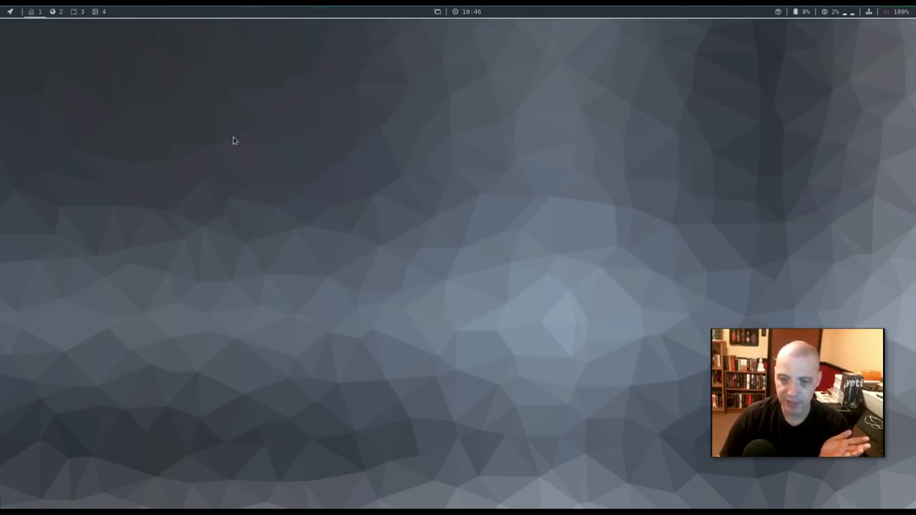
pyautogui.moveTo(240, 146)
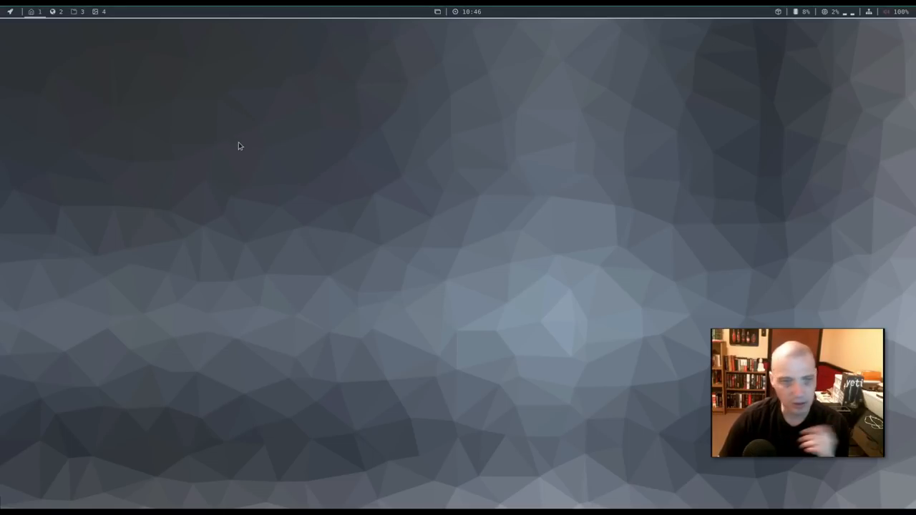
pyautogui.rightClick(240, 146)
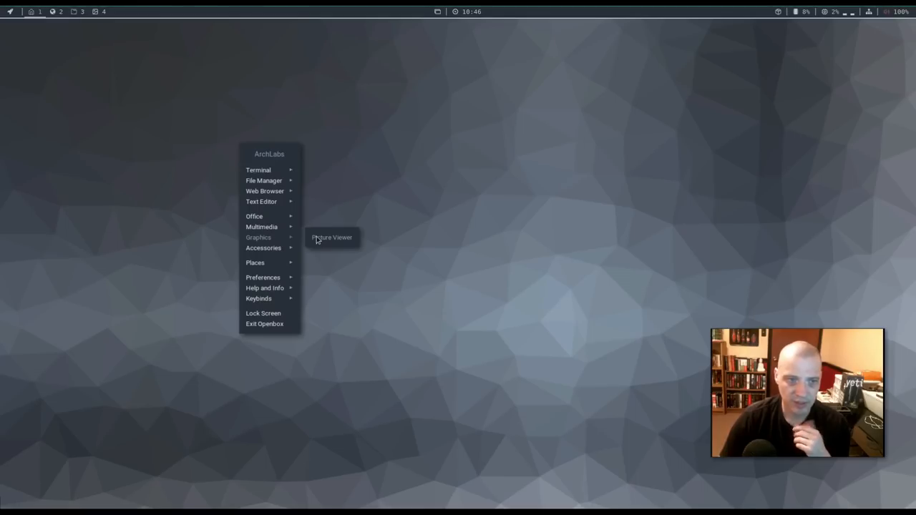
pyautogui.moveTo(254, 243)
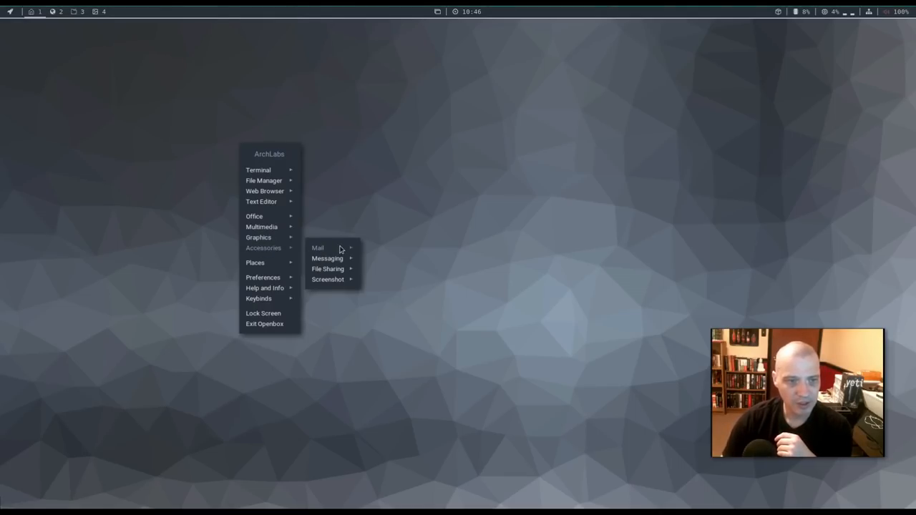
pyautogui.moveTo(318, 248)
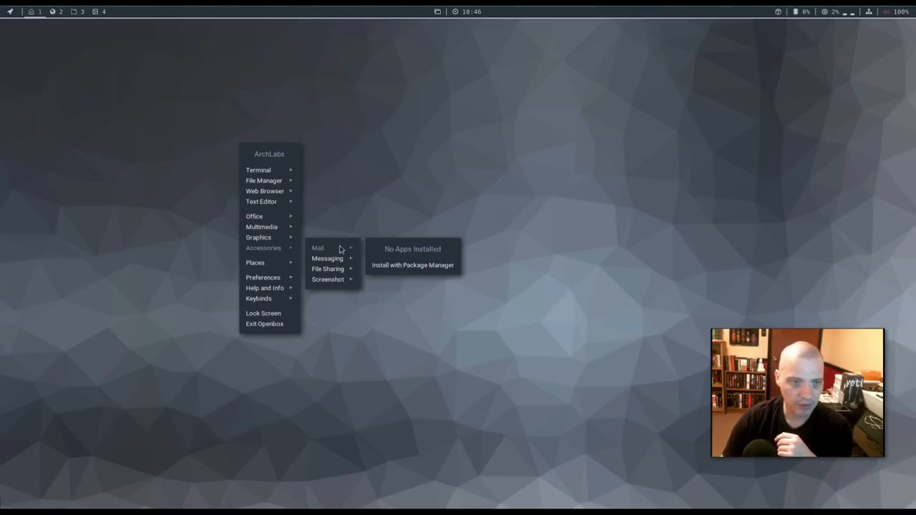
pyautogui.moveTo(421, 265)
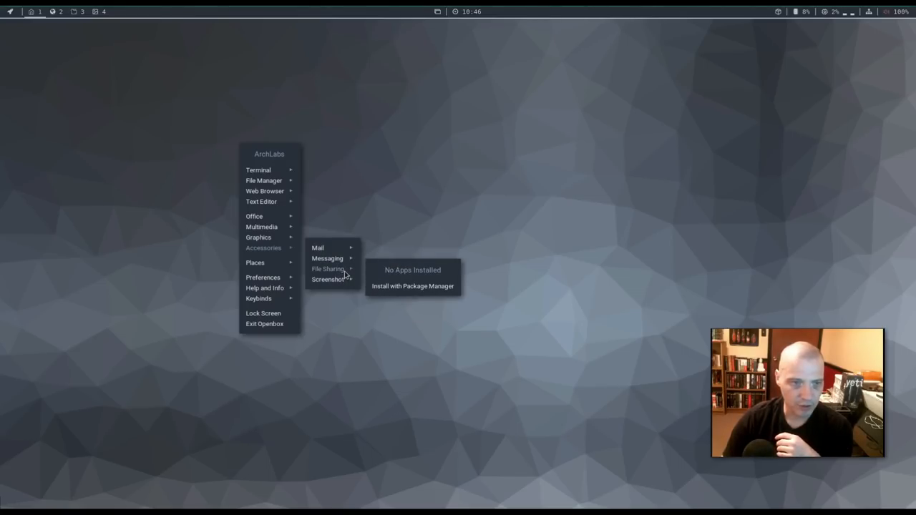
pyautogui.moveTo(327, 279)
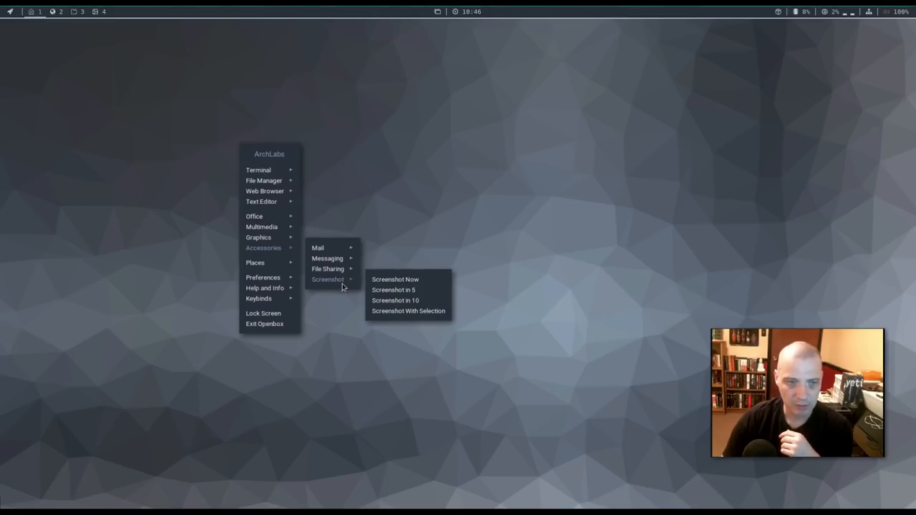
pyautogui.moveTo(512, 289)
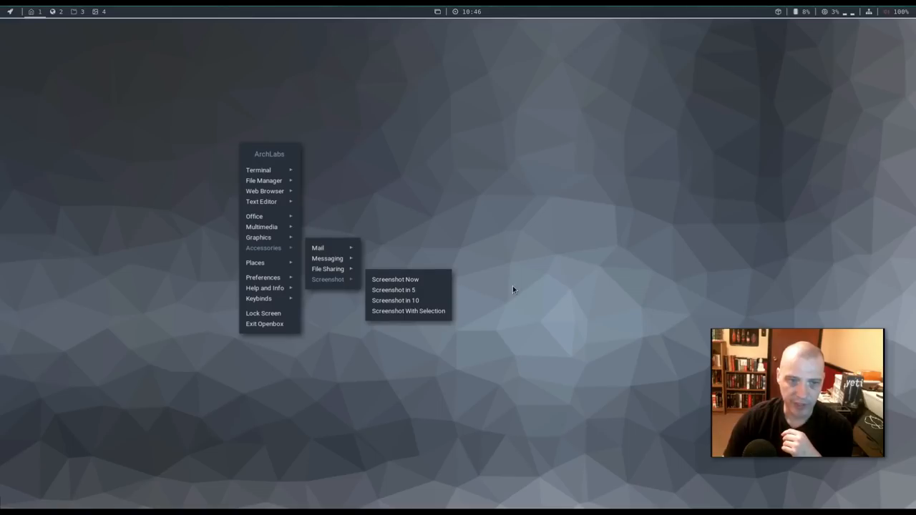
pyautogui.moveTo(443, 283)
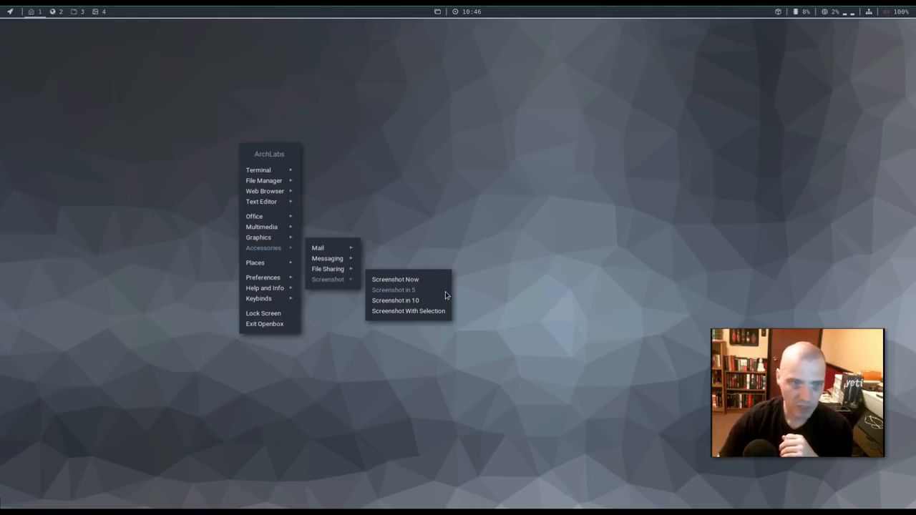
pyautogui.moveTo(385, 351)
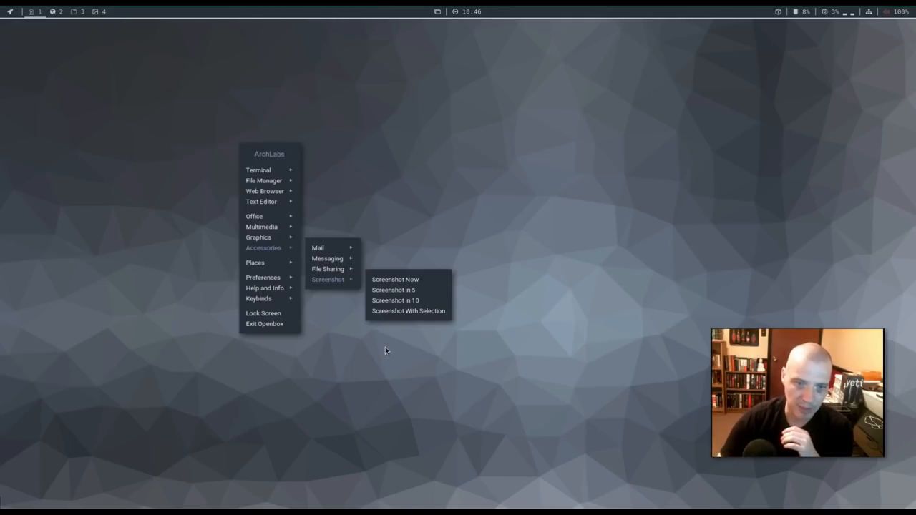
pyautogui.moveTo(462, 368)
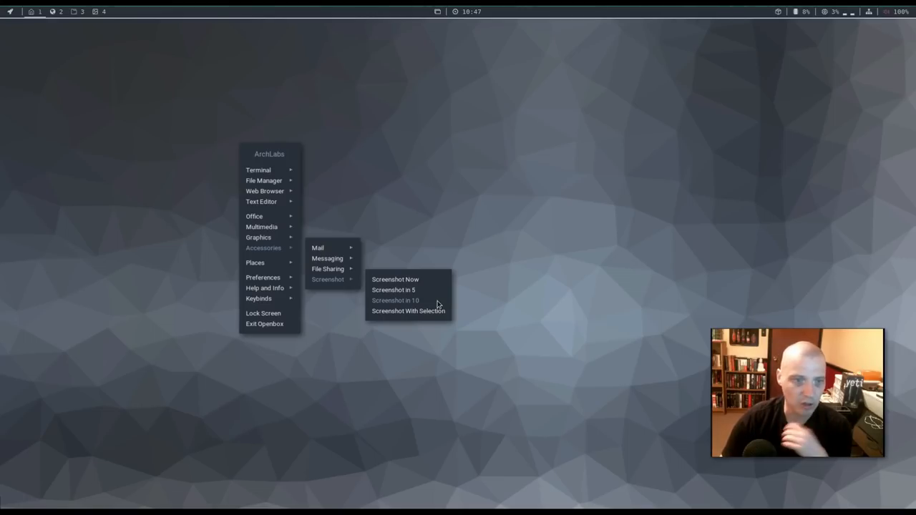
pyautogui.moveTo(421, 315)
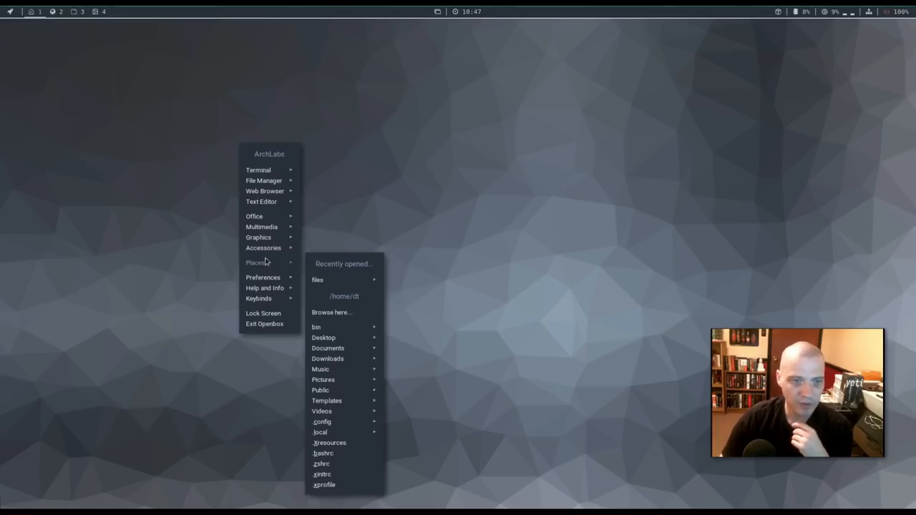
pyautogui.moveTo(401, 287)
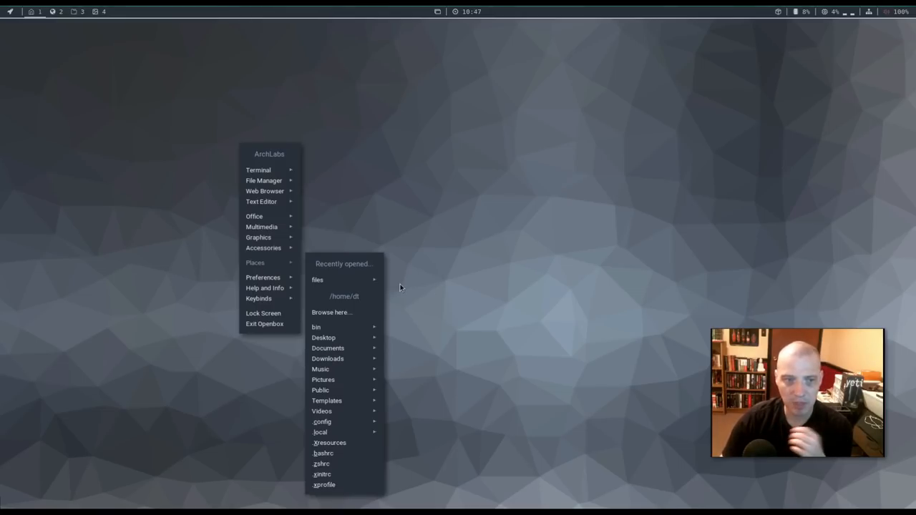
pyautogui.moveTo(339, 268)
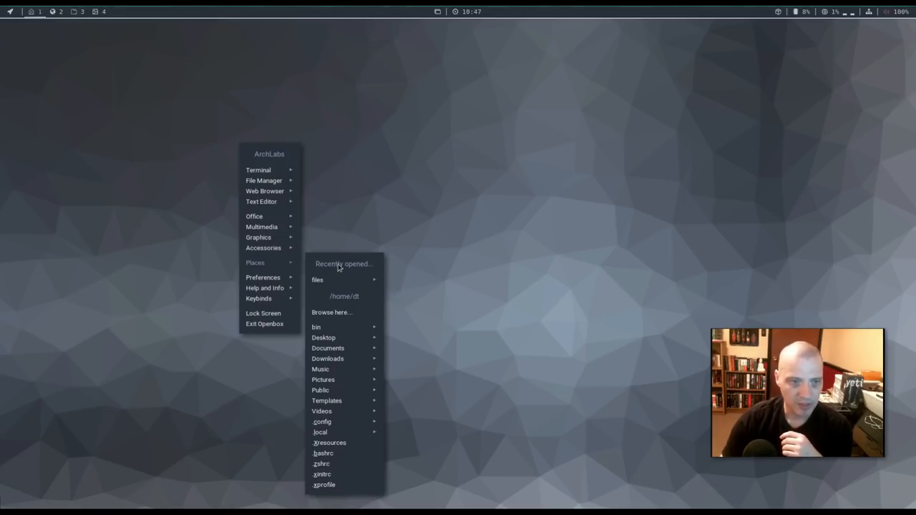
pyautogui.moveTo(345, 442)
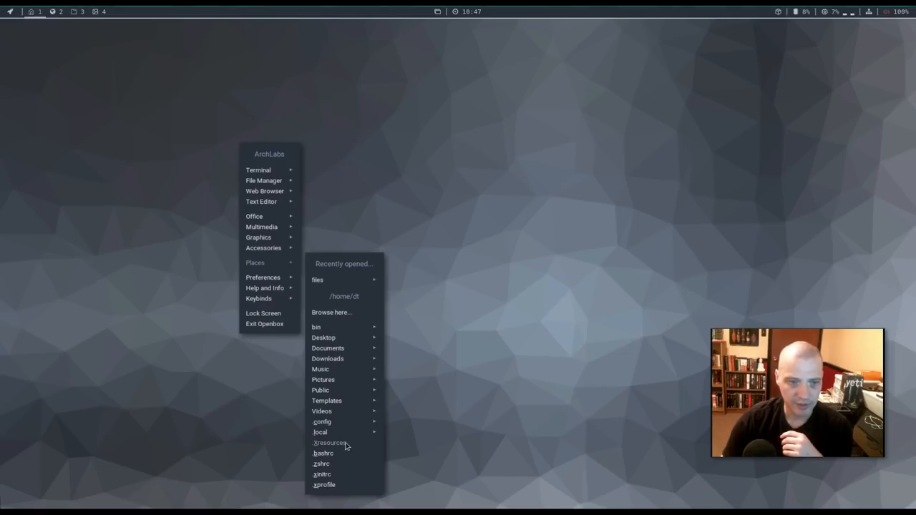
pyautogui.moveTo(328, 349)
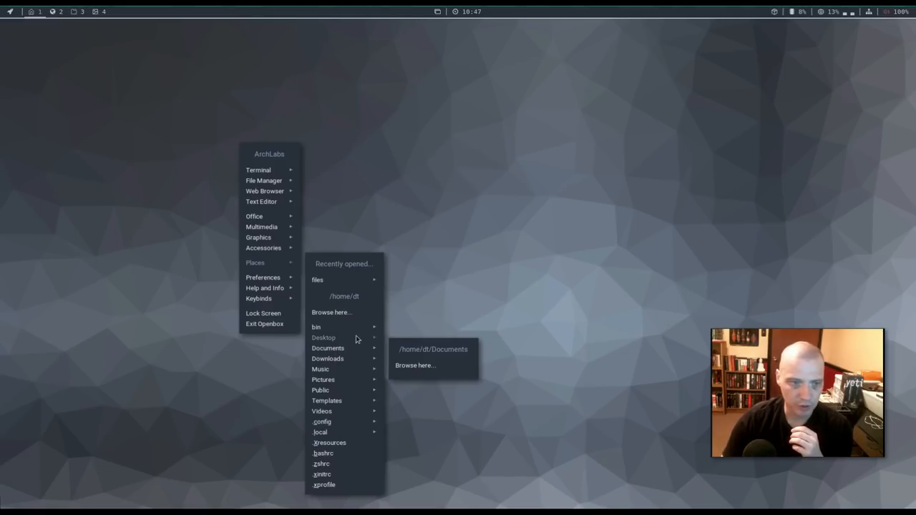
pyautogui.moveTo(323, 337)
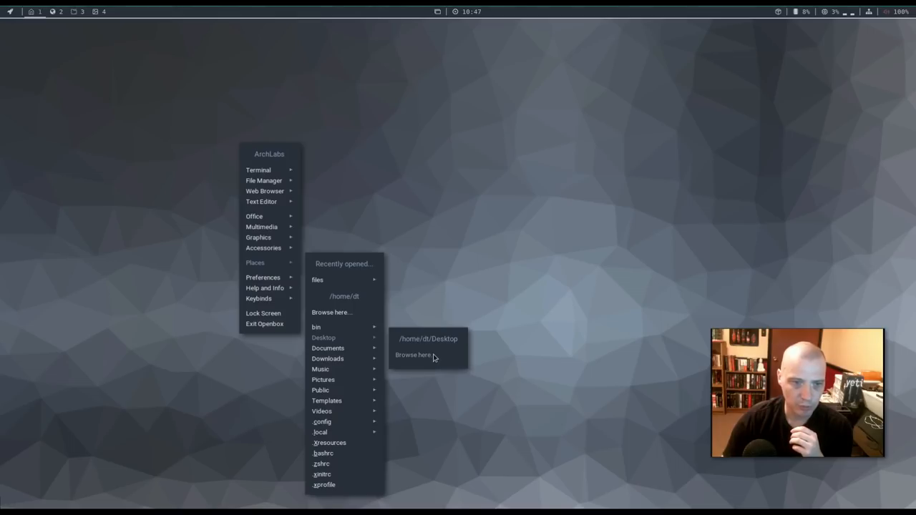
pyautogui.moveTo(328, 348)
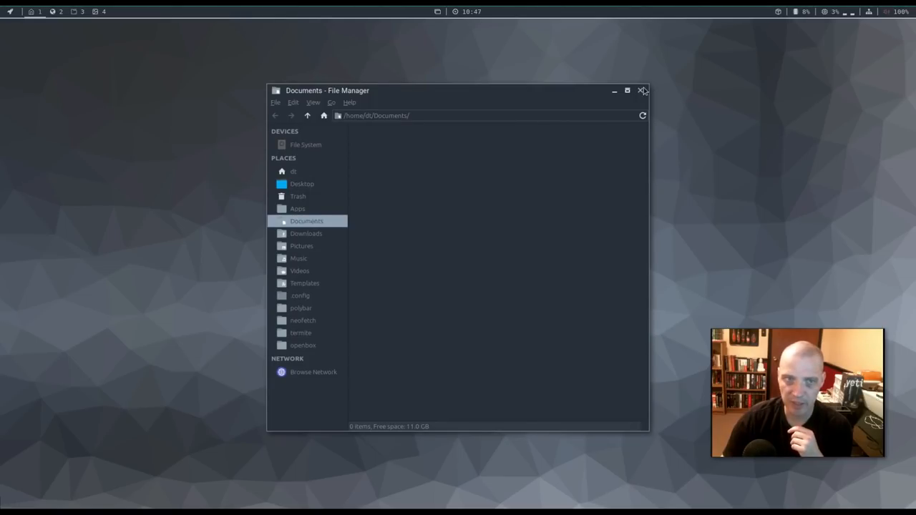
pyautogui.moveTo(587, 117)
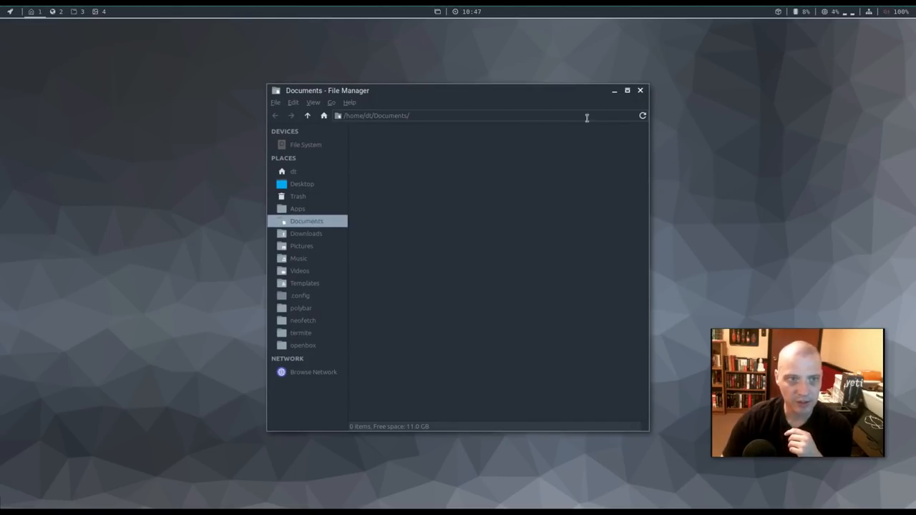
pyautogui.click(640, 90)
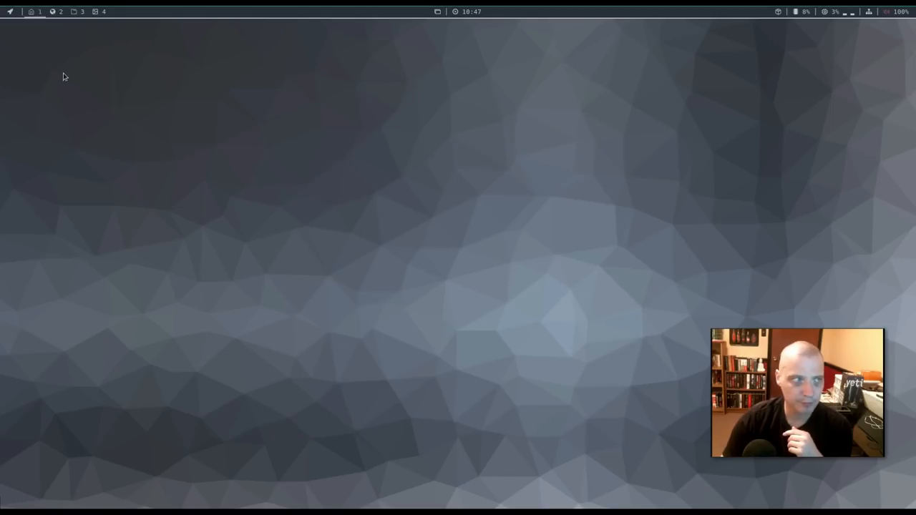
# - Right-click the desktop to bring up the application menu again
pyautogui.rightClick(250, 251)
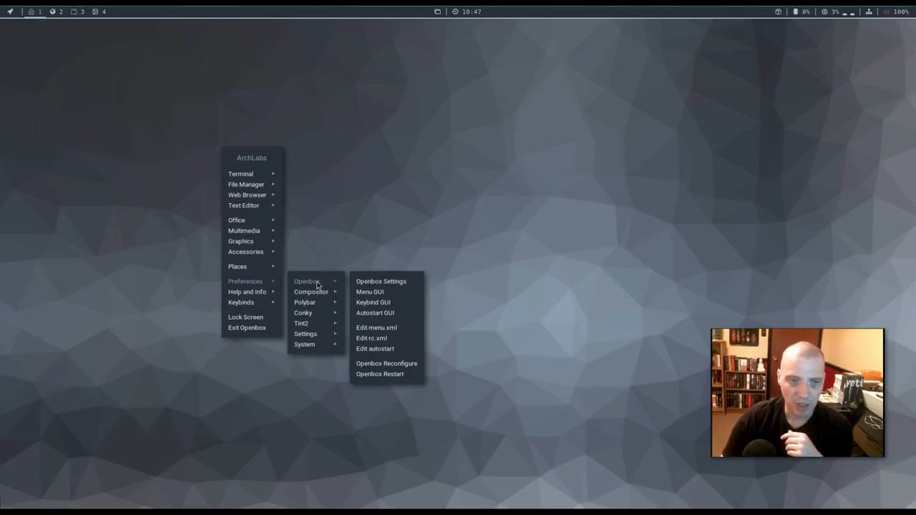
pyautogui.moveTo(409, 281)
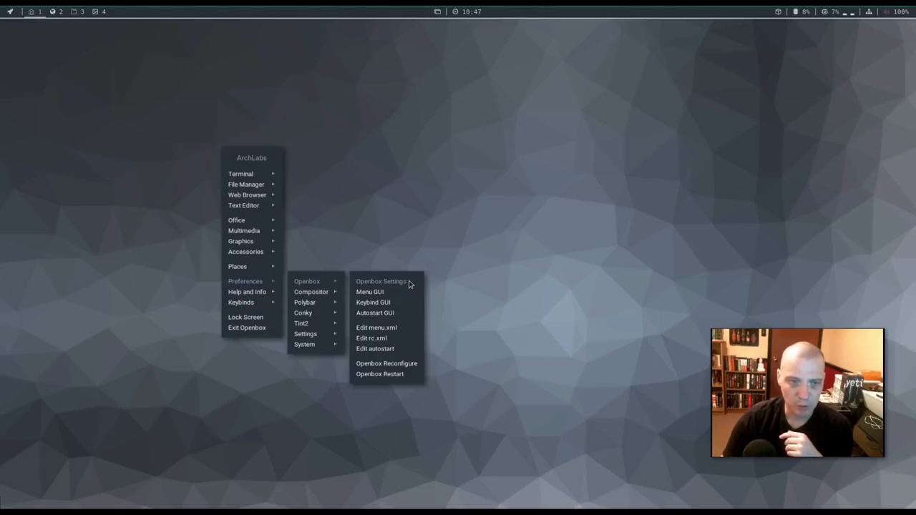
pyautogui.moveTo(415, 291)
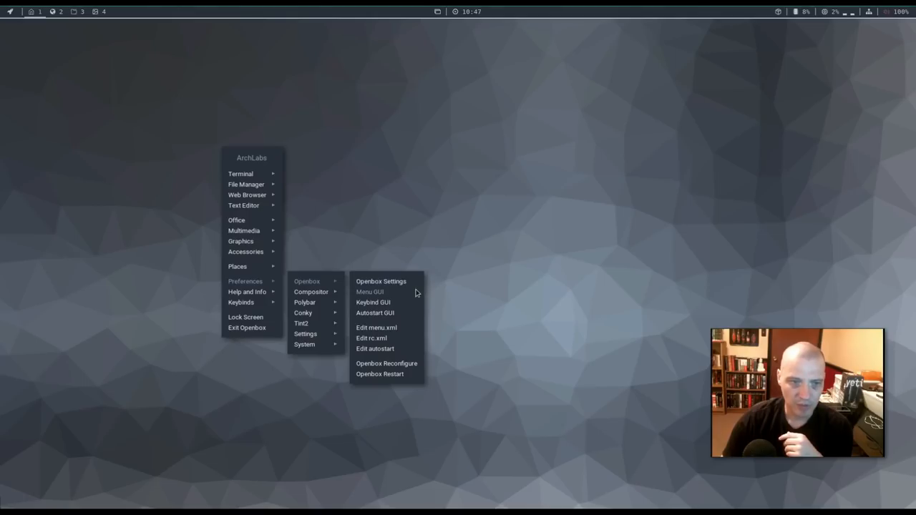
pyautogui.moveTo(414, 318)
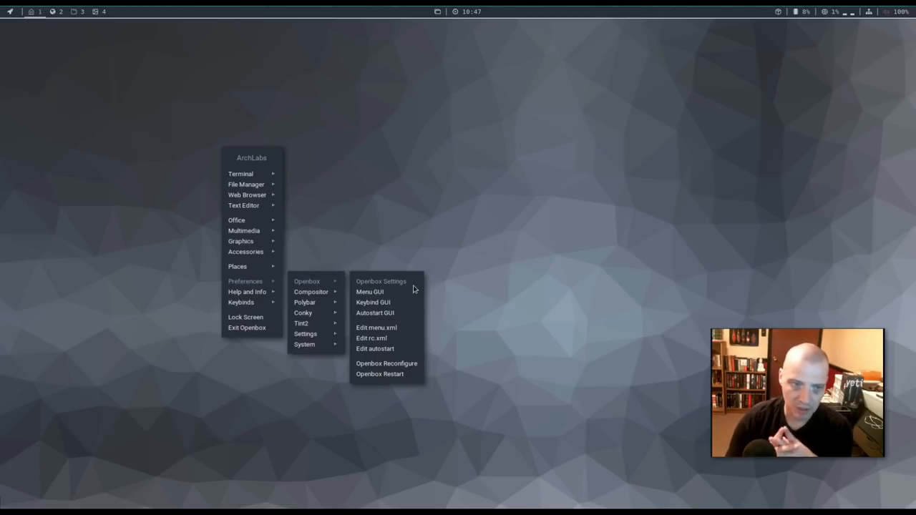
pyautogui.moveTo(393, 295)
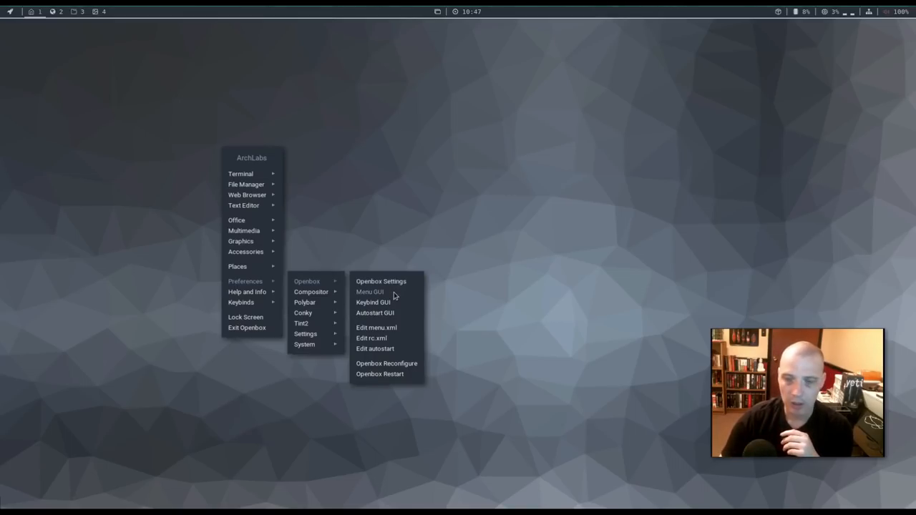
pyautogui.moveTo(278, 295)
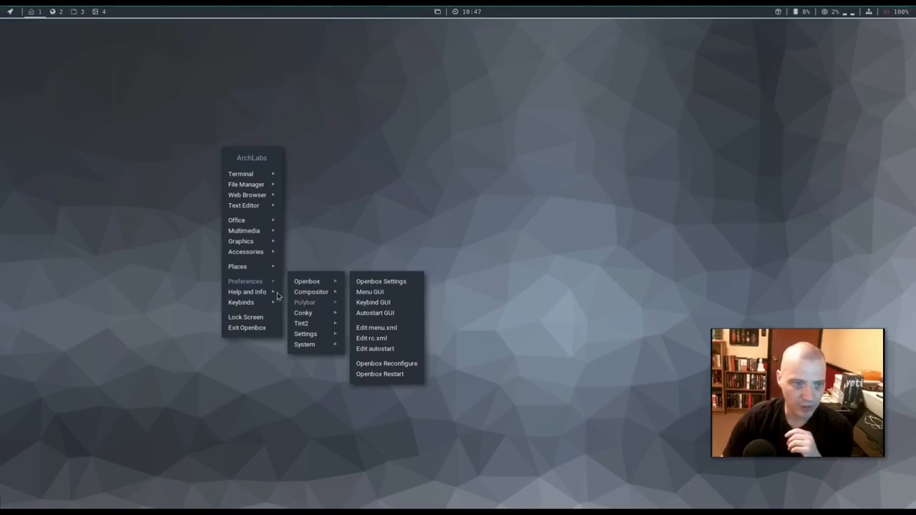
pyautogui.moveTo(332, 281)
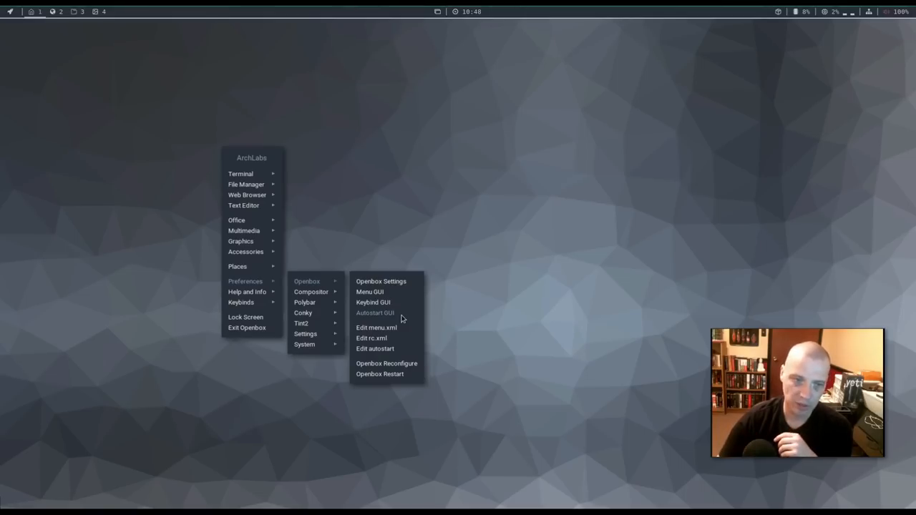
pyautogui.moveTo(411, 318)
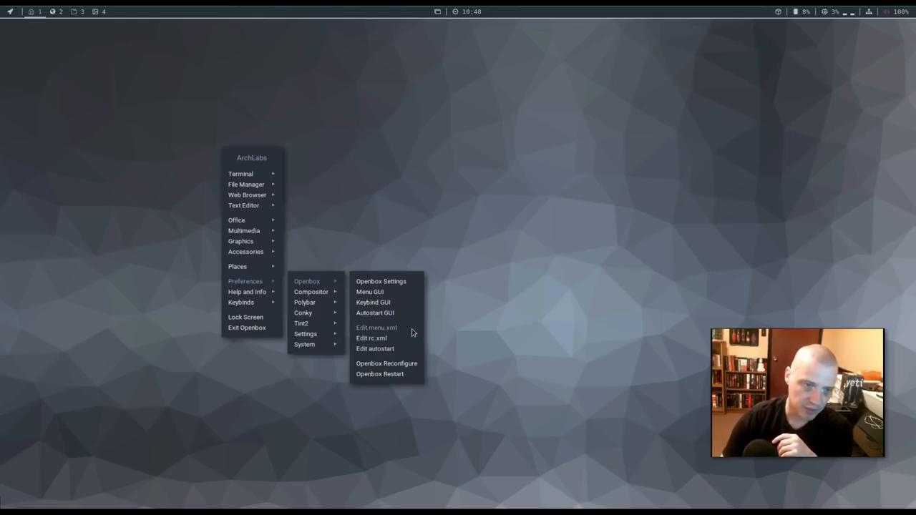
pyautogui.moveTo(403, 336)
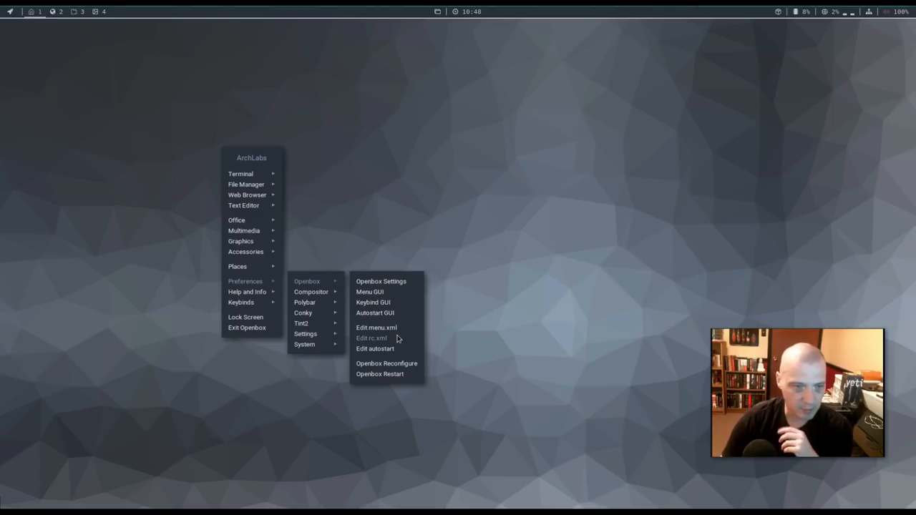
pyautogui.moveTo(398, 337)
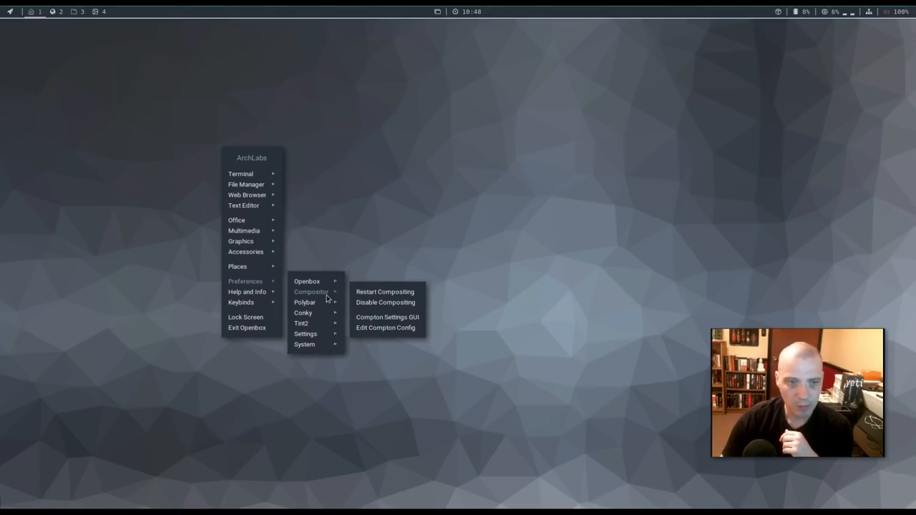
pyautogui.moveTo(386, 317)
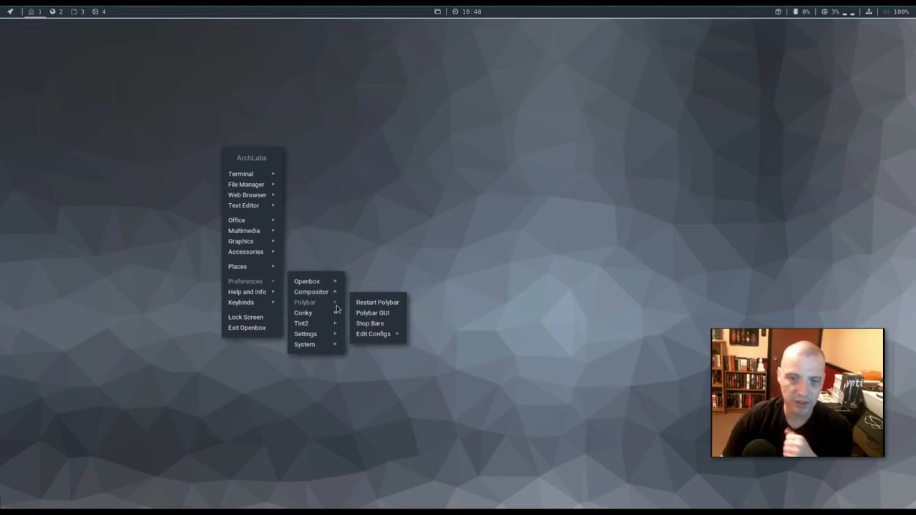
pyautogui.moveTo(401, 302)
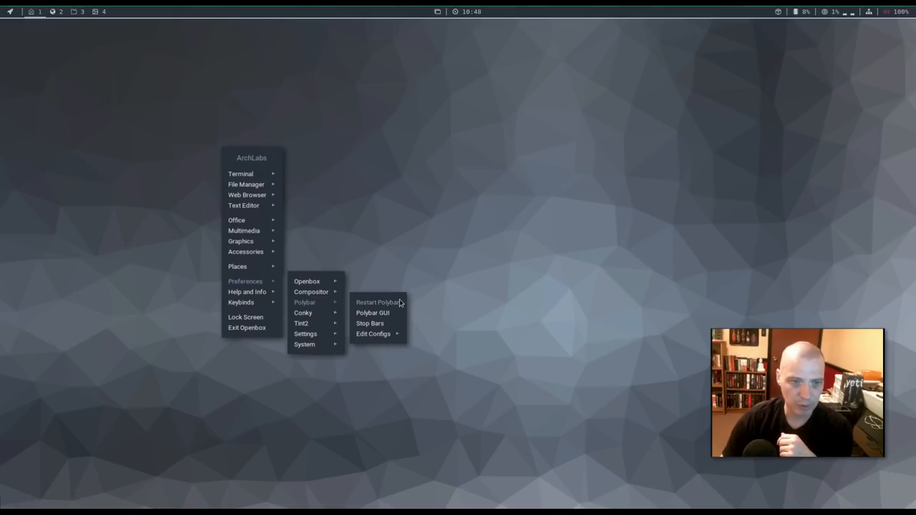
pyautogui.moveTo(400, 316)
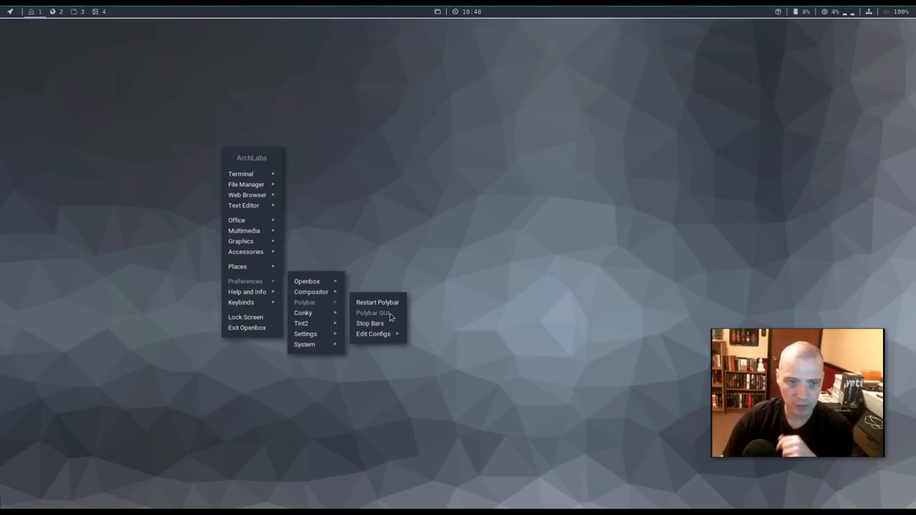
pyautogui.click(373, 313)
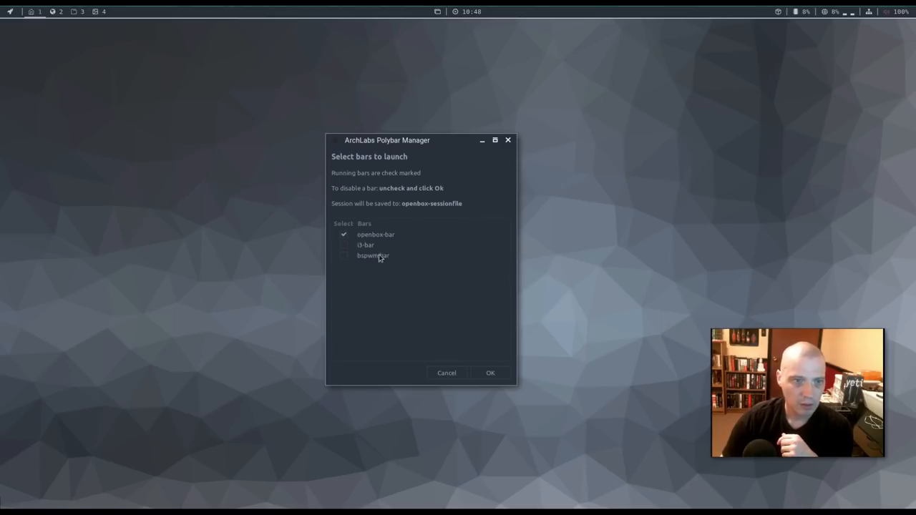
pyautogui.moveTo(391, 234)
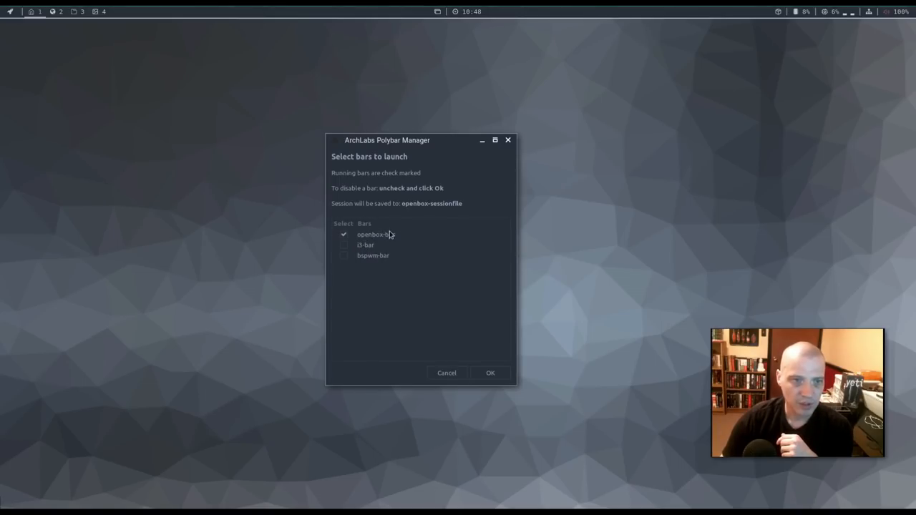
pyautogui.moveTo(391, 242)
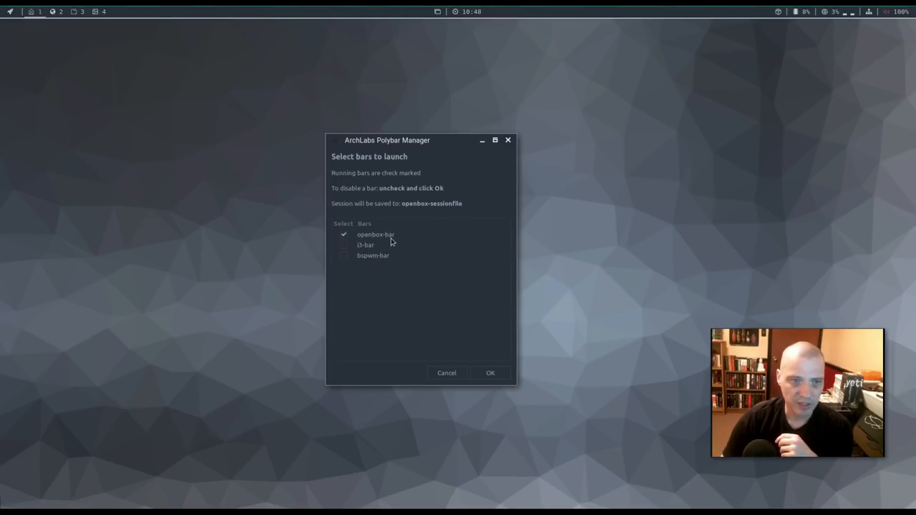
pyautogui.moveTo(375, 262)
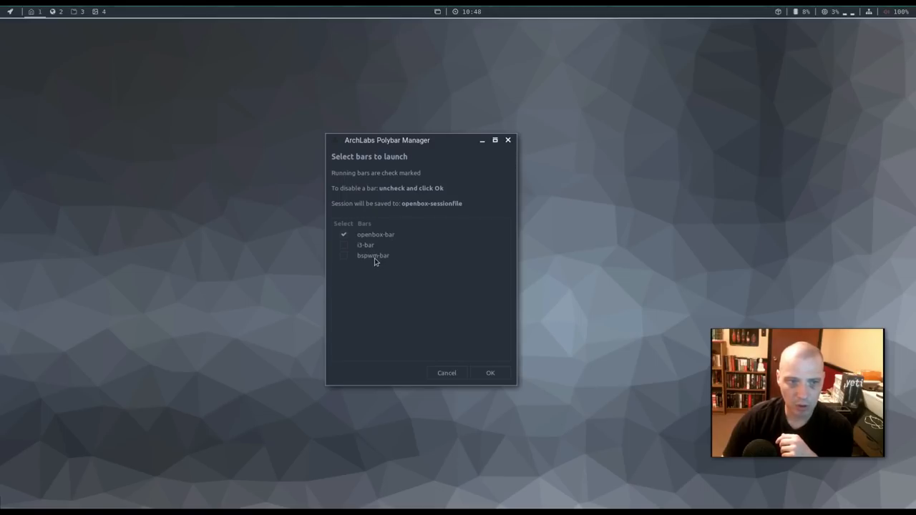
pyautogui.moveTo(390, 258)
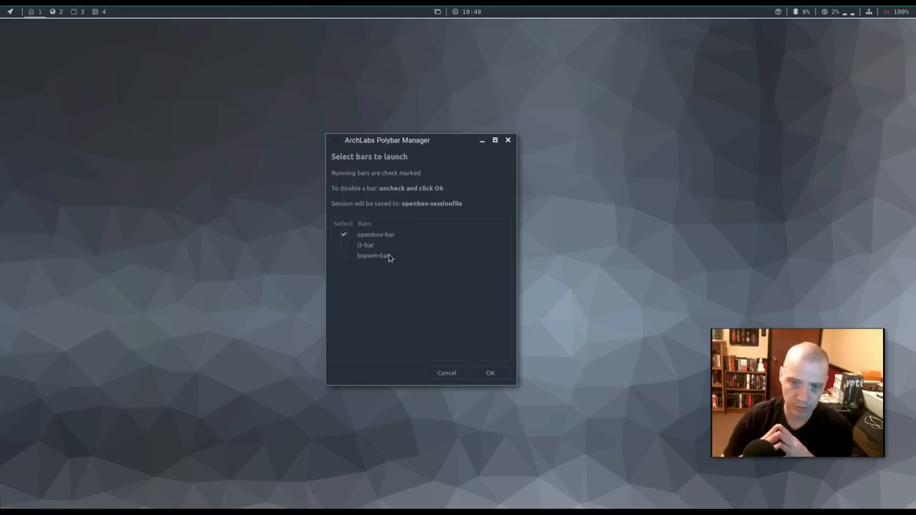
pyautogui.moveTo(407, 237)
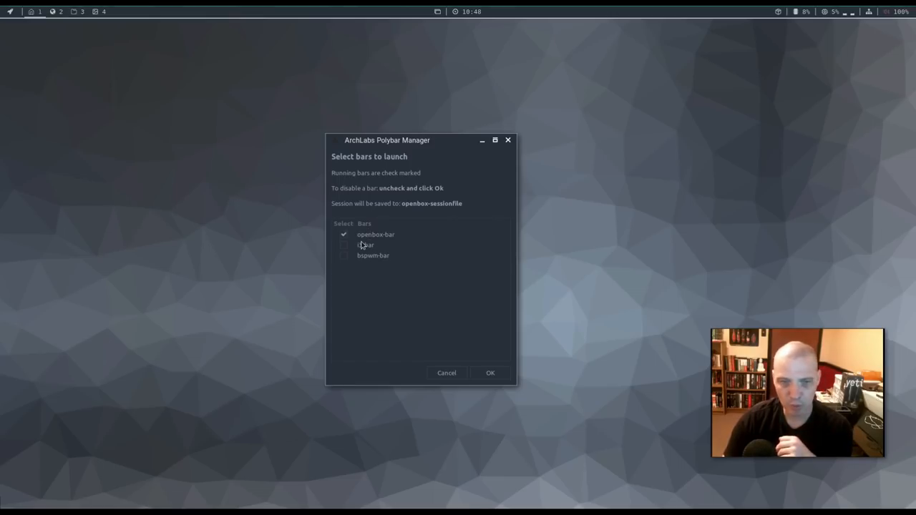
pyautogui.moveTo(386, 262)
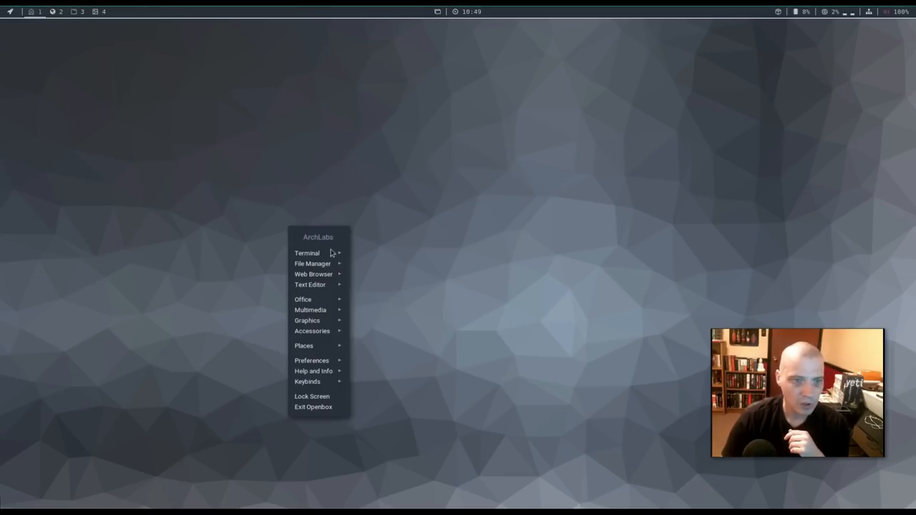
# - Tick ArchLabs.conkyrc in Conky Chooser and confirm to show the conky panel
pyautogui.click(311, 360)
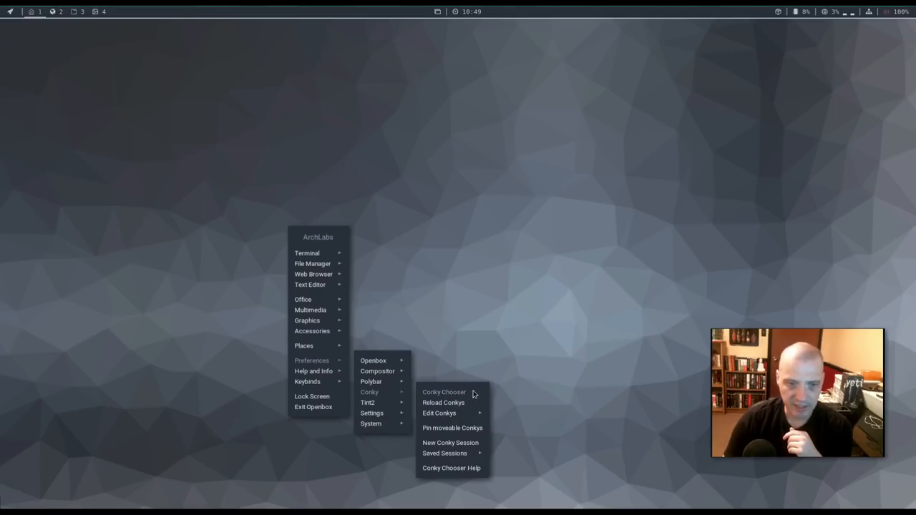
pyautogui.click(450, 442)
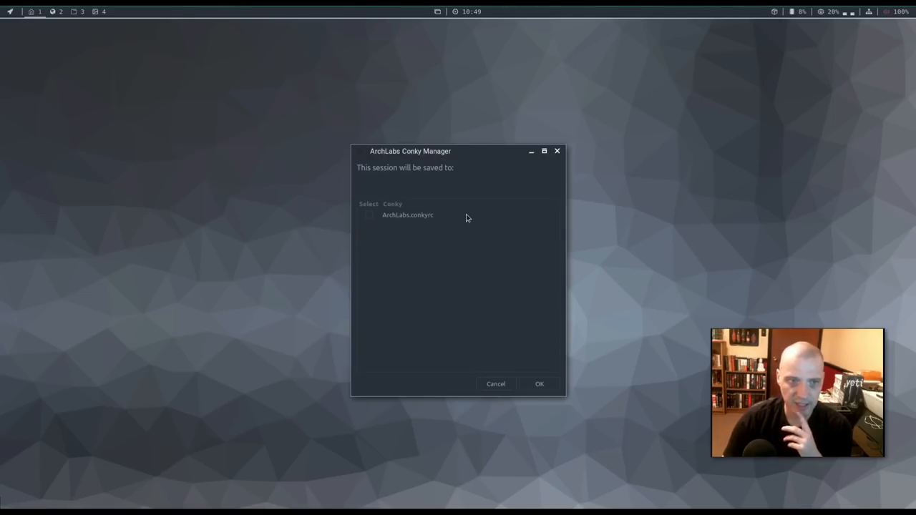
pyautogui.click(369, 215)
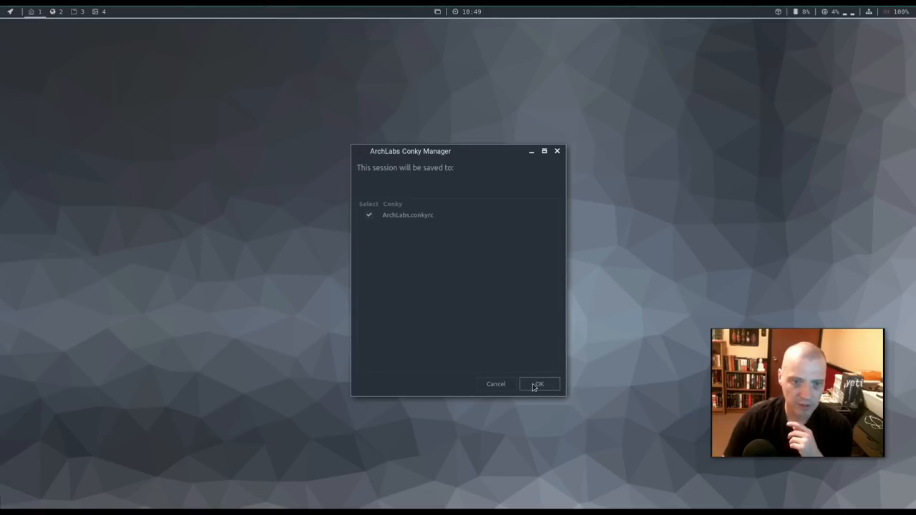
pyautogui.click(538, 385)
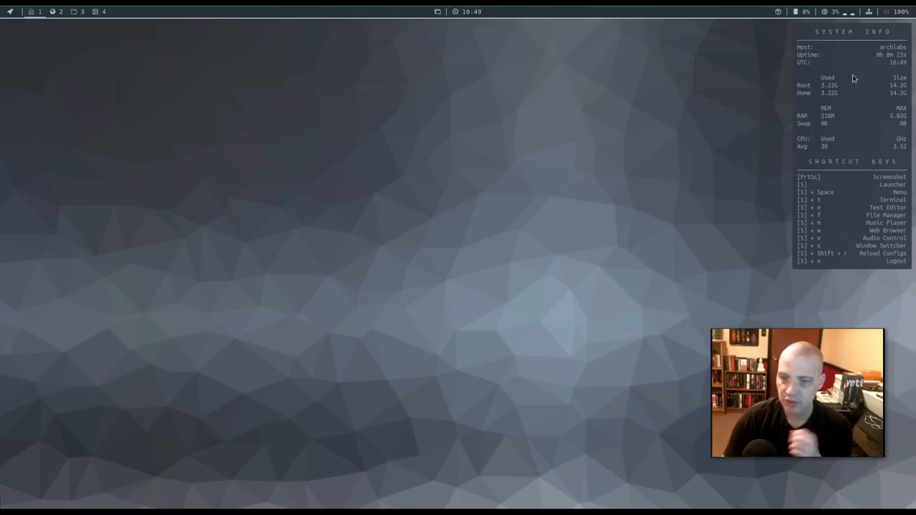
pyautogui.moveTo(882, 151)
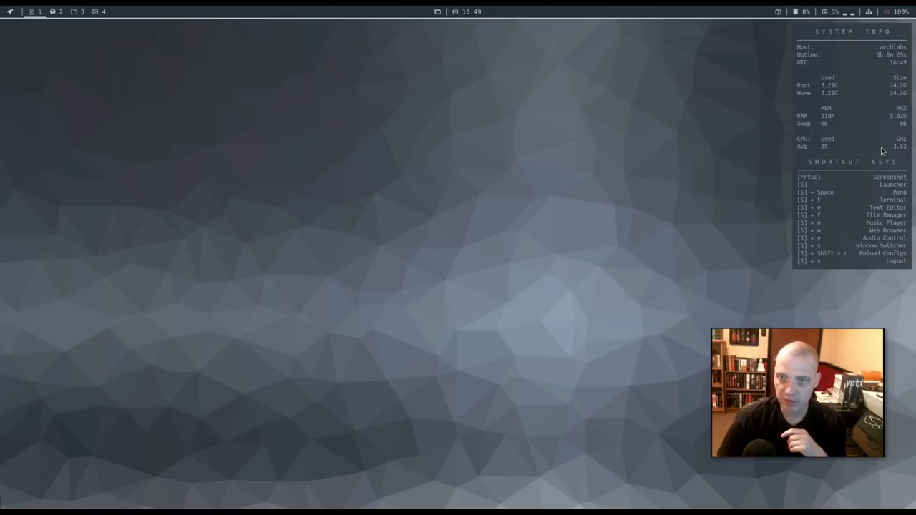
pyautogui.moveTo(873, 208)
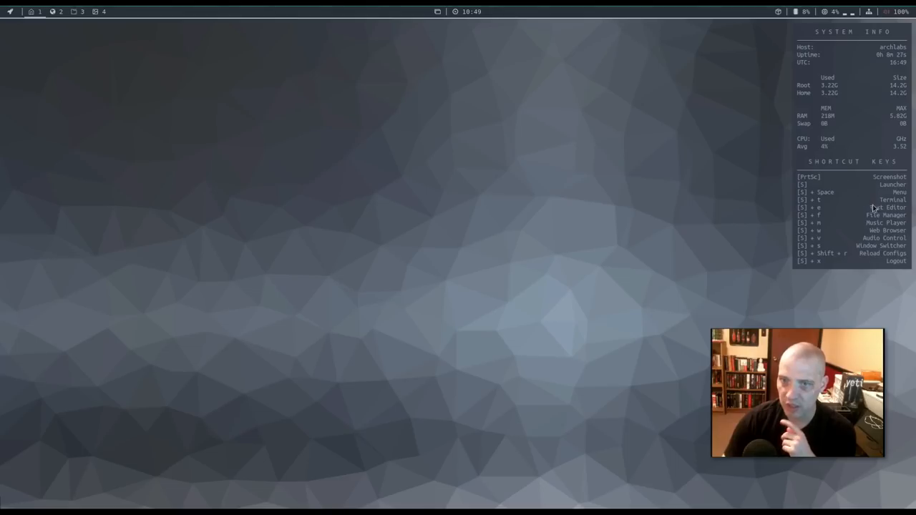
pyautogui.moveTo(688, 191)
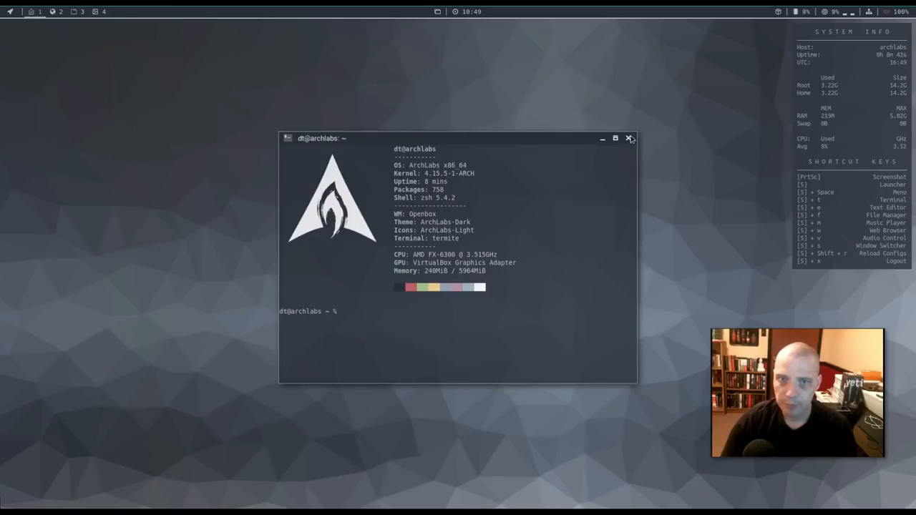
pyautogui.click(629, 138)
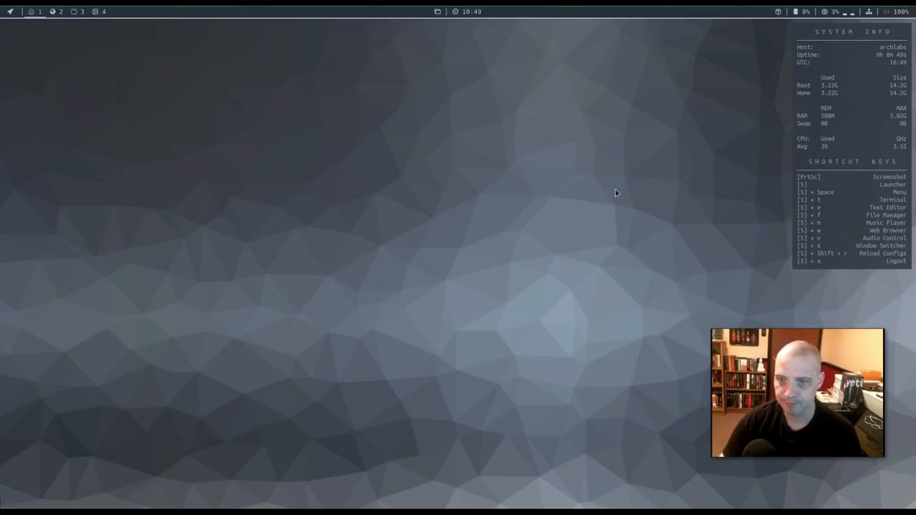
pyautogui.moveTo(571, 206)
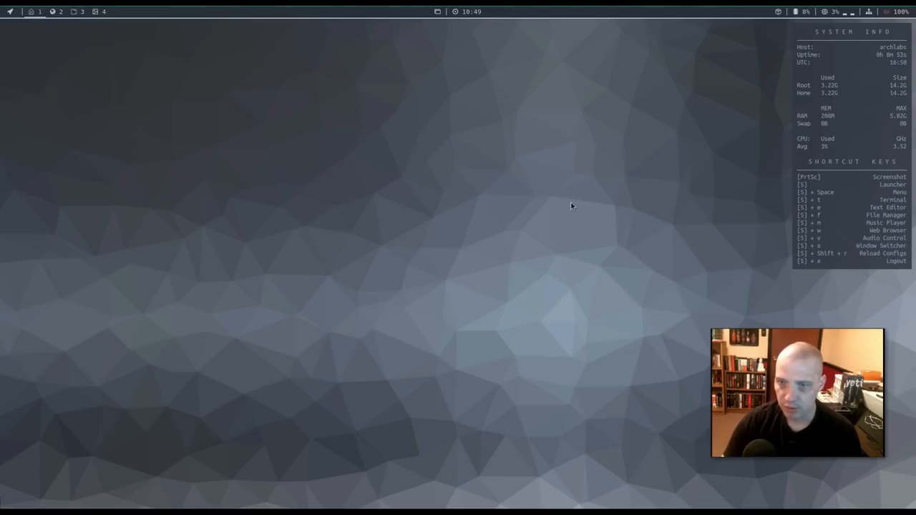
pyautogui.moveTo(538, 380)
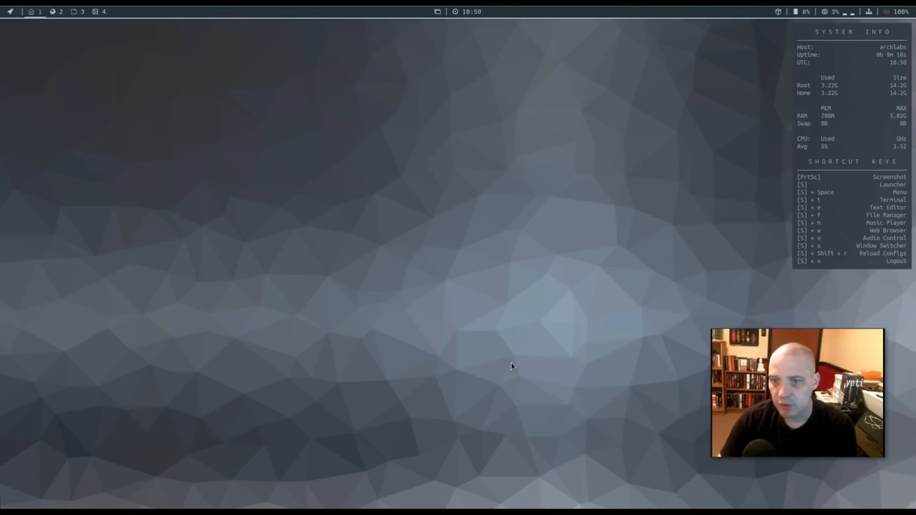
pyautogui.moveTo(310, 249)
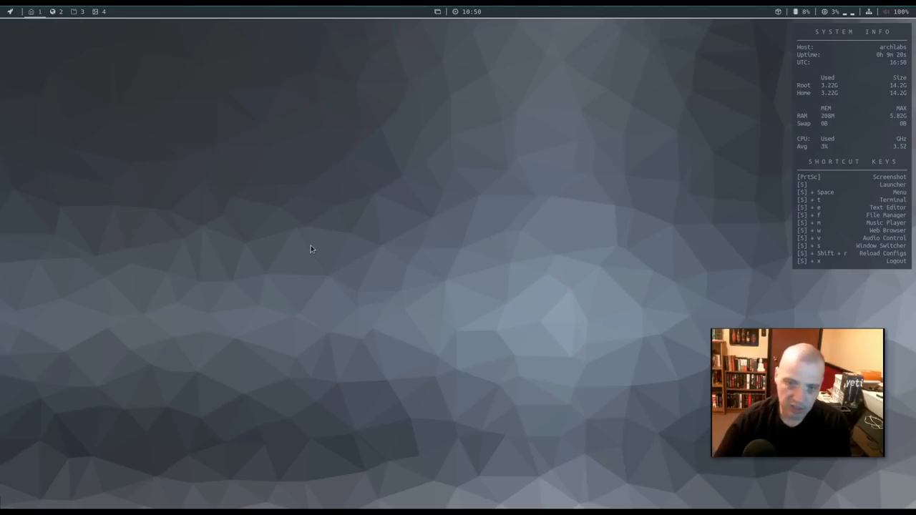
pyautogui.moveTo(894, 51)
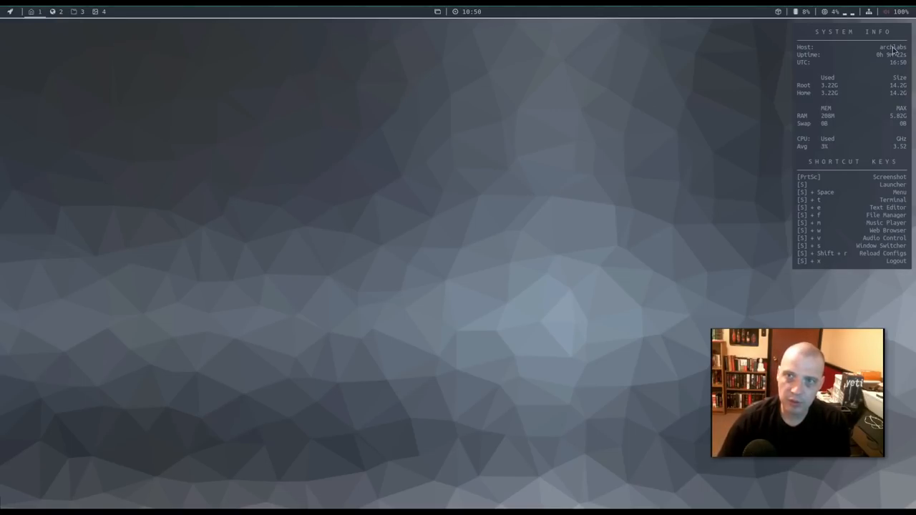
pyautogui.moveTo(300, 173)
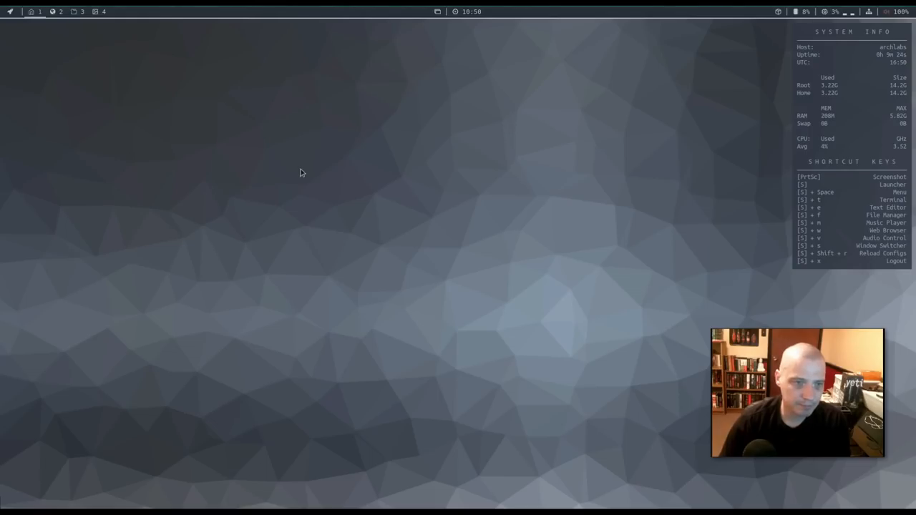
pyautogui.moveTo(870, 128)
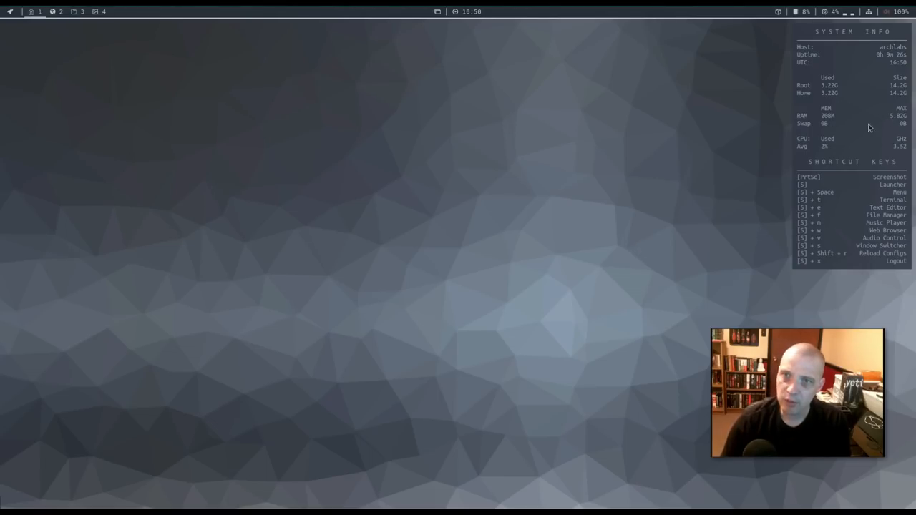
pyautogui.moveTo(817, 197)
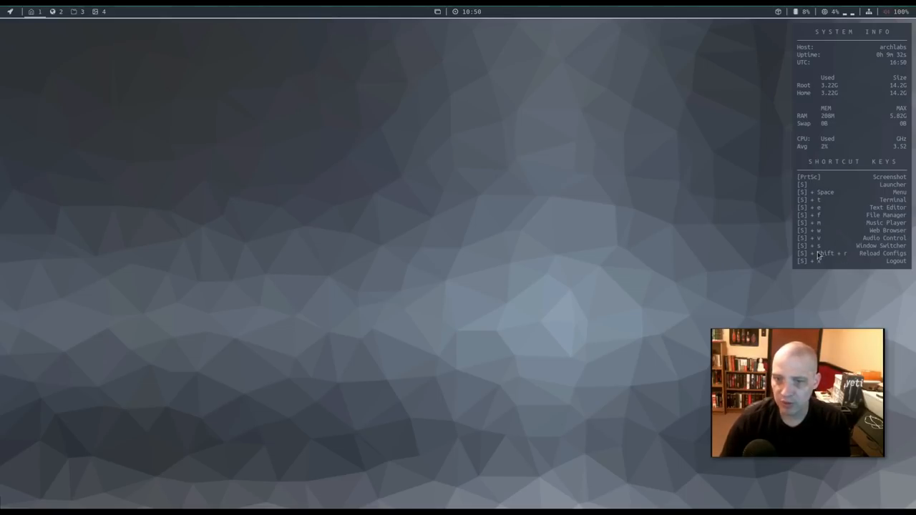
# - Open Tint2 Settings from the desktop menu's Tint2 preferences
pyautogui.rightClick(358, 193)
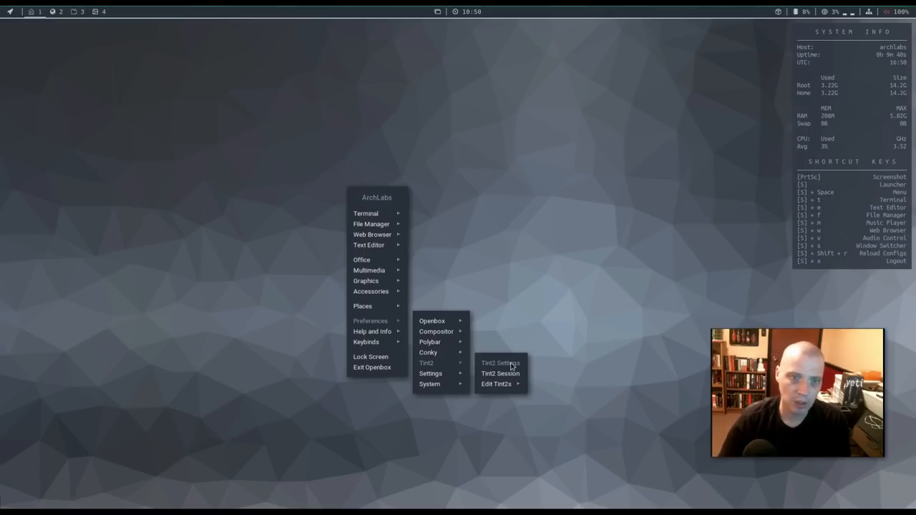
pyautogui.moveTo(533, 97)
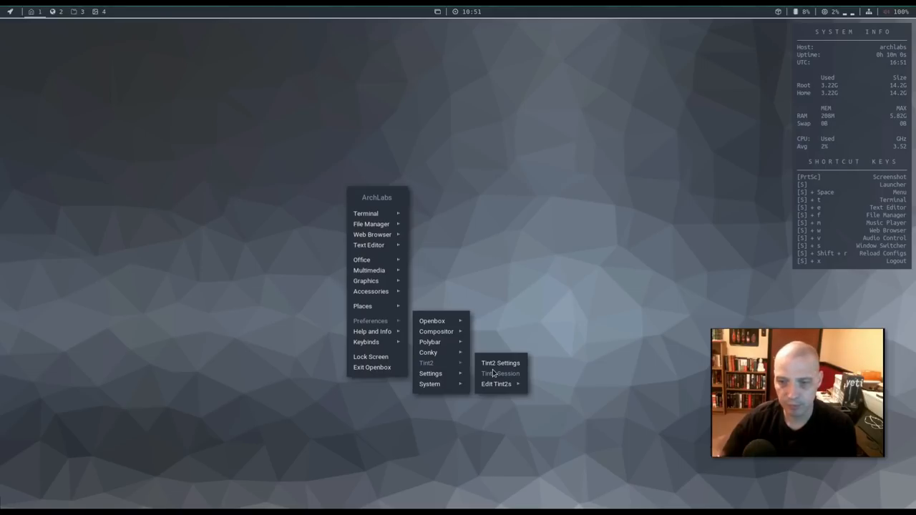
pyautogui.moveTo(531, 245)
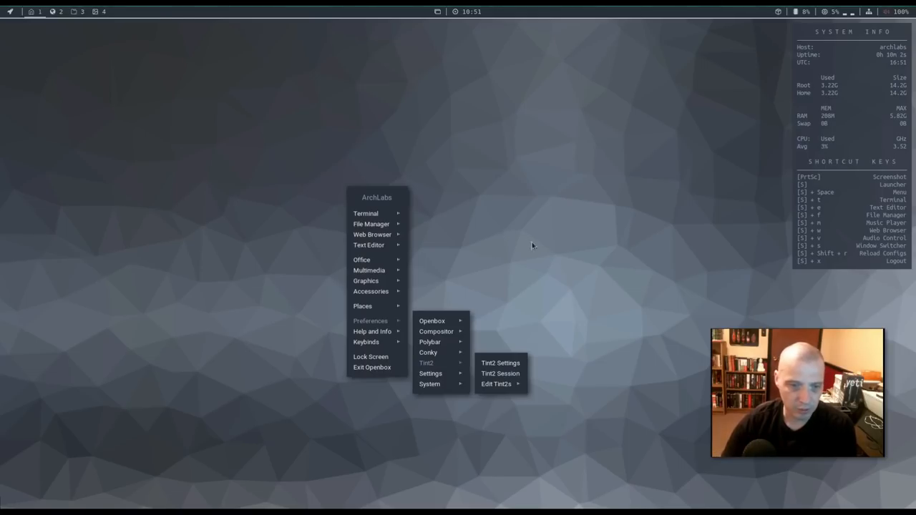
pyautogui.moveTo(501, 362)
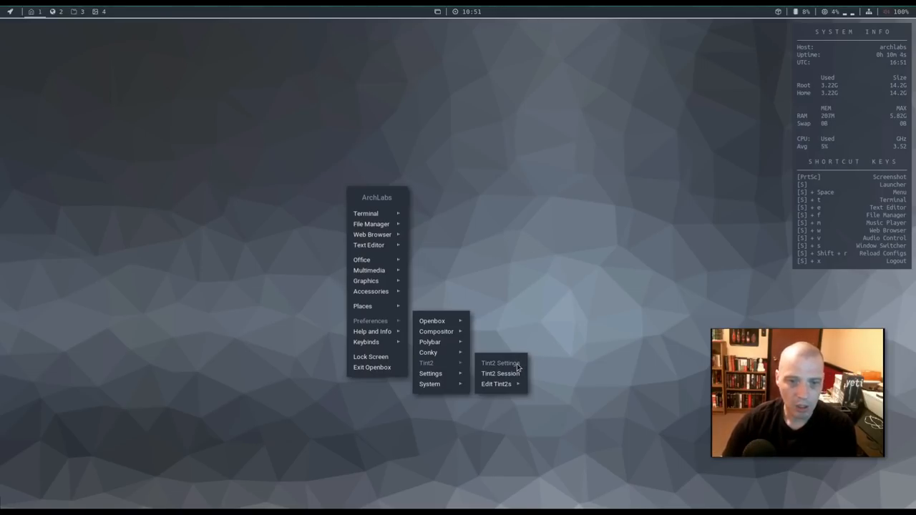
pyautogui.click(500, 363)
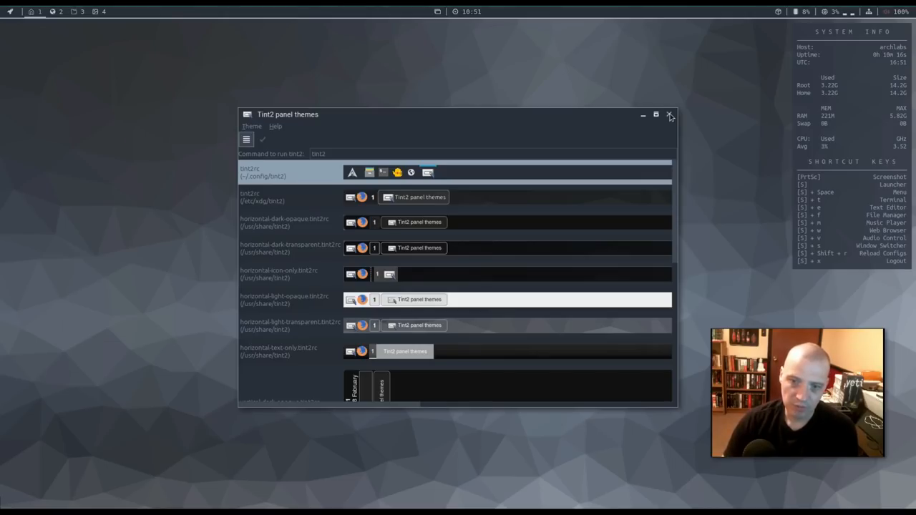
# - Close the Tint2 panel themes window
pyautogui.click(670, 115)
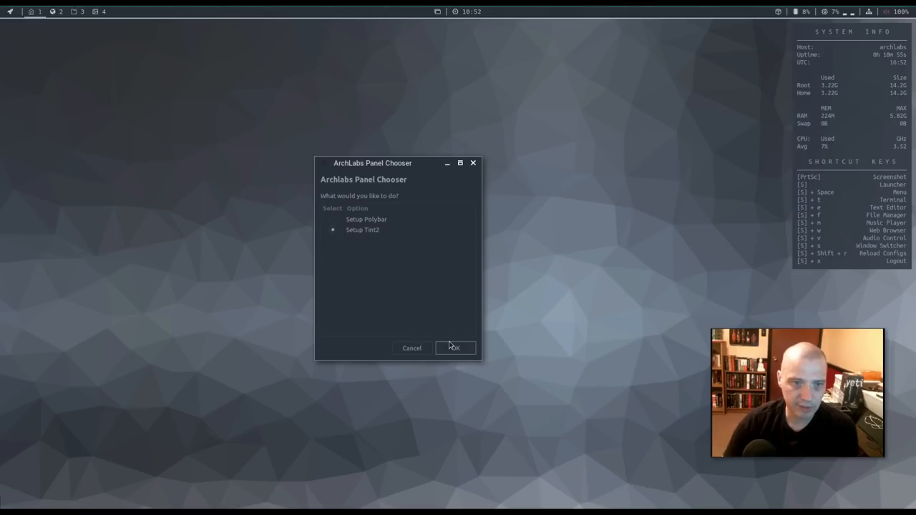
# - Confirm Setup Tint2 as the panel and bring up a Termite terminal
pyautogui.click(454, 348)
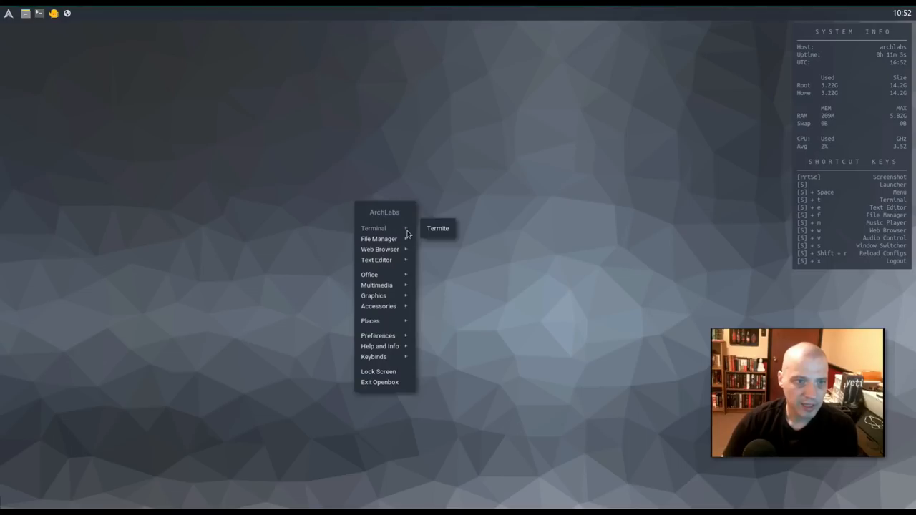
pyautogui.click(437, 227)
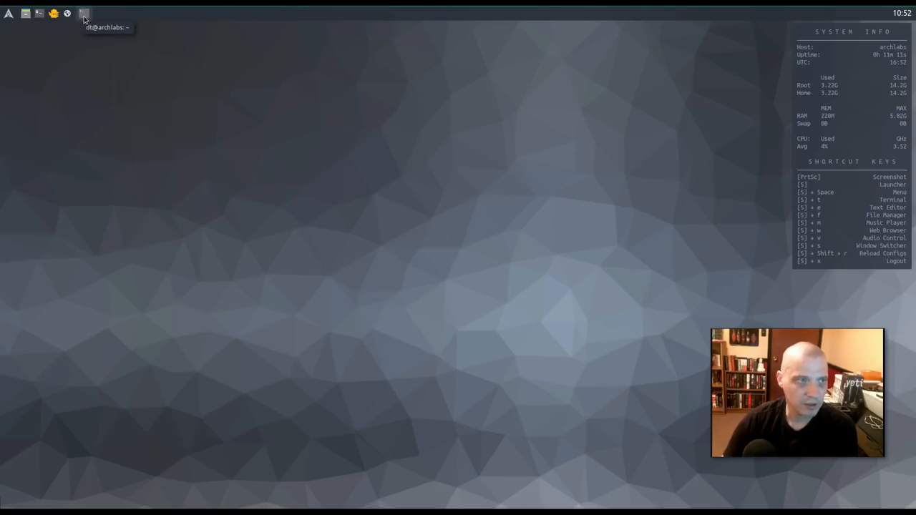
pyautogui.click(84, 12)
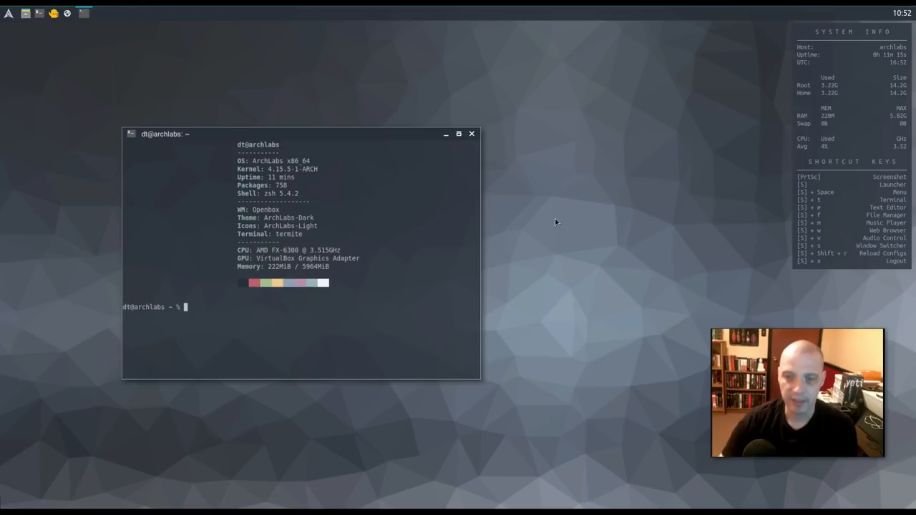
pyautogui.moveTo(369, 233)
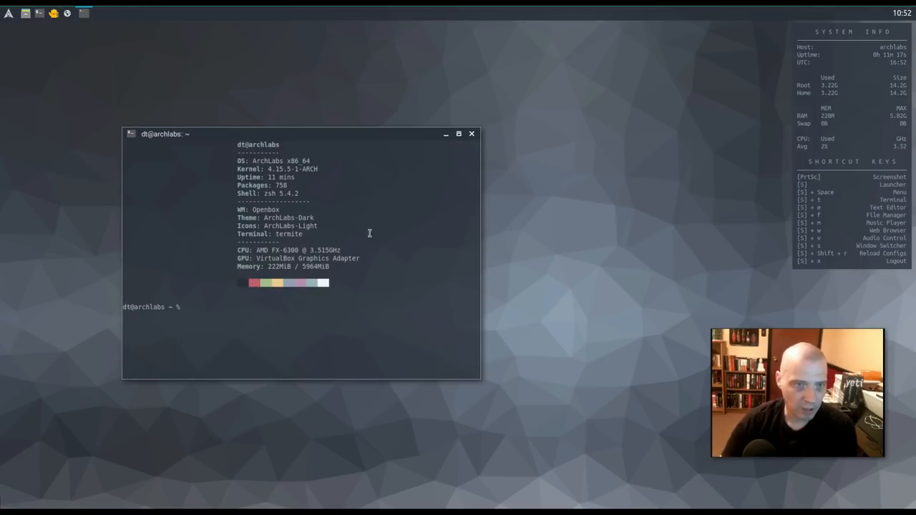
pyautogui.moveTo(419, 138)
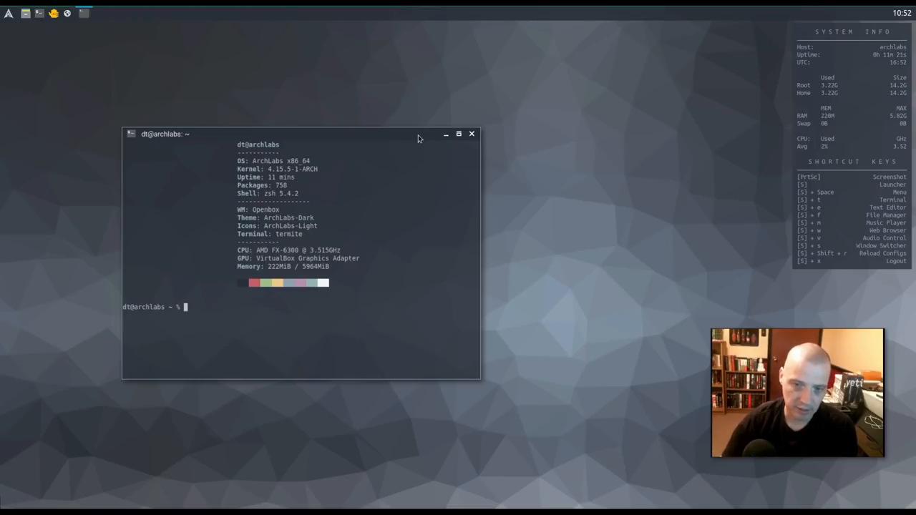
pyautogui.moveTo(329, 143)
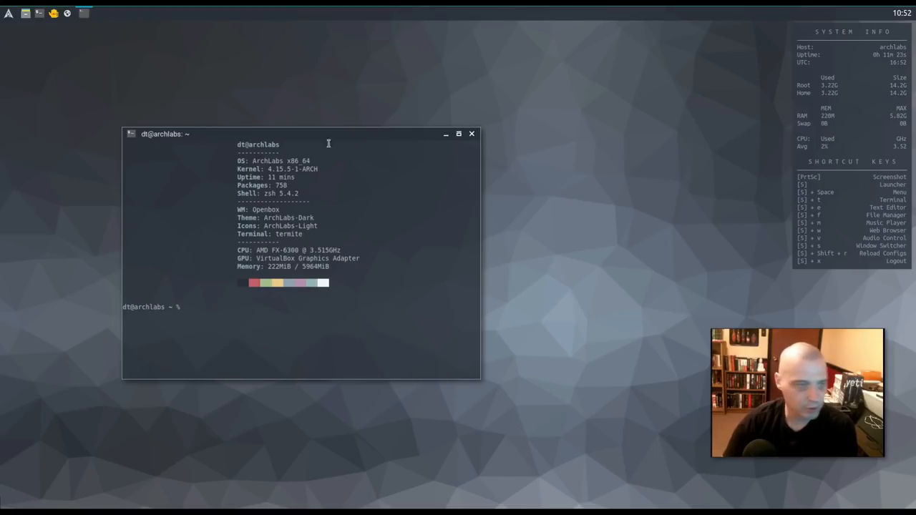
pyautogui.moveTo(279, 141)
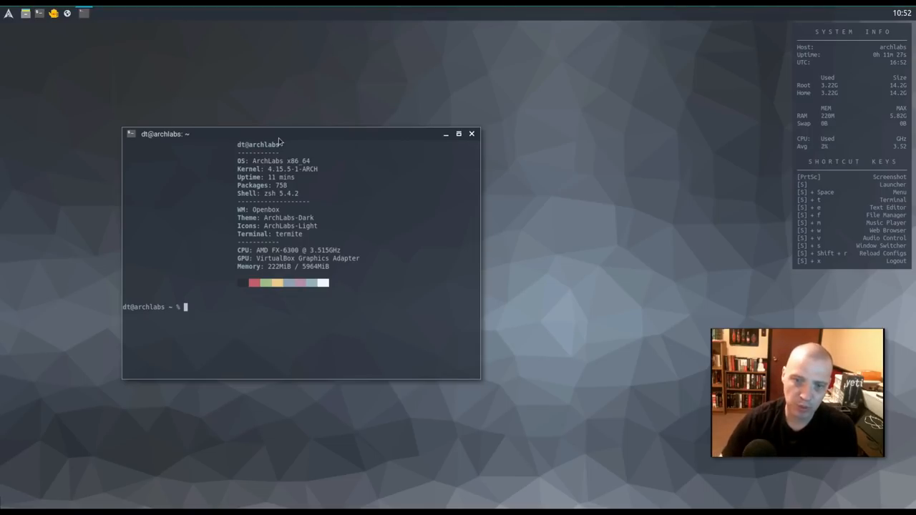
pyautogui.moveTo(472, 420)
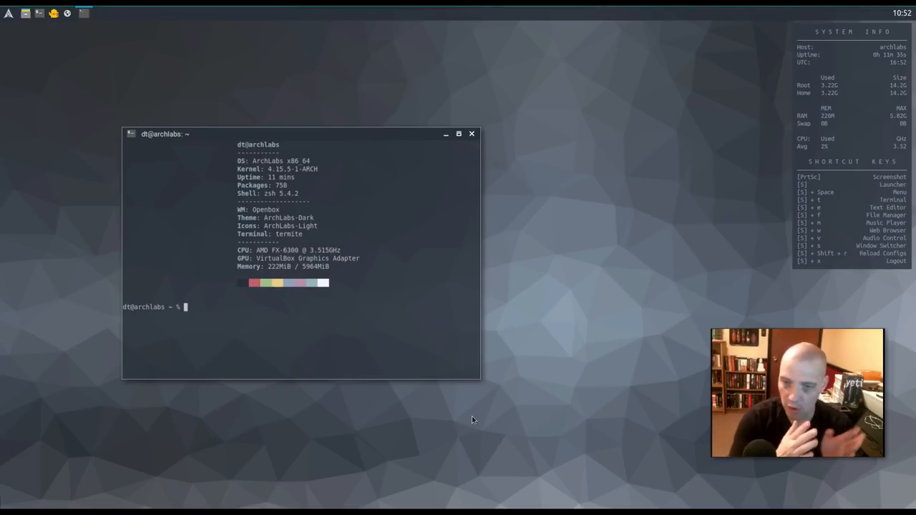
pyautogui.moveTo(347, 167)
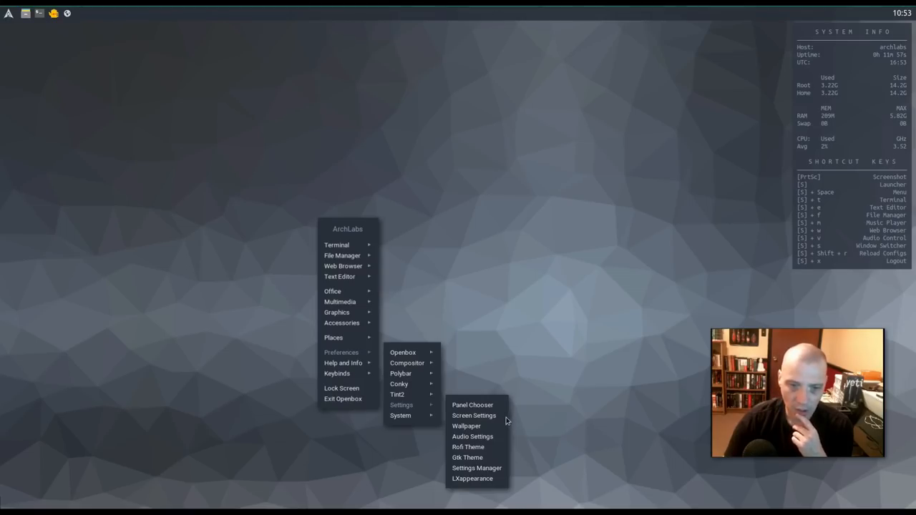
# - Open Nitrogen and apply blue, crimson, forest and forest-outline wallpapers in turn
pyautogui.click(466, 426)
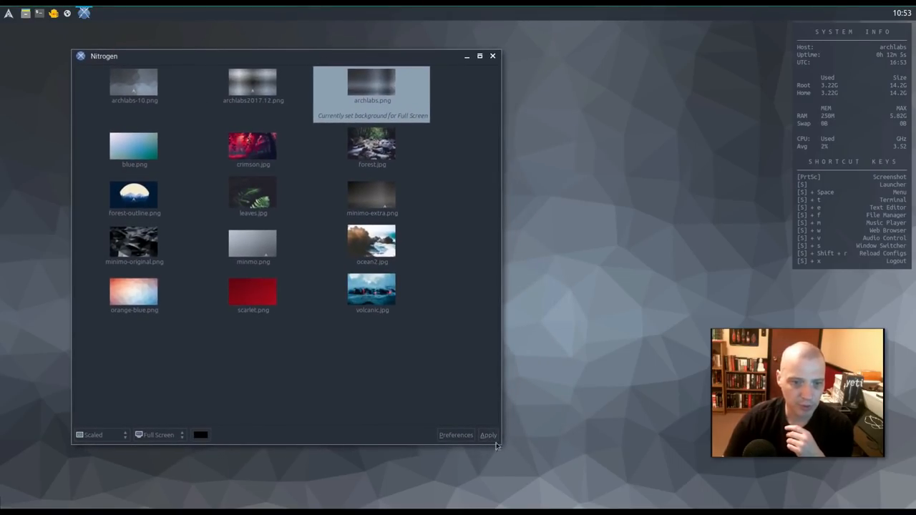
pyautogui.moveTo(501, 448)
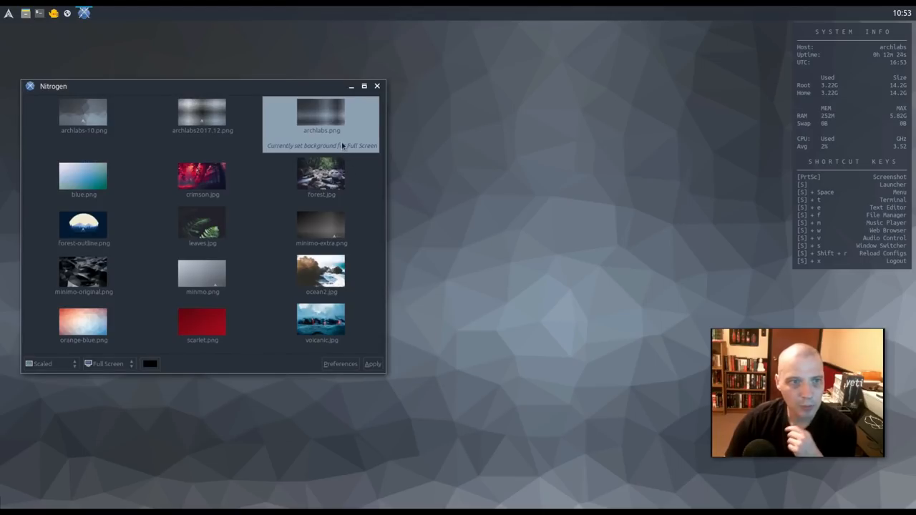
pyautogui.moveTo(337, 122)
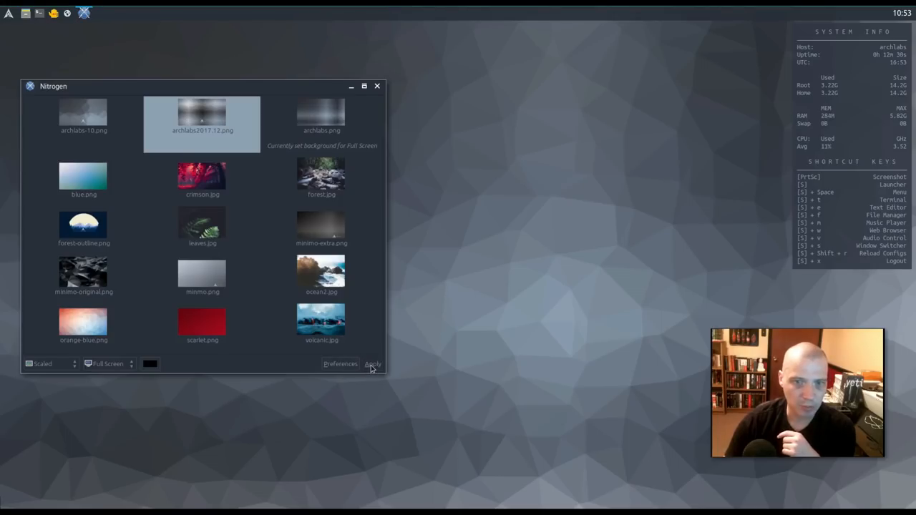
pyautogui.click(373, 363)
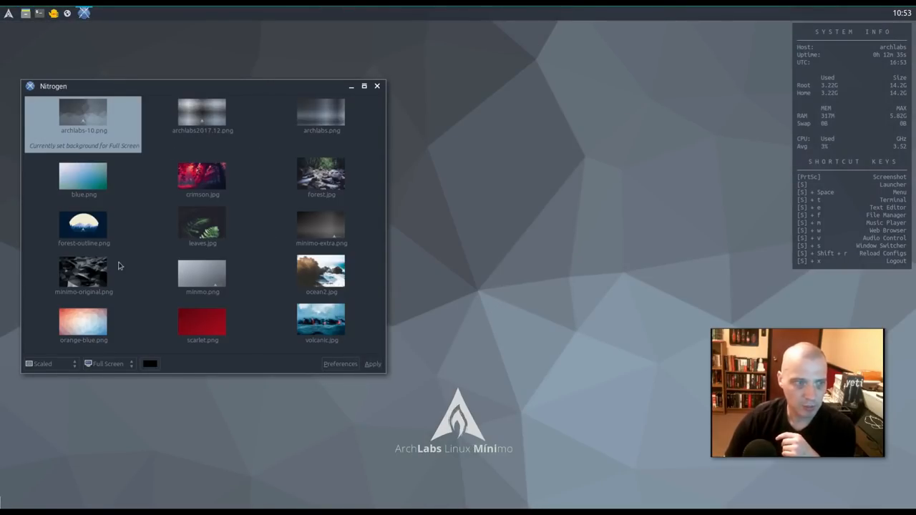
pyautogui.click(83, 175)
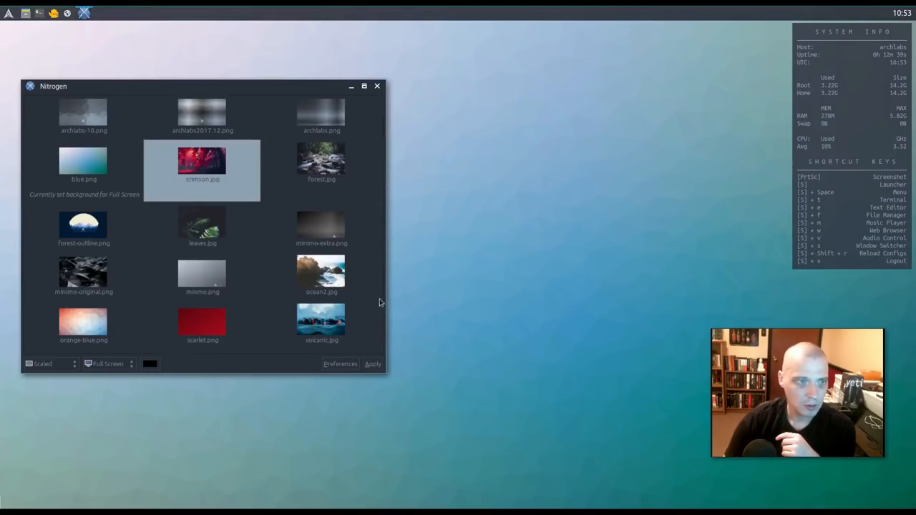
pyautogui.click(373, 364)
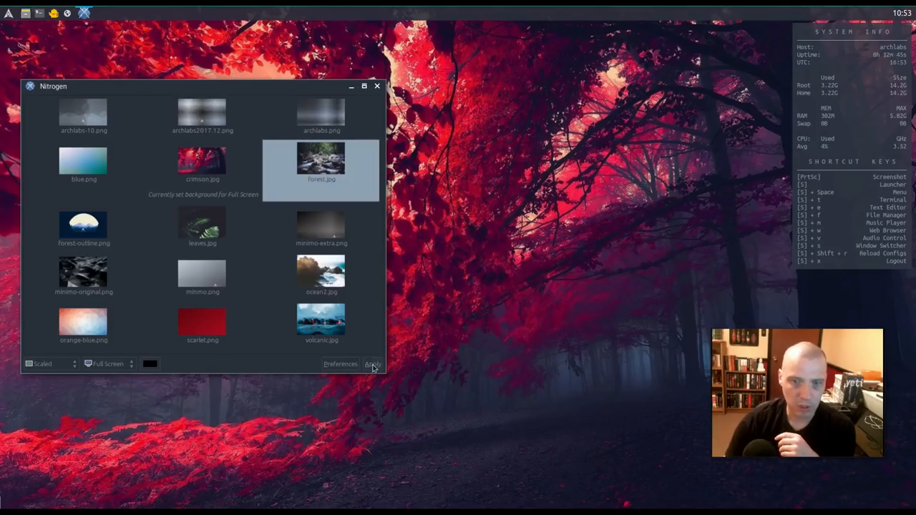
pyautogui.click(372, 364)
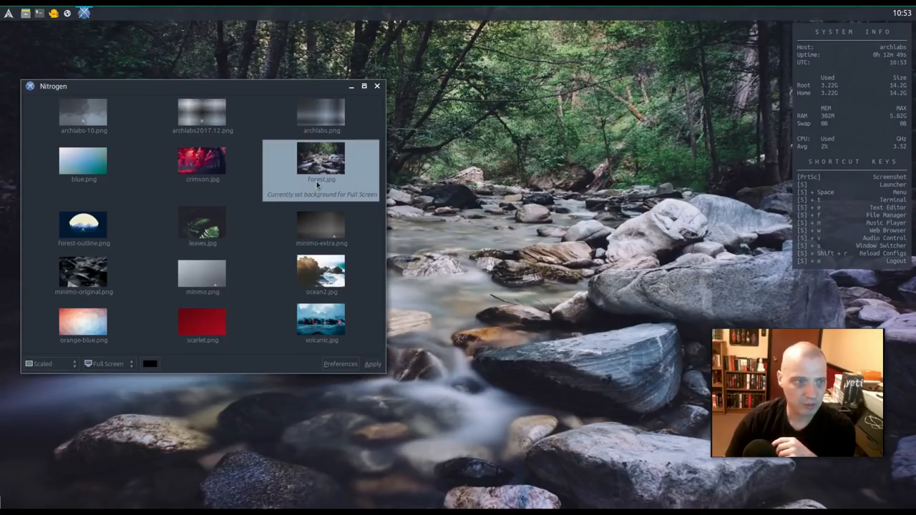
pyautogui.click(84, 226)
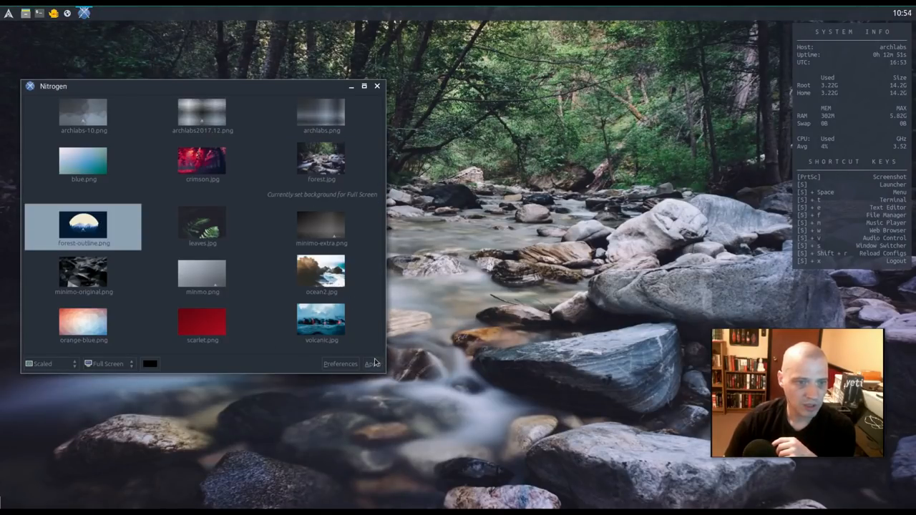
pyautogui.click(373, 364)
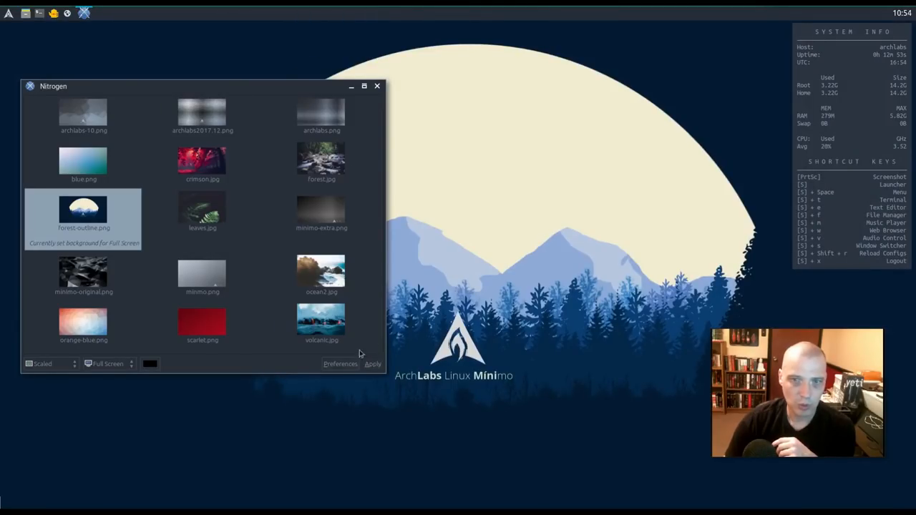
# - Apply leaves.jpg, then settle on volcanic.jpg and close Nitrogen
pyautogui.click(202, 210)
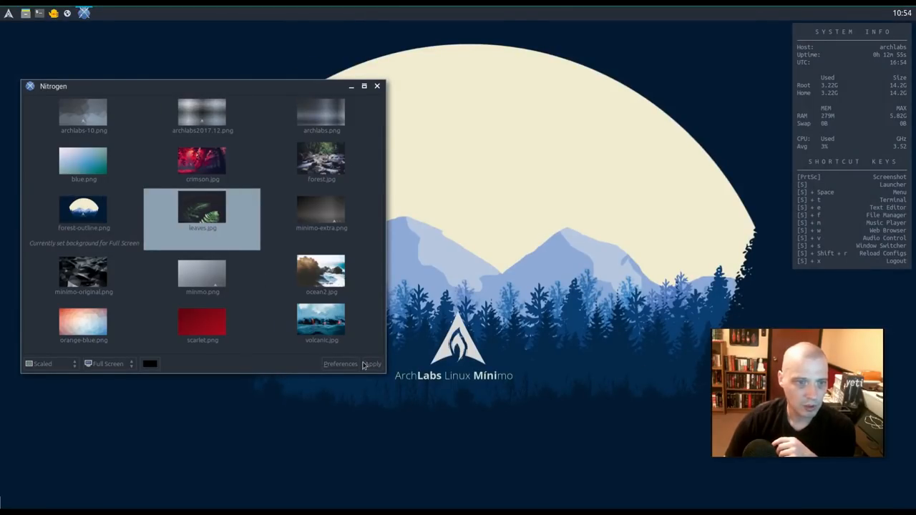
pyautogui.click(372, 364)
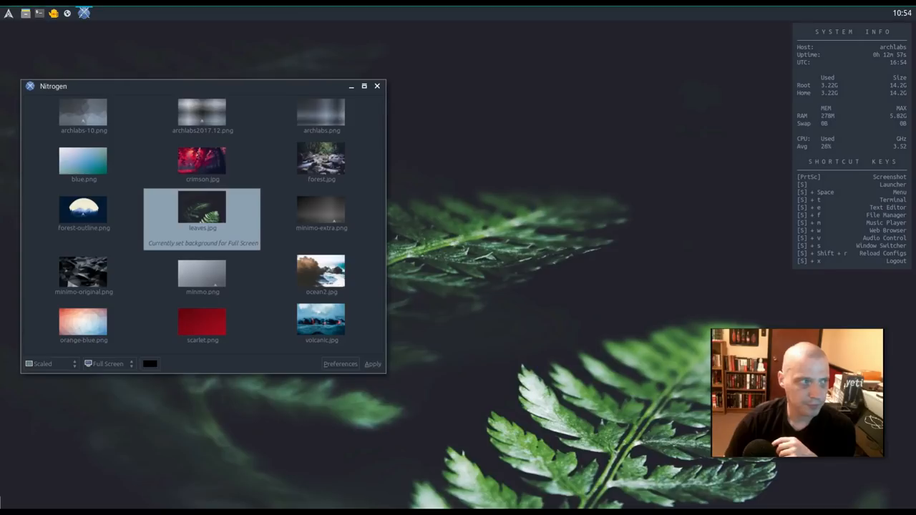
pyautogui.click(321, 322)
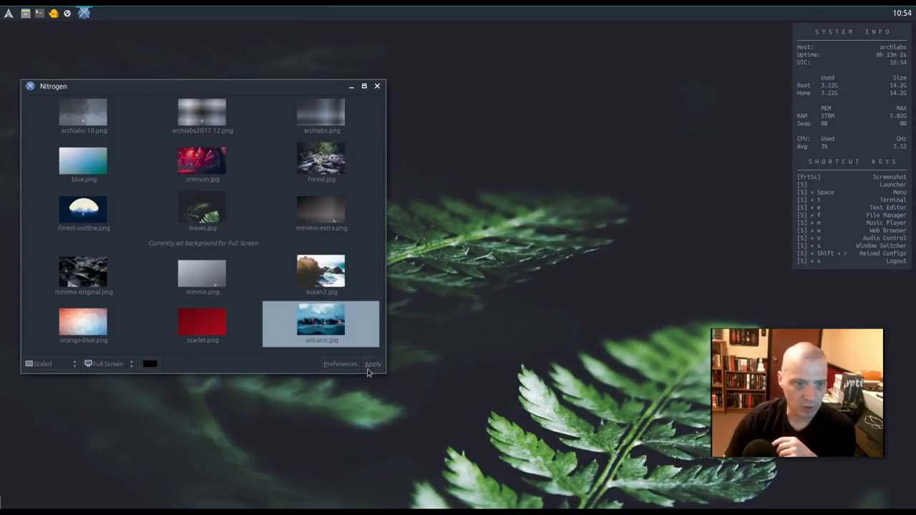
pyautogui.click(372, 363)
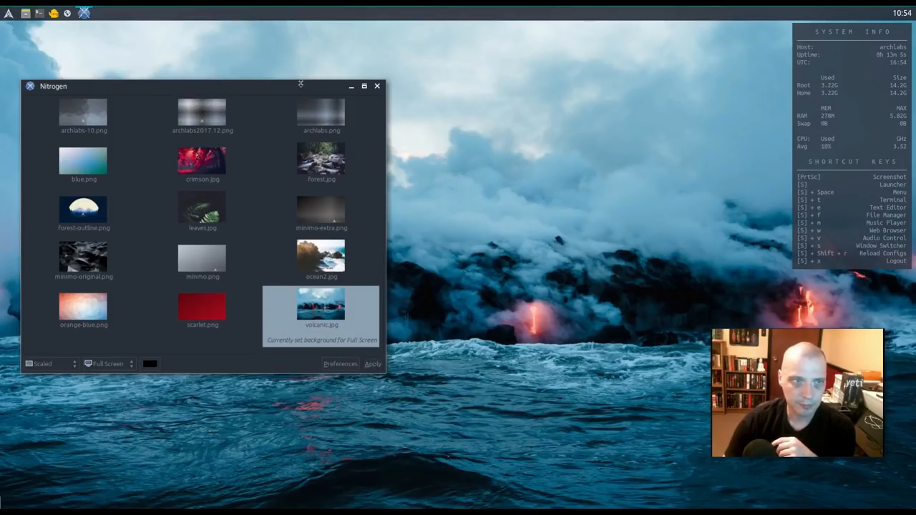
pyautogui.click(350, 86)
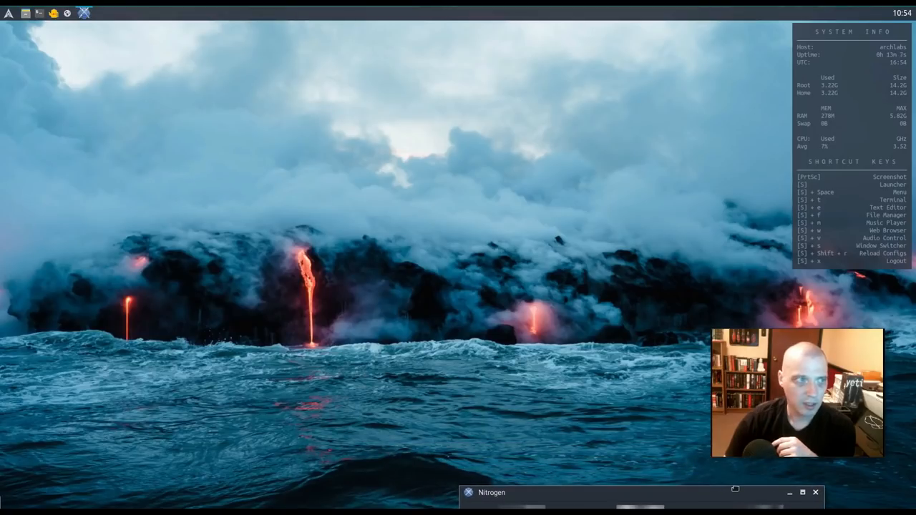
pyautogui.click(492, 493)
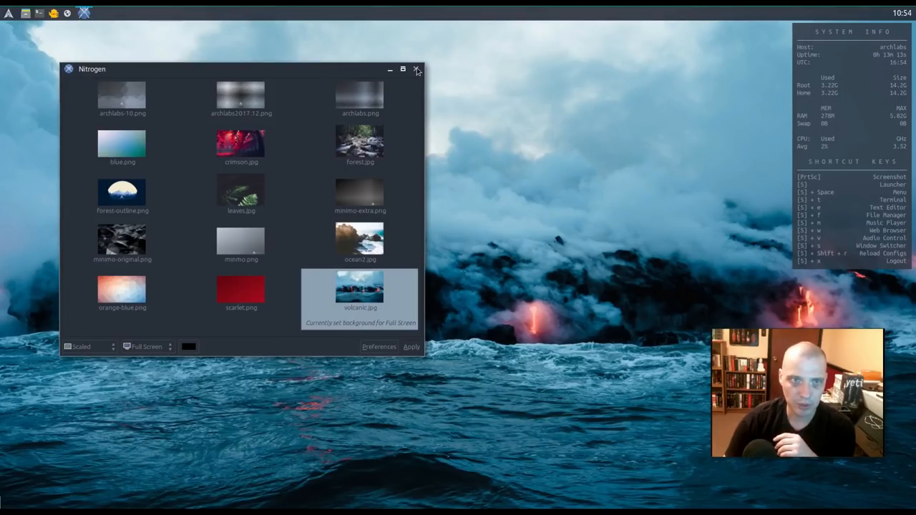
pyautogui.click(417, 69)
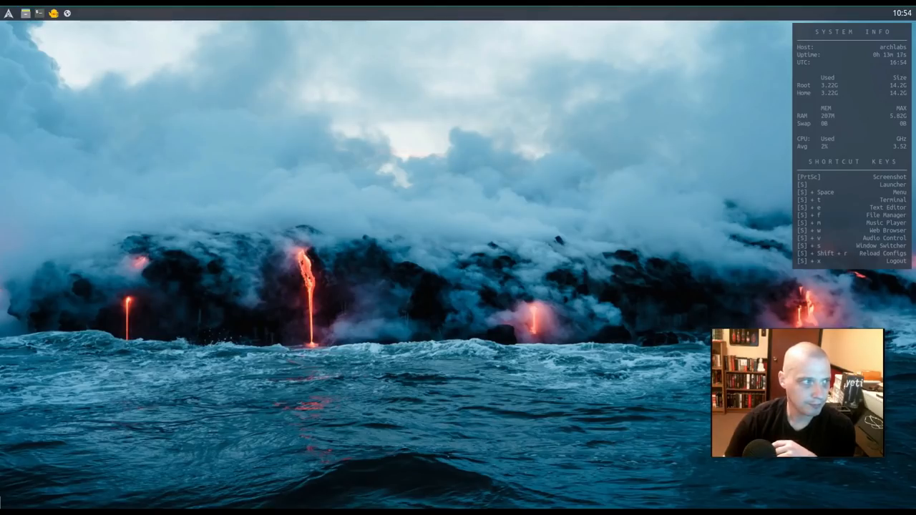
pyautogui.moveTo(212, 214)
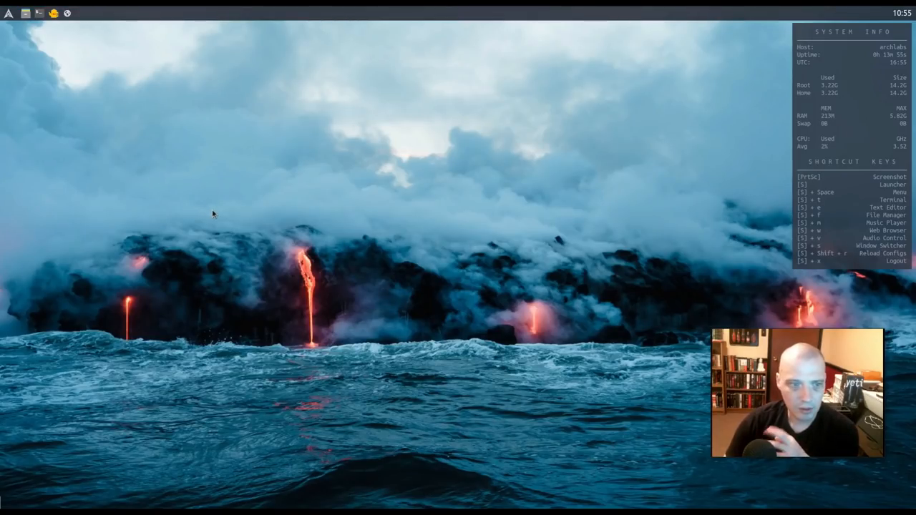
# - Reopen the Tint2 panel themes chooser from the desktop menu
pyautogui.rightClick(213, 214)
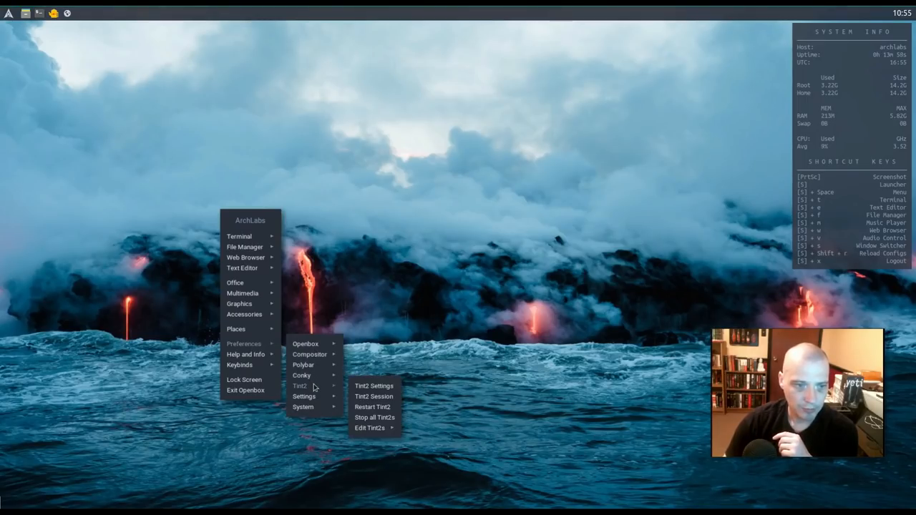
pyautogui.moveTo(322, 387)
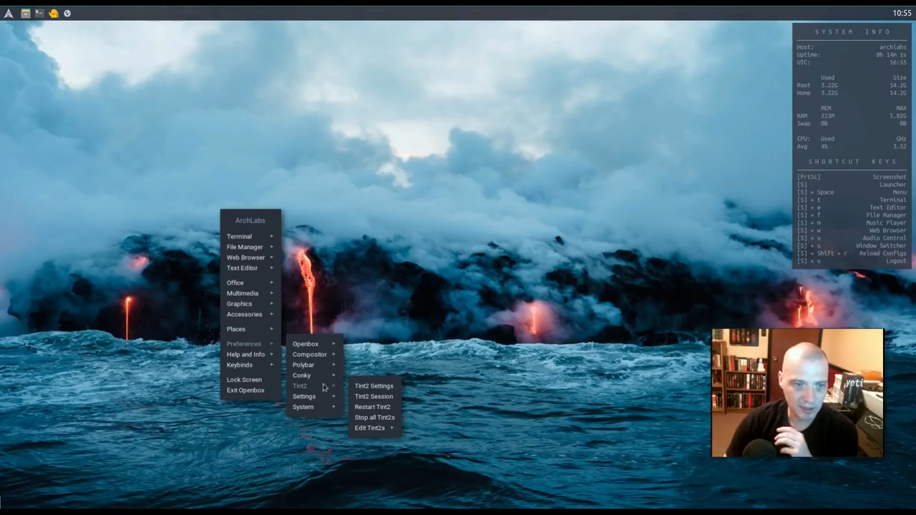
pyautogui.click(373, 386)
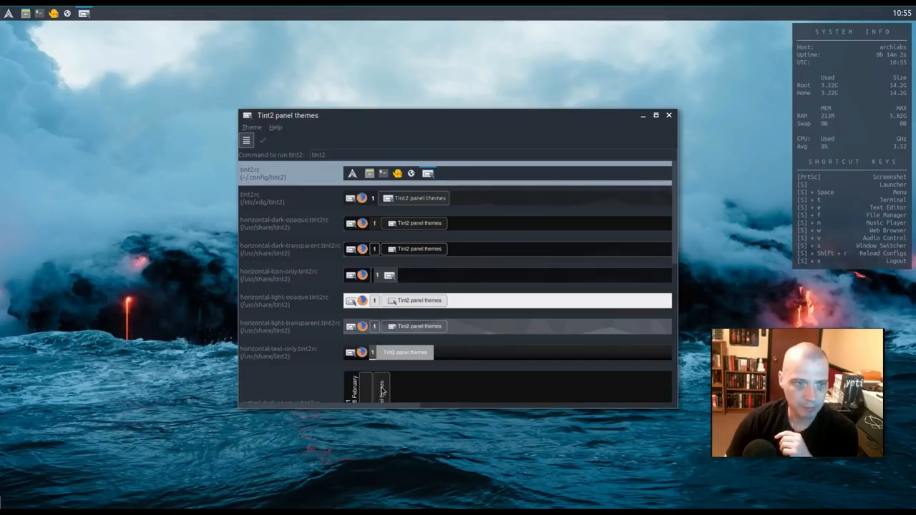
pyautogui.moveTo(365, 68)
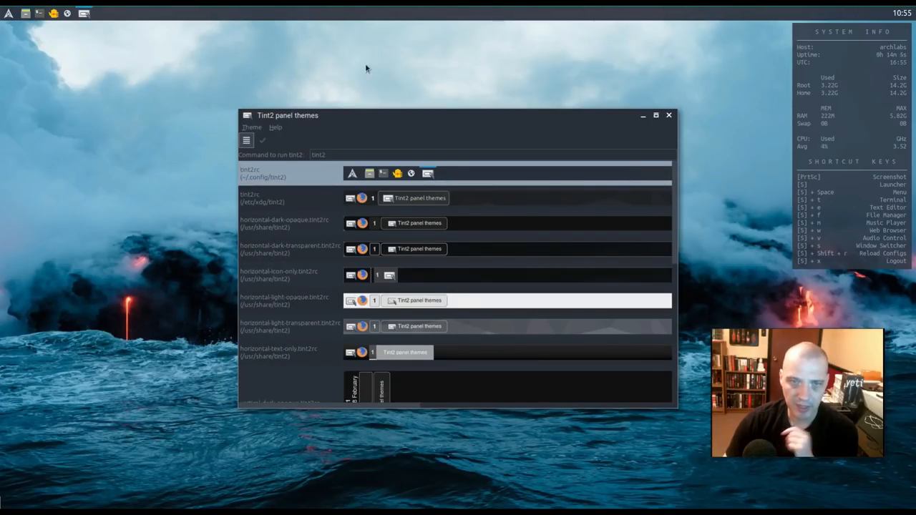
pyautogui.moveTo(372, 204)
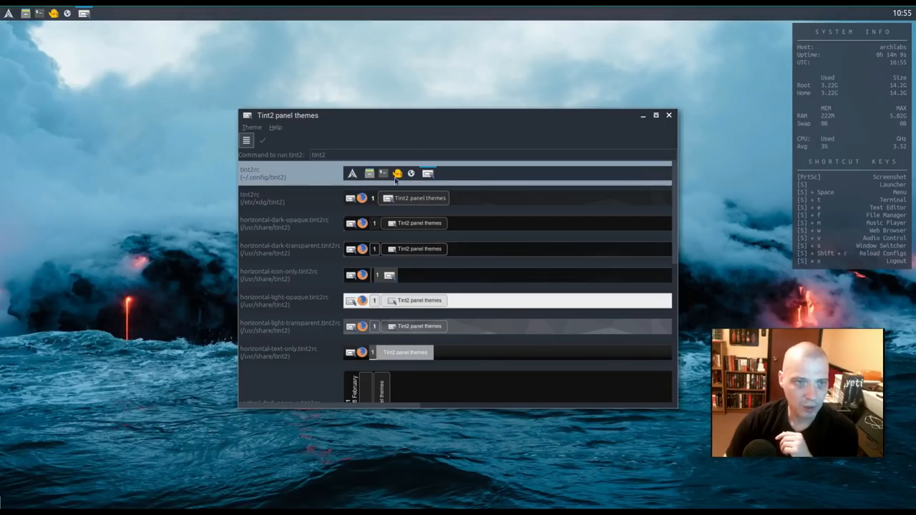
pyautogui.moveTo(453, 152)
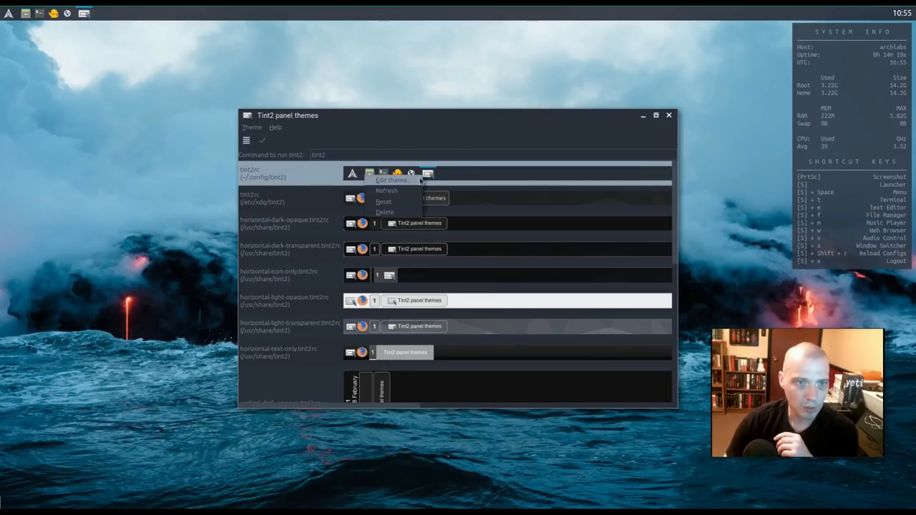
# - Set the tint2rc panel position to bottom, then test it with a file manager
pyautogui.click(392, 180)
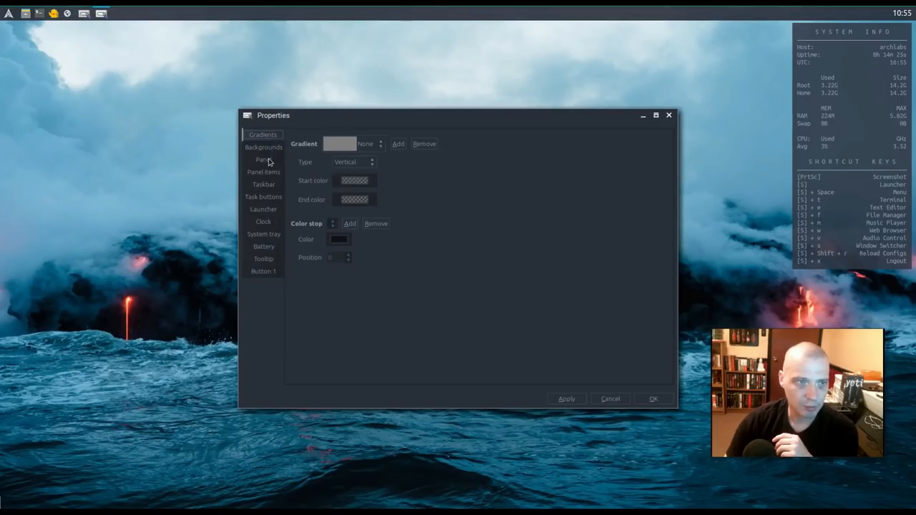
pyautogui.click(263, 159)
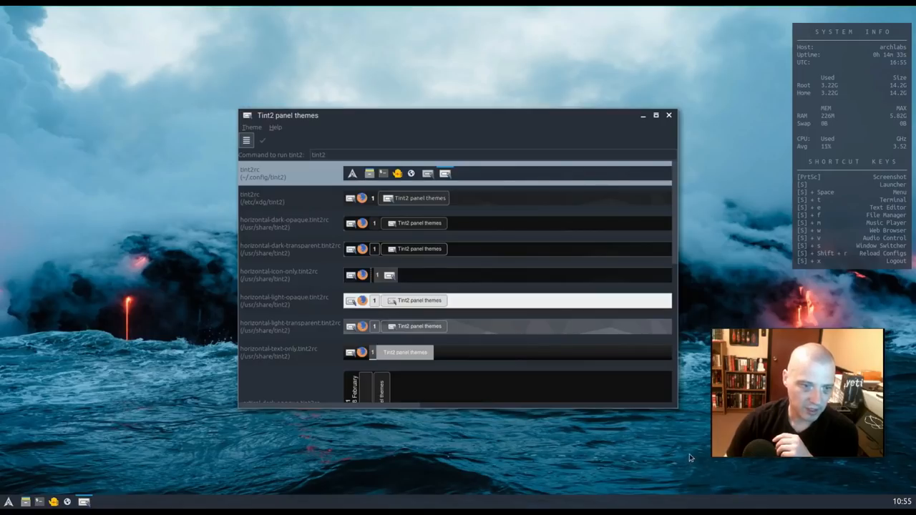
pyautogui.click(668, 115)
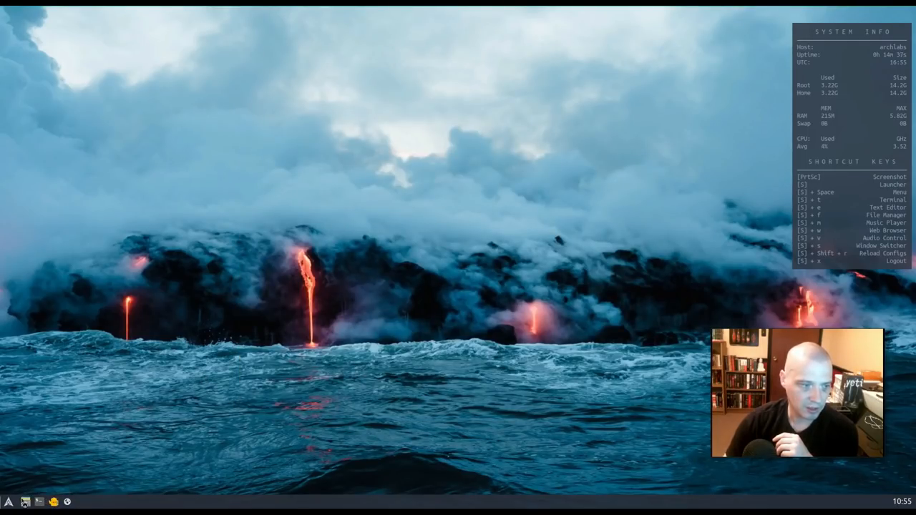
pyautogui.click(84, 501)
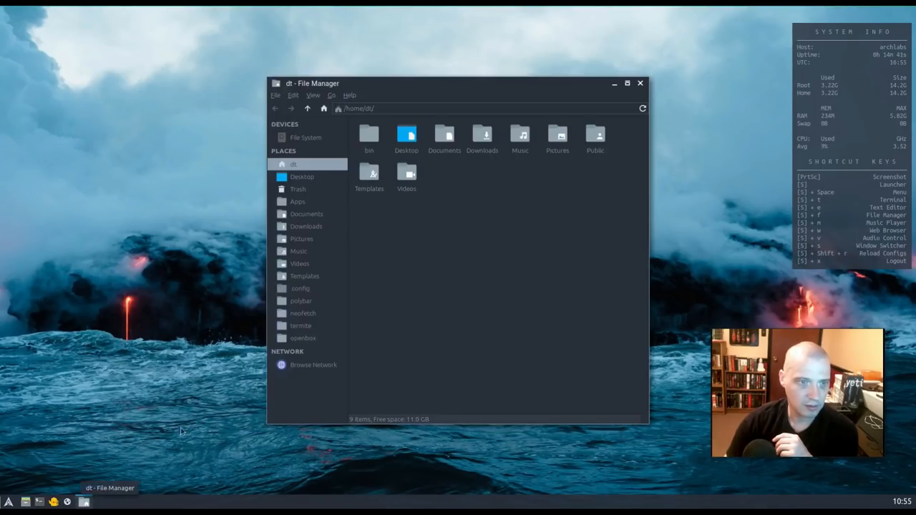
pyautogui.click(639, 83)
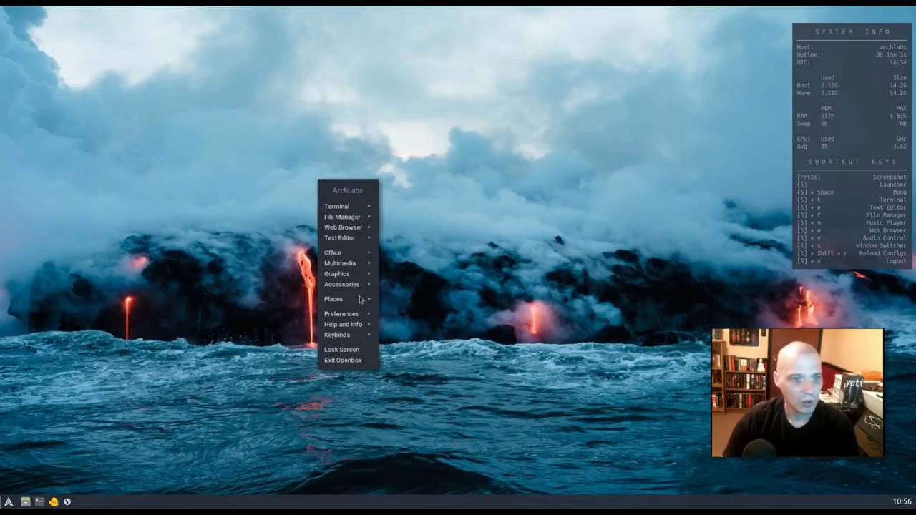
pyautogui.click(341, 313)
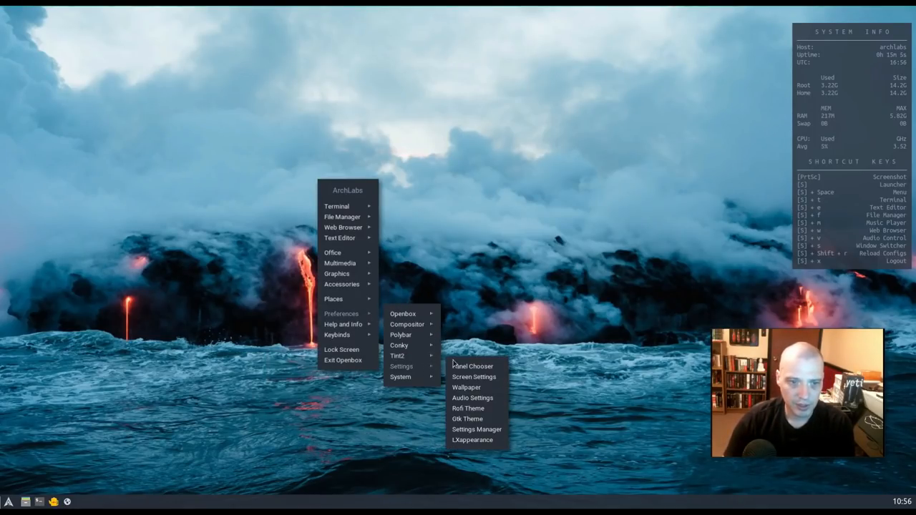
pyautogui.moveTo(468, 408)
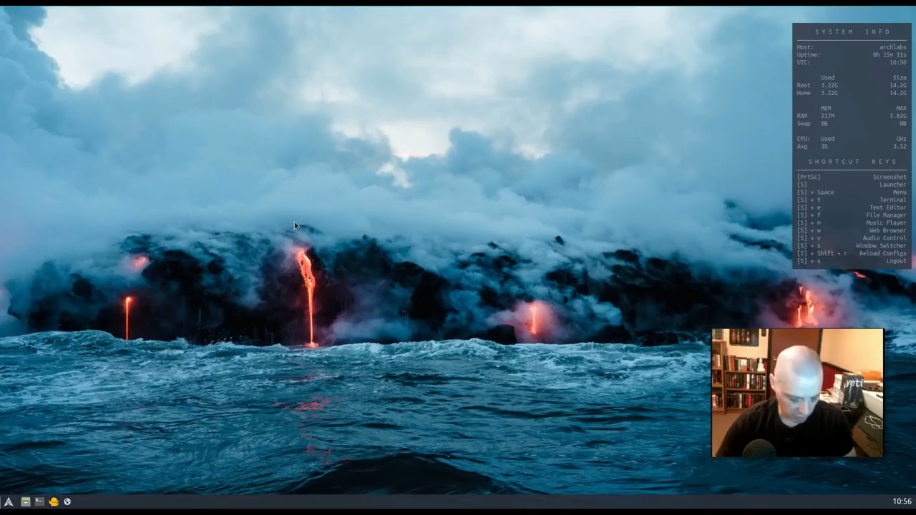
pyautogui.moveTo(868, 202)
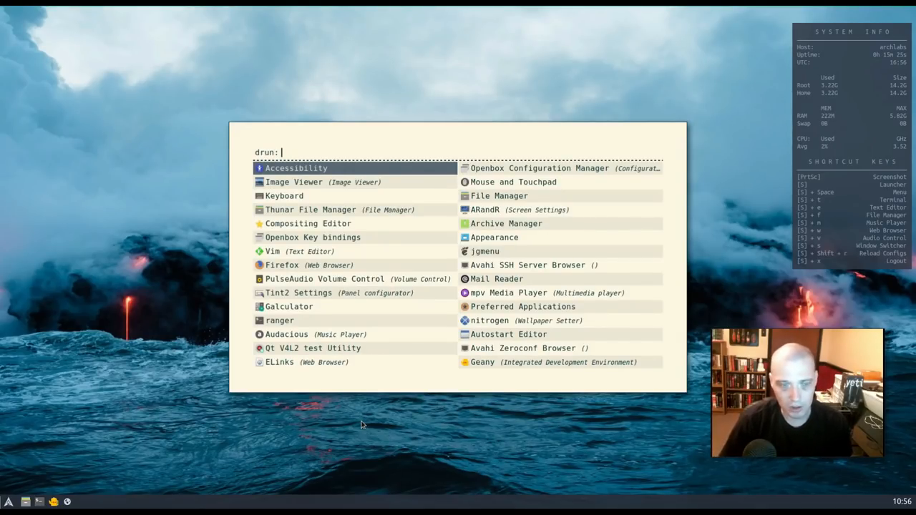
pyautogui.write('gane')
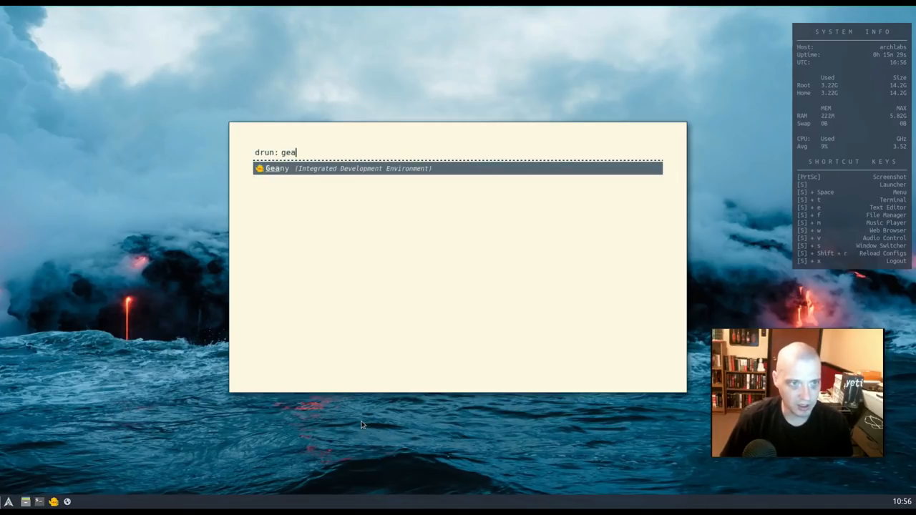
pyautogui.write('n')
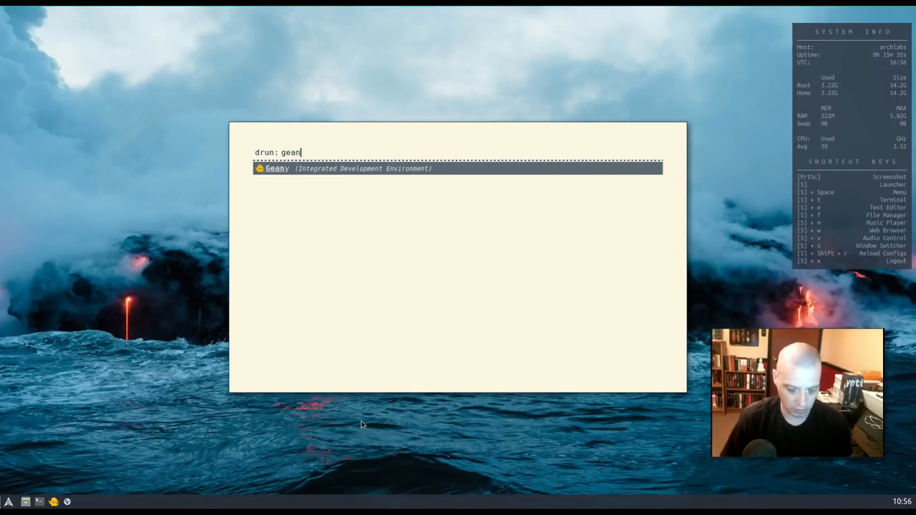
pyautogui.press('Return')
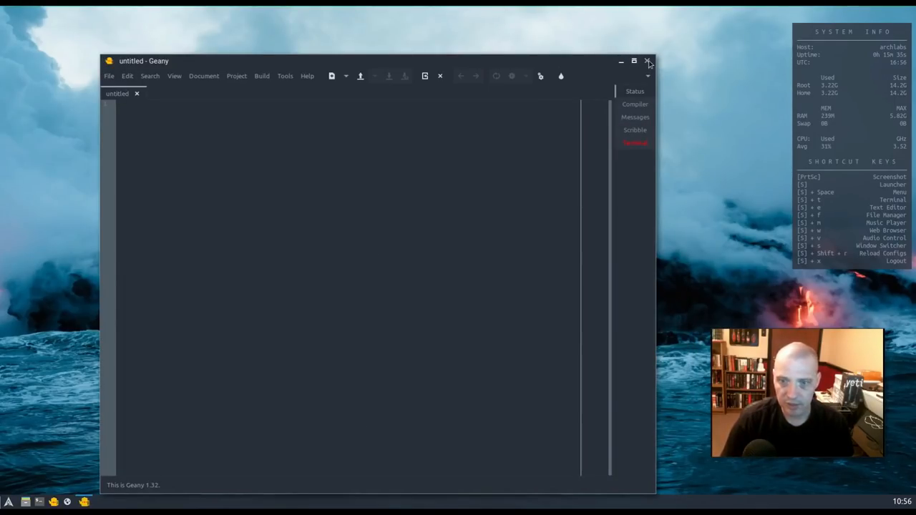
pyautogui.click(648, 61)
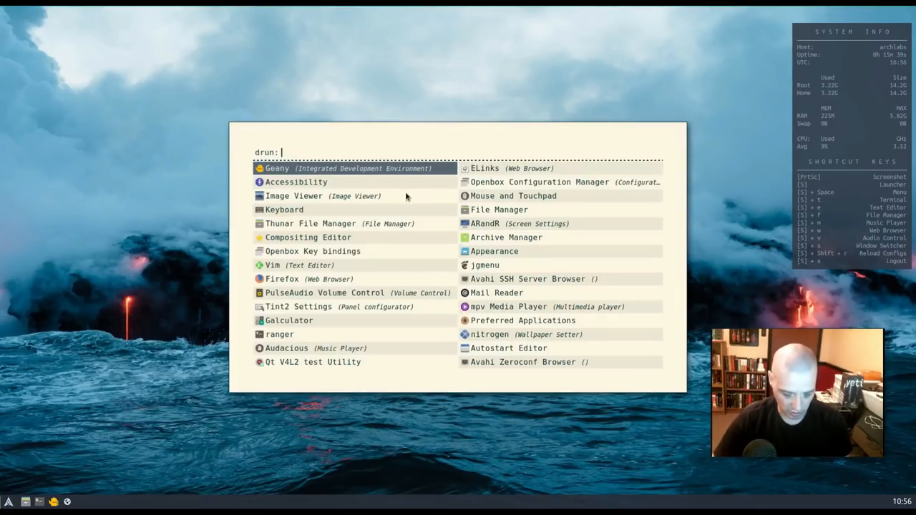
pyautogui.write('g')
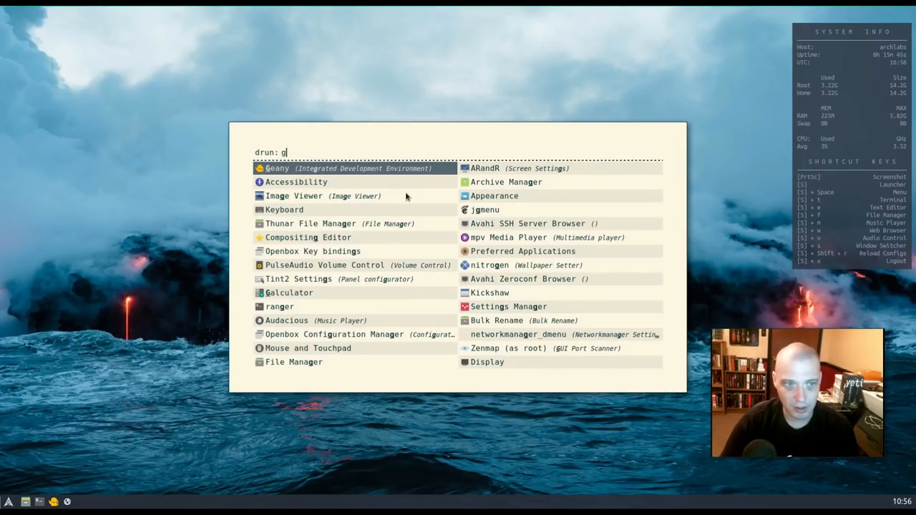
pyautogui.write('e')
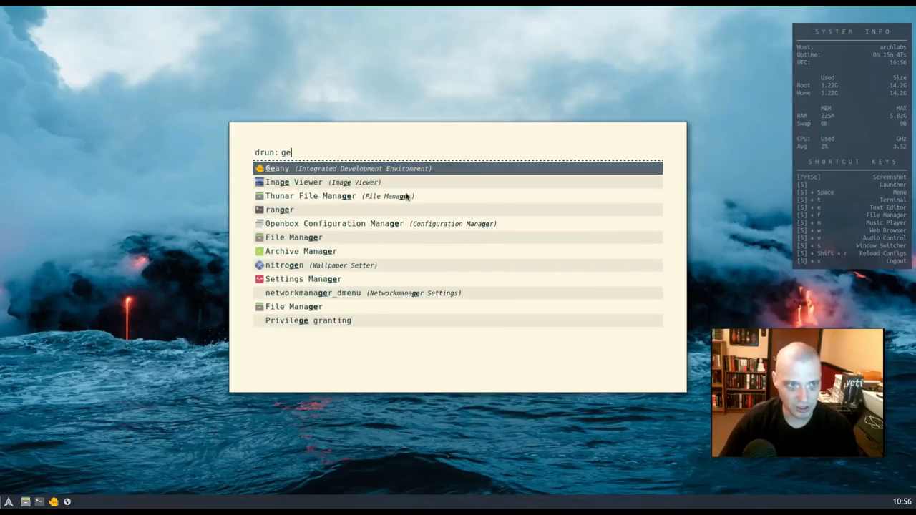
pyautogui.press('Escape')
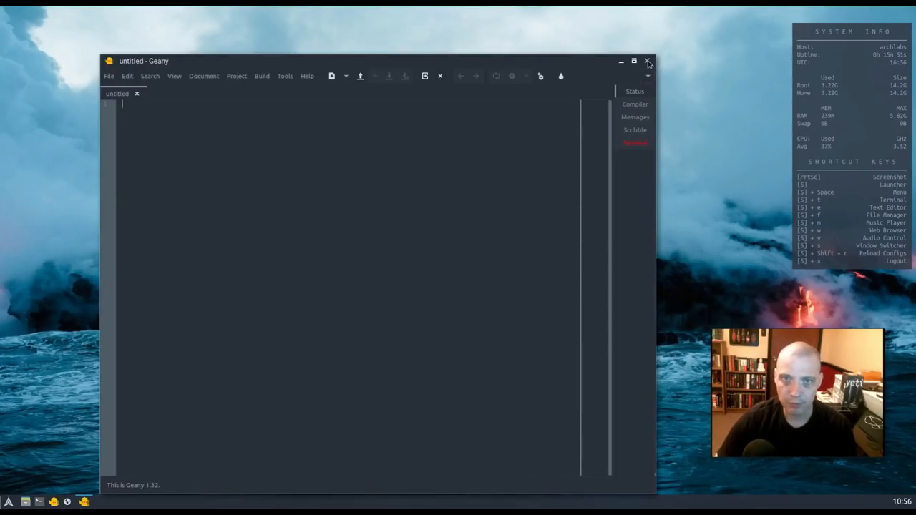
pyautogui.click(647, 61)
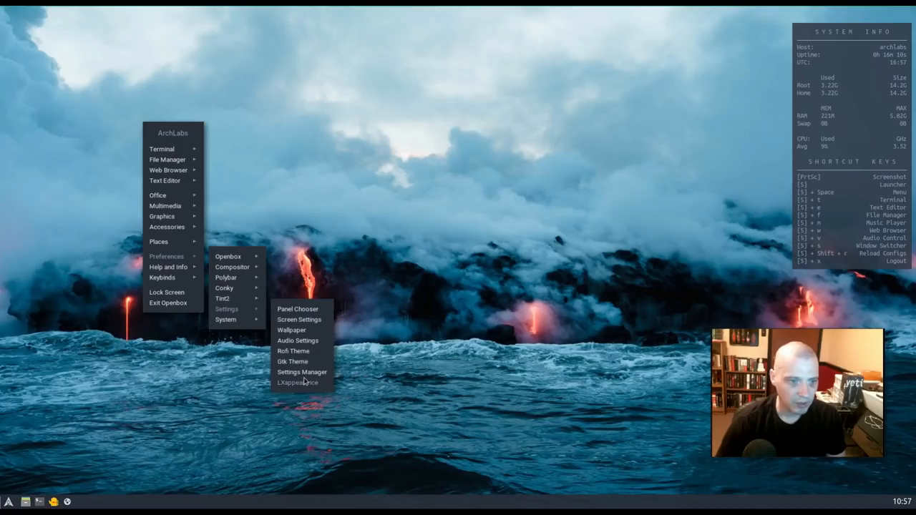
pyautogui.click(301, 371)
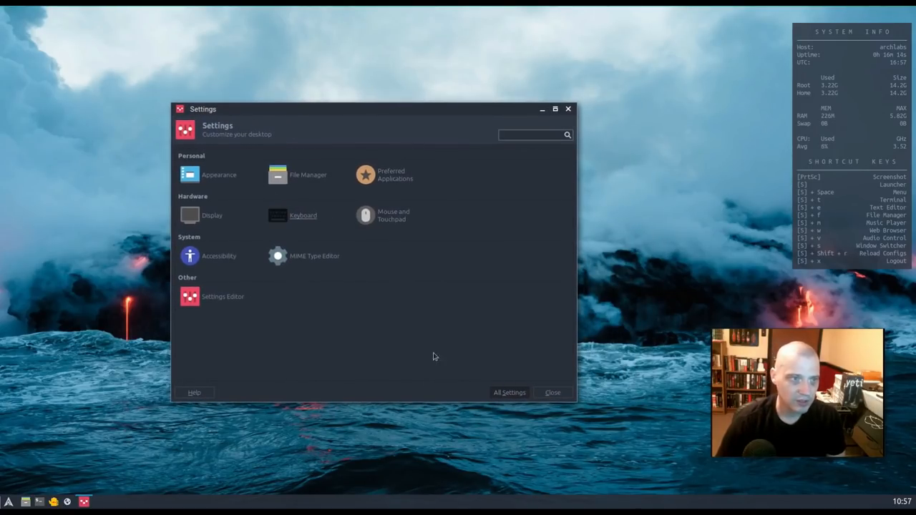
pyautogui.moveTo(317, 124)
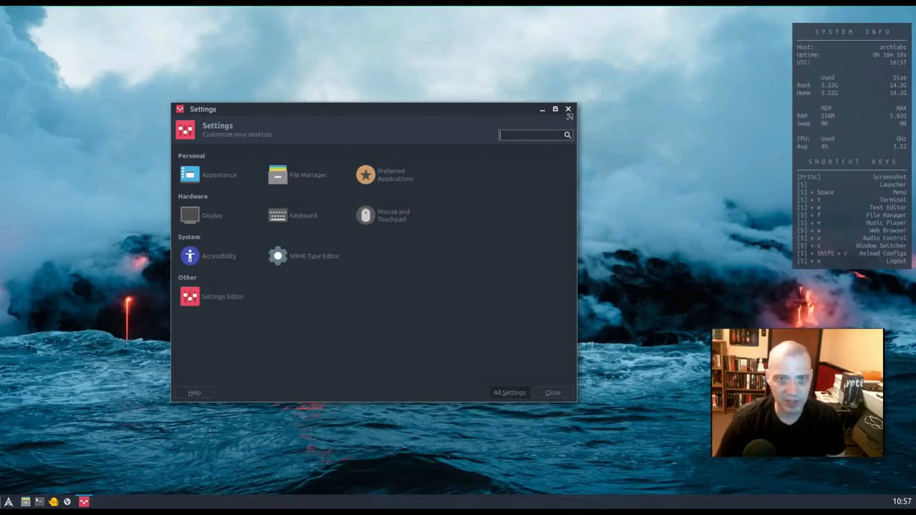
pyautogui.click(569, 109)
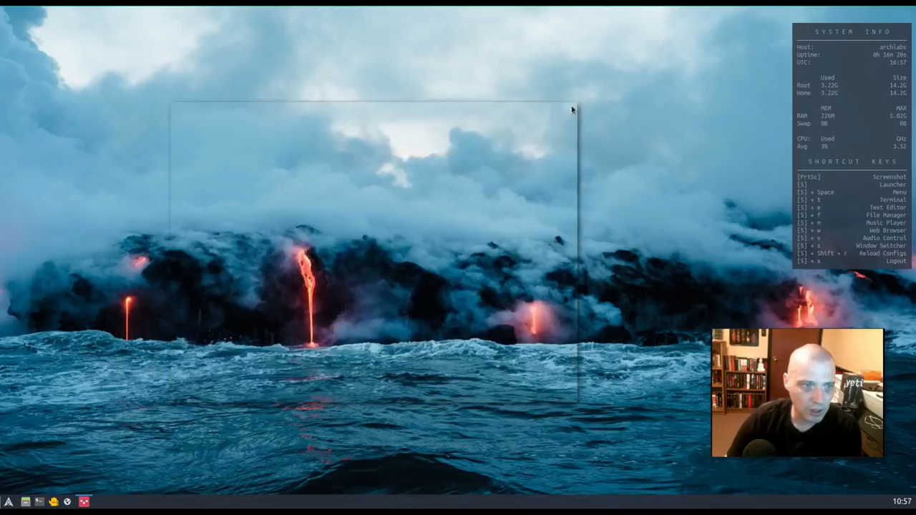
pyautogui.rightClick(193, 286)
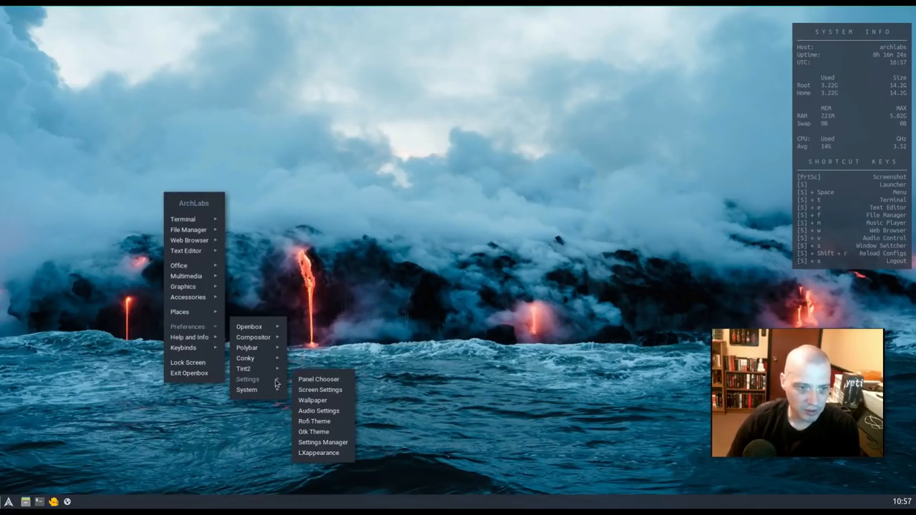
# - Open LXAppearance and a file manager, apply ArchLabs-Light, then close the file manager
pyautogui.click(318, 452)
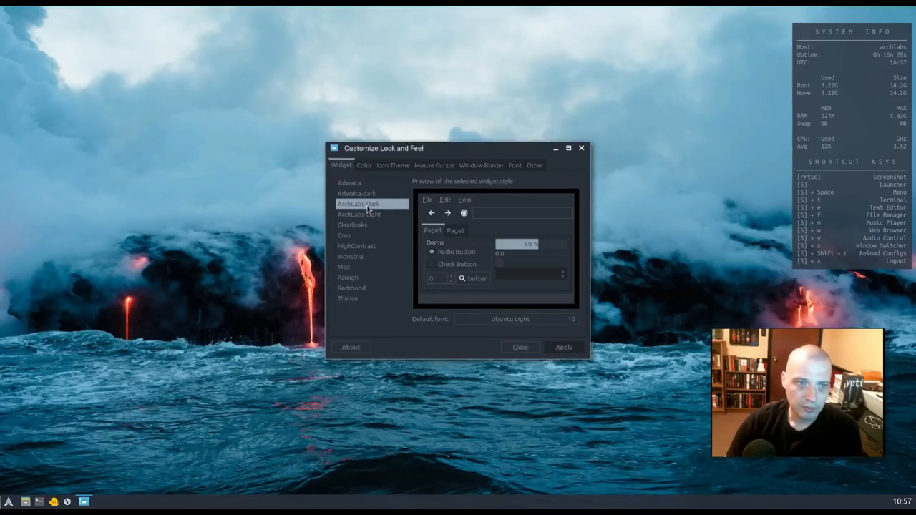
pyautogui.moveTo(25, 501)
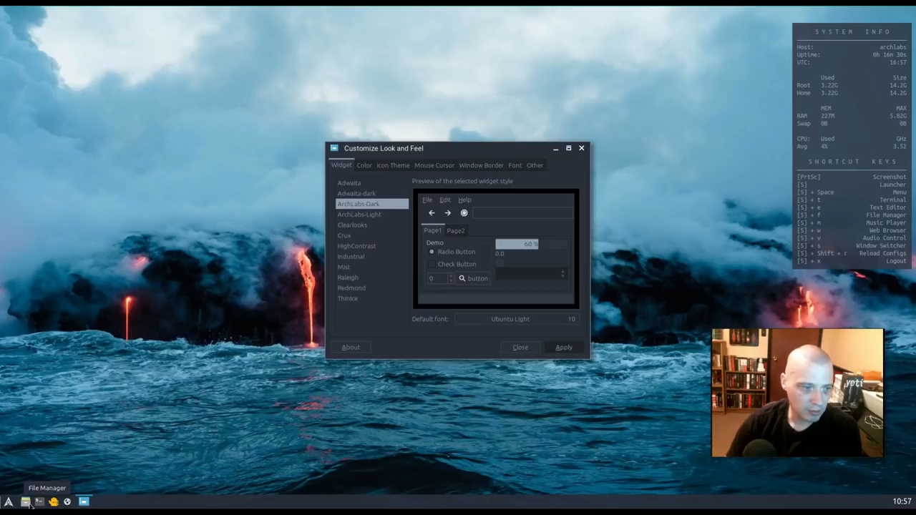
pyautogui.click(24, 501)
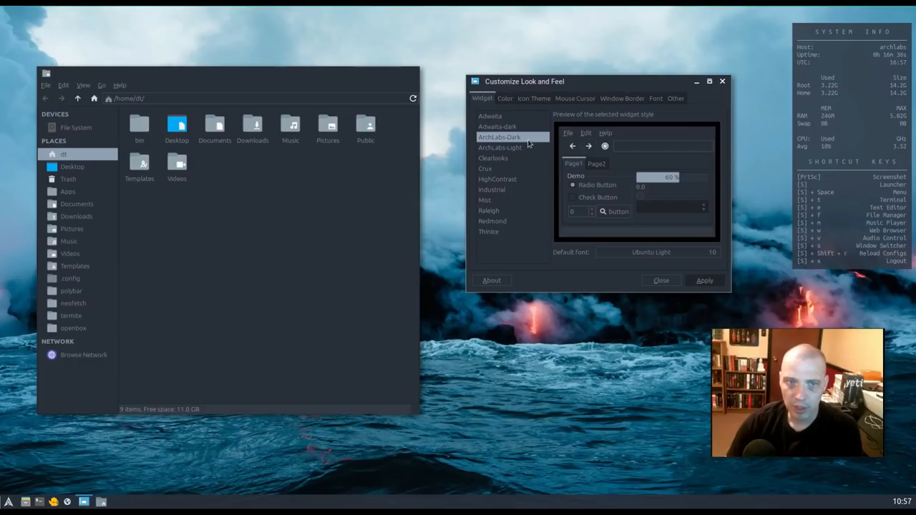
pyautogui.click(500, 154)
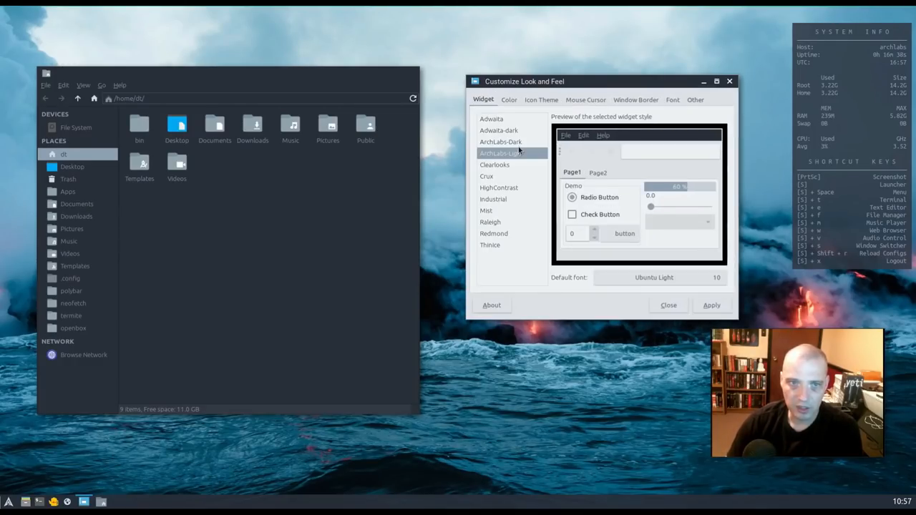
pyautogui.click(711, 305)
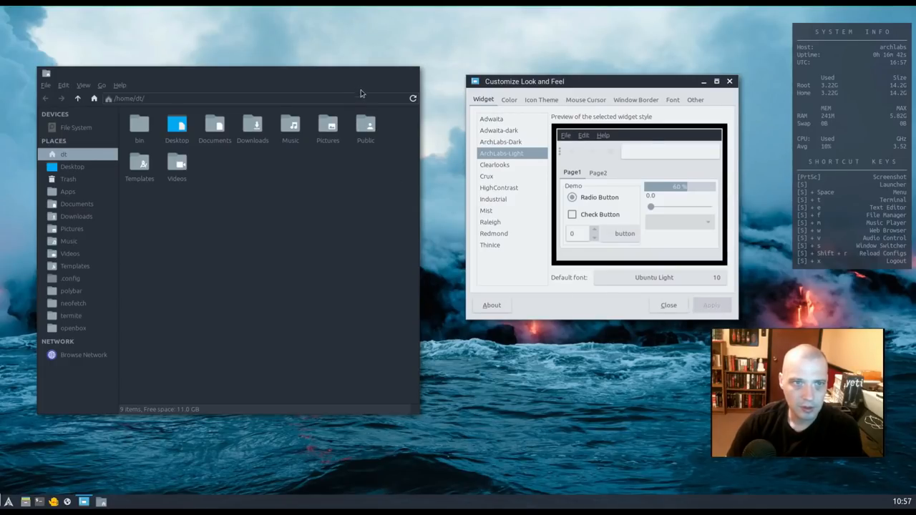
pyautogui.moveTo(103, 77)
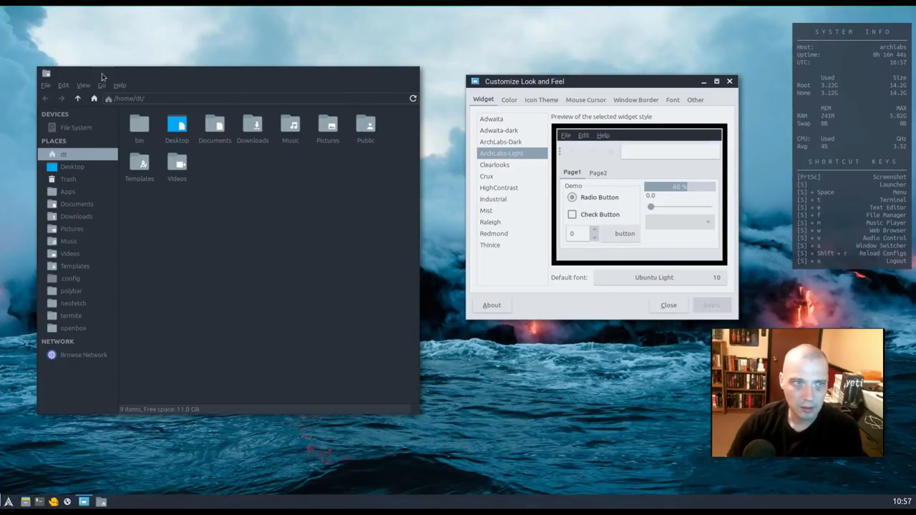
pyautogui.moveTo(412, 73)
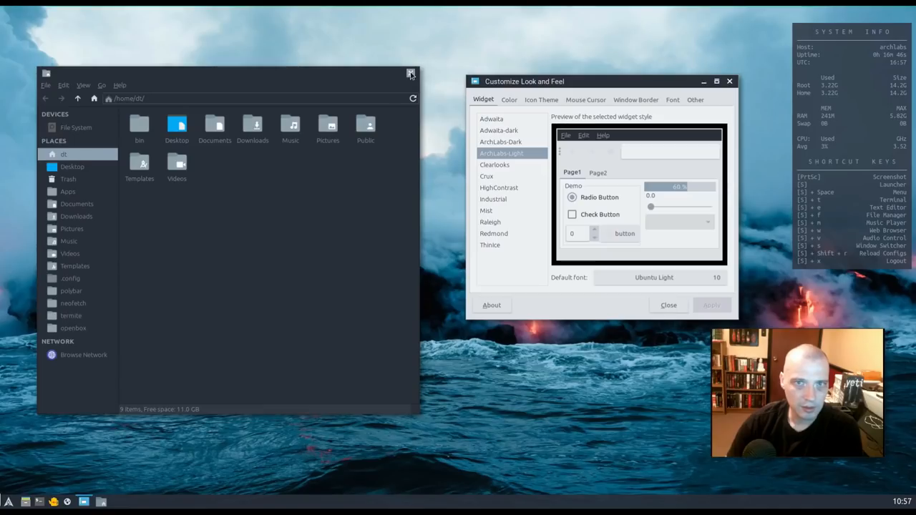
pyautogui.click(412, 73)
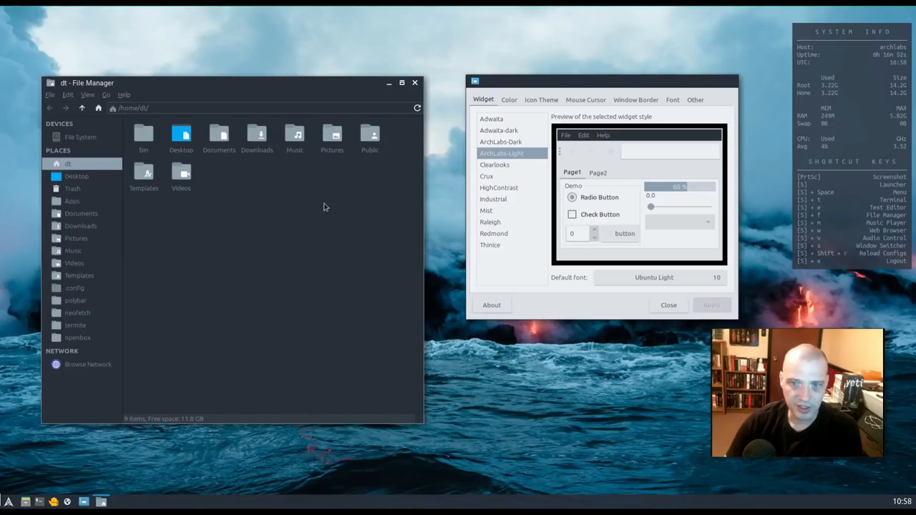
pyautogui.moveTo(524, 174)
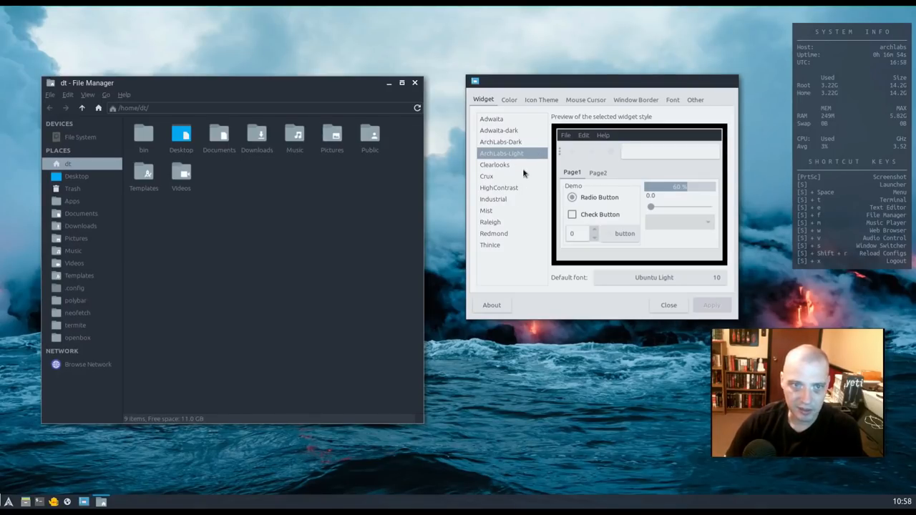
# - Preview Adwaita-dark and Adwaita widget themes, then return to ArchLabs-Dark
pyautogui.click(498, 137)
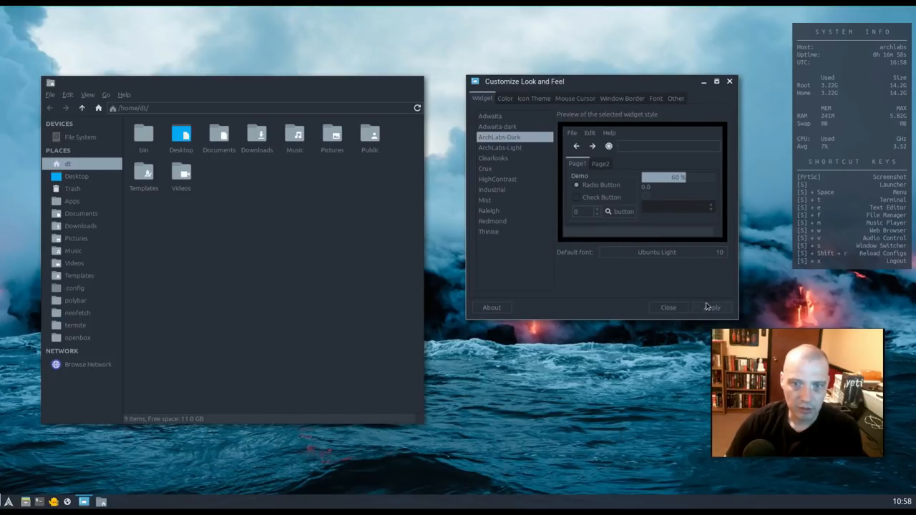
pyautogui.moveTo(449, 93)
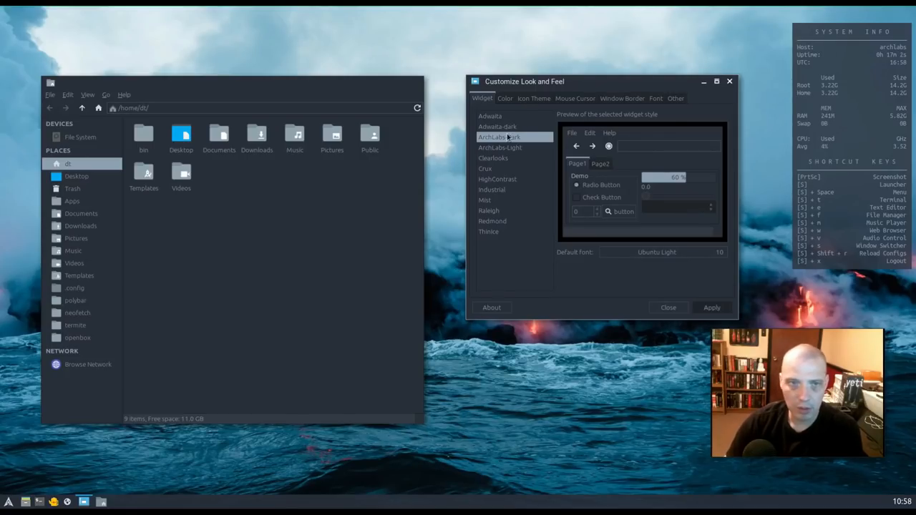
pyautogui.click(497, 127)
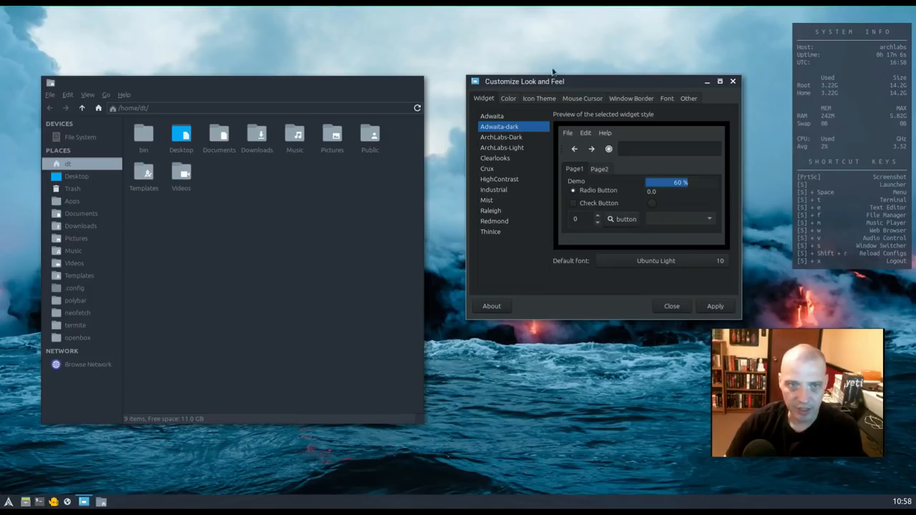
pyautogui.click(492, 116)
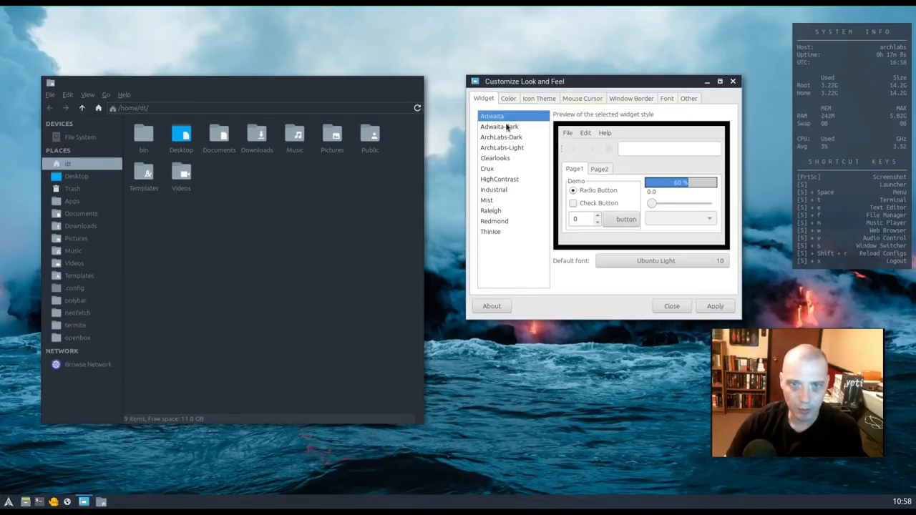
pyautogui.click(501, 136)
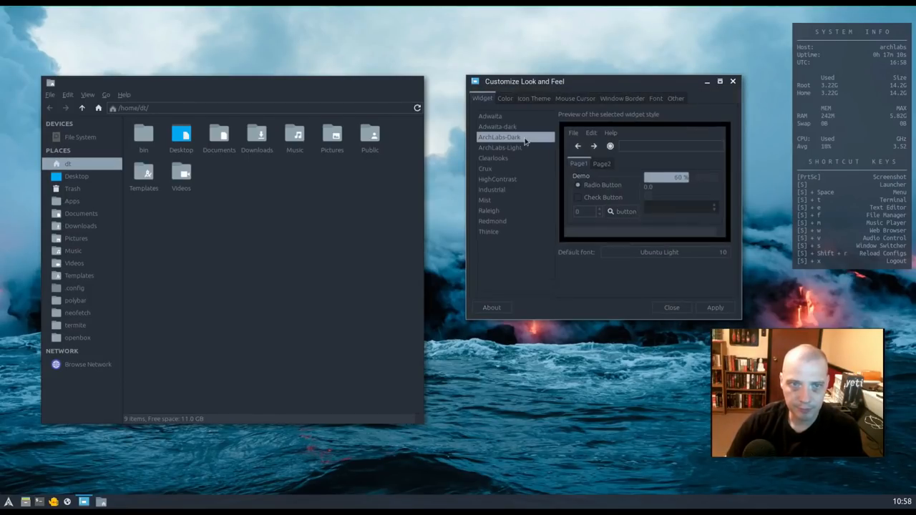
# - Preview the Adwaita icon theme, restore ArchLabs-Dark icons, and close LXAppearance
pyautogui.click(534, 98)
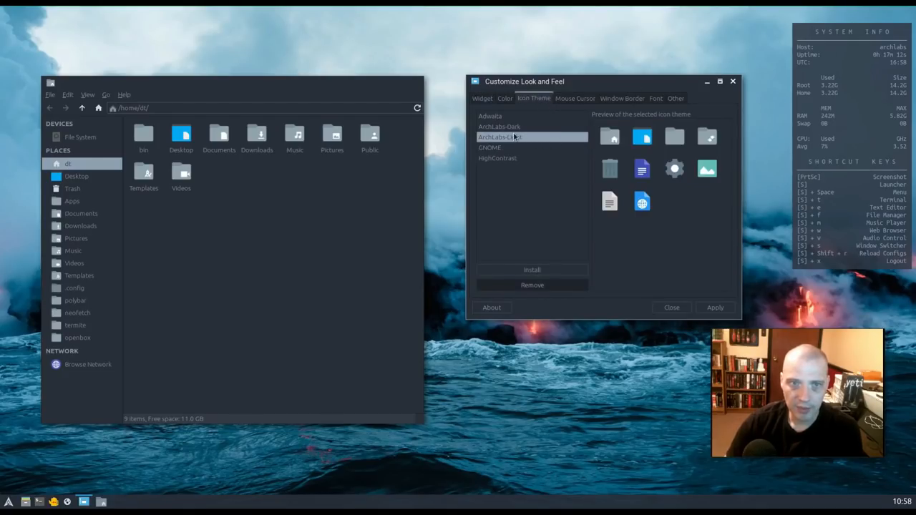
pyautogui.moveTo(535, 137)
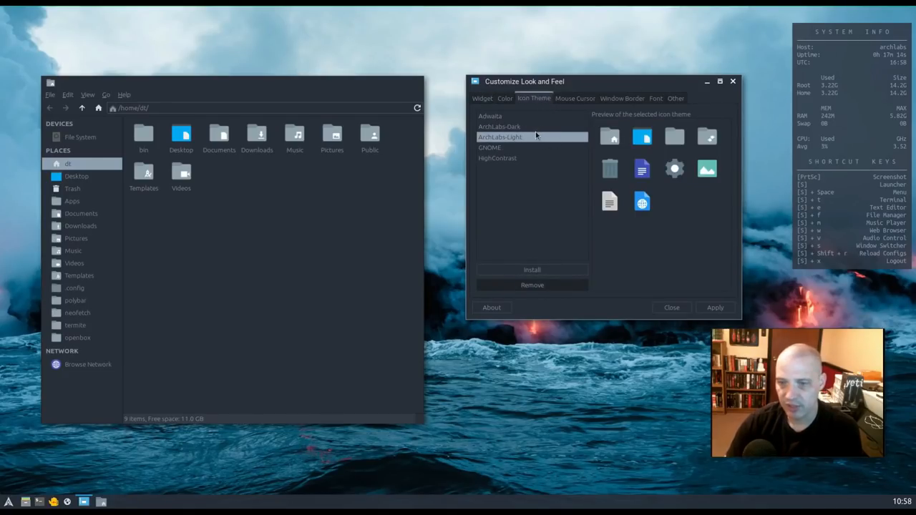
pyautogui.click(490, 116)
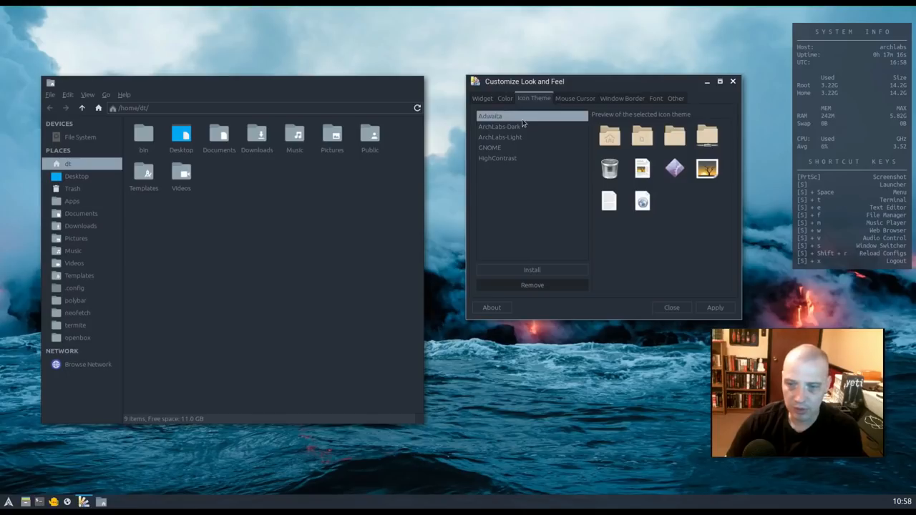
pyautogui.moveTo(542, 131)
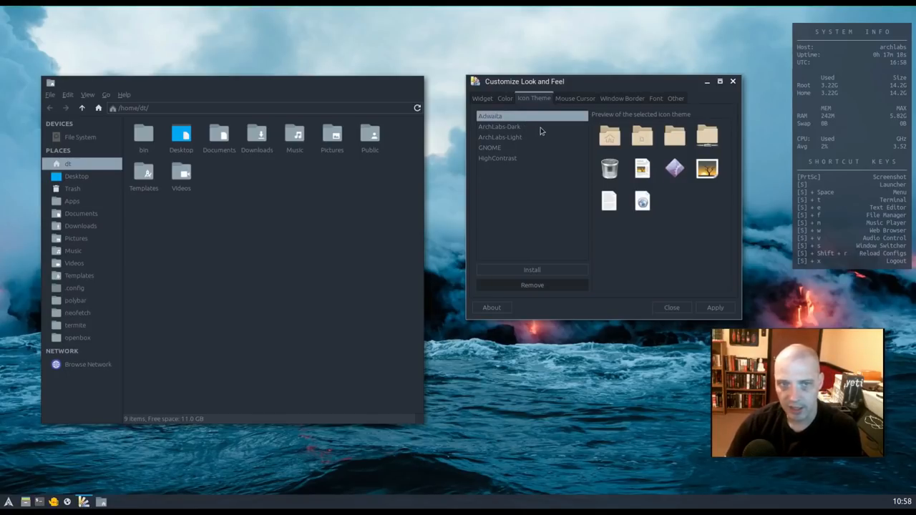
pyautogui.click(499, 127)
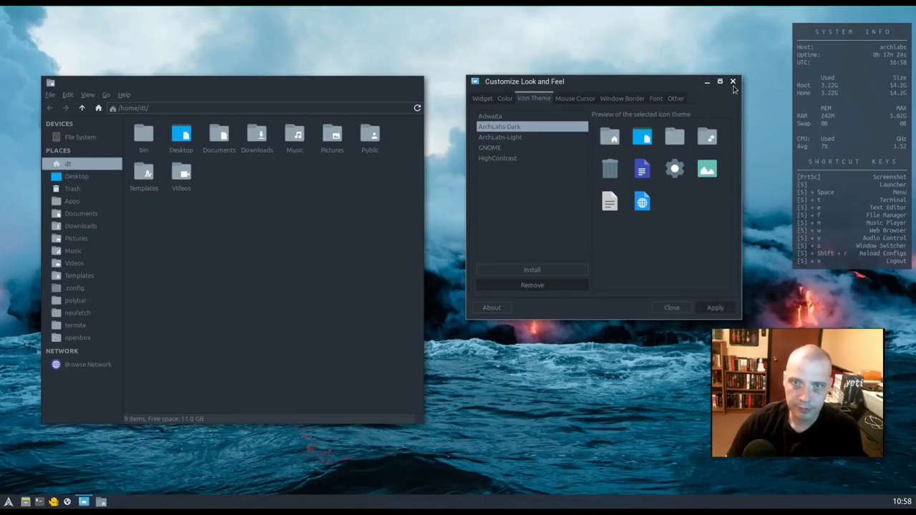
pyautogui.click(732, 82)
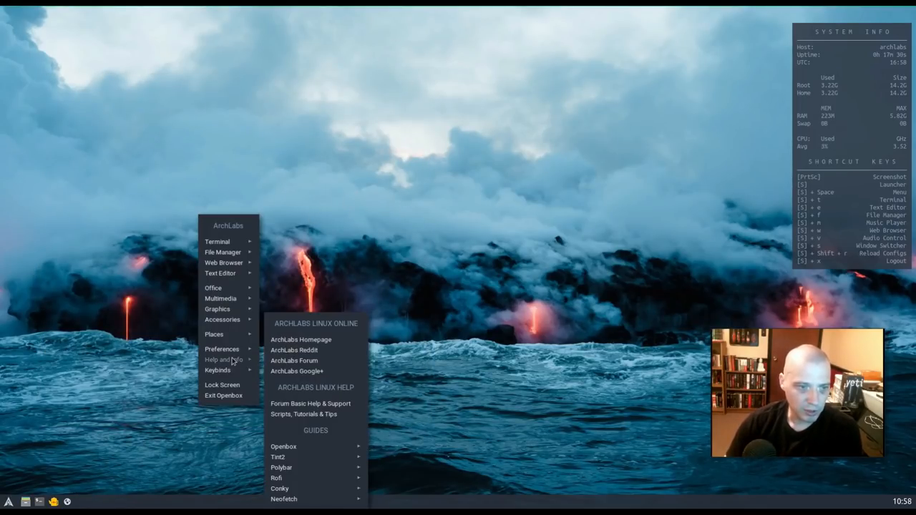
pyautogui.moveTo(300, 440)
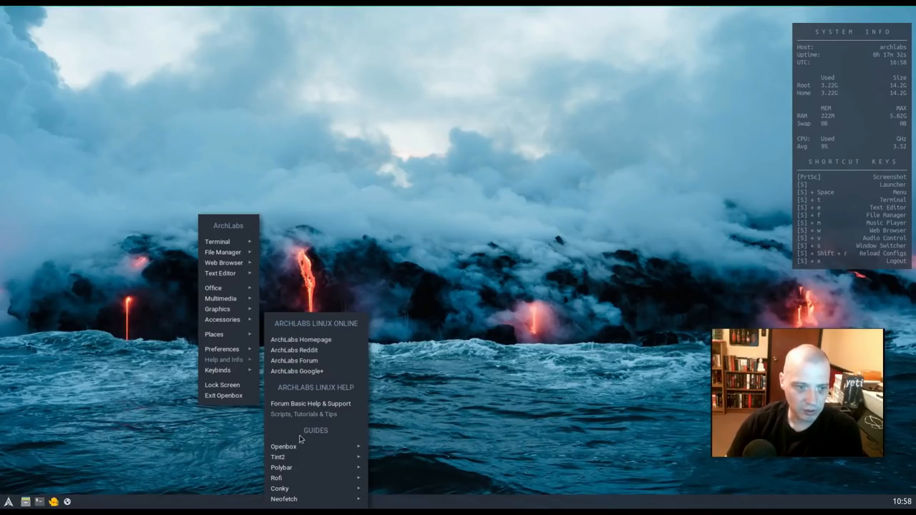
pyautogui.moveTo(302, 445)
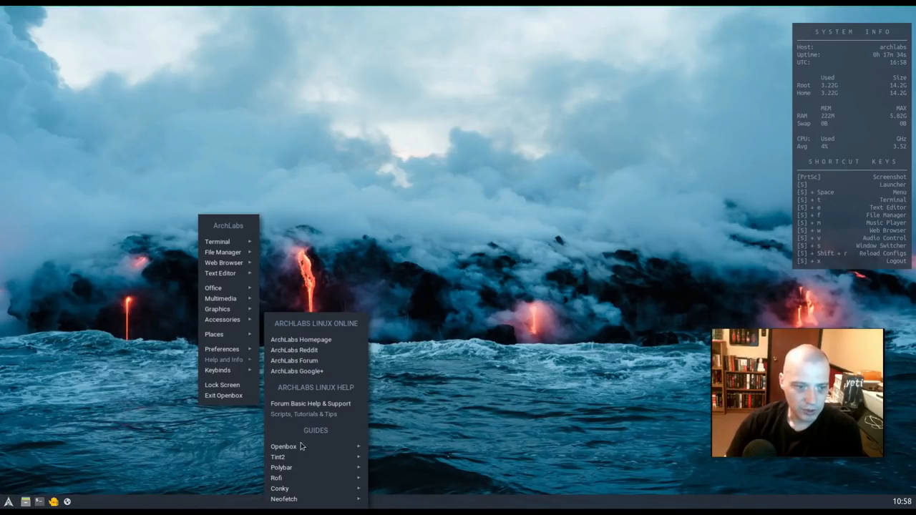
pyautogui.moveTo(278, 456)
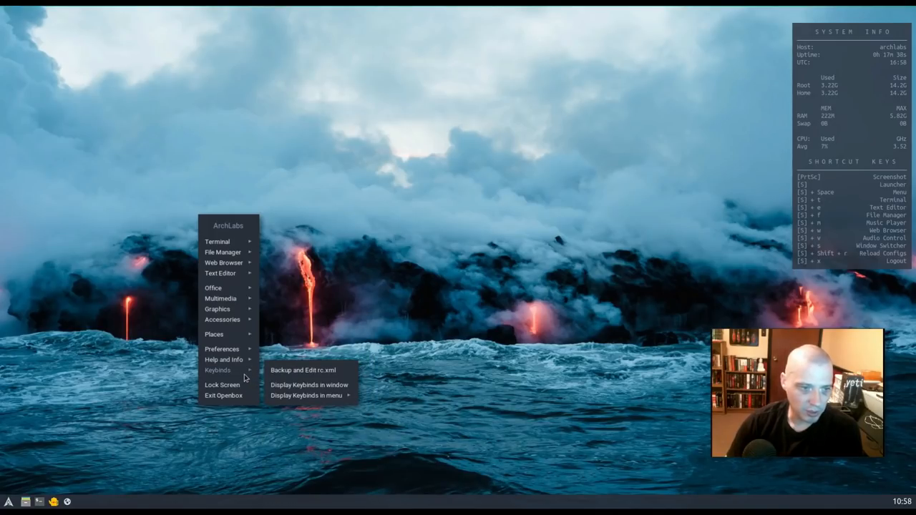
pyautogui.moveTo(222, 385)
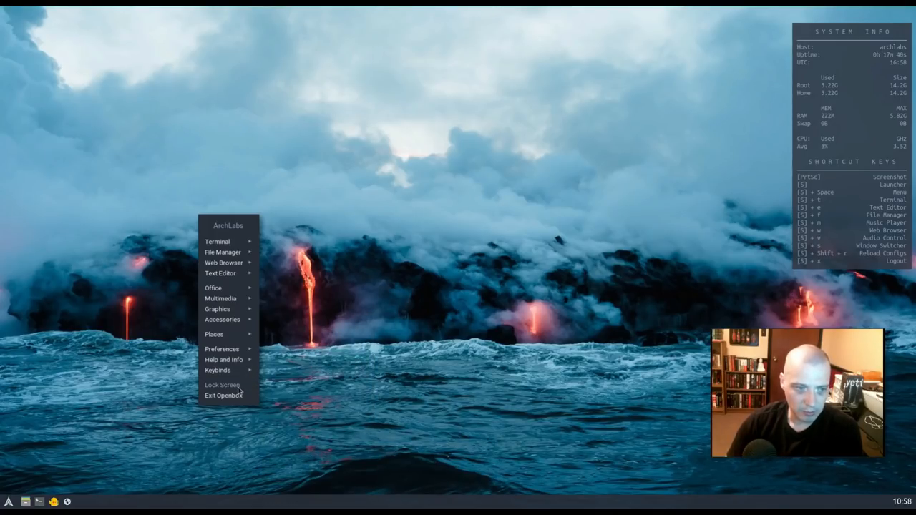
pyautogui.moveTo(229, 395)
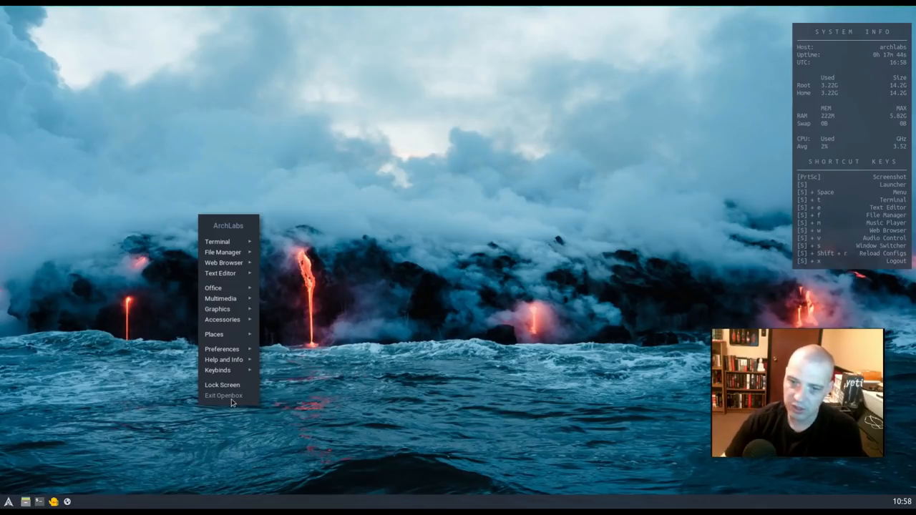
pyautogui.moveTo(372, 231)
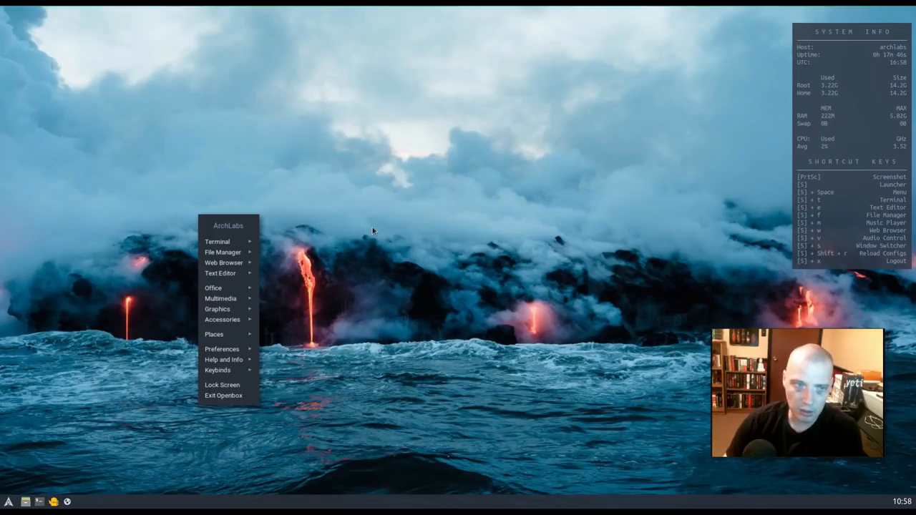
pyautogui.click(372, 231)
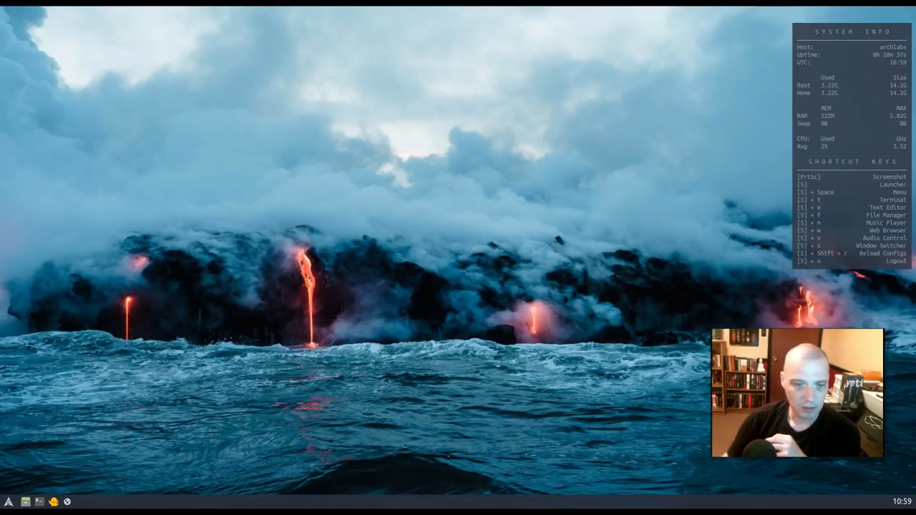
# - Browse the desktop menu's Preferences > Tint2 submenu, then dismiss the menu
pyautogui.rightClick(247, 154)
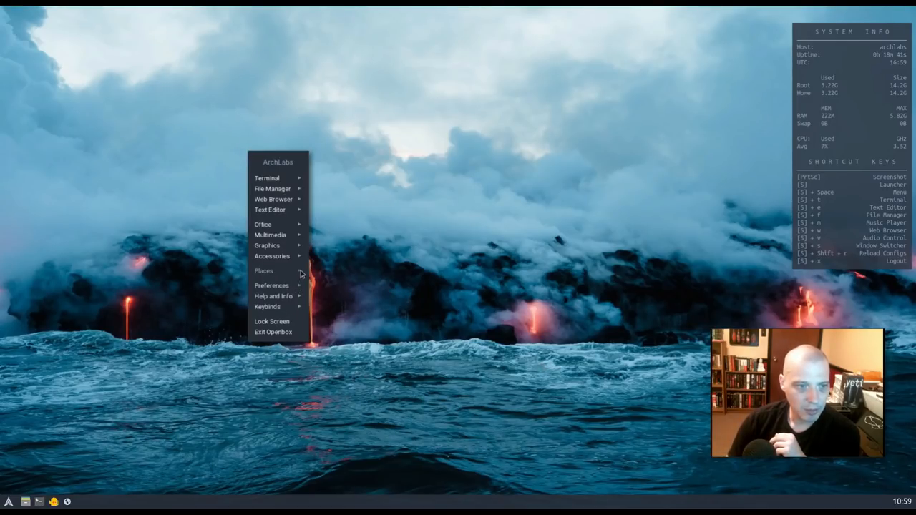
pyautogui.click(263, 271)
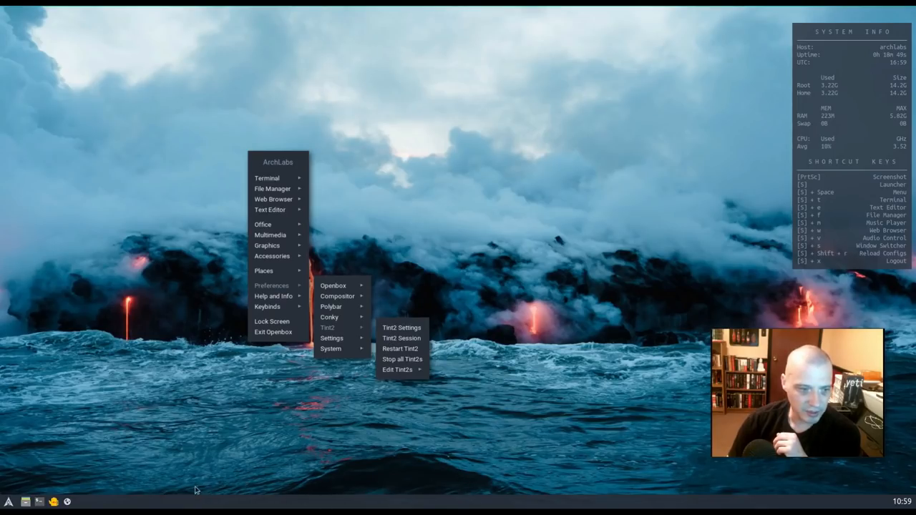
pyautogui.moveTo(330, 306)
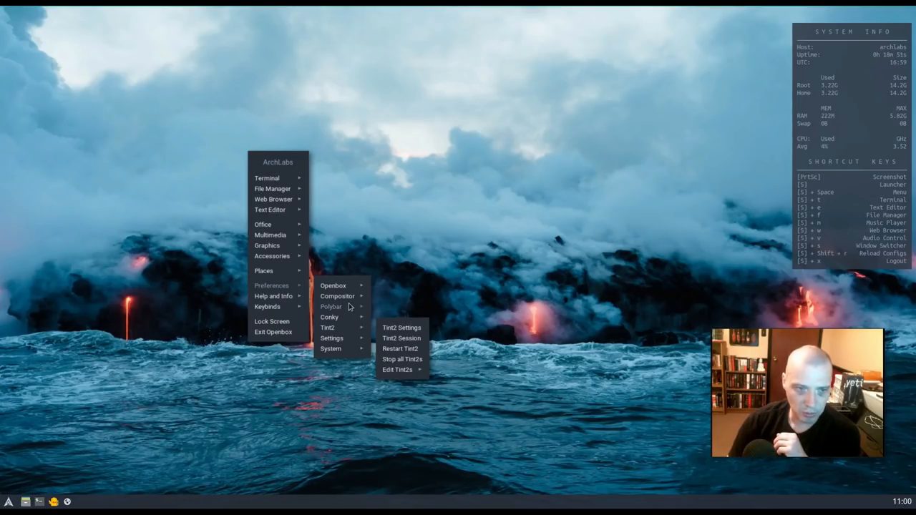
pyautogui.click(462, 417)
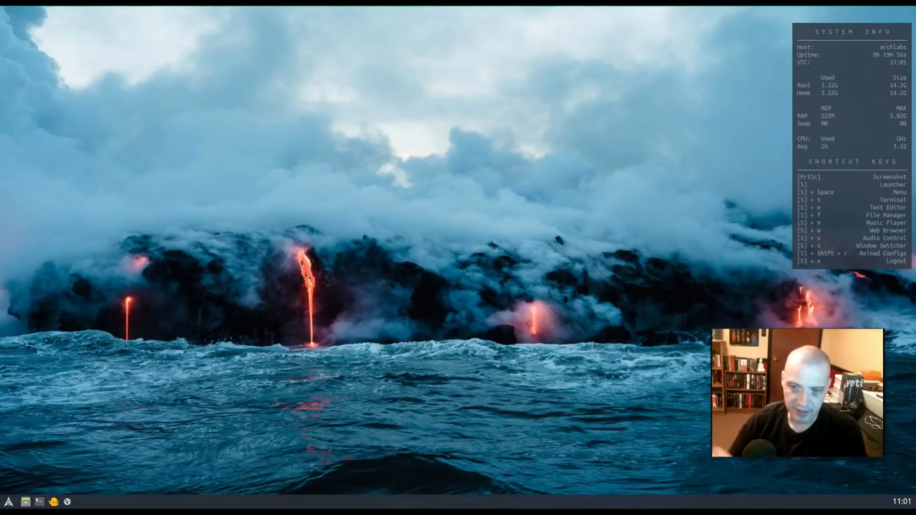
pyautogui.moveTo(394, 379)
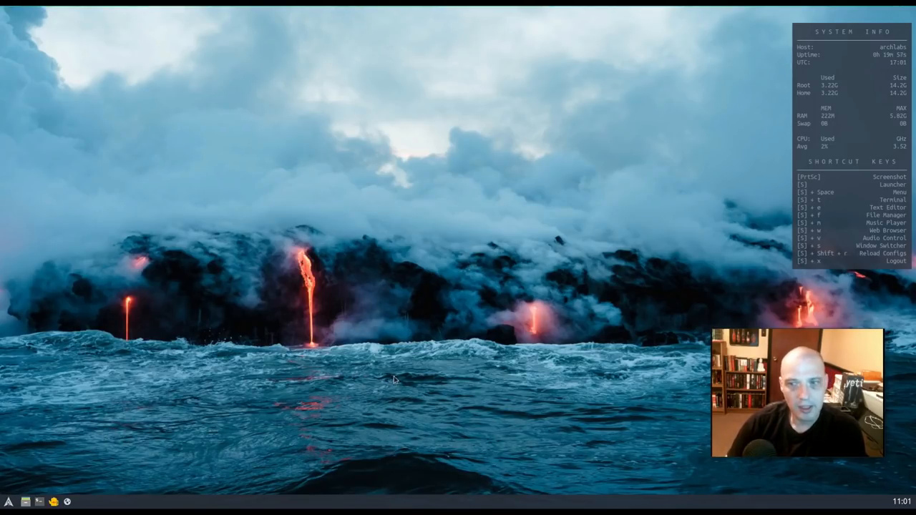